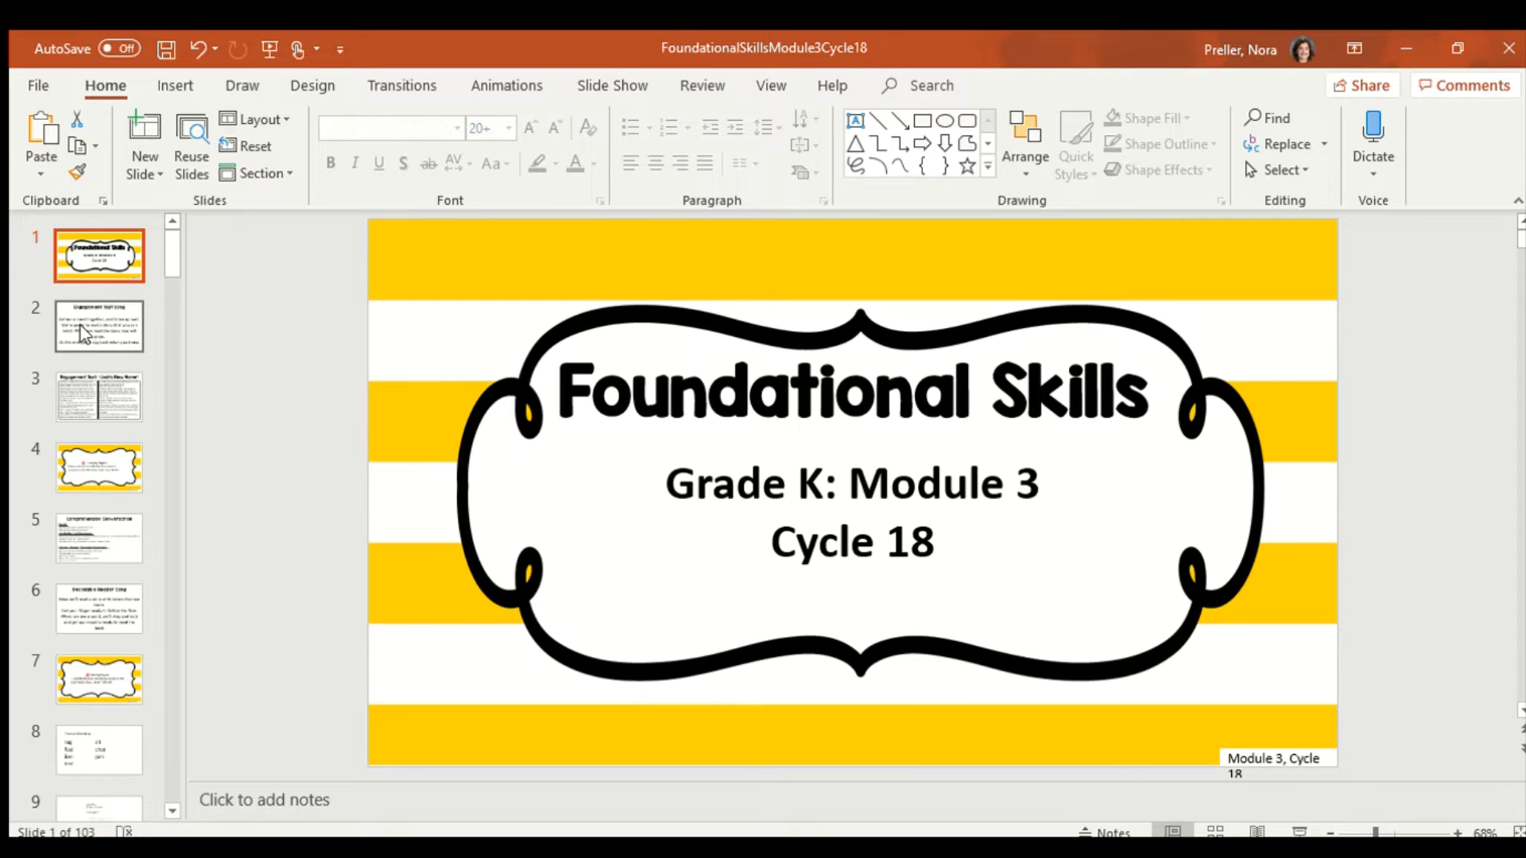
Go to slide 2, the Engagement Text Song slide
click(99, 326)
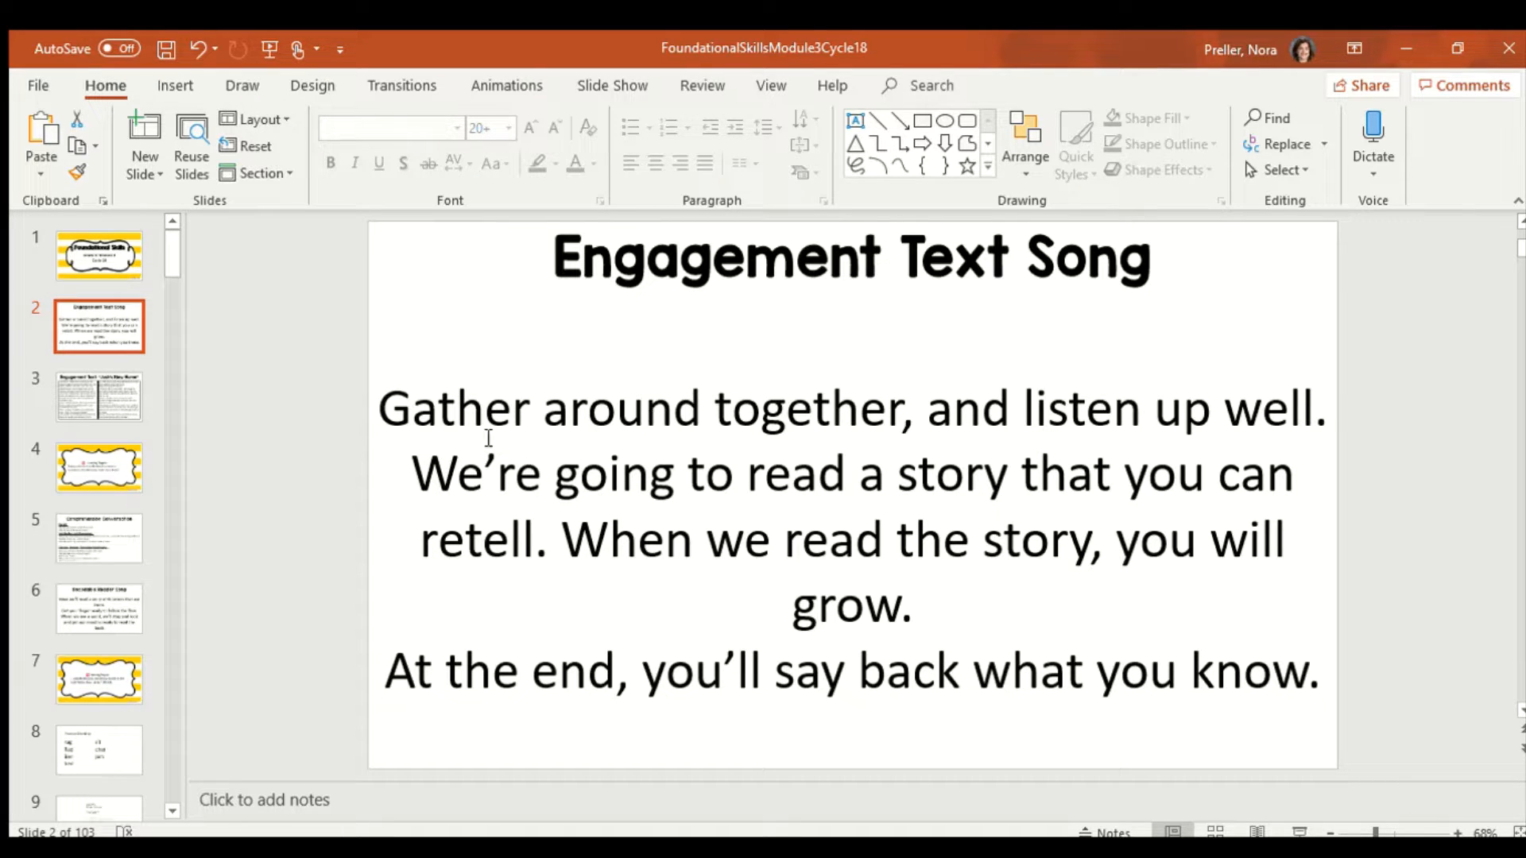
mouse_move(980, 408)
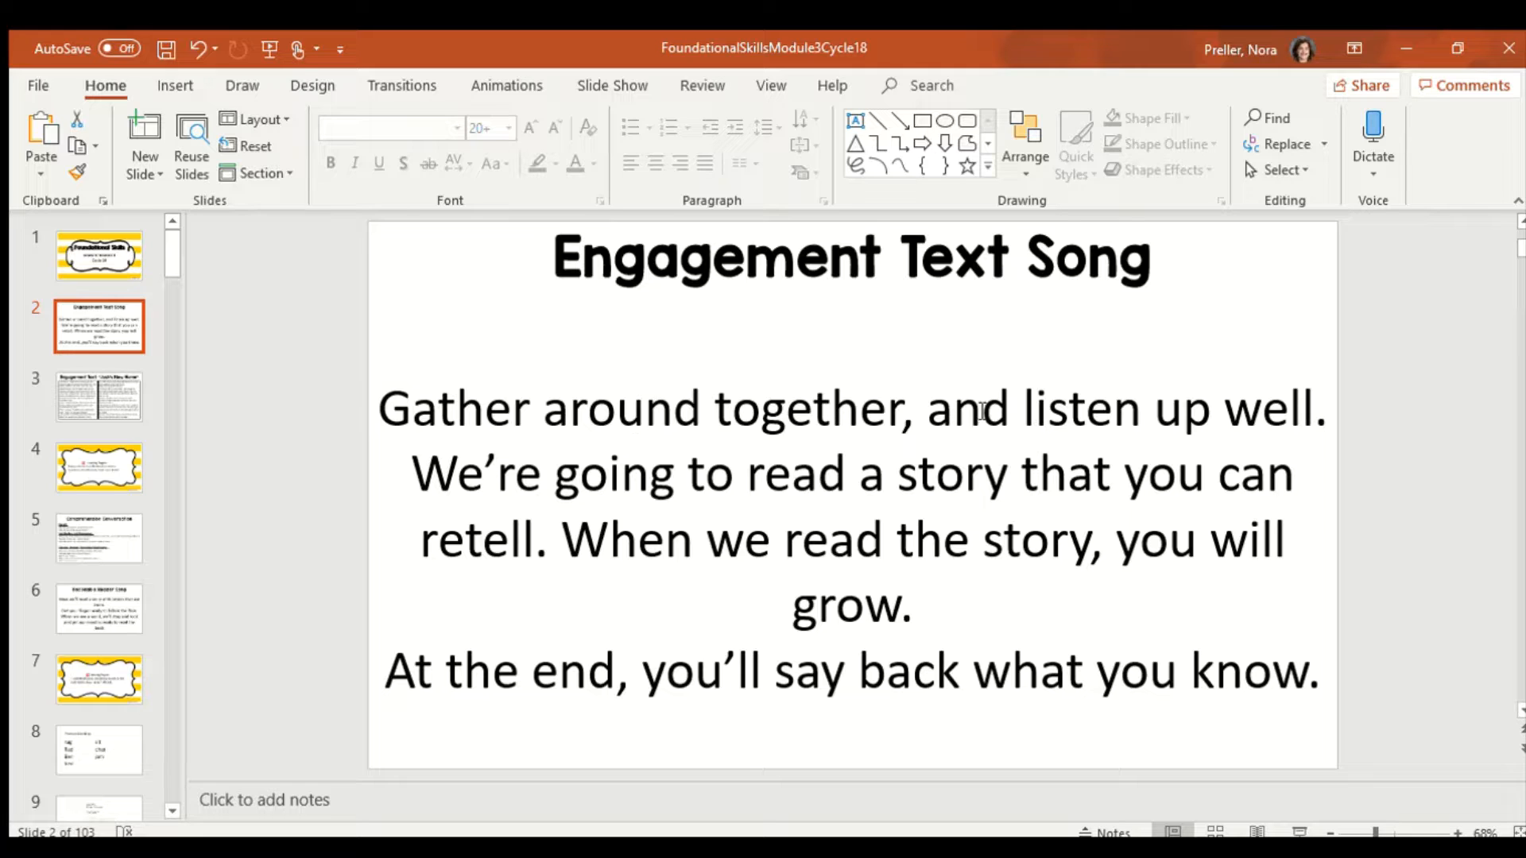
mouse_move(642, 465)
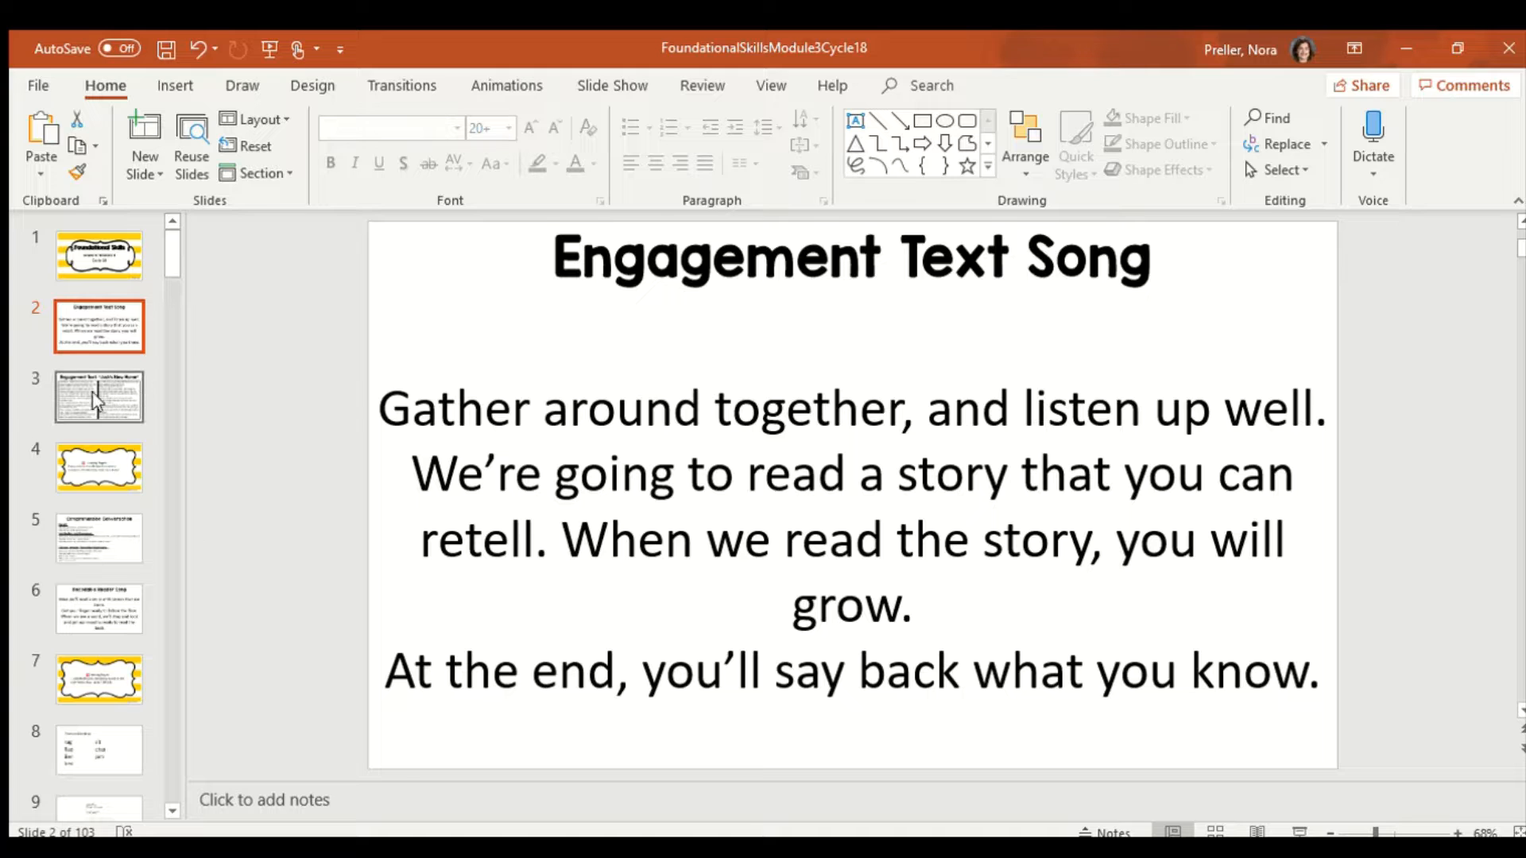
Show slide 3, the 'Josh's New Home' engagement text story
click(99, 395)
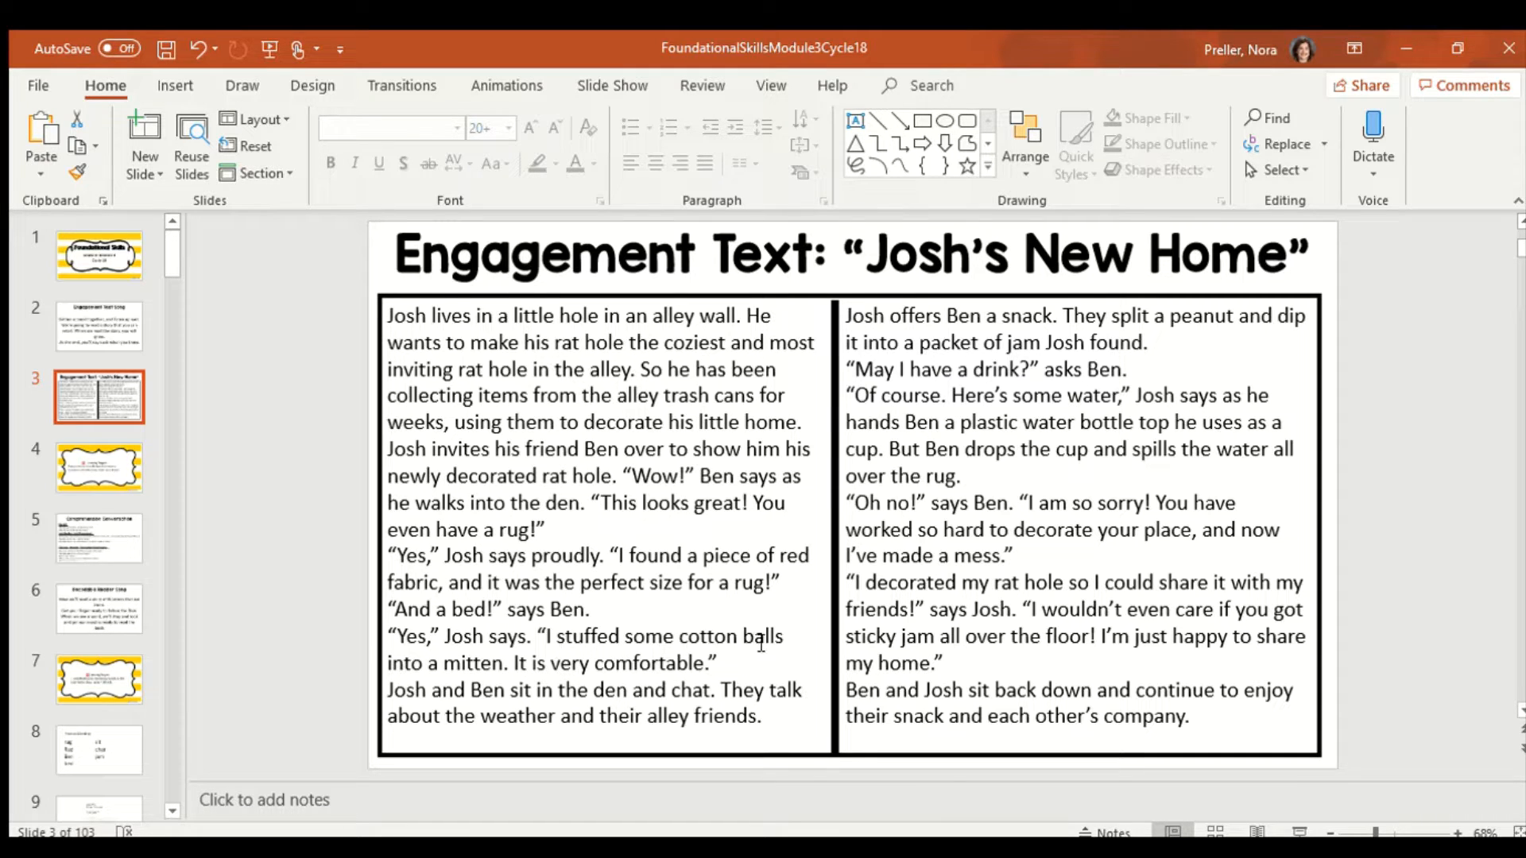
mouse_move(545, 671)
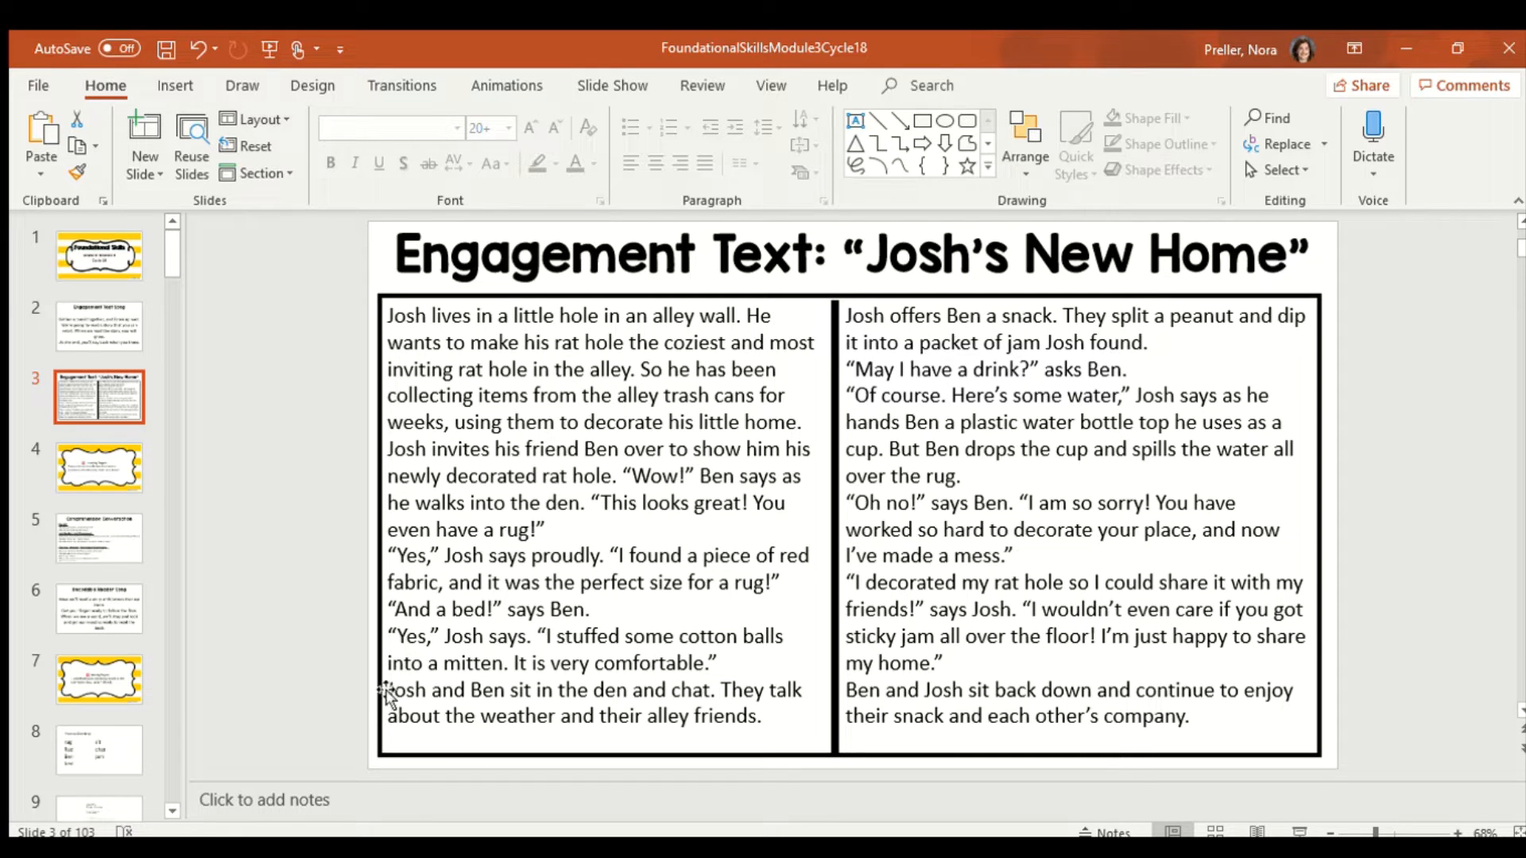
mouse_move(584, 701)
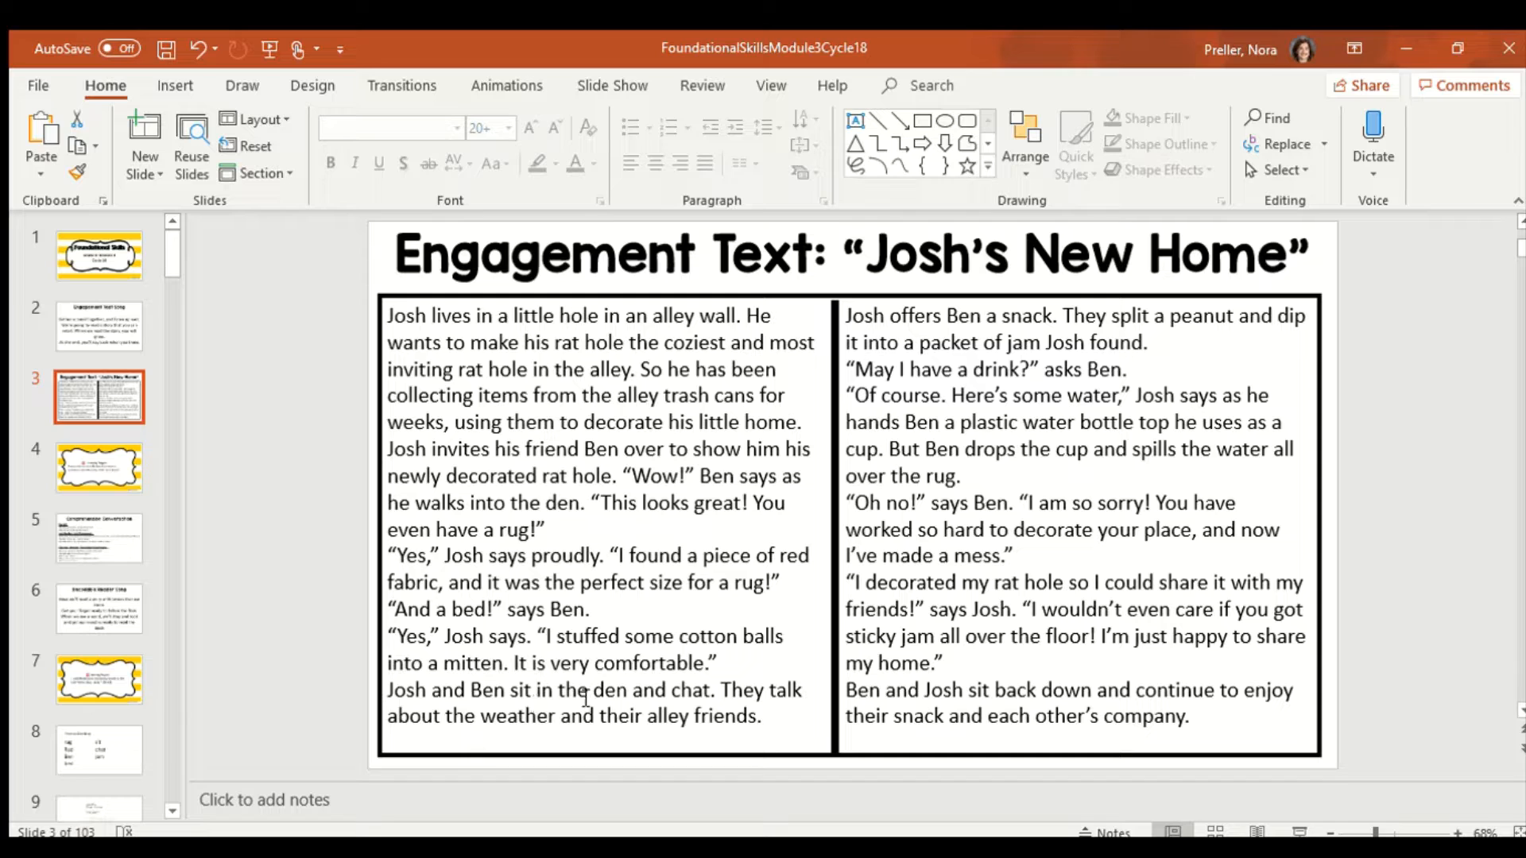
mouse_move(303, 750)
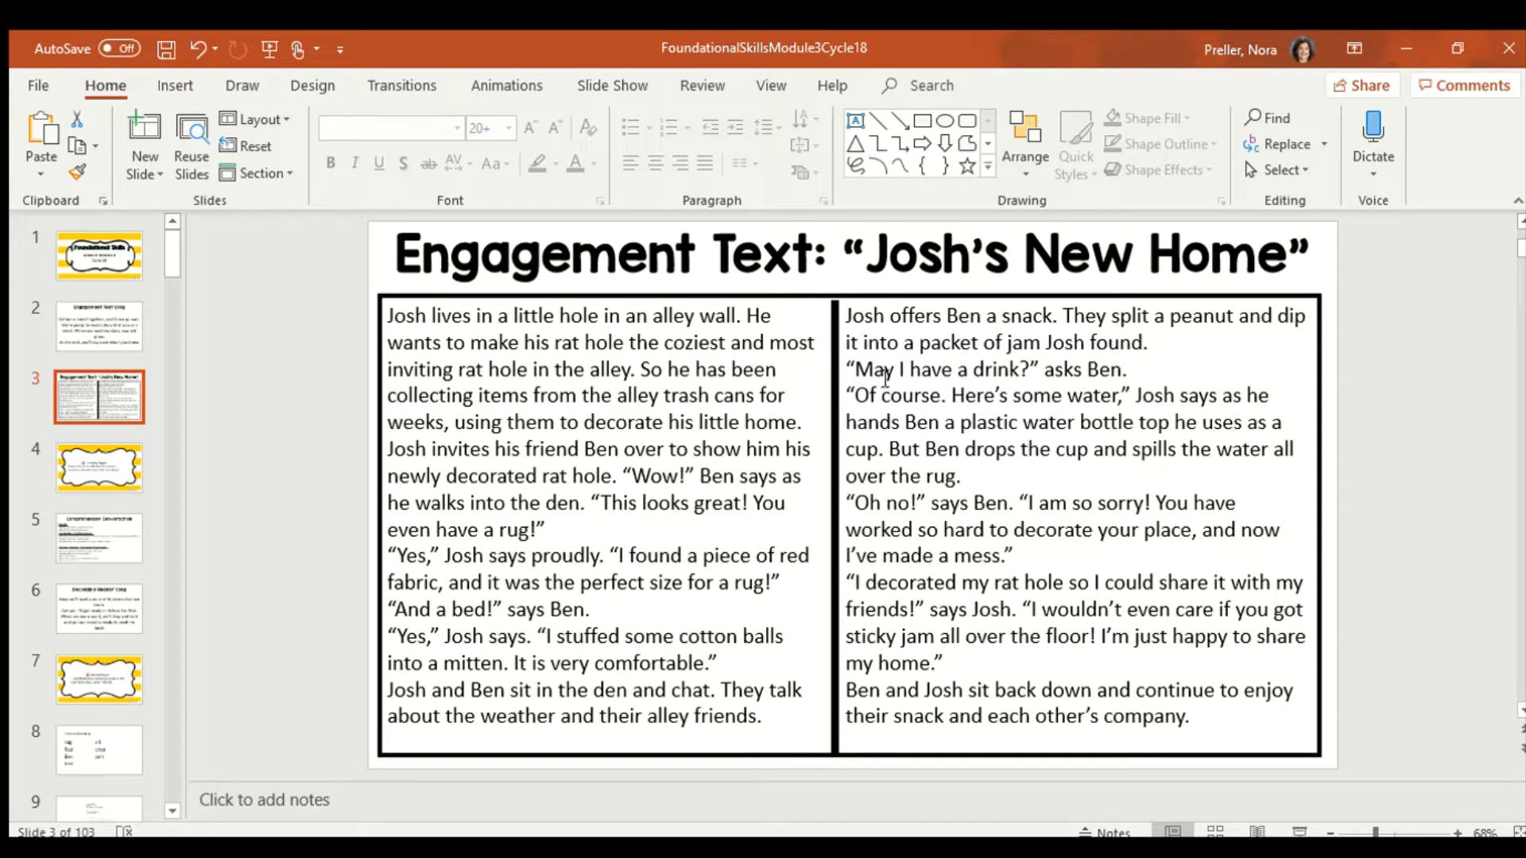
mouse_move(1027, 403)
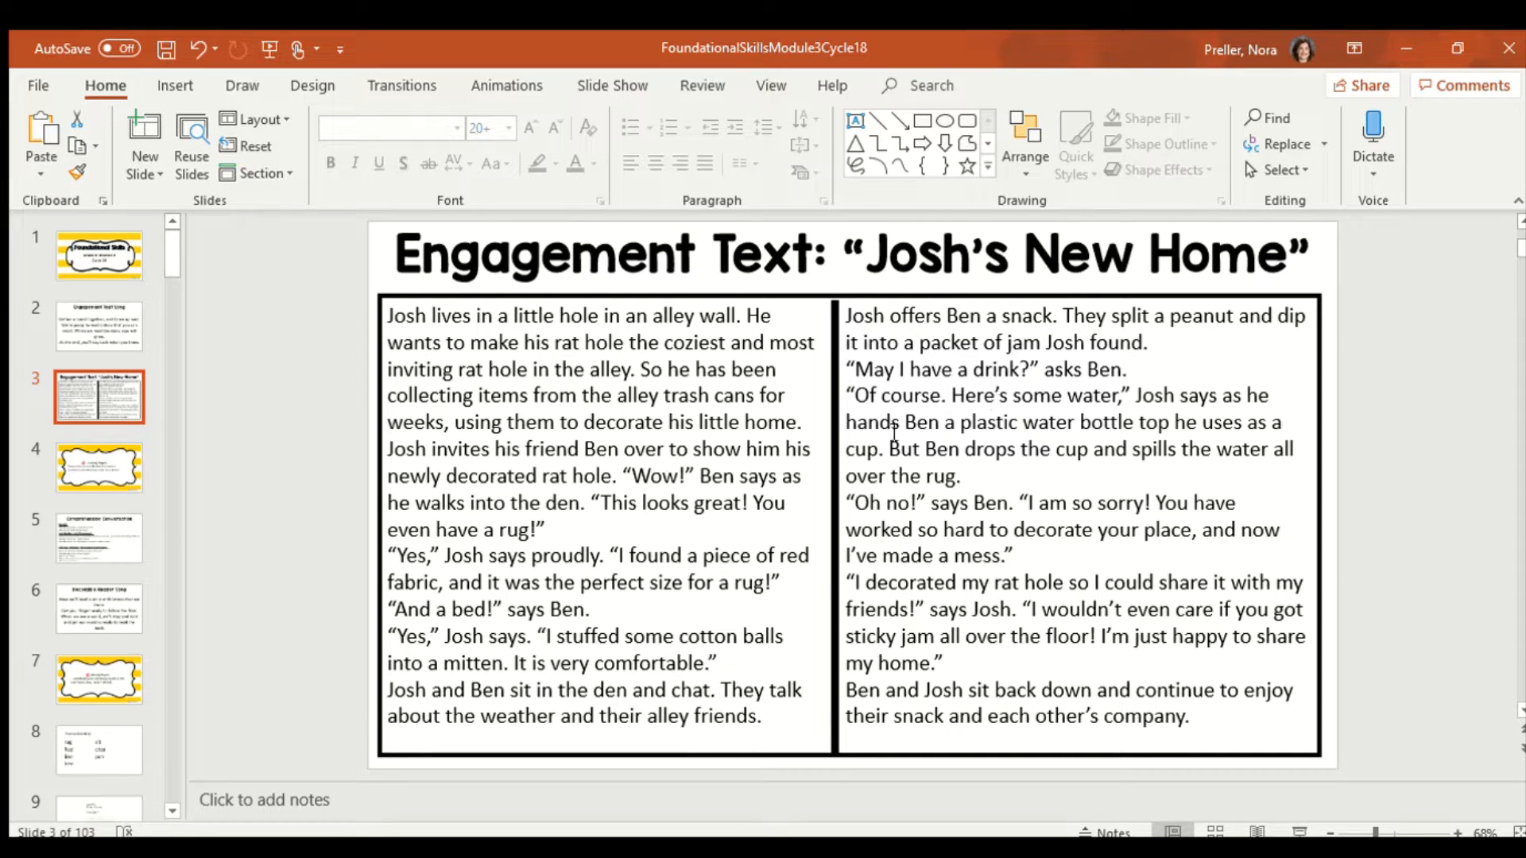
mouse_move(1153, 446)
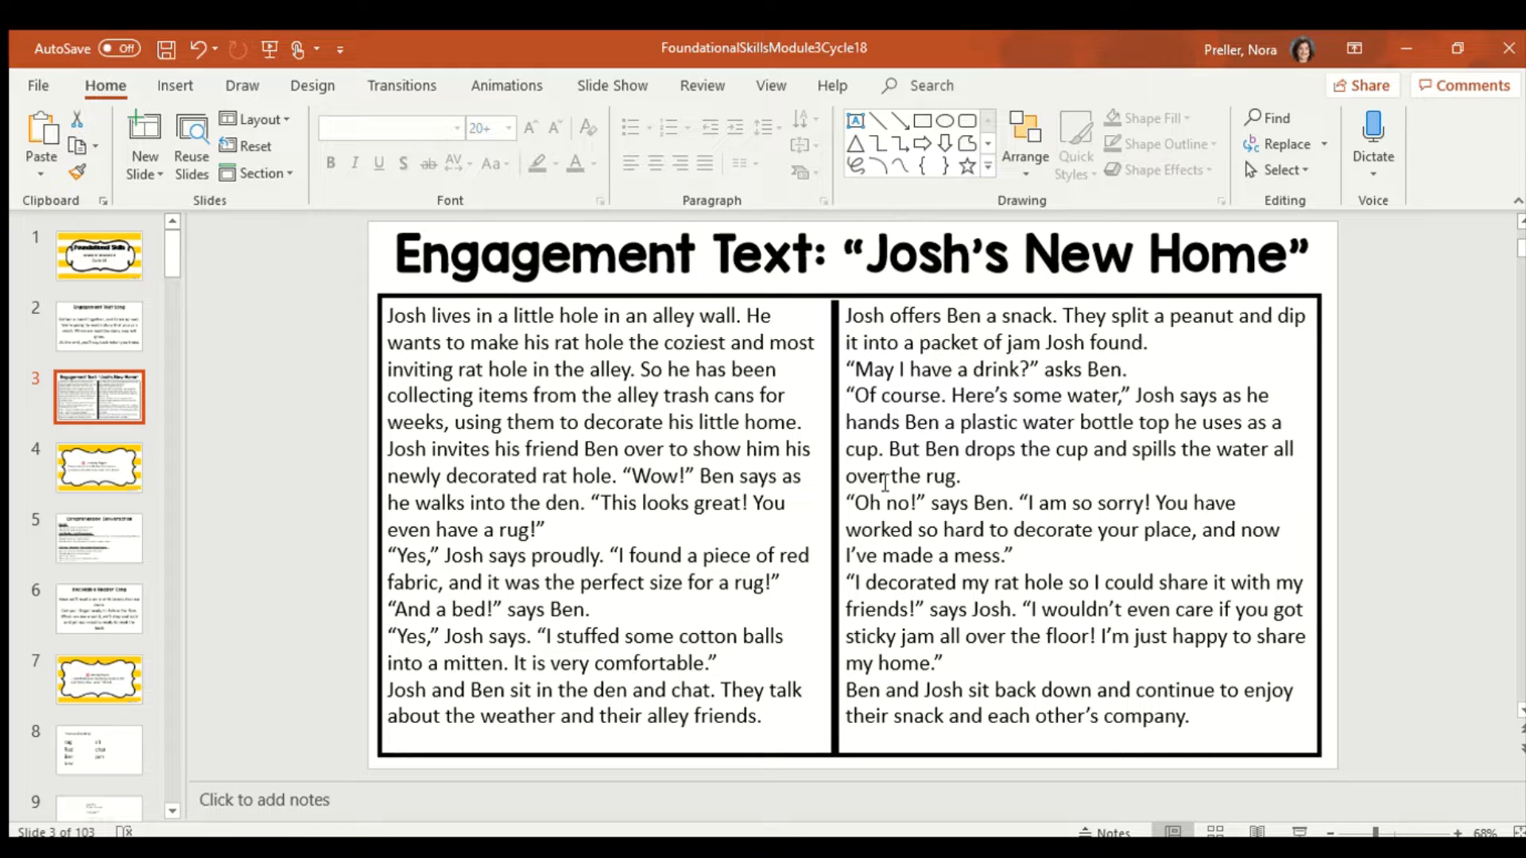
mouse_move(886, 503)
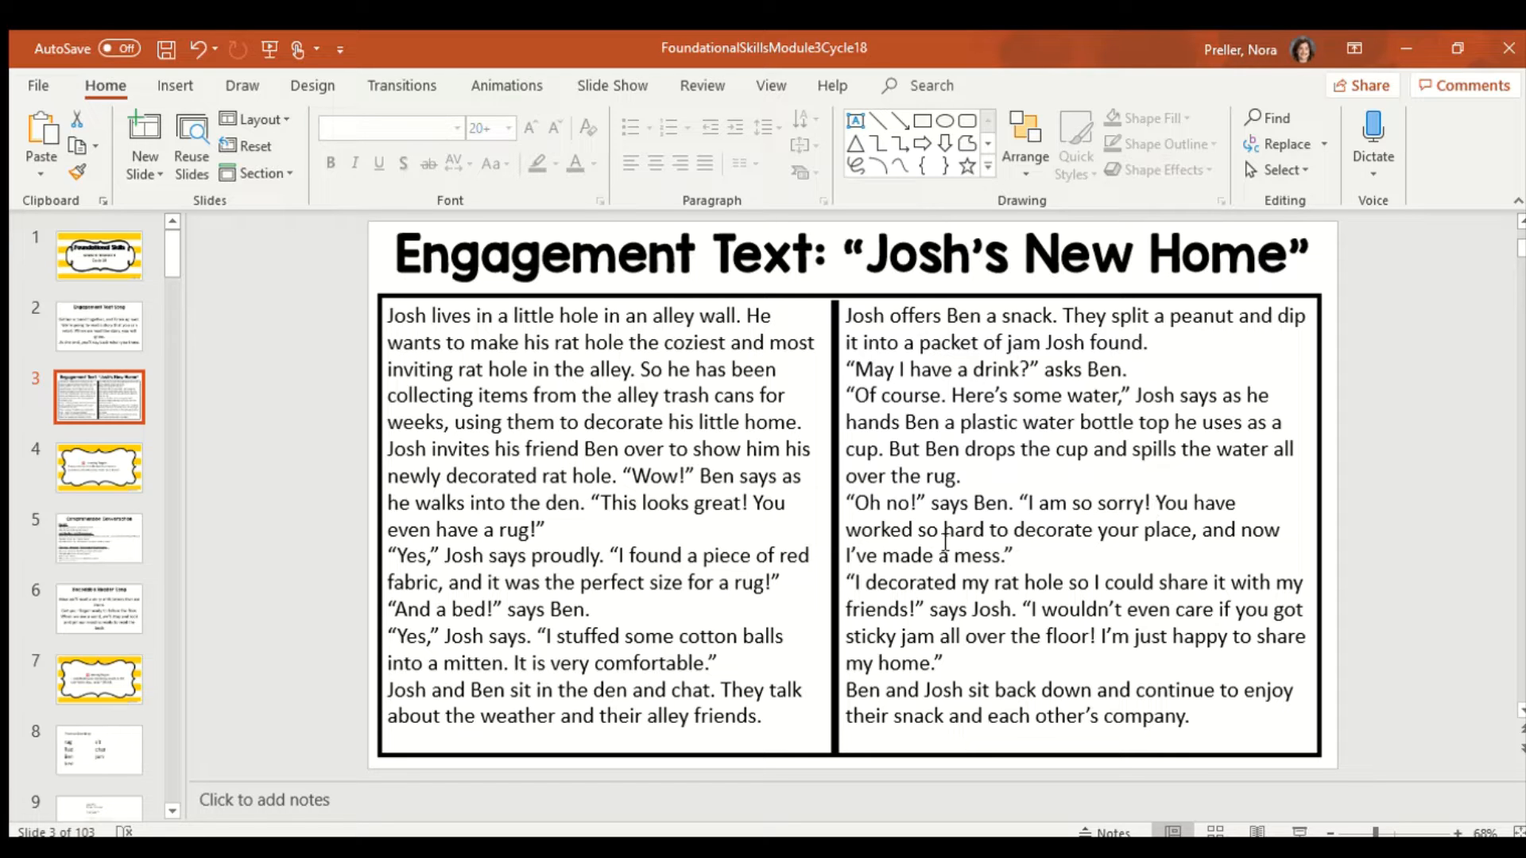
mouse_move(909, 555)
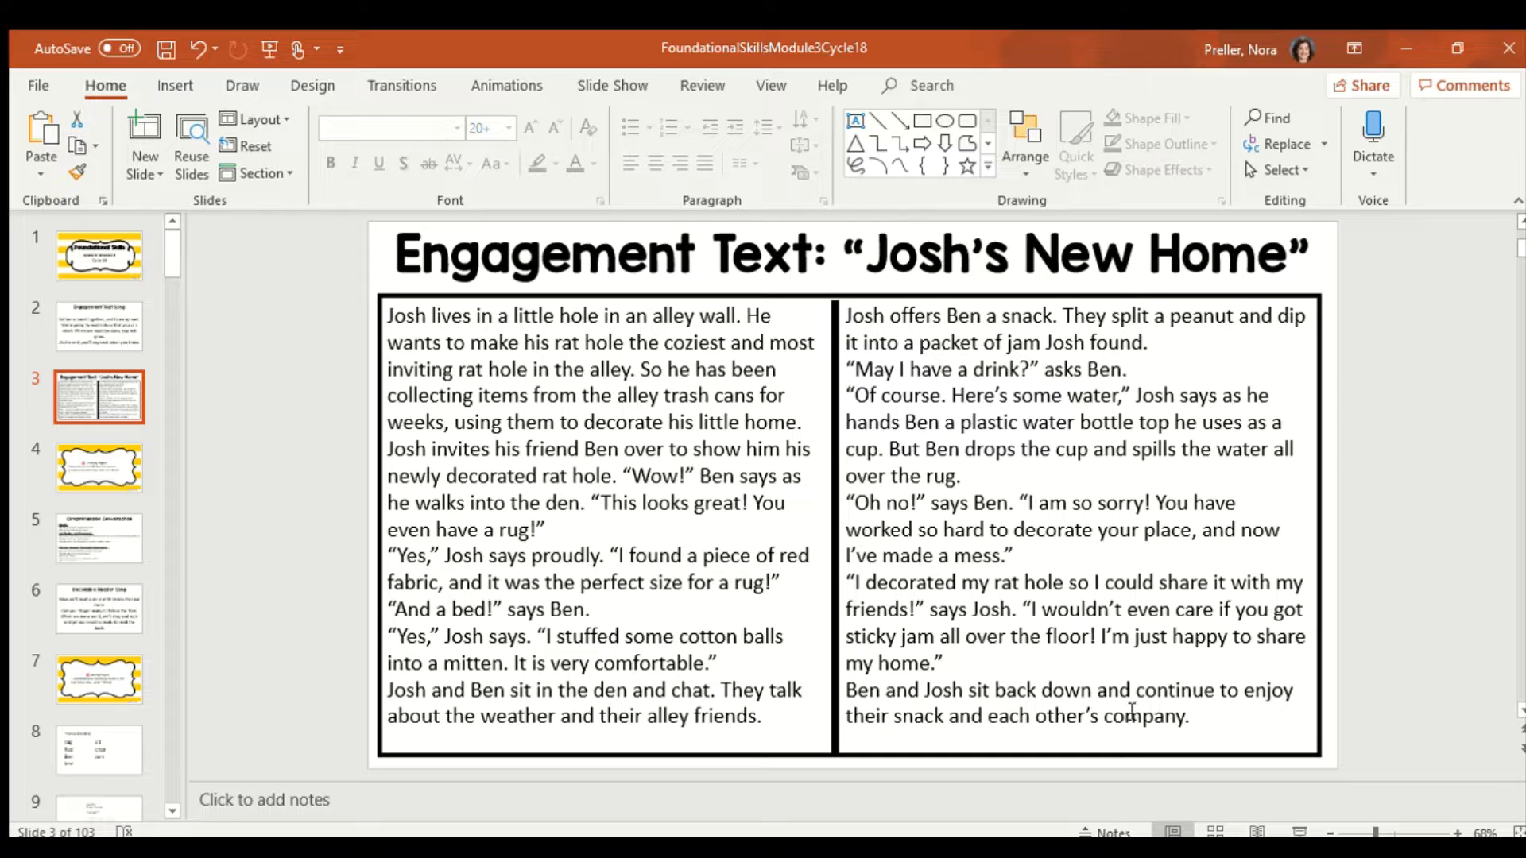
mouse_move(98, 466)
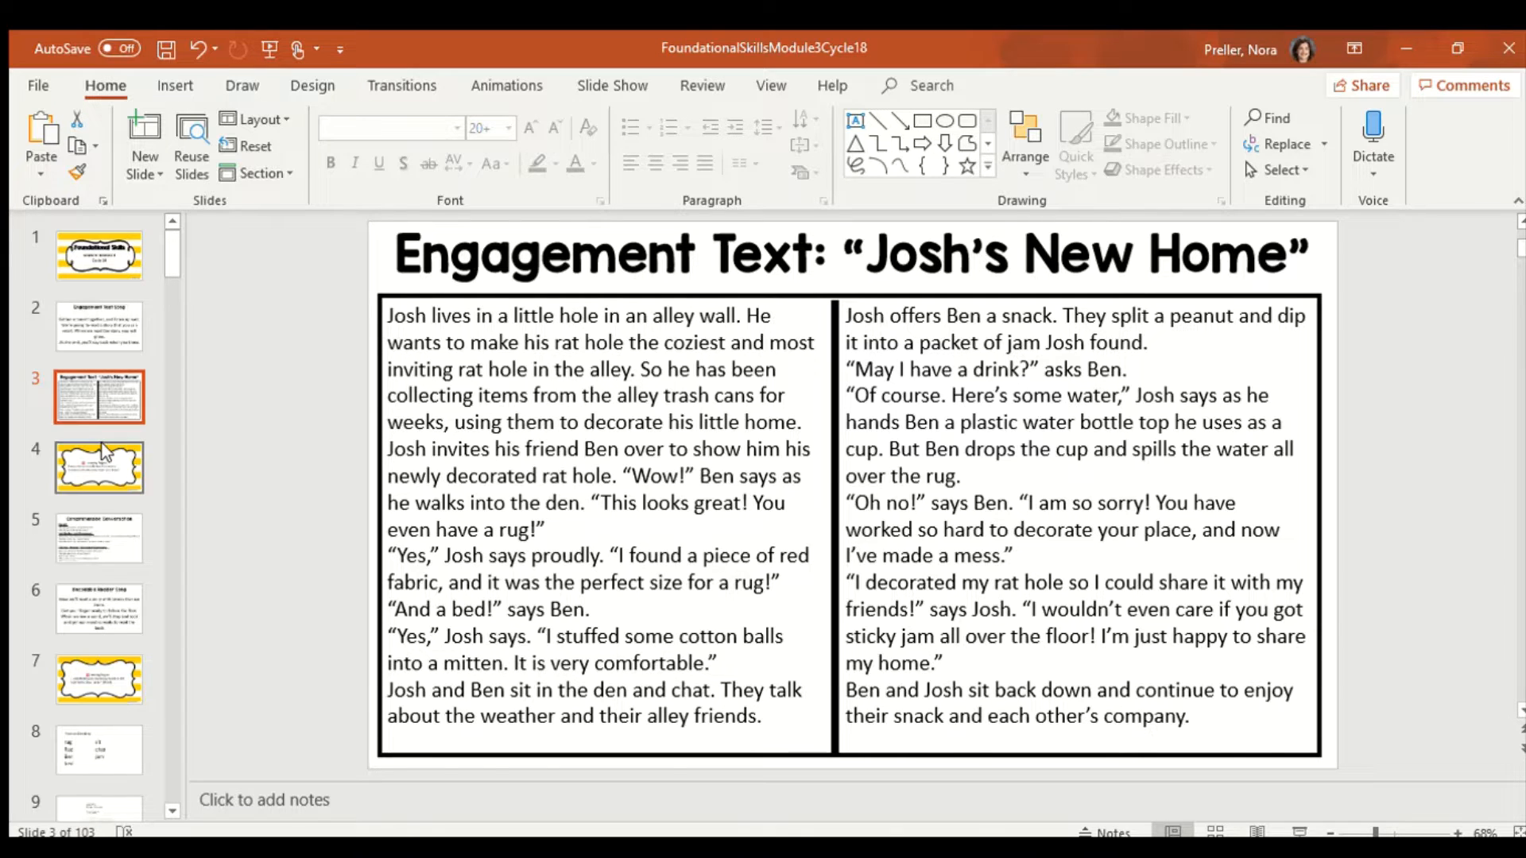
click(99, 466)
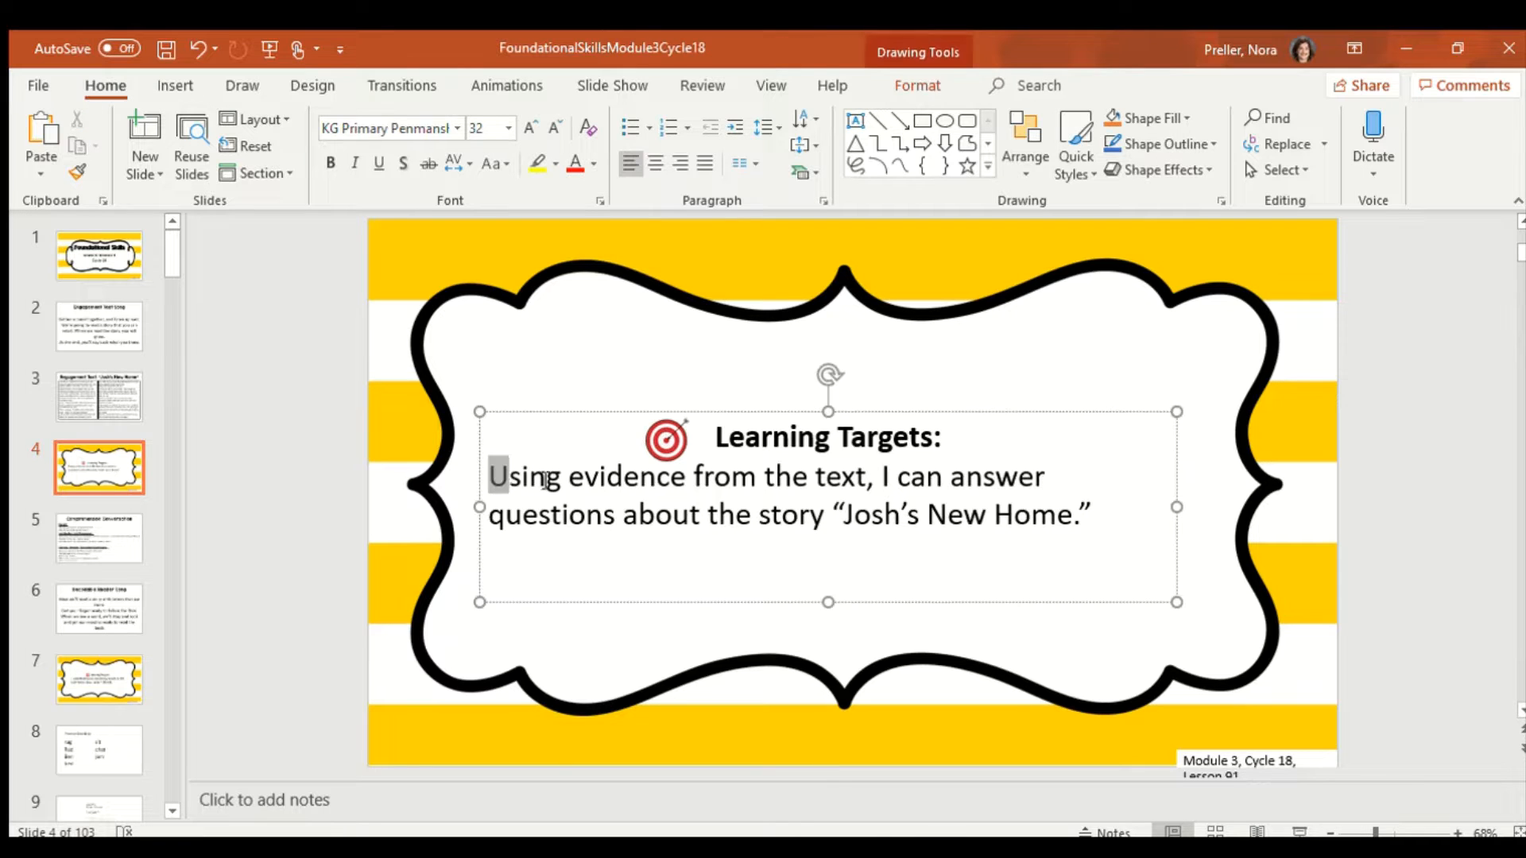
drag(490, 476, 871, 476)
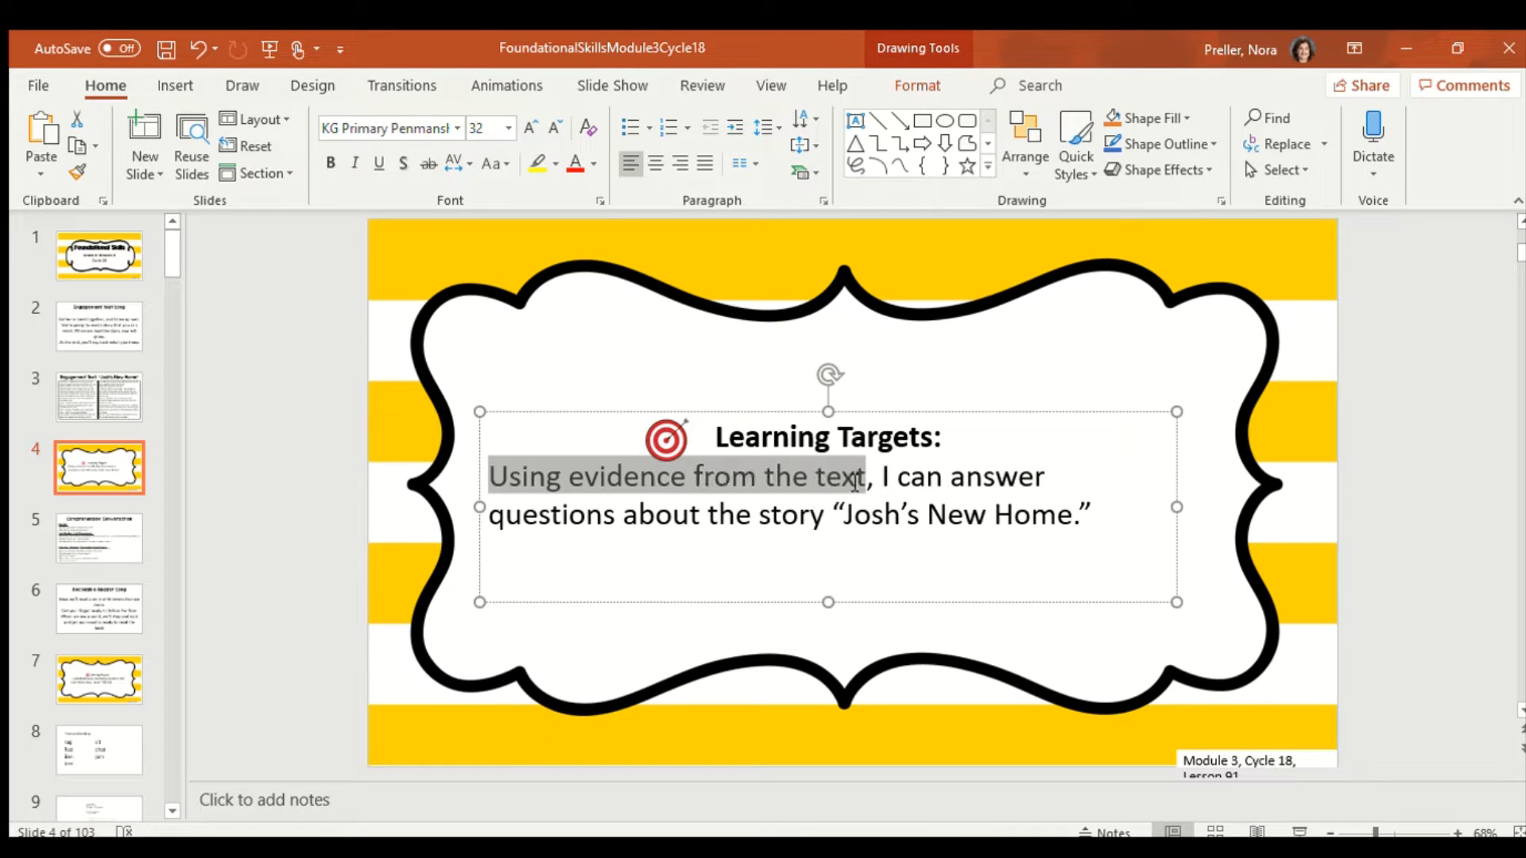
drag(856, 477, 740, 535)
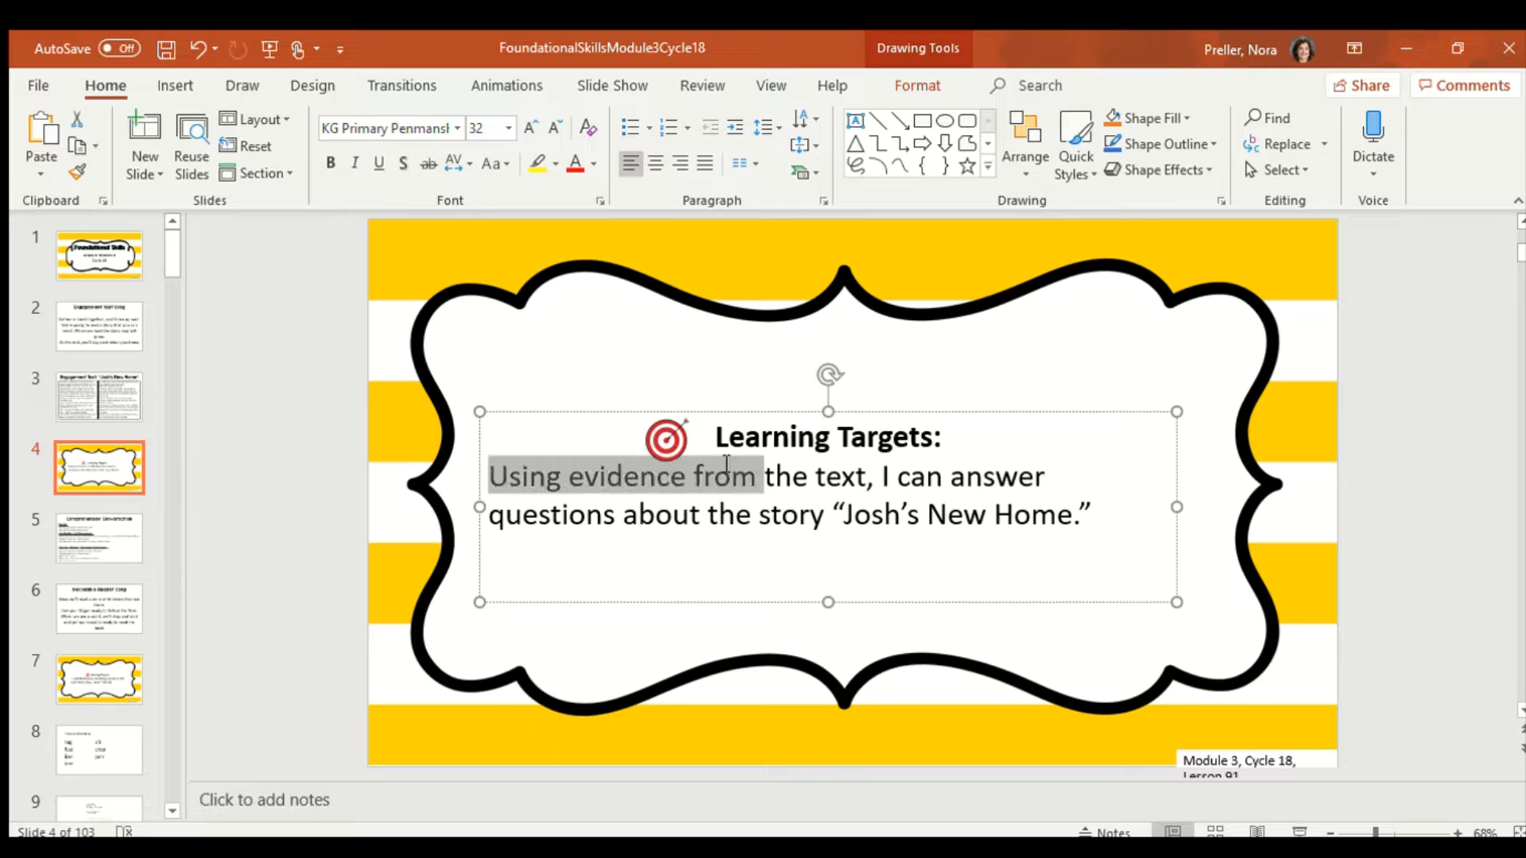
drag(754, 476, 857, 476)
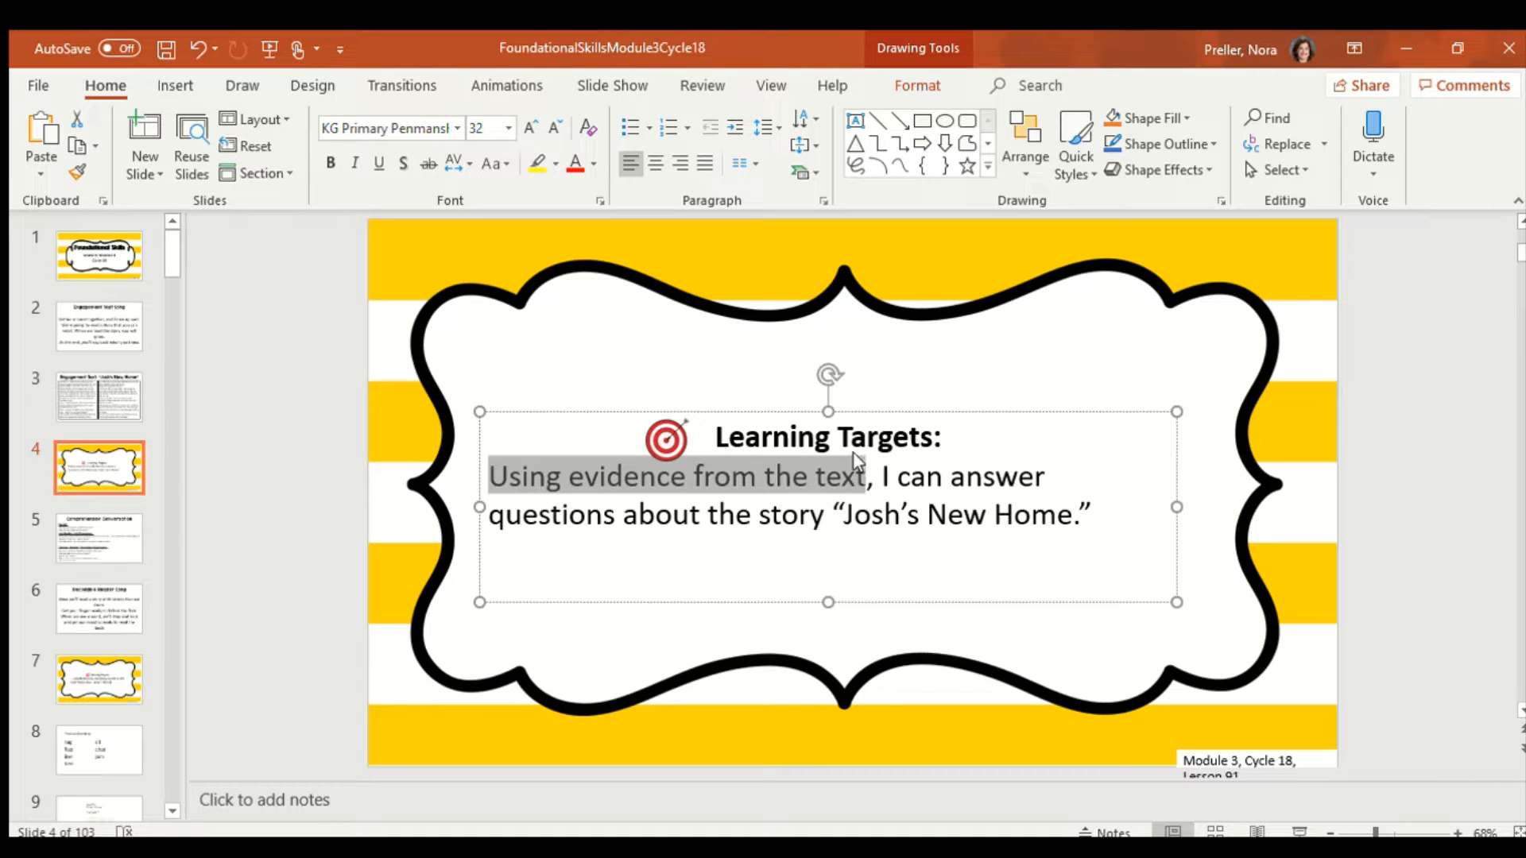
click(99, 396)
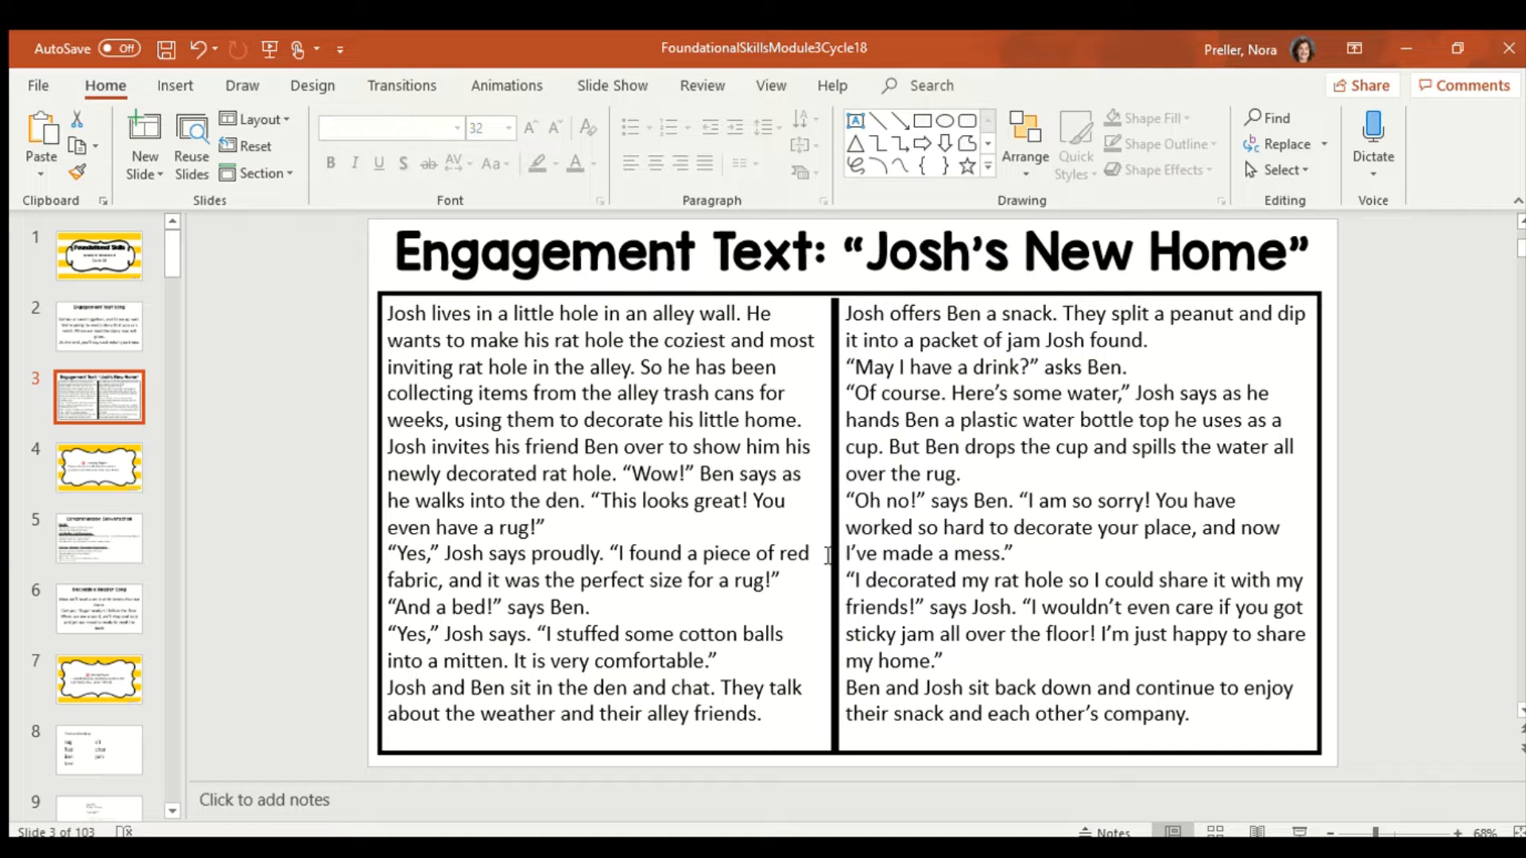
Select 'plastic water bottle top' in the slide 3 story, then return to slide 5
click(98, 537)
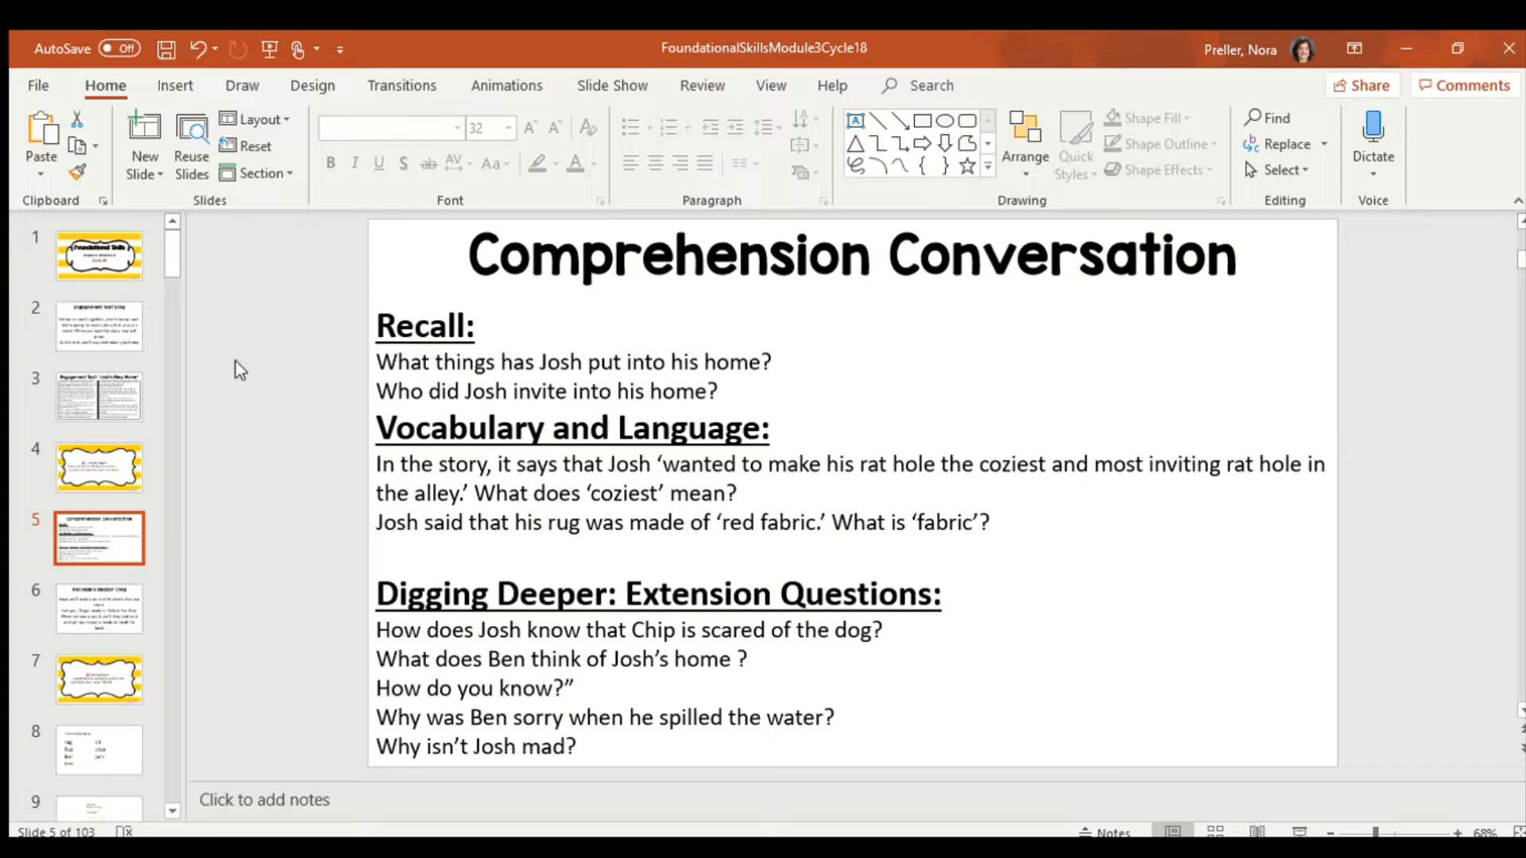
click(98, 394)
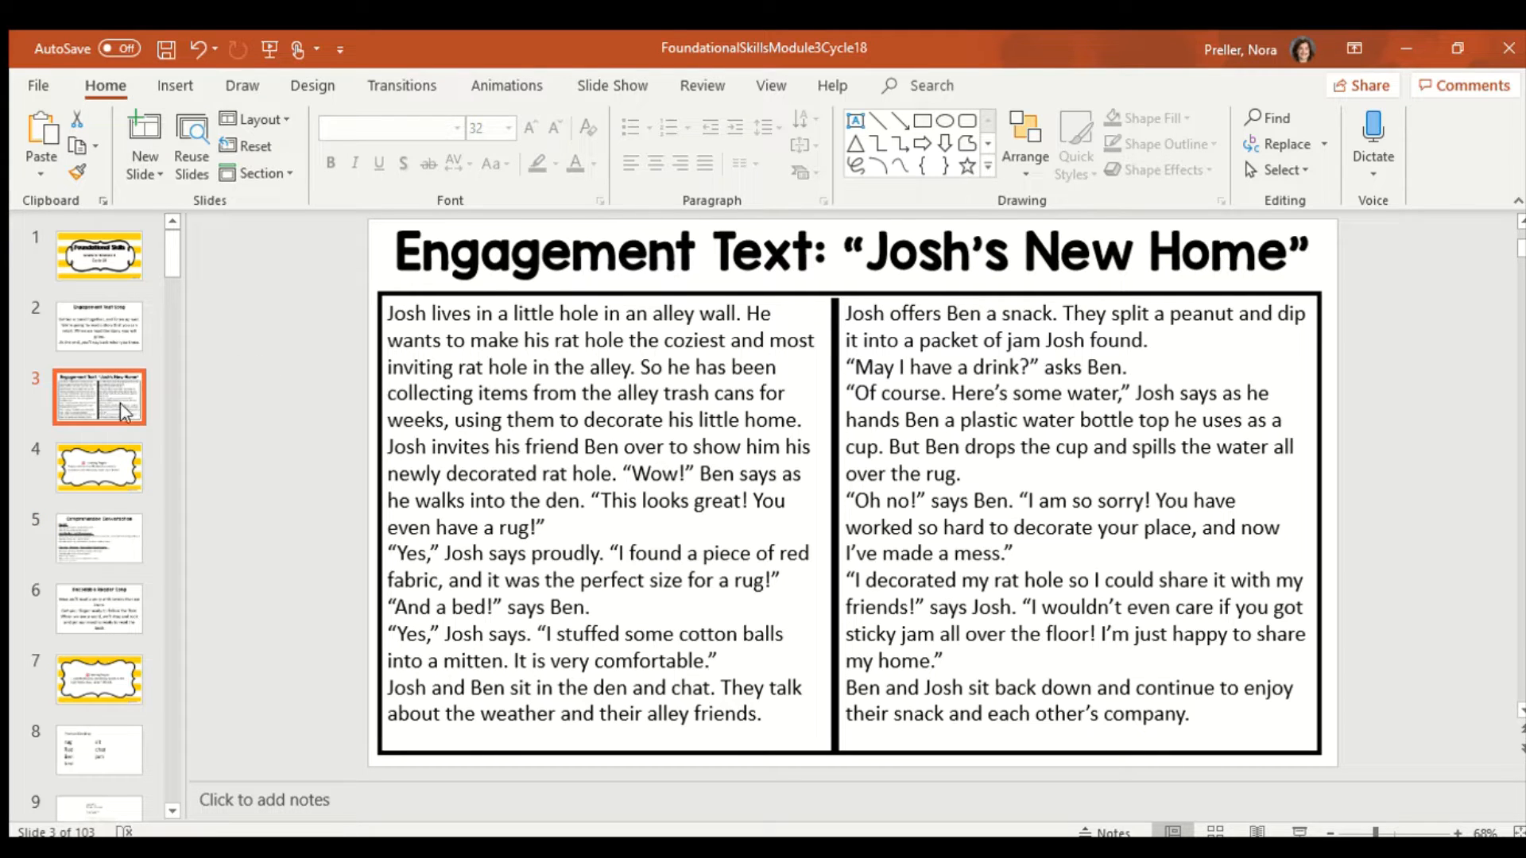
mouse_move(286, 484)
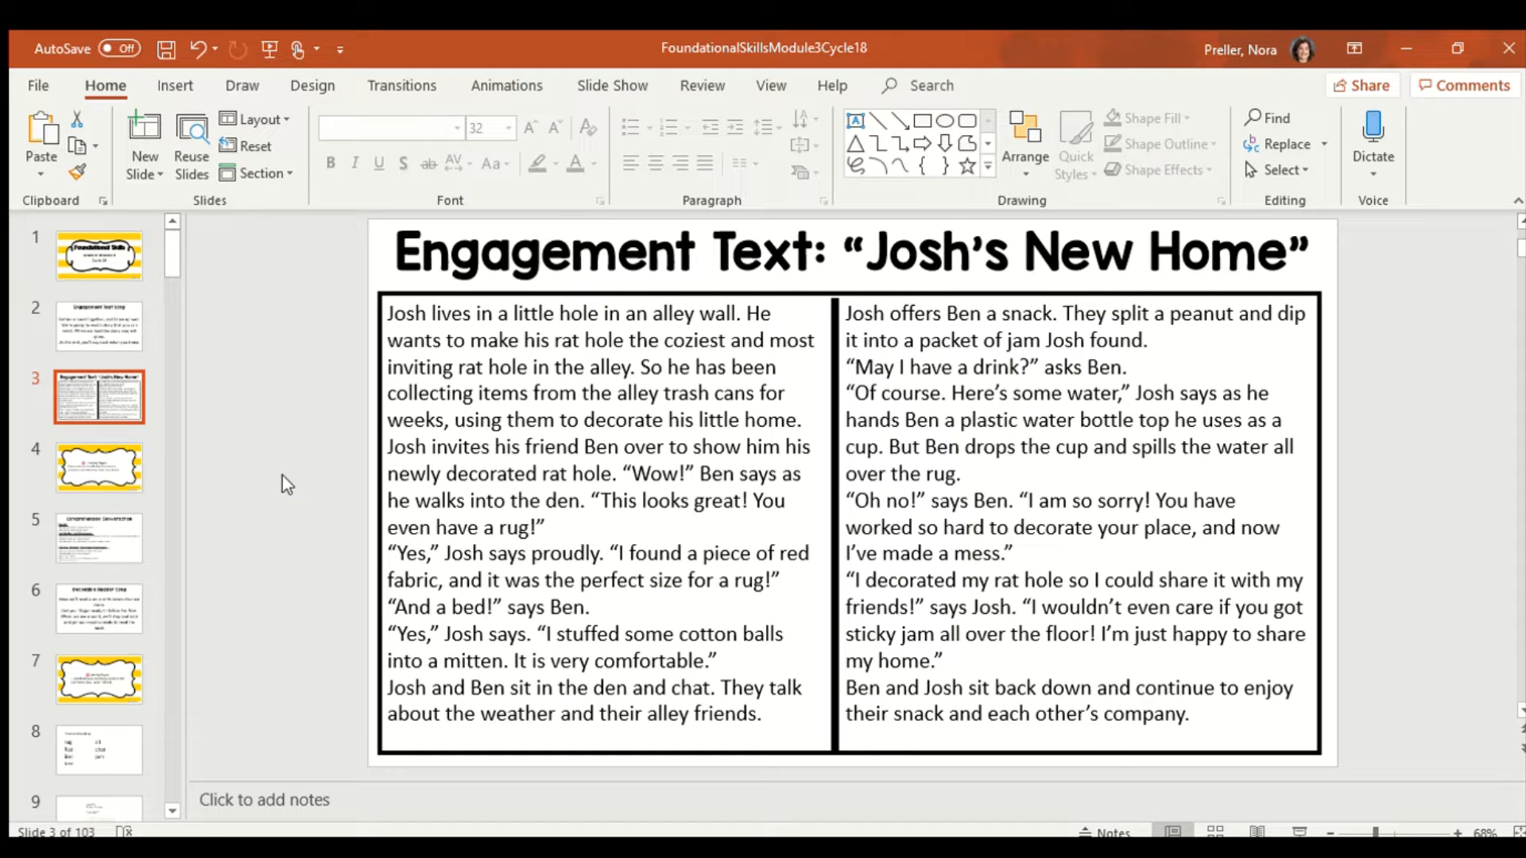
mouse_move(486, 536)
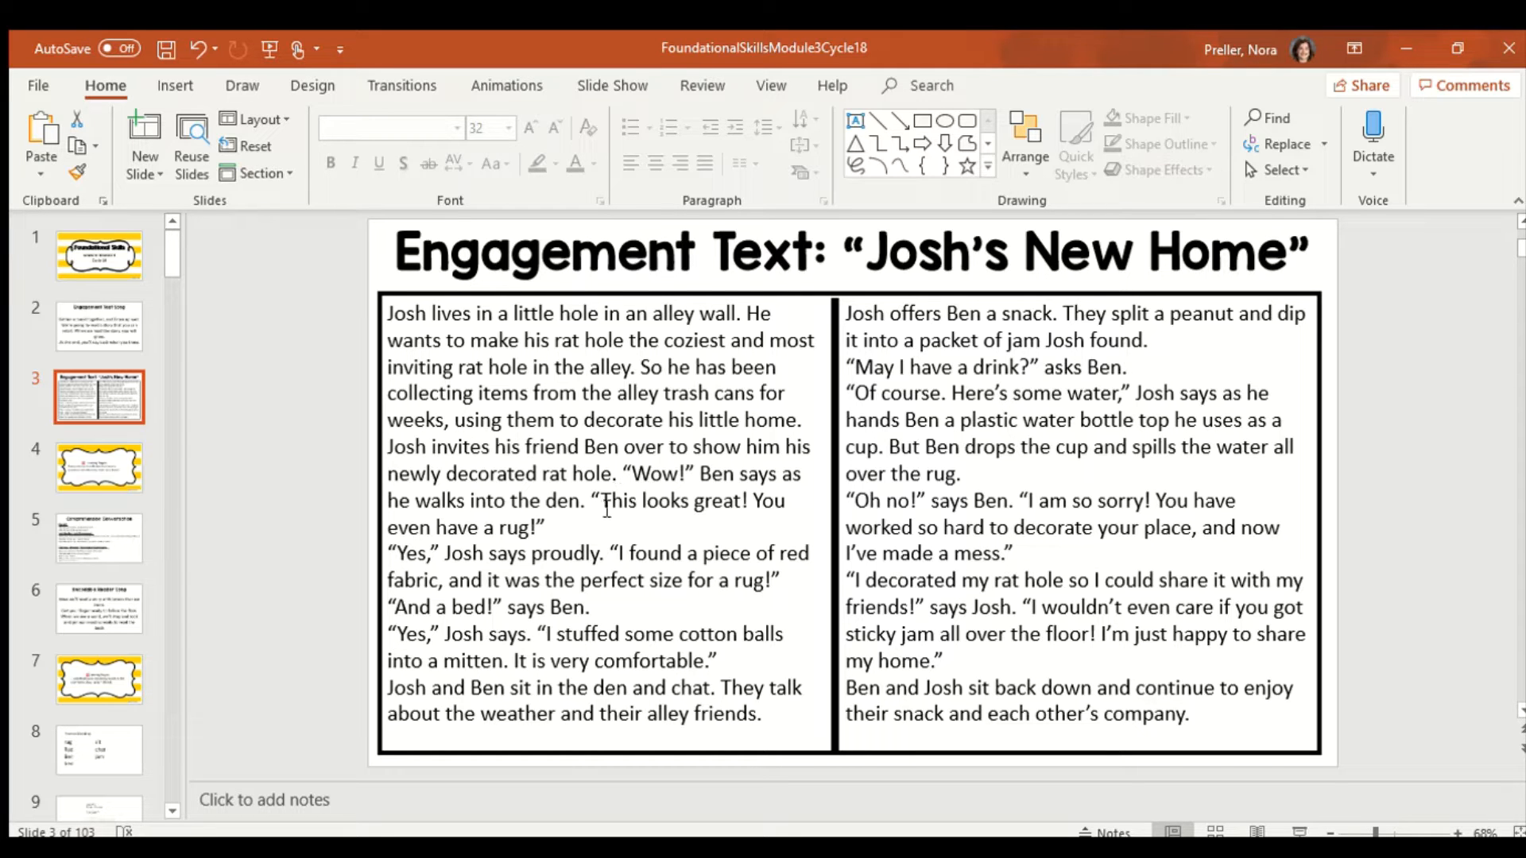
double_click(509, 527)
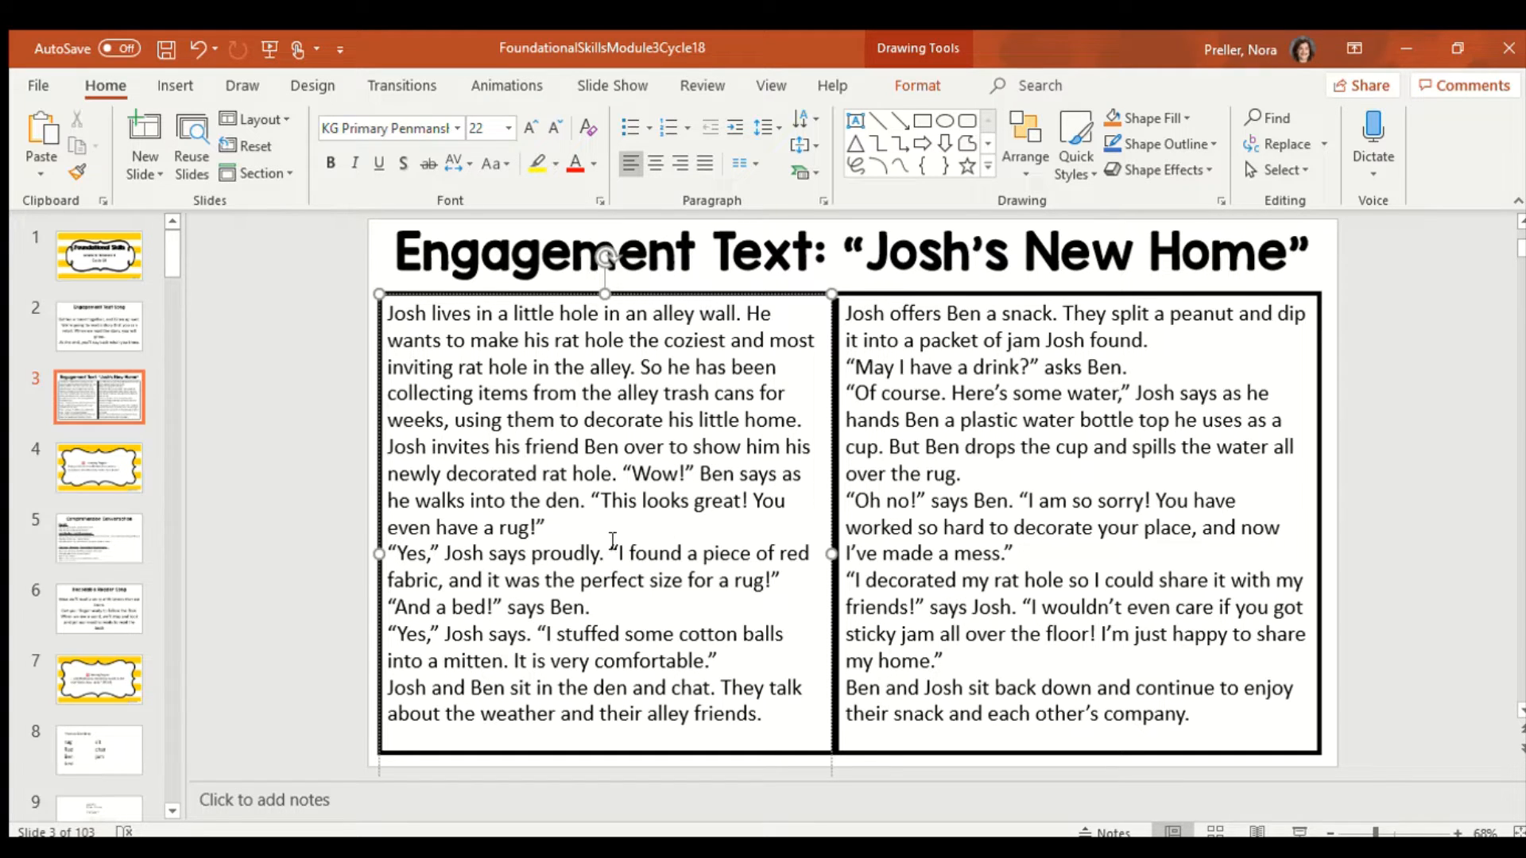
mouse_move(976, 431)
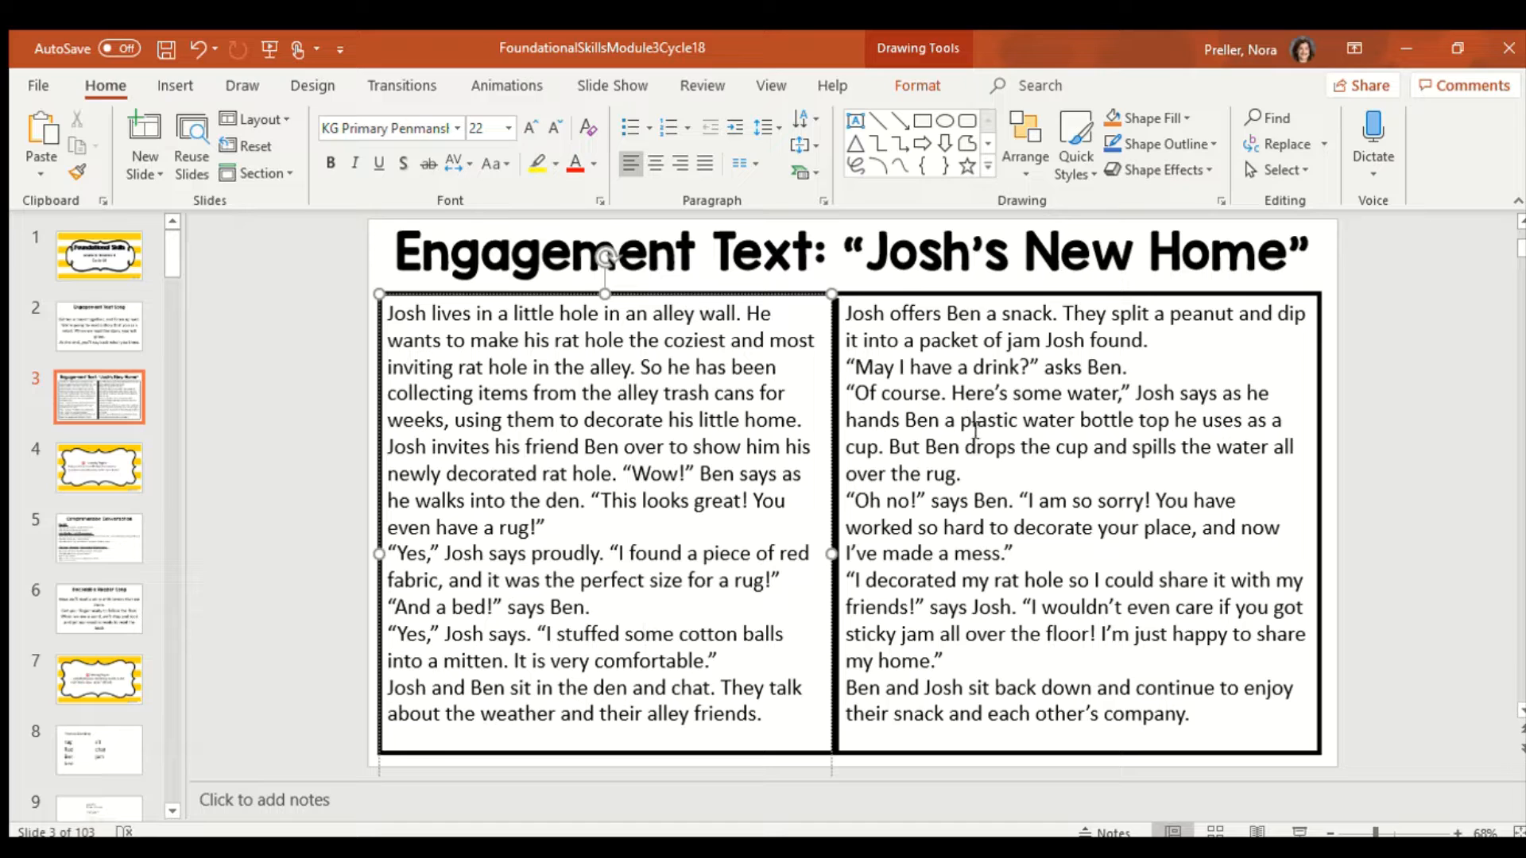
drag(962, 420, 1173, 419)
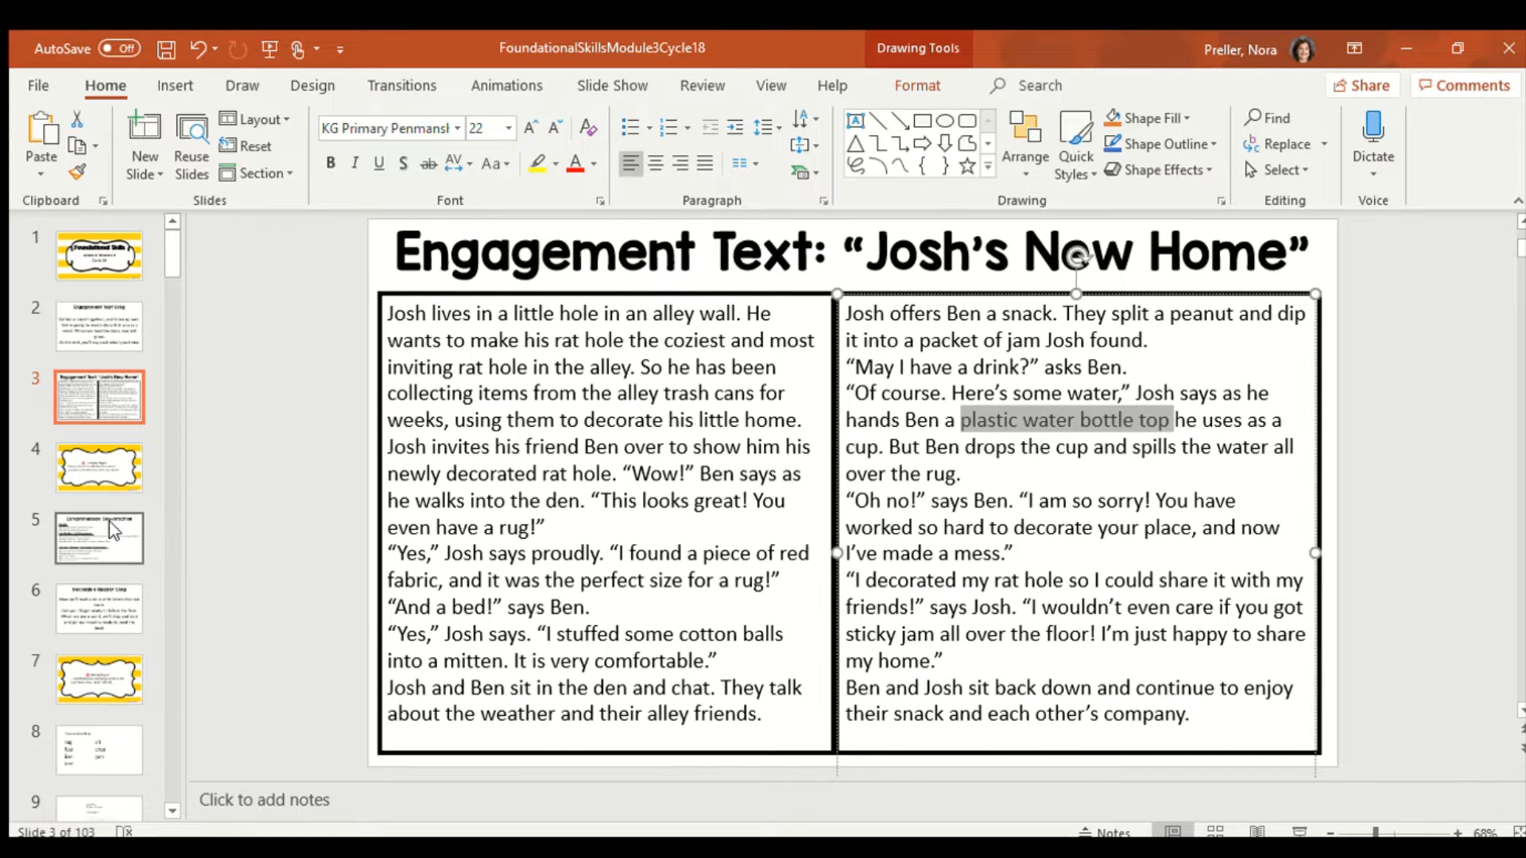
click(98, 538)
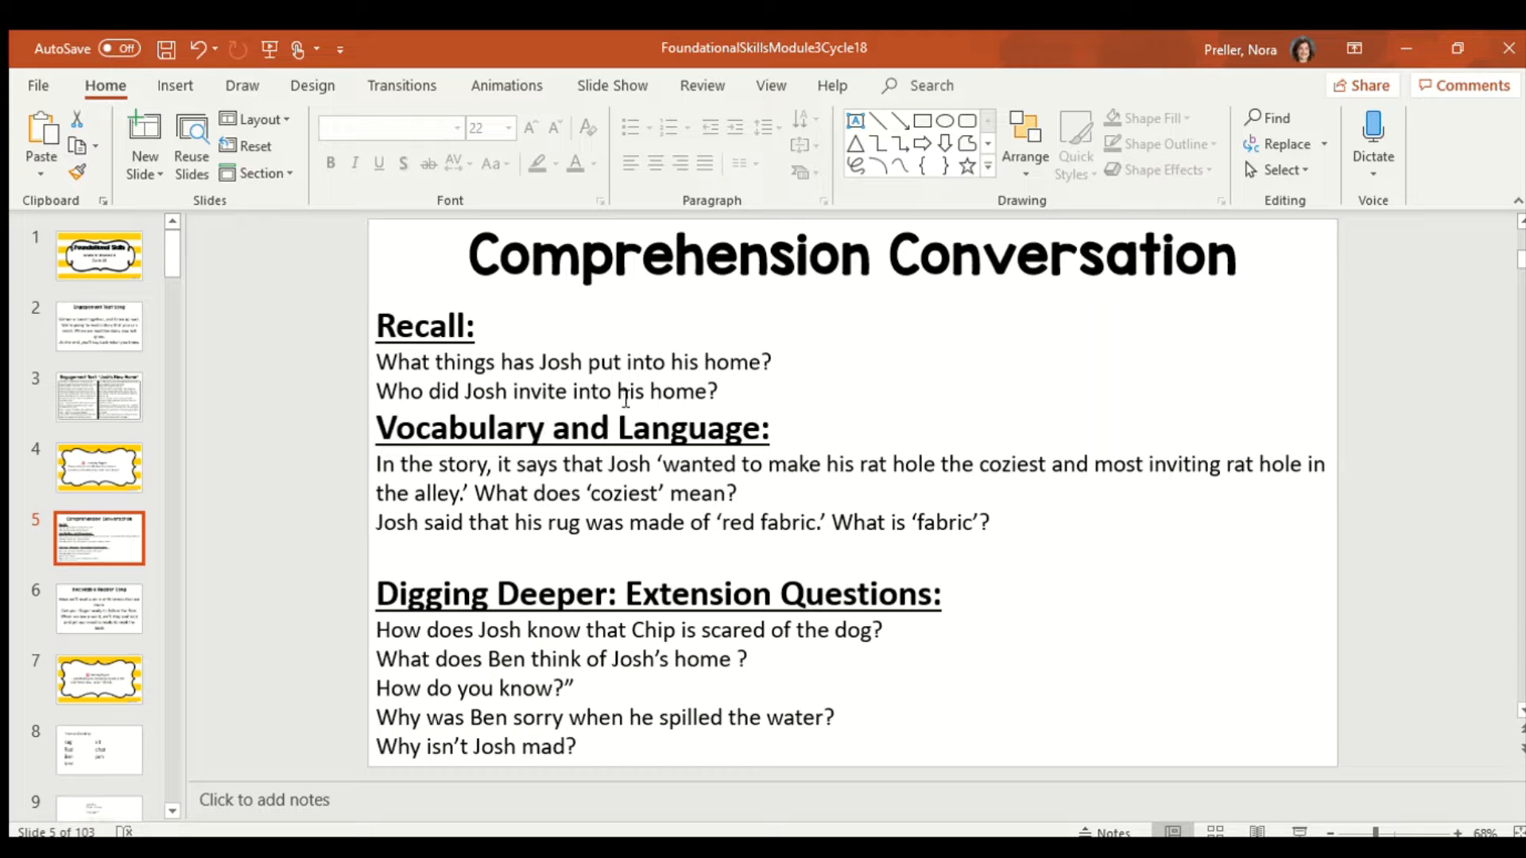
Point into the story's right column on slide 3, then return to slide 5
click(98, 396)
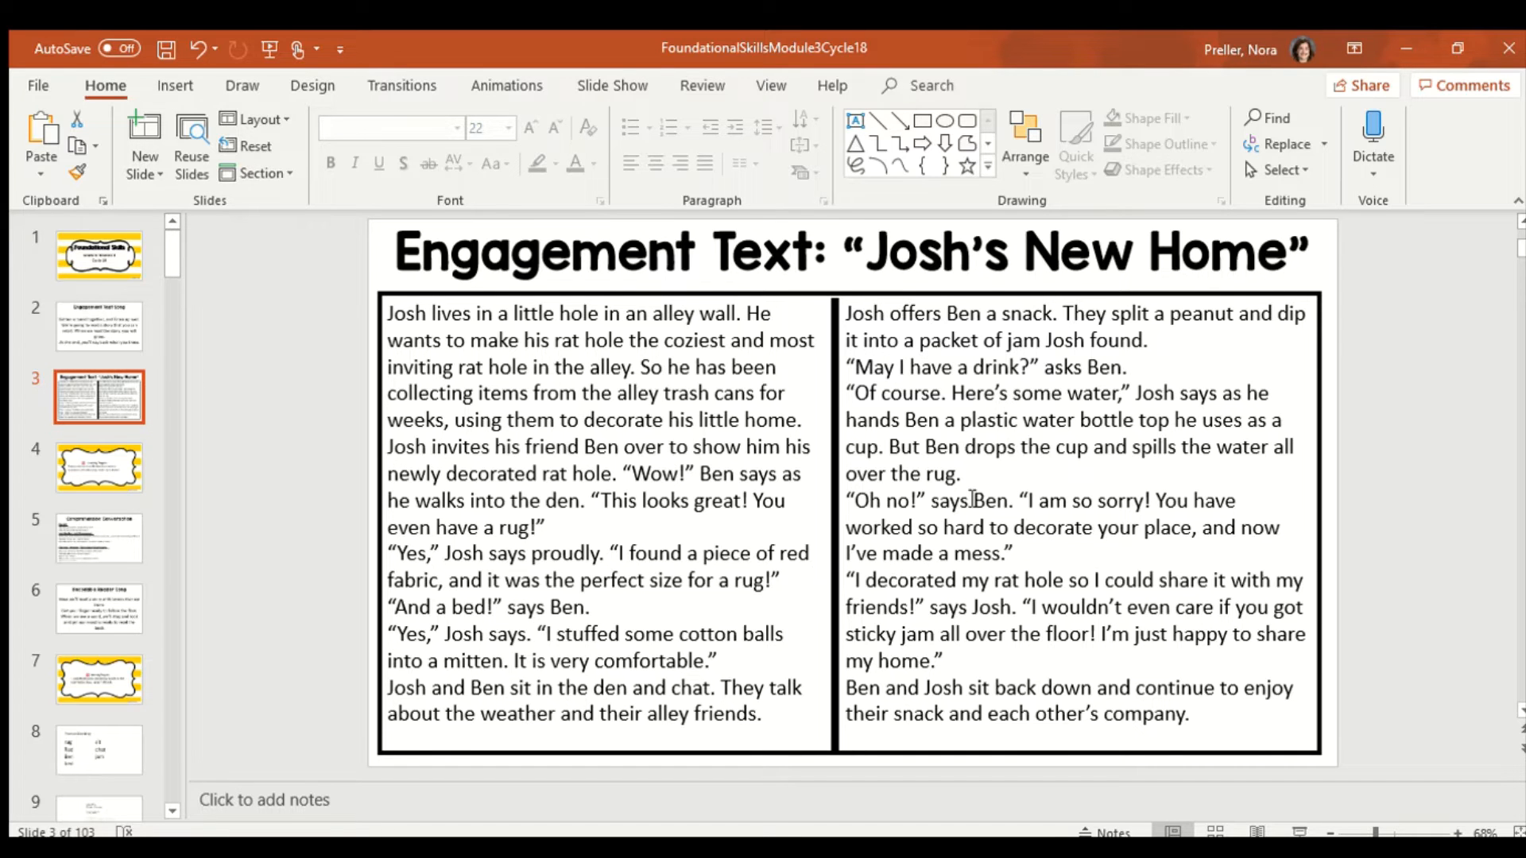
click(987, 499)
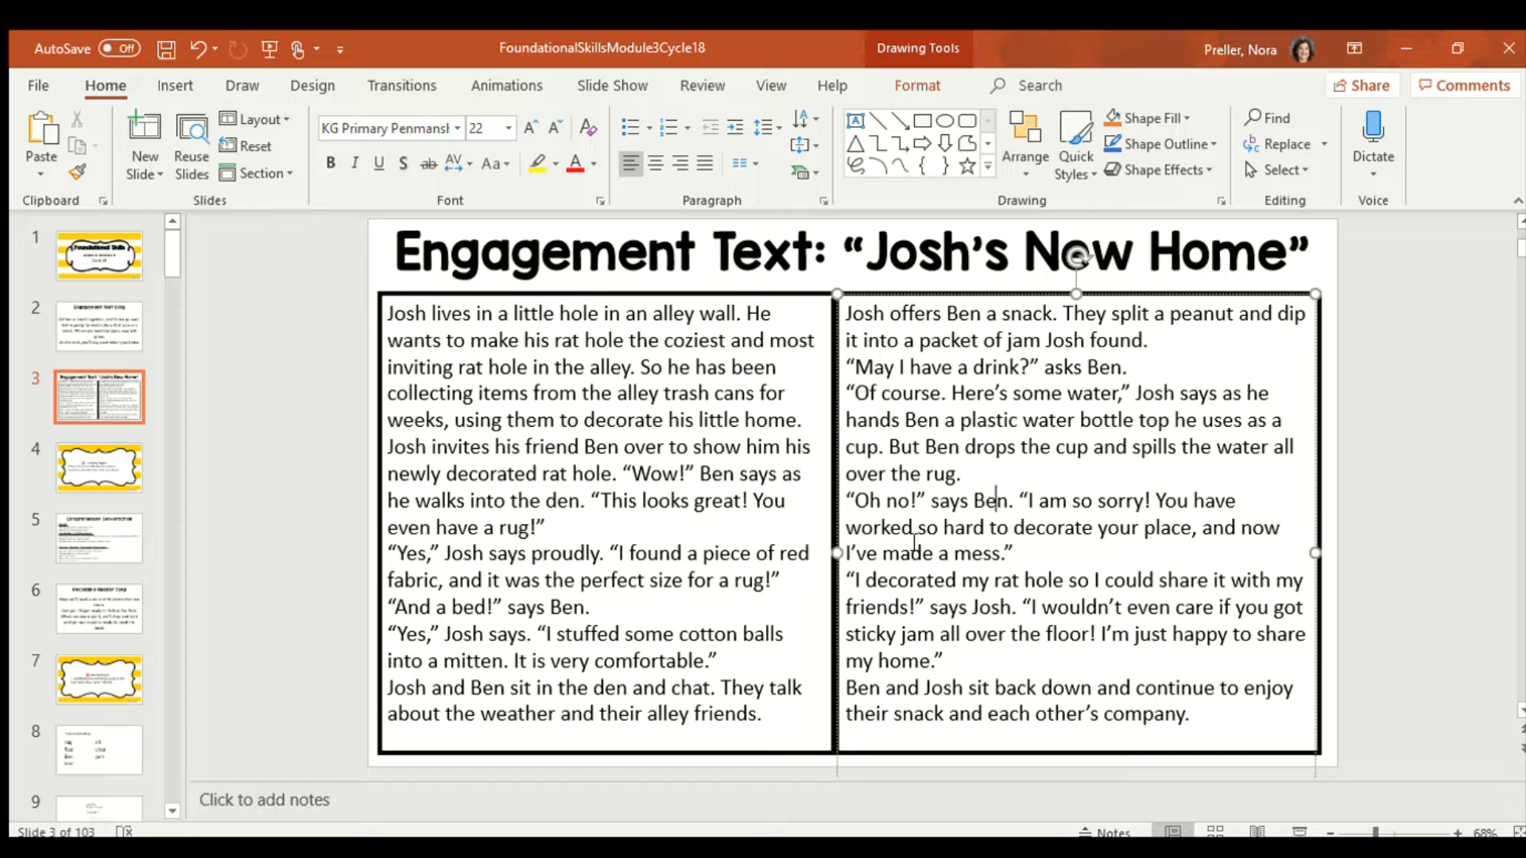
mouse_move(117, 532)
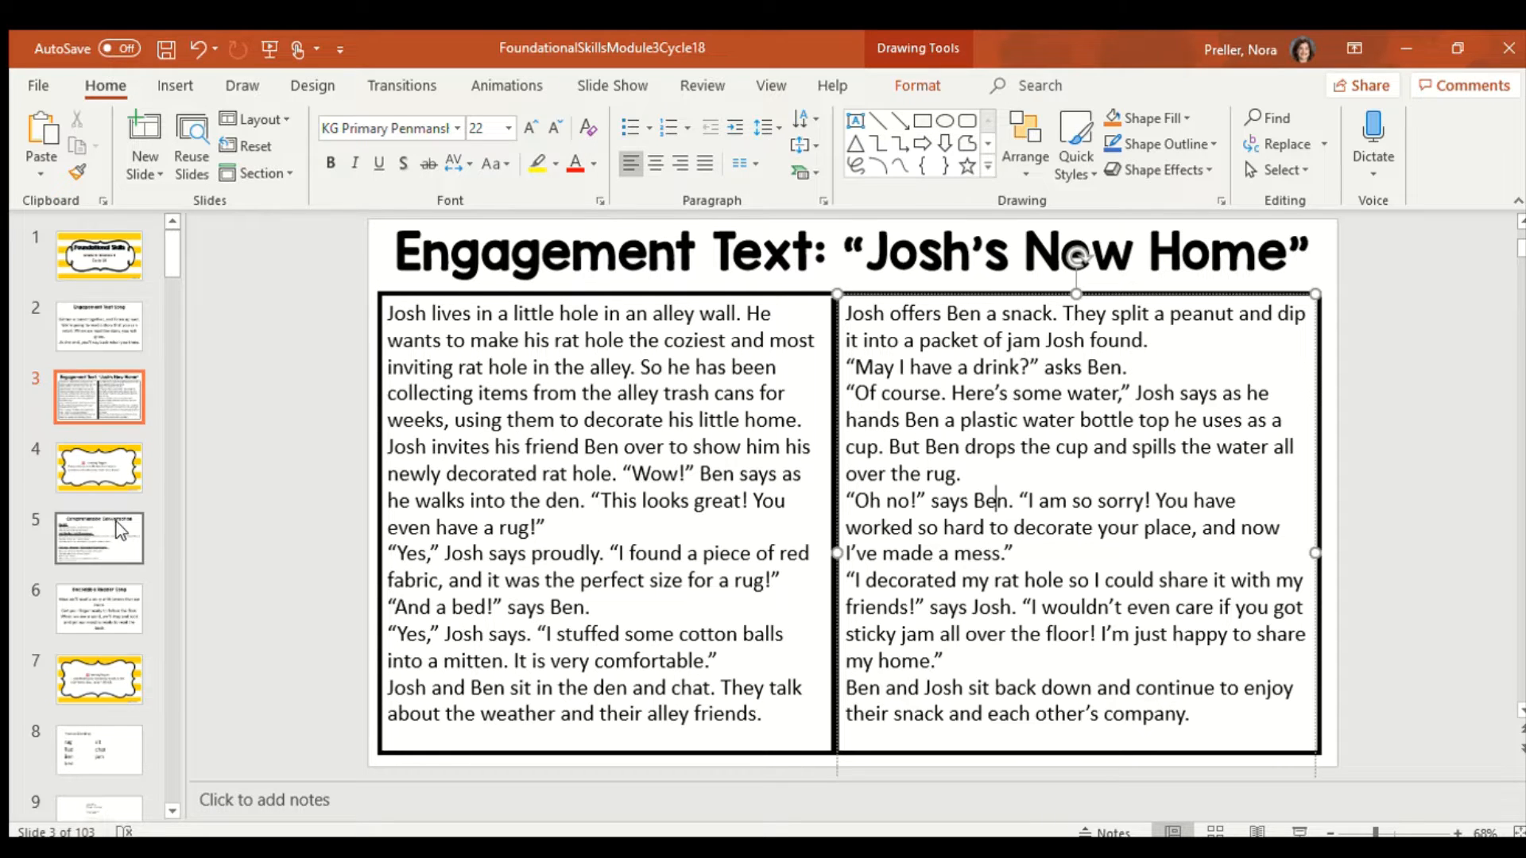
click(98, 537)
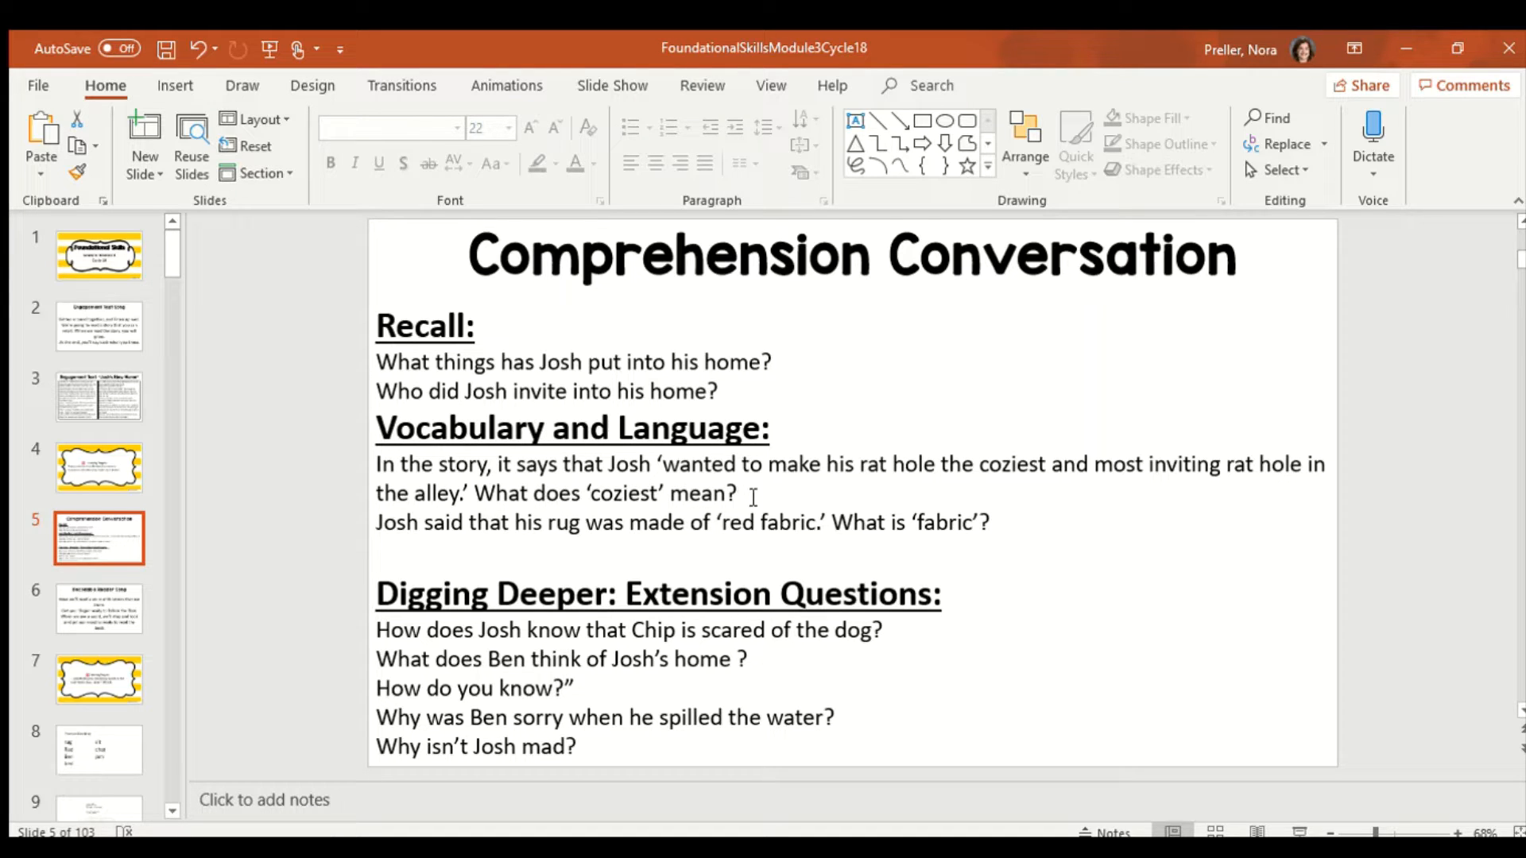
Mark, then clear, the 'coziest and most inviting rat hole' passage before returning to slide 5
click(98, 395)
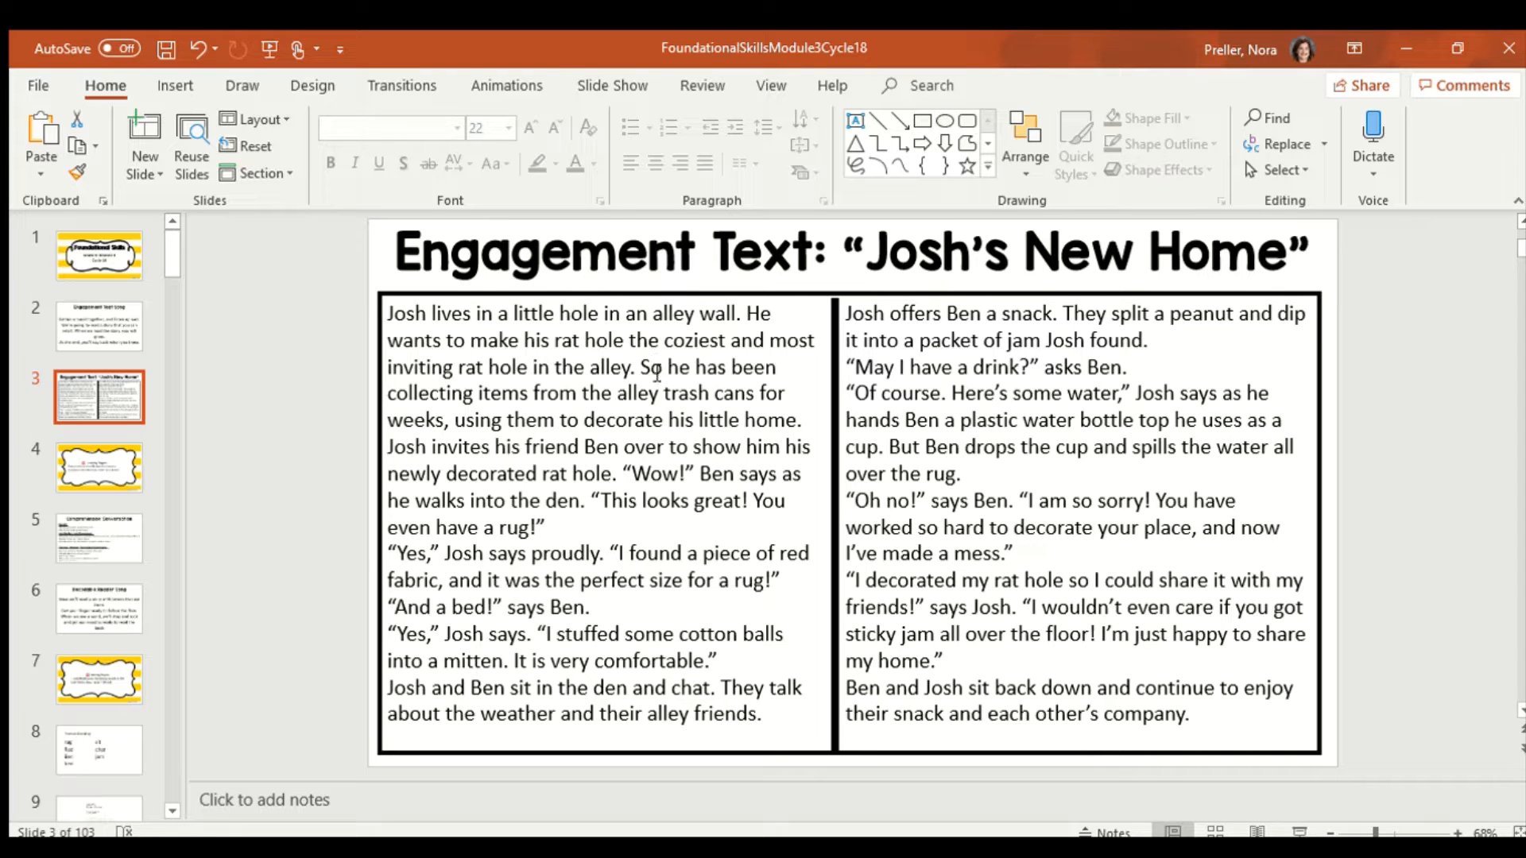
drag(631, 338, 747, 368)
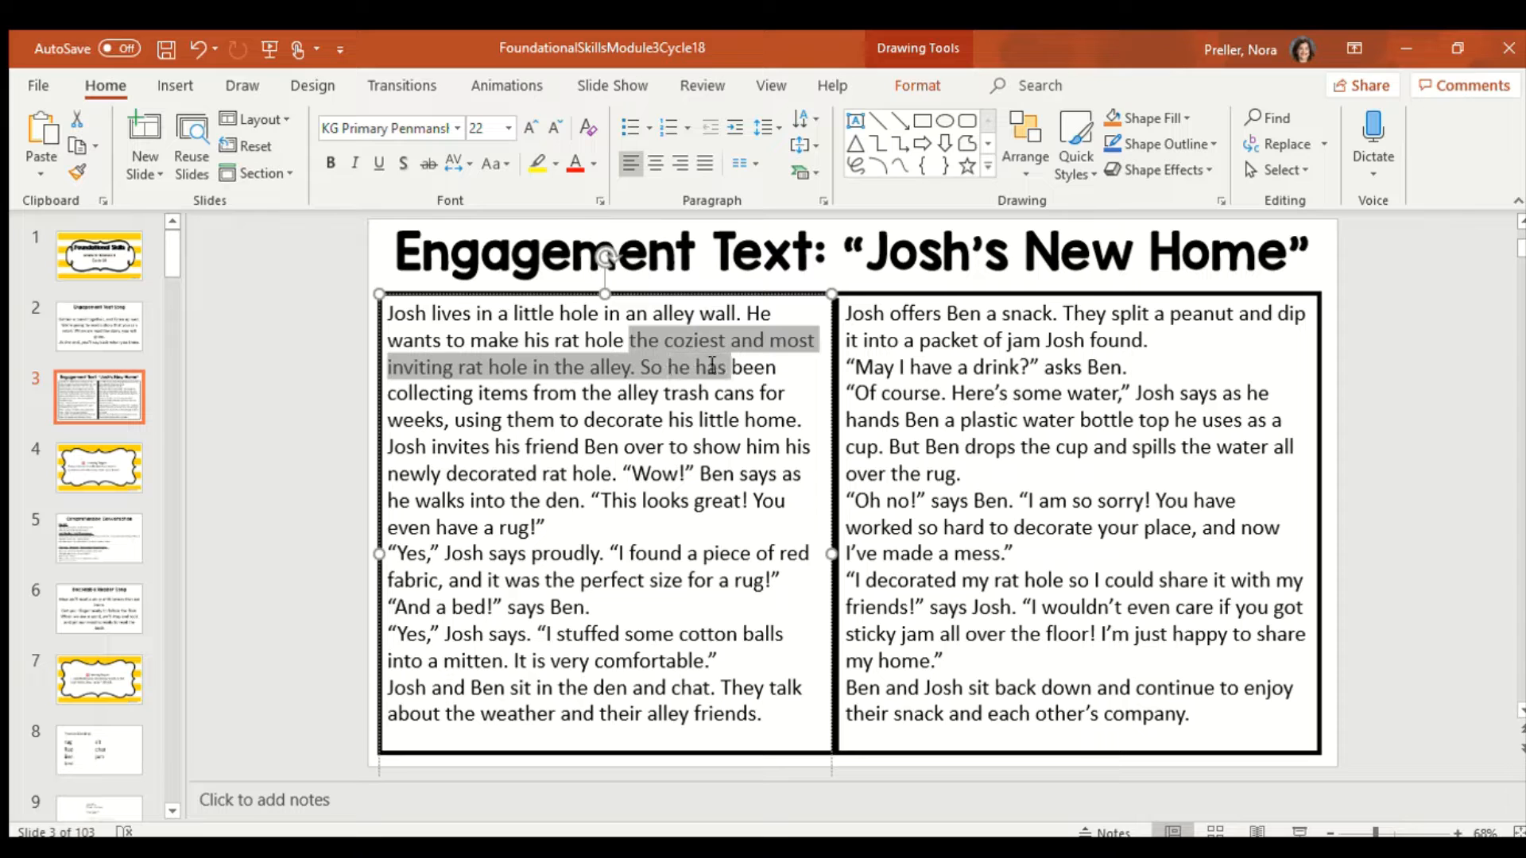
drag(710, 365, 764, 393)
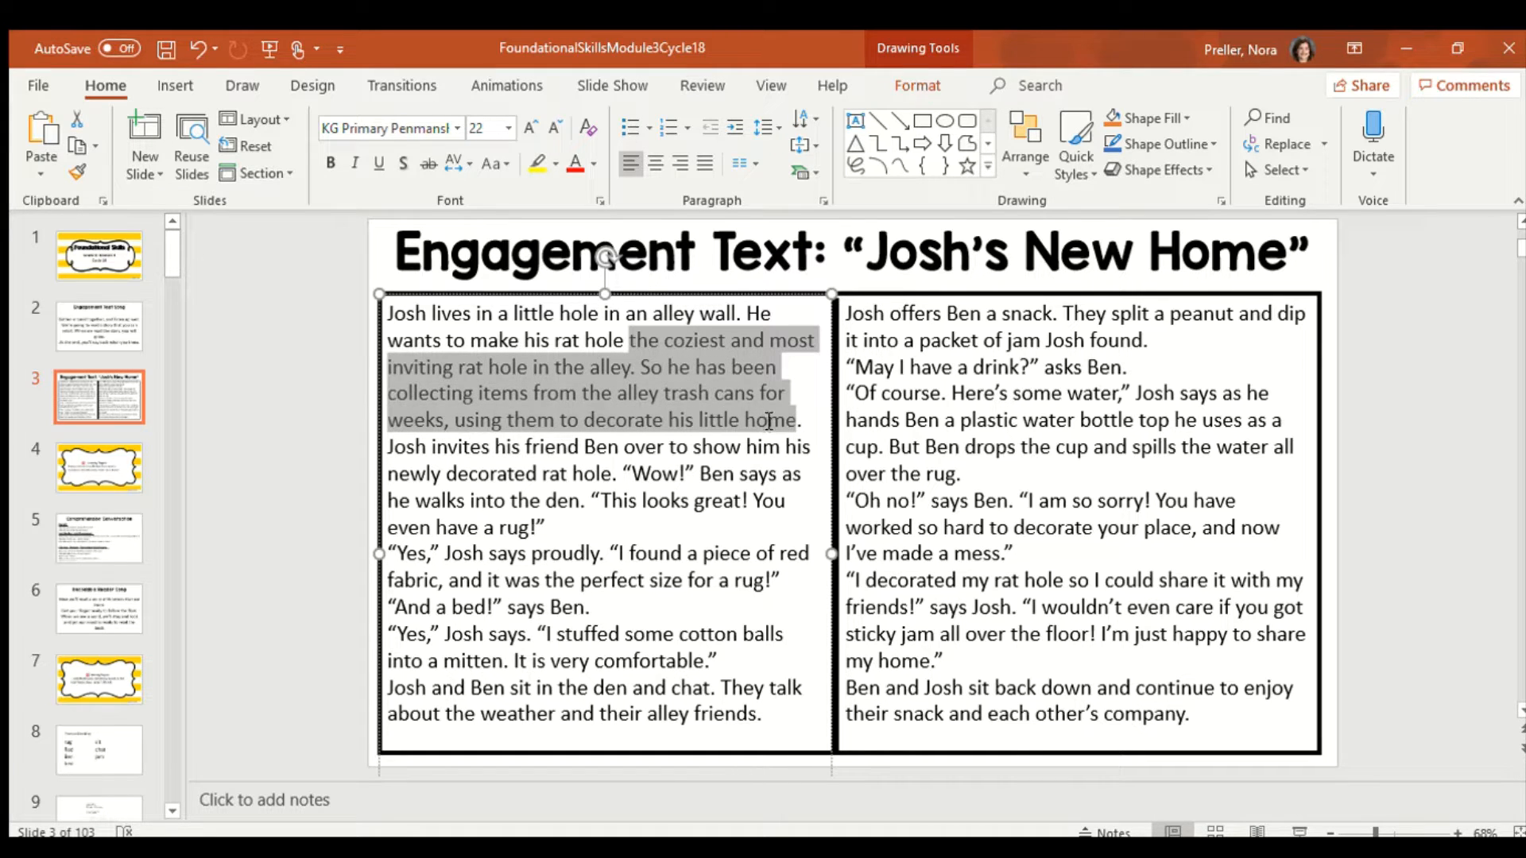
click(511, 502)
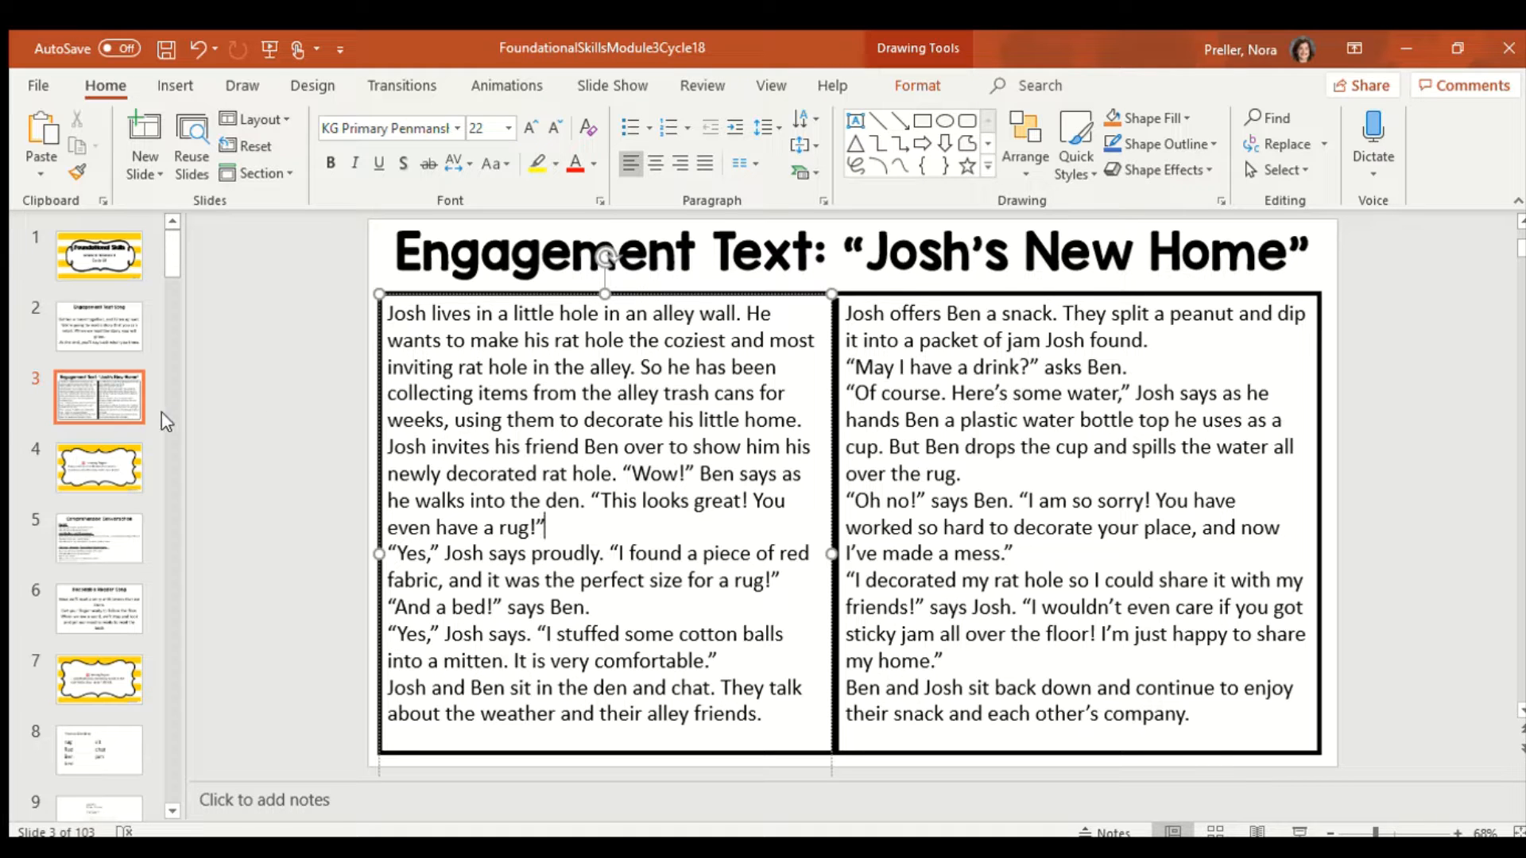
click(98, 538)
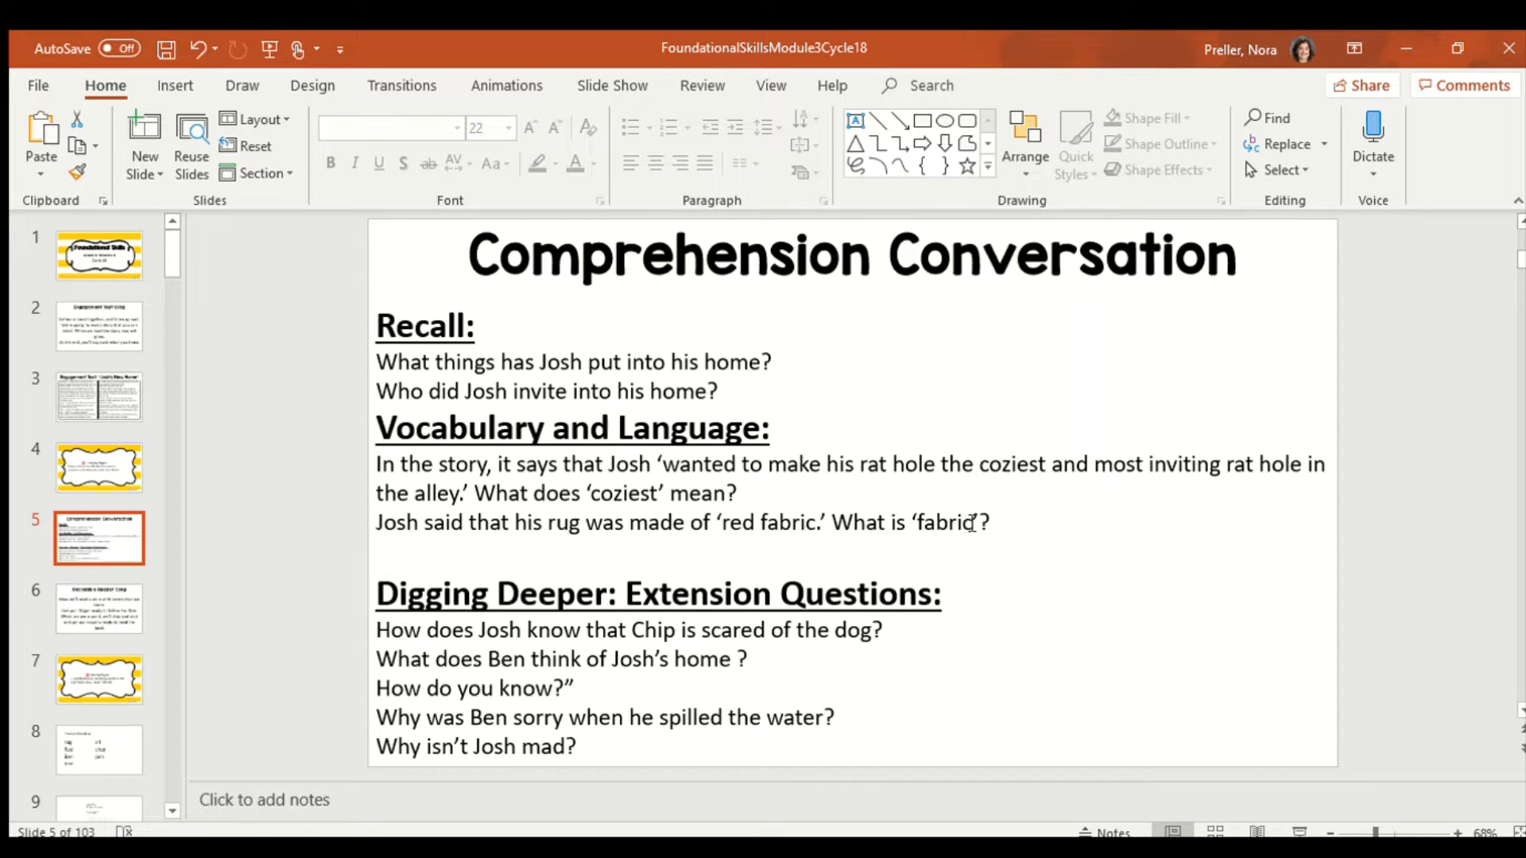
Delete the Chip-and-dog question, then highlight Ben's 'Wow!… rug!' passage on slide 3
click(968, 523)
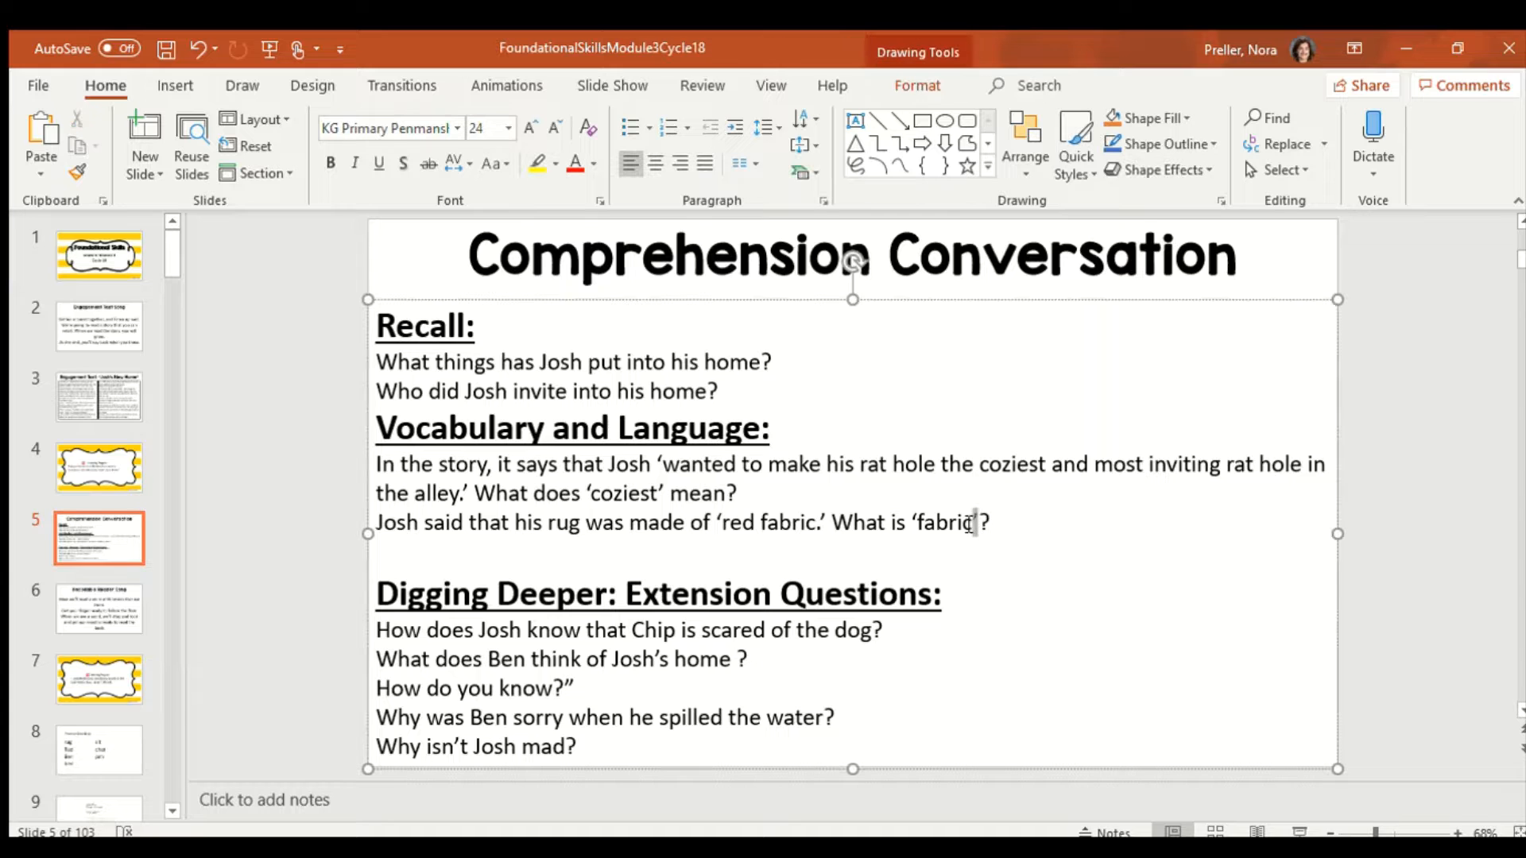
double_click(939, 523)
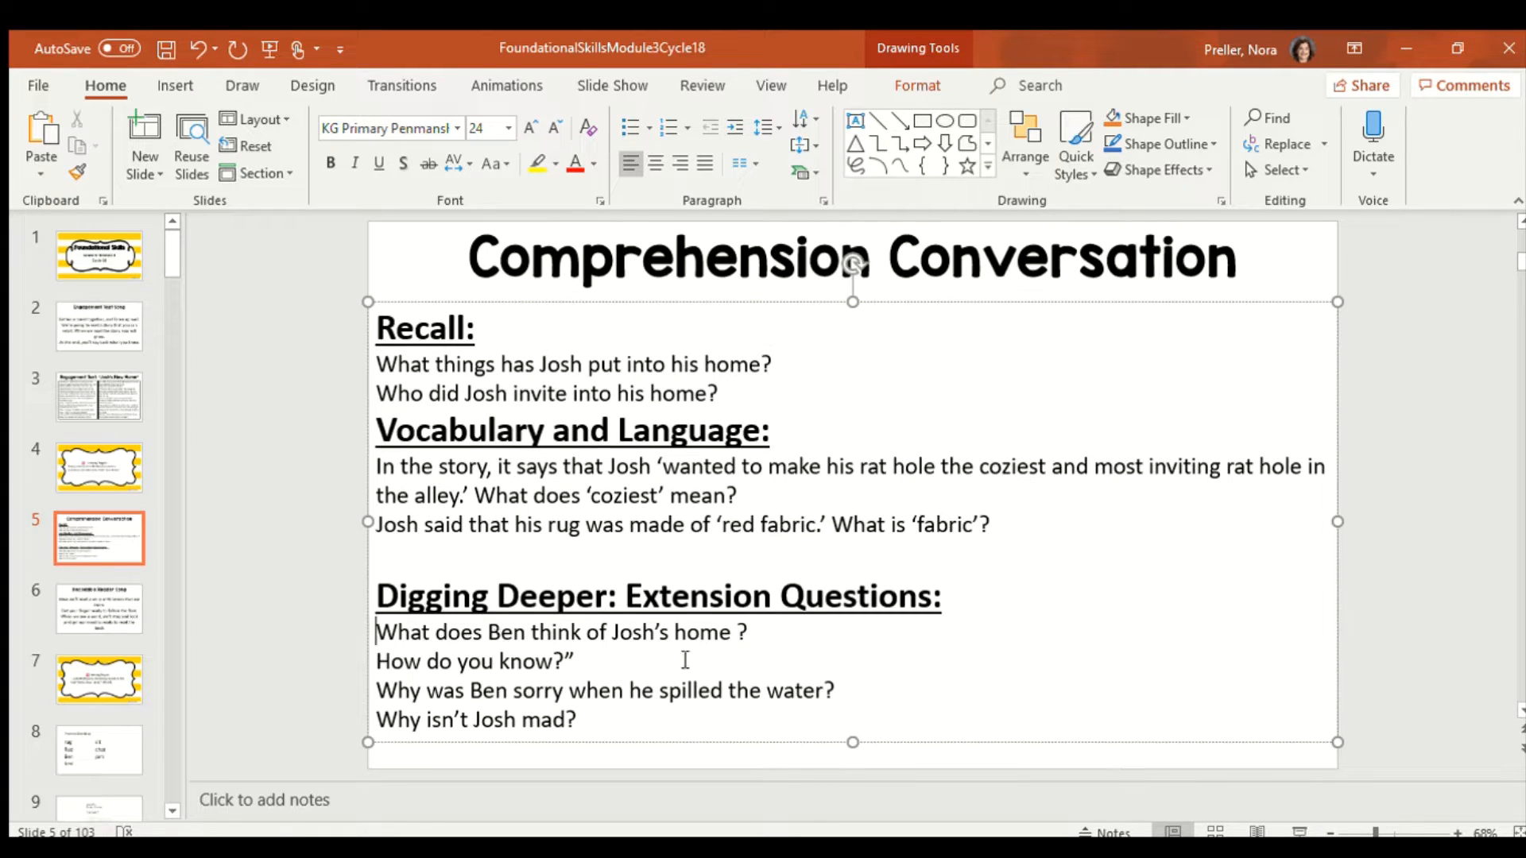
click(98, 395)
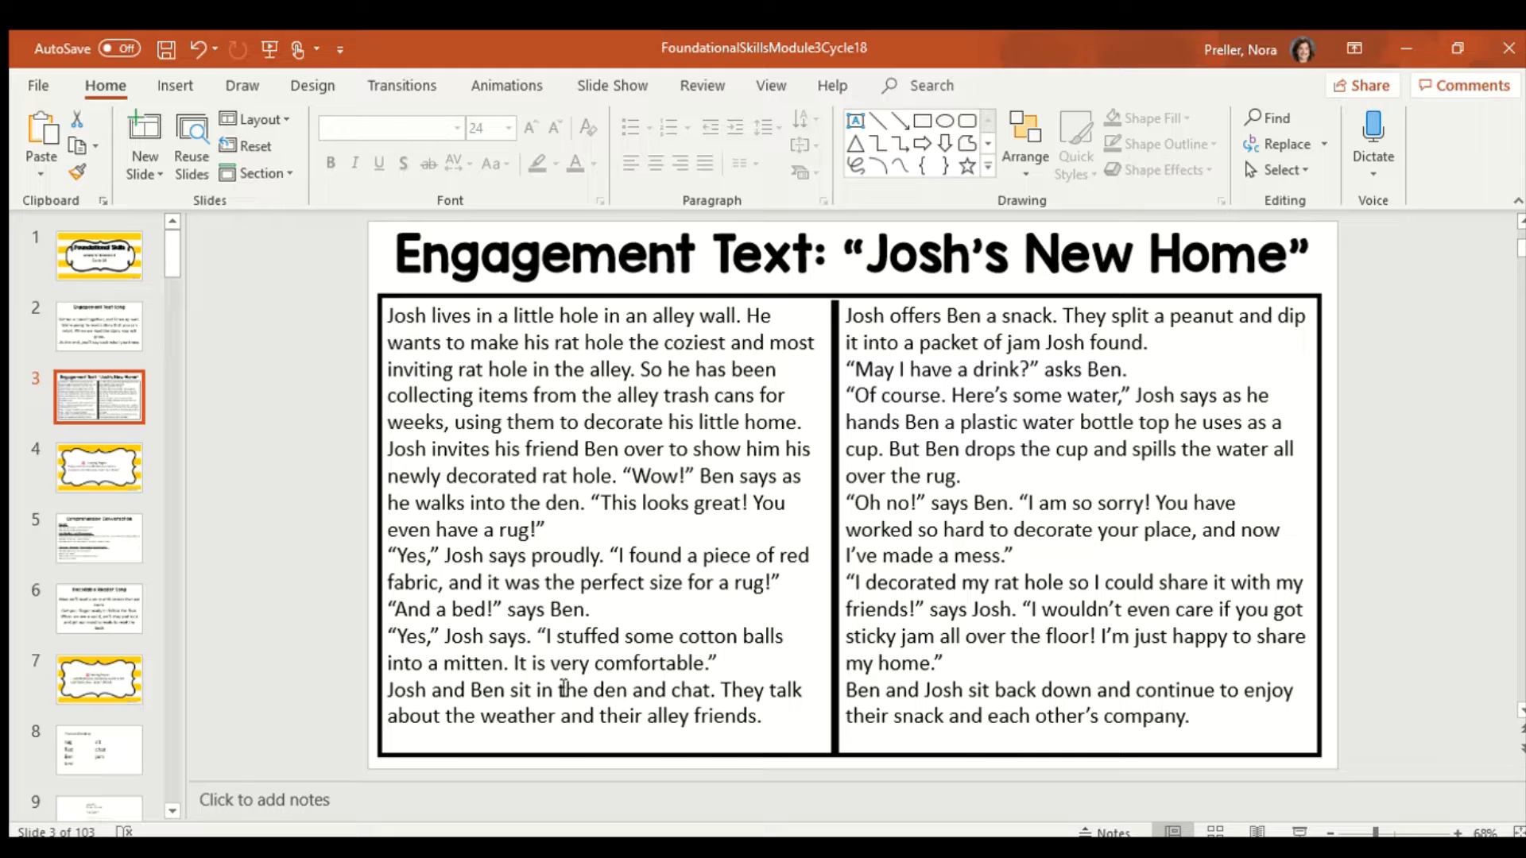
drag(633, 475, 740, 503)
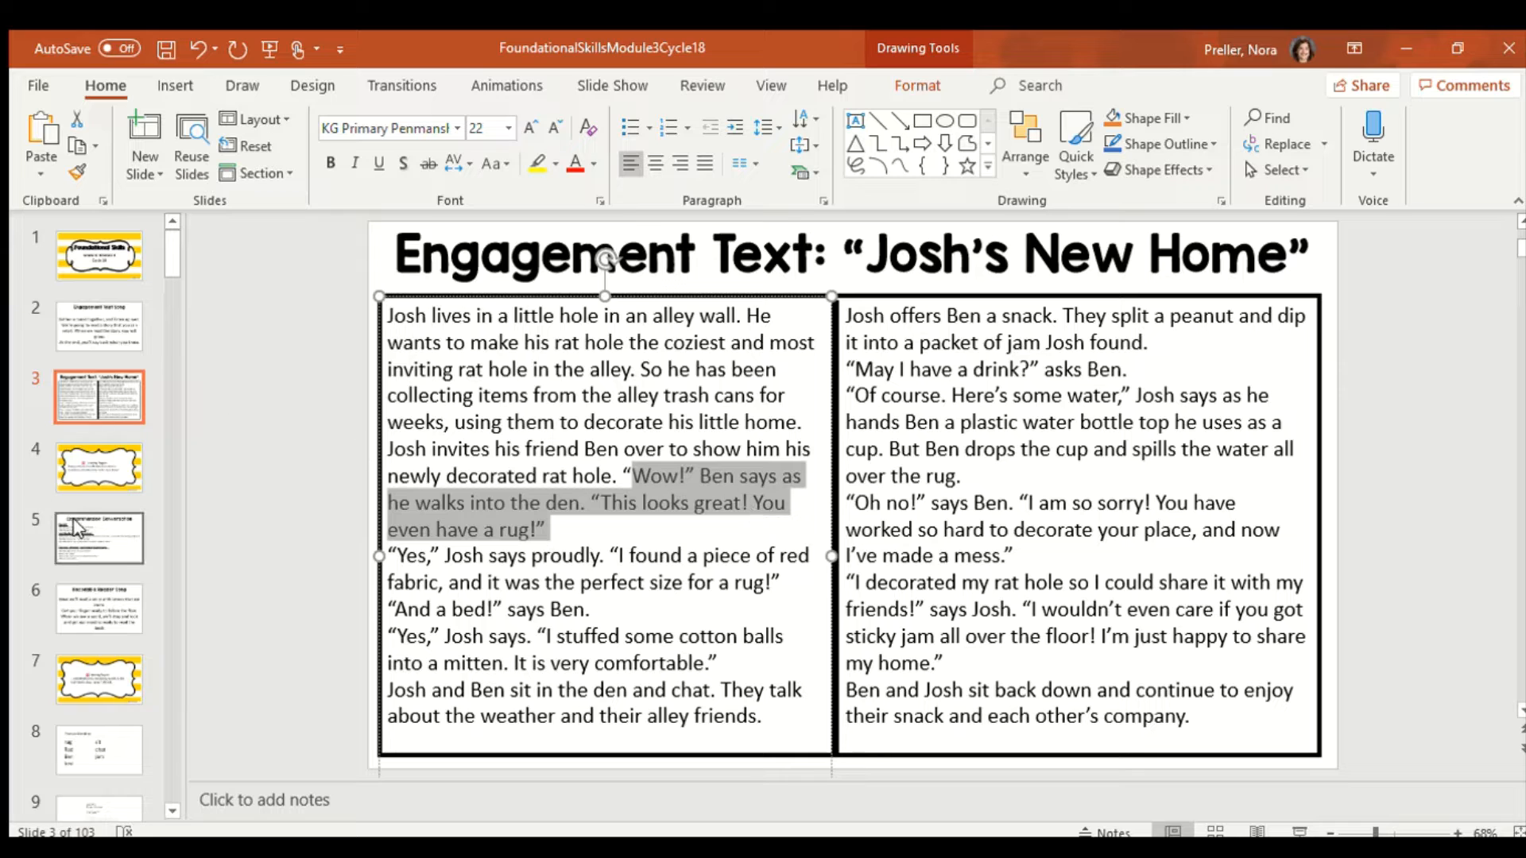
Compare slide 5's questions with Ben's apology on slide 3, then open slide 6
click(98, 537)
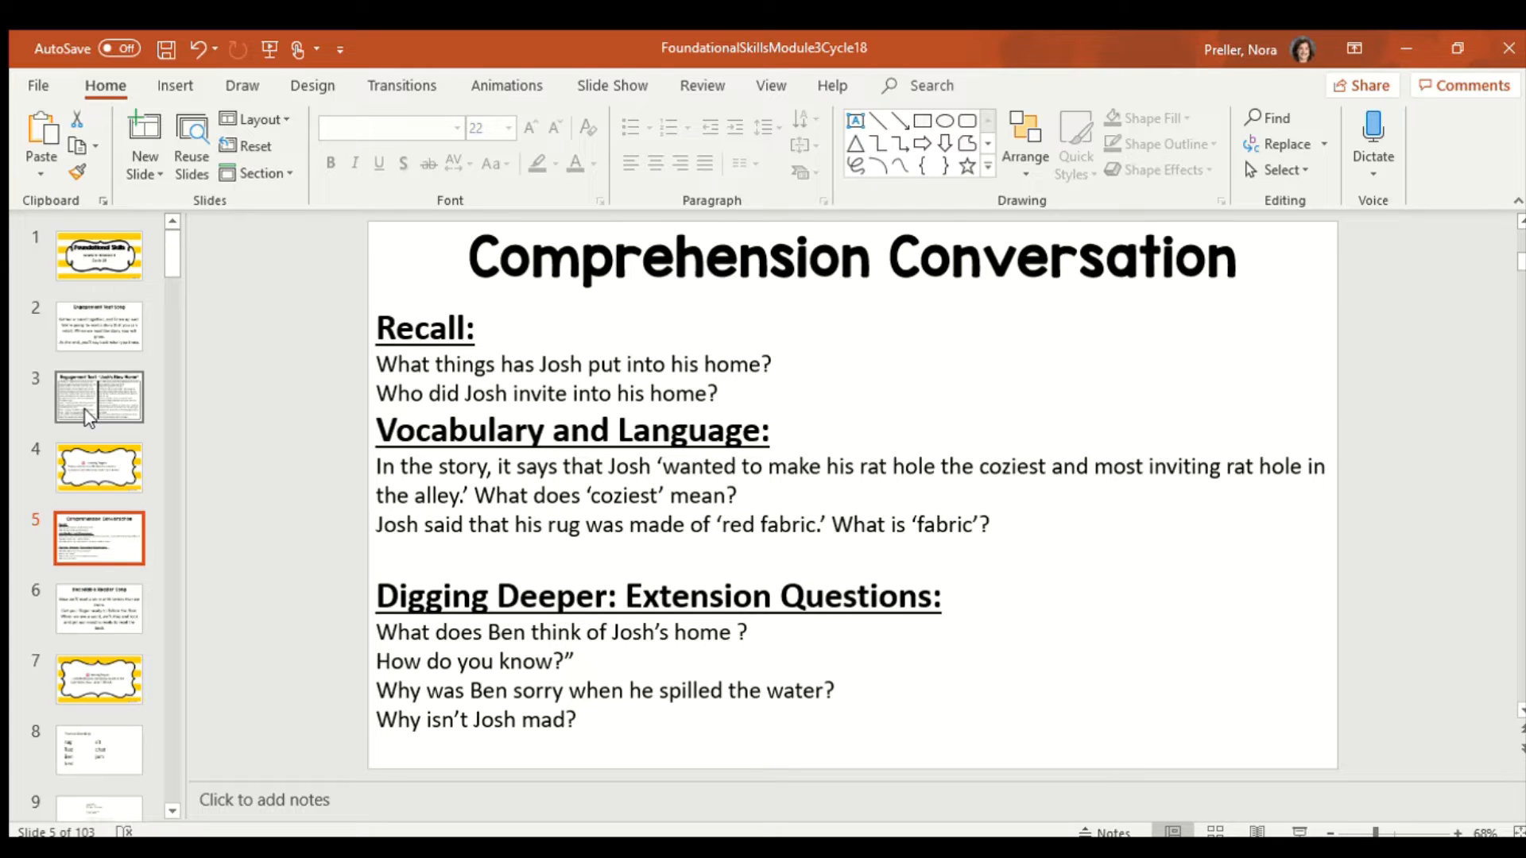
click(98, 395)
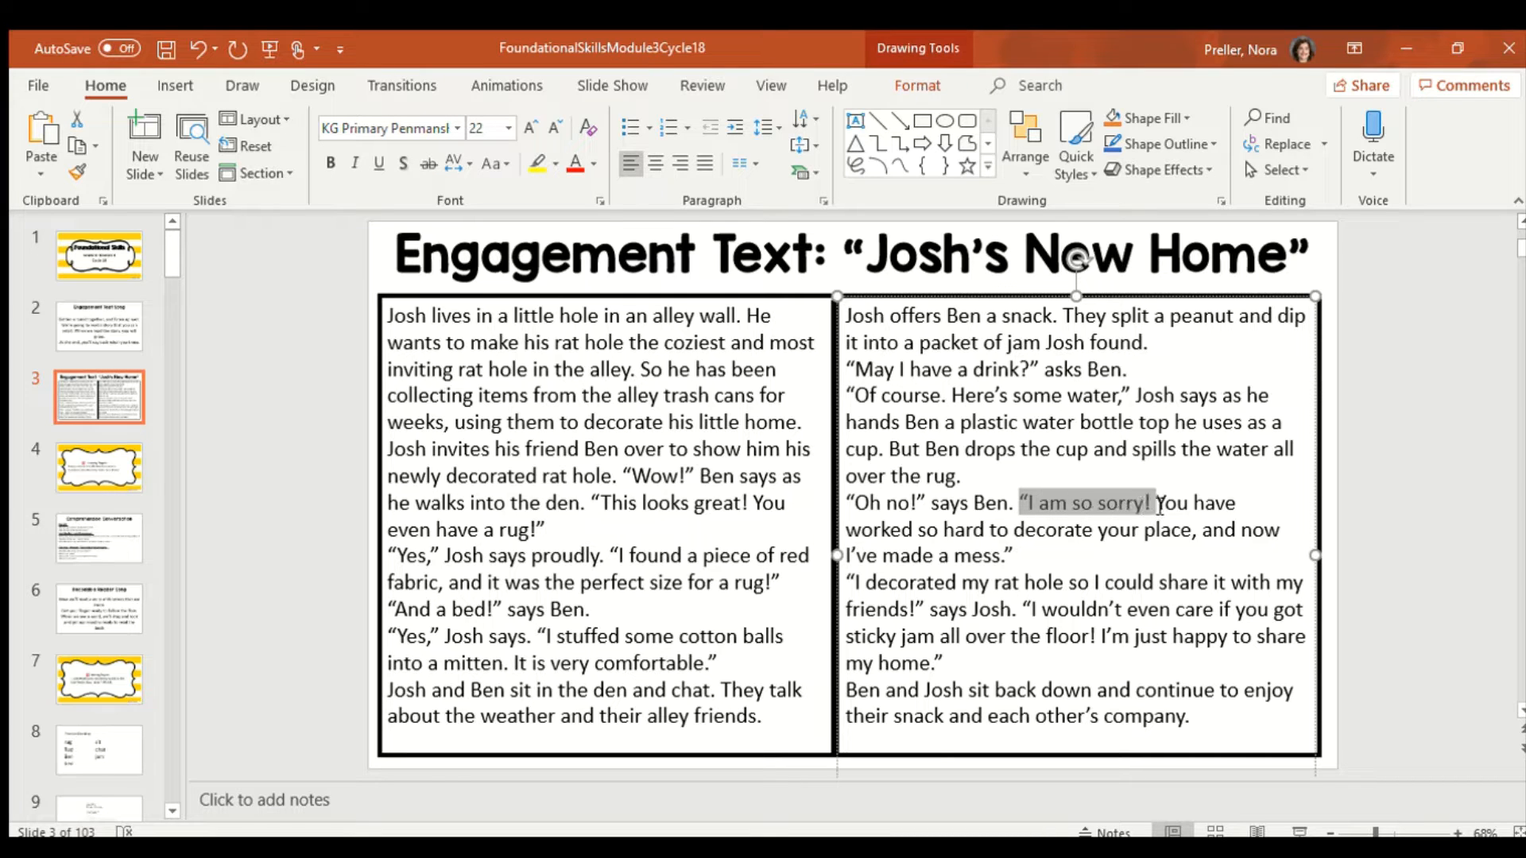
drag(1152, 503, 1264, 529)
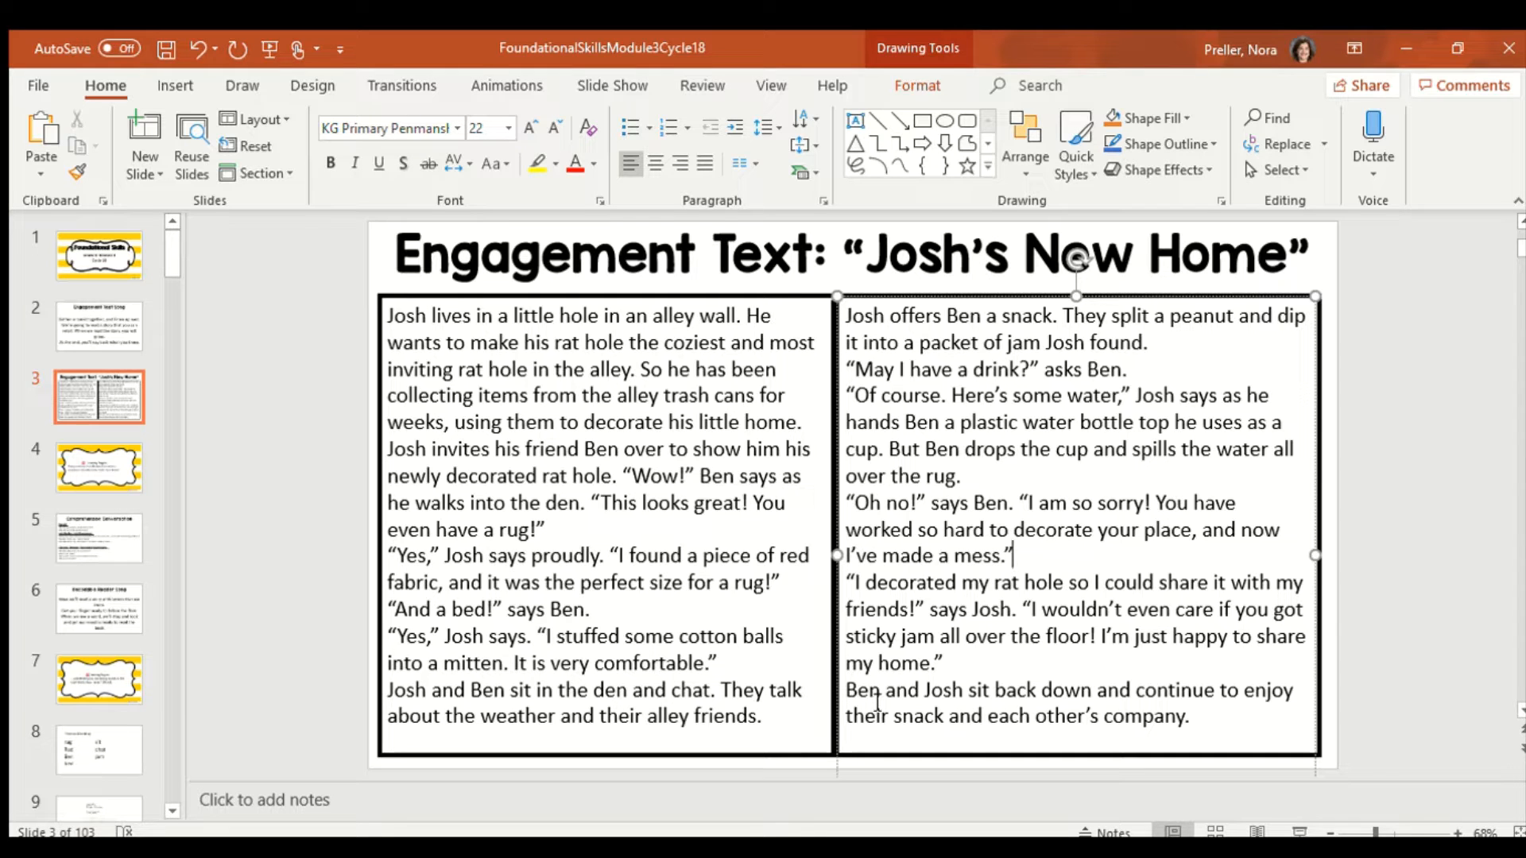
click(98, 538)
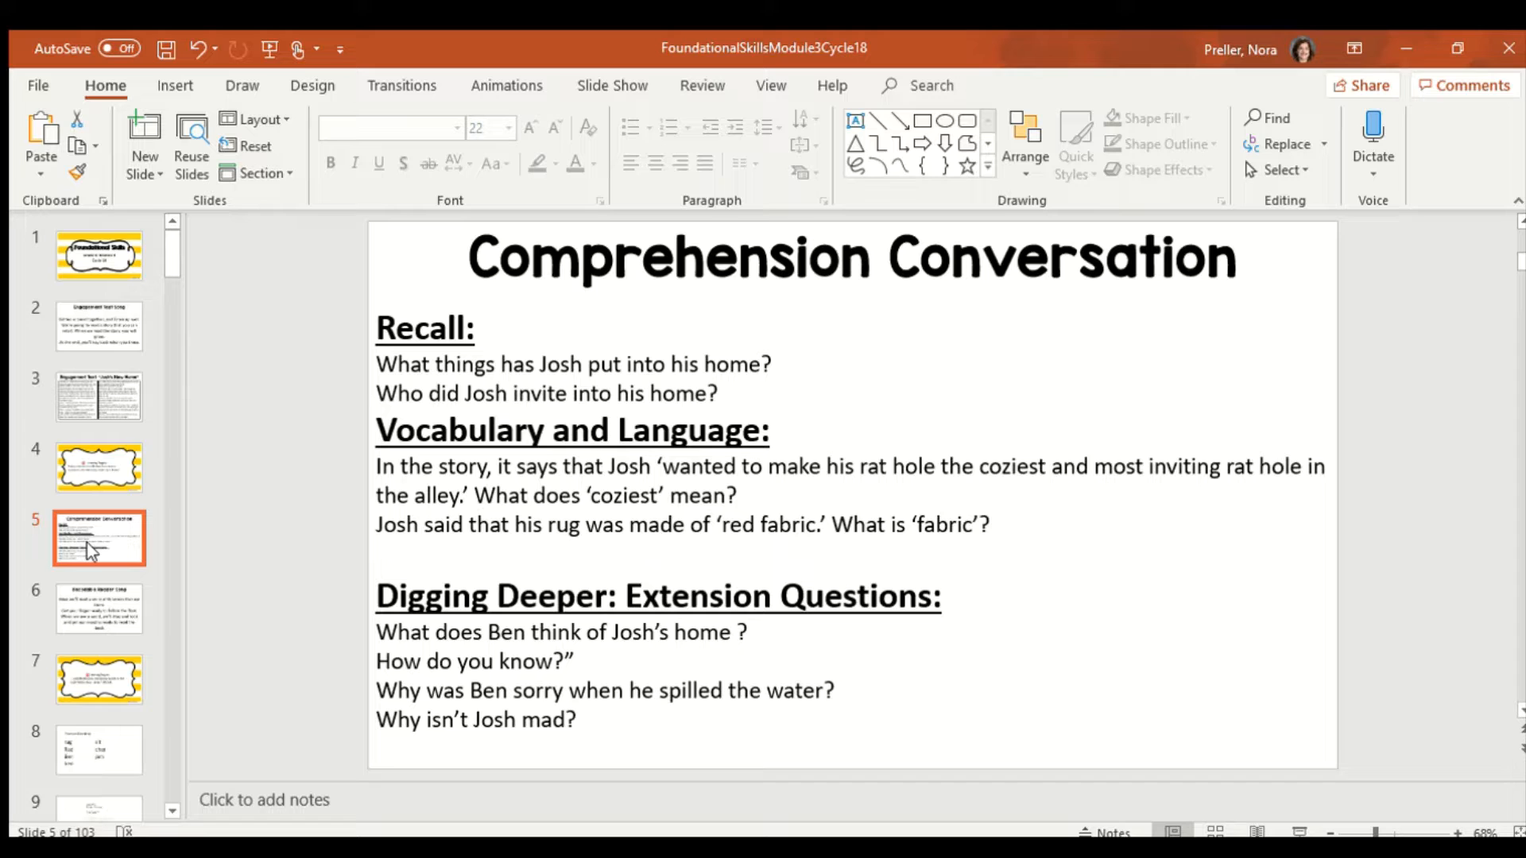
click(98, 395)
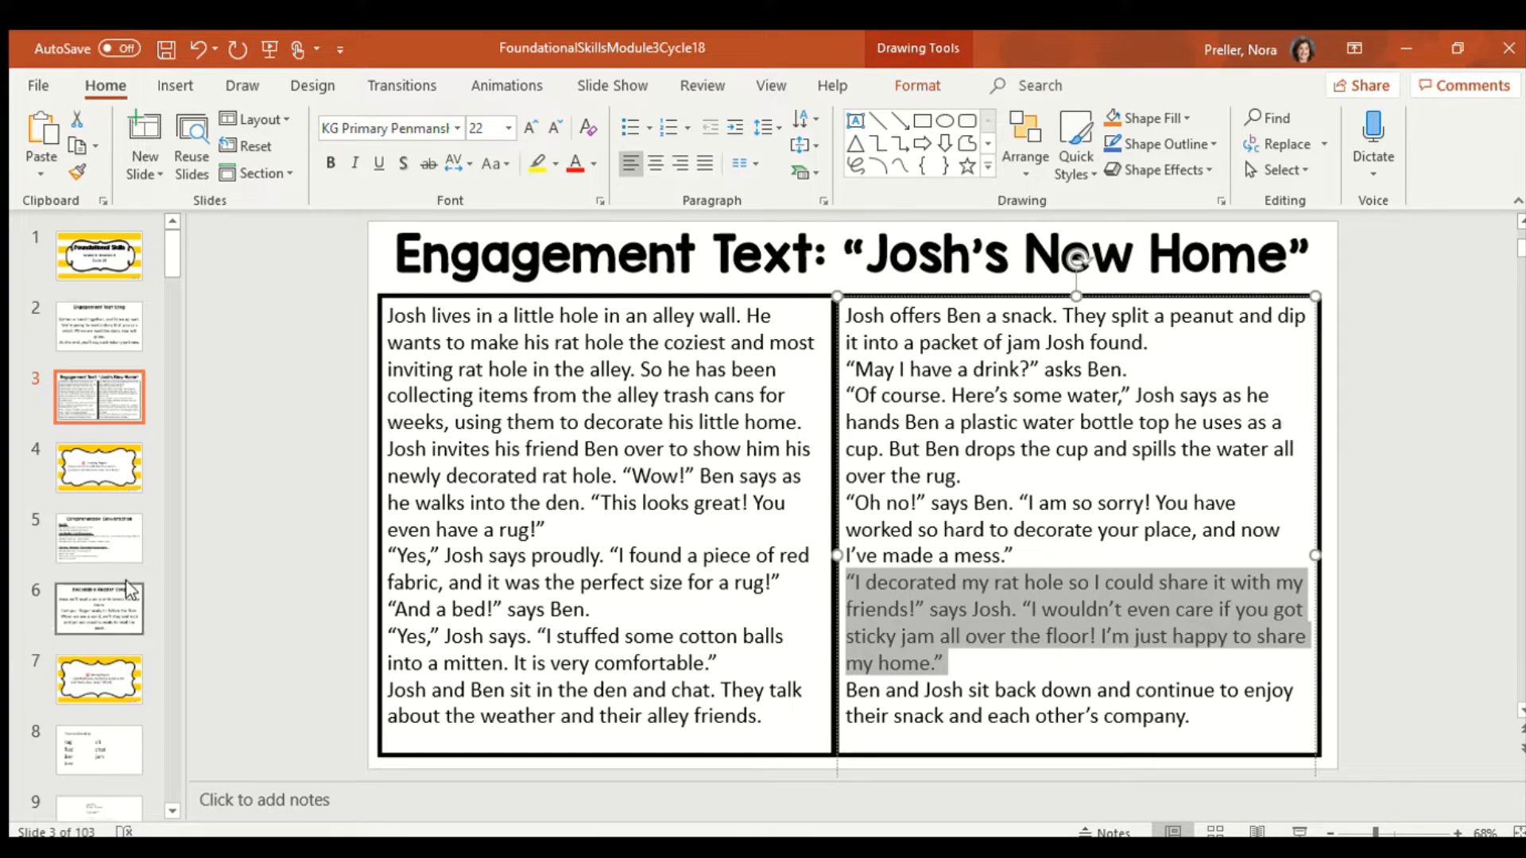
click(99, 537)
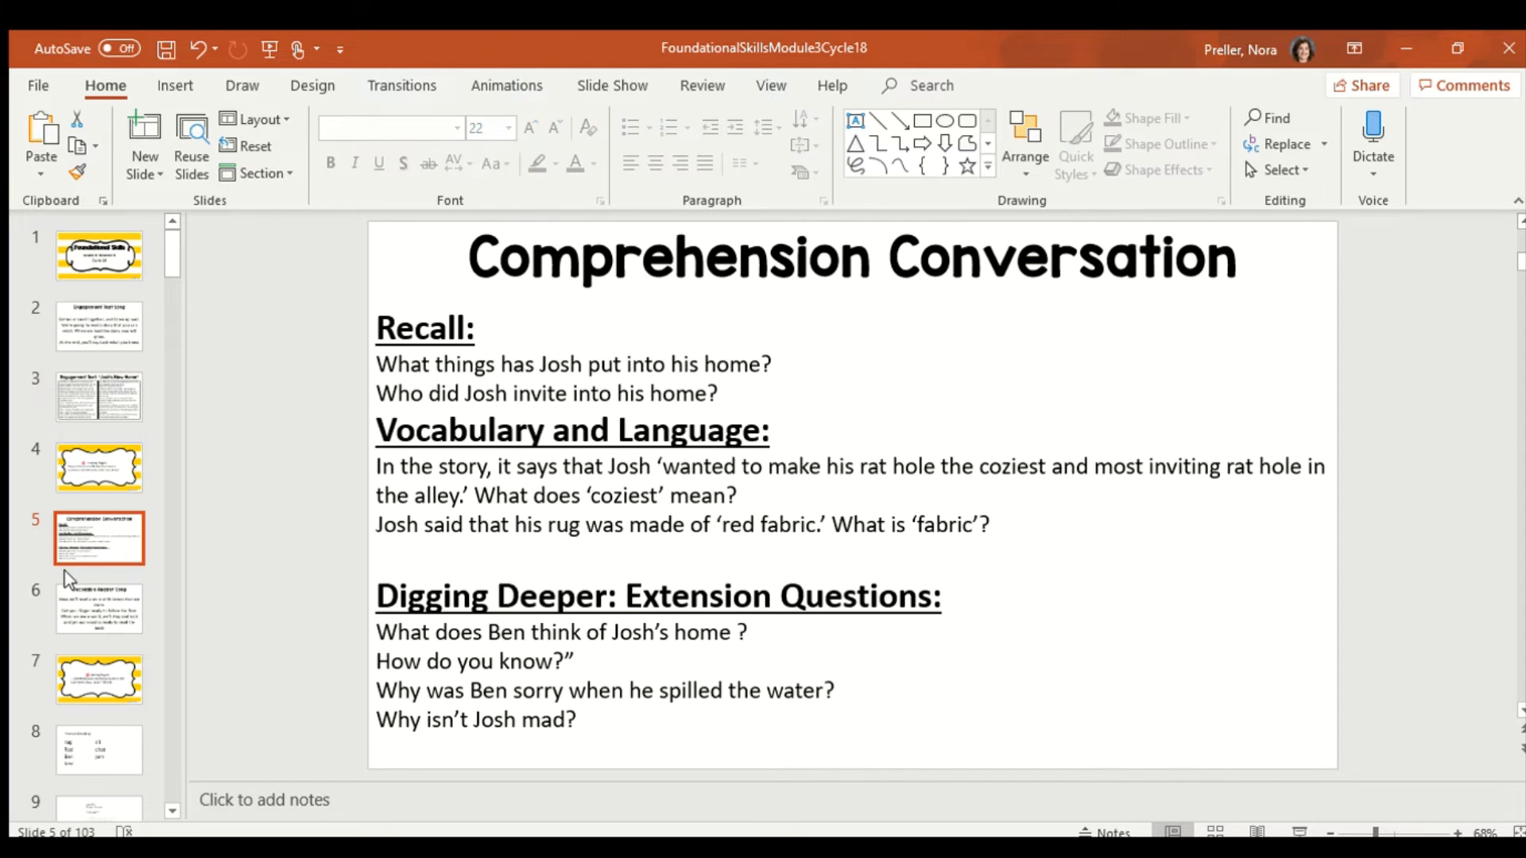
mouse_move(105, 582)
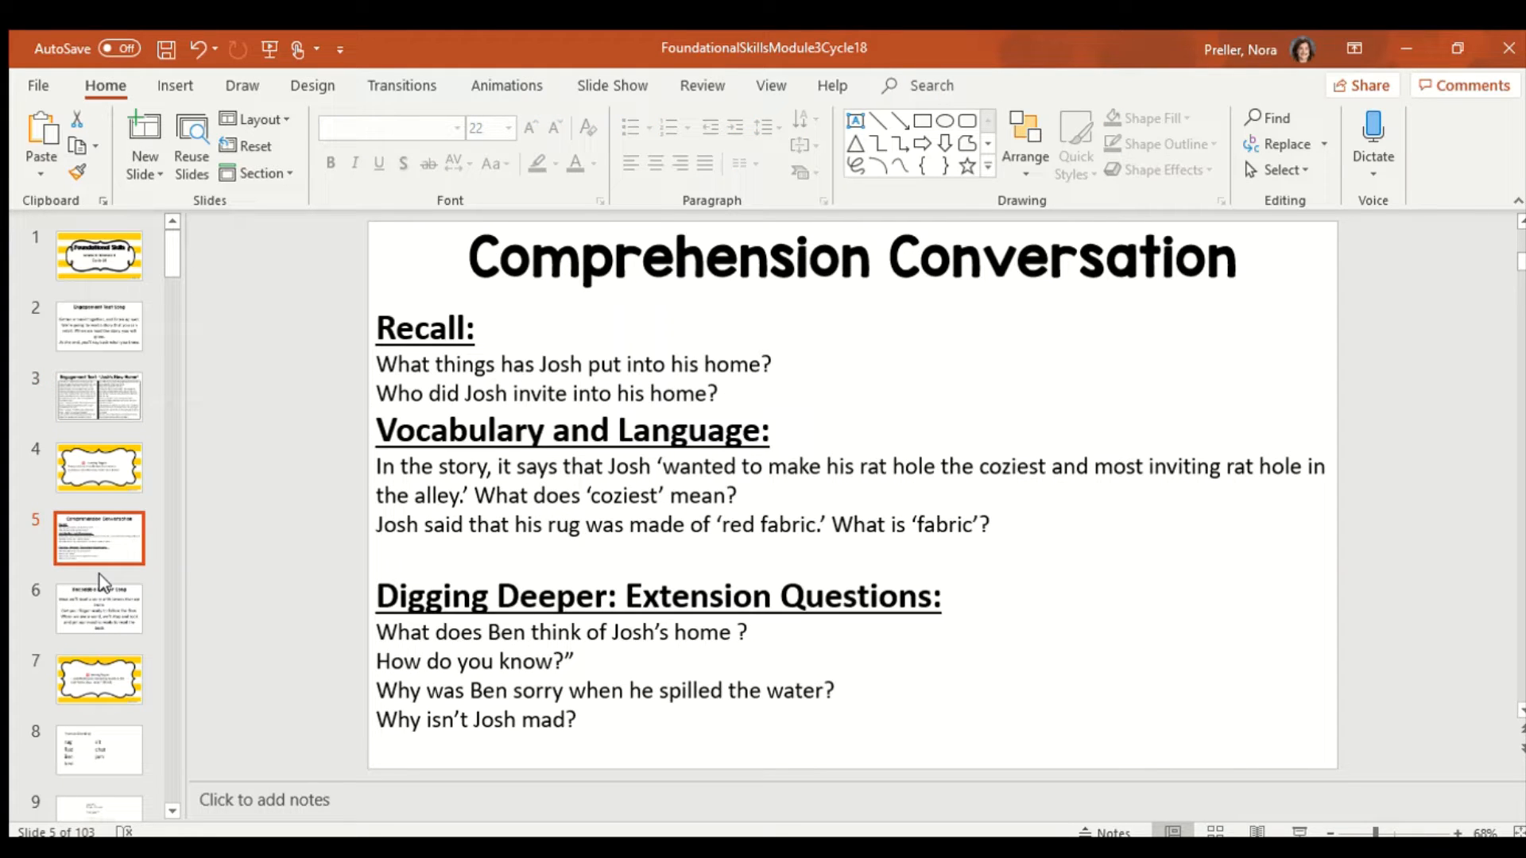
click(98, 608)
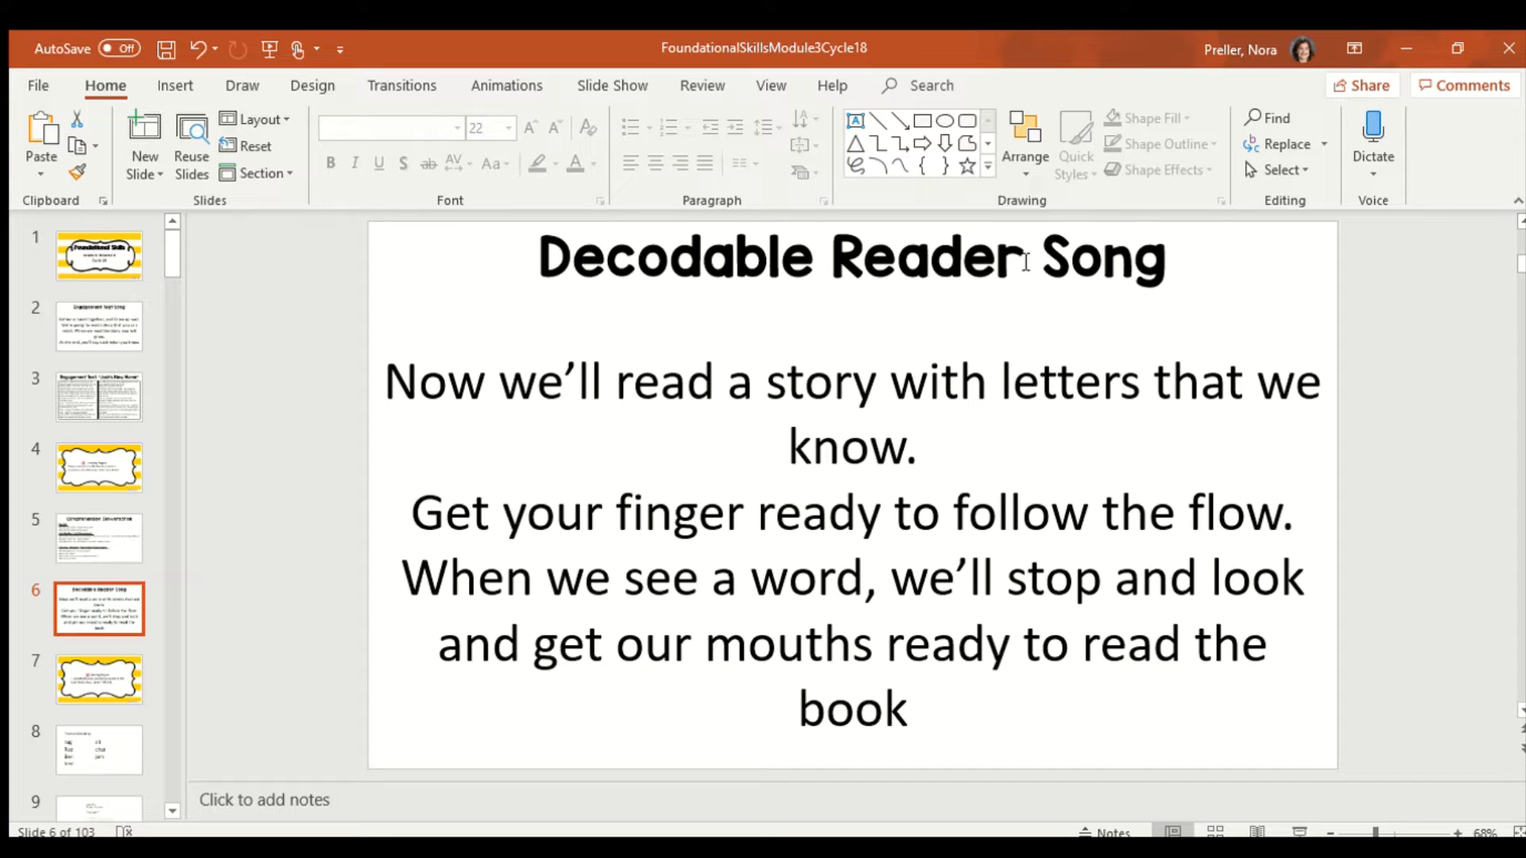
Scroll the thumbnails and open slide 8, Practice Blending (rug, Red, Ben, bed, sit, chat, jam)
scroll(down, 3)
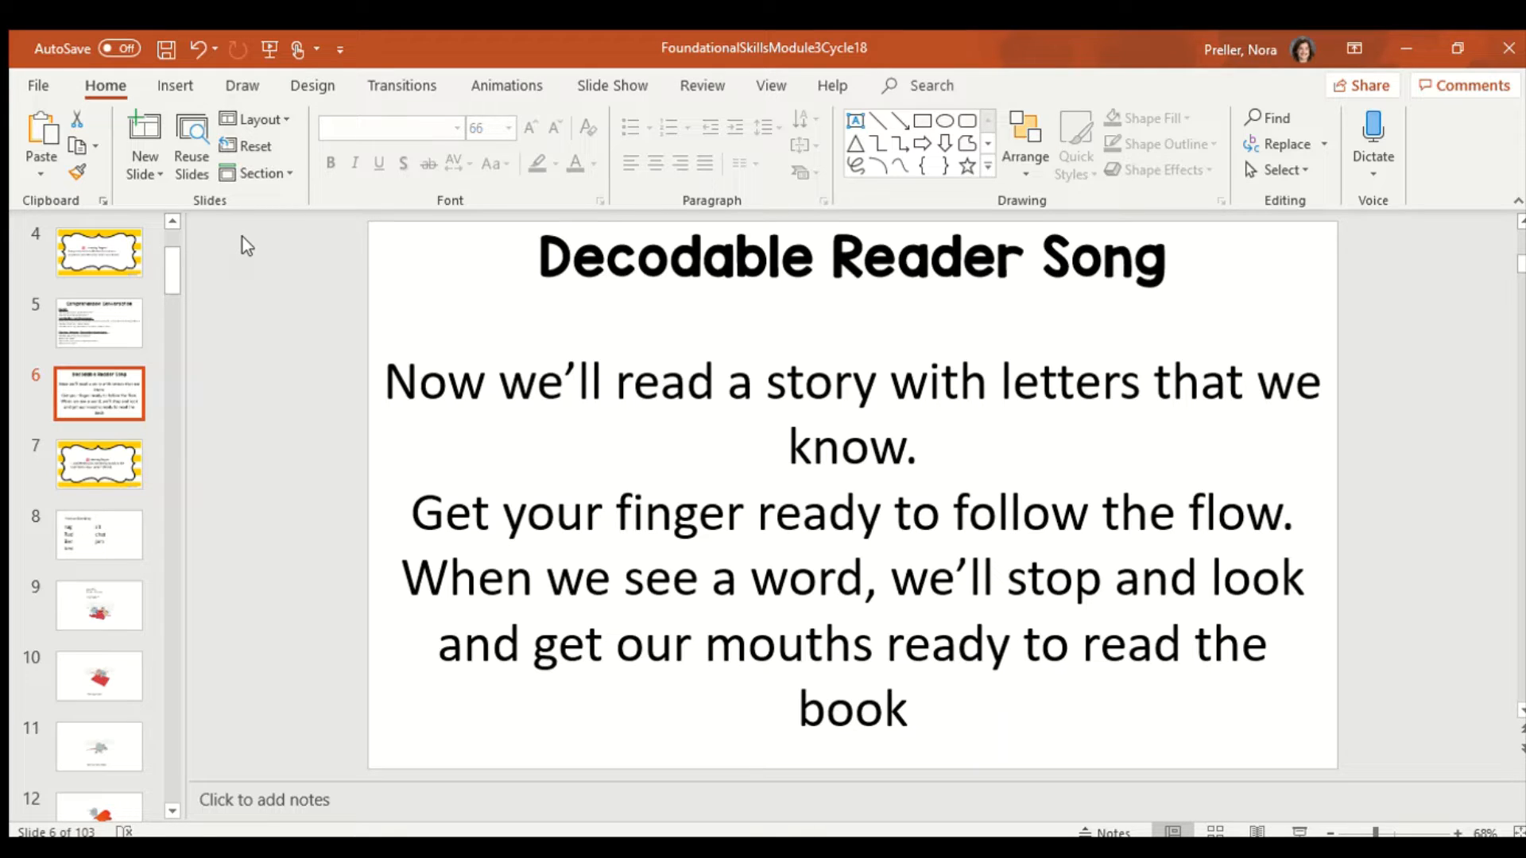
mouse_move(1066, 159)
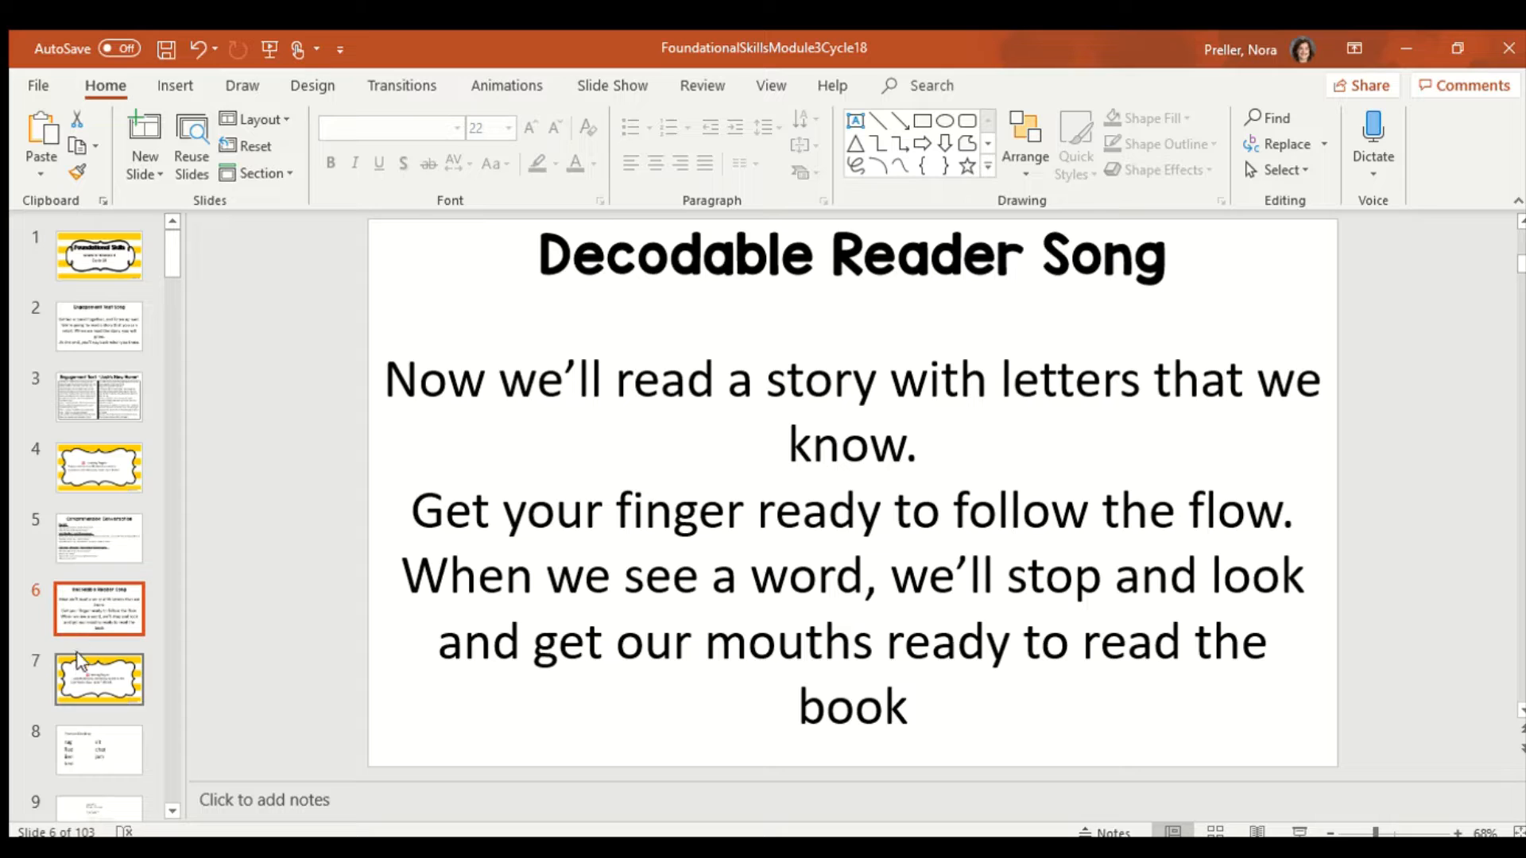
click(99, 678)
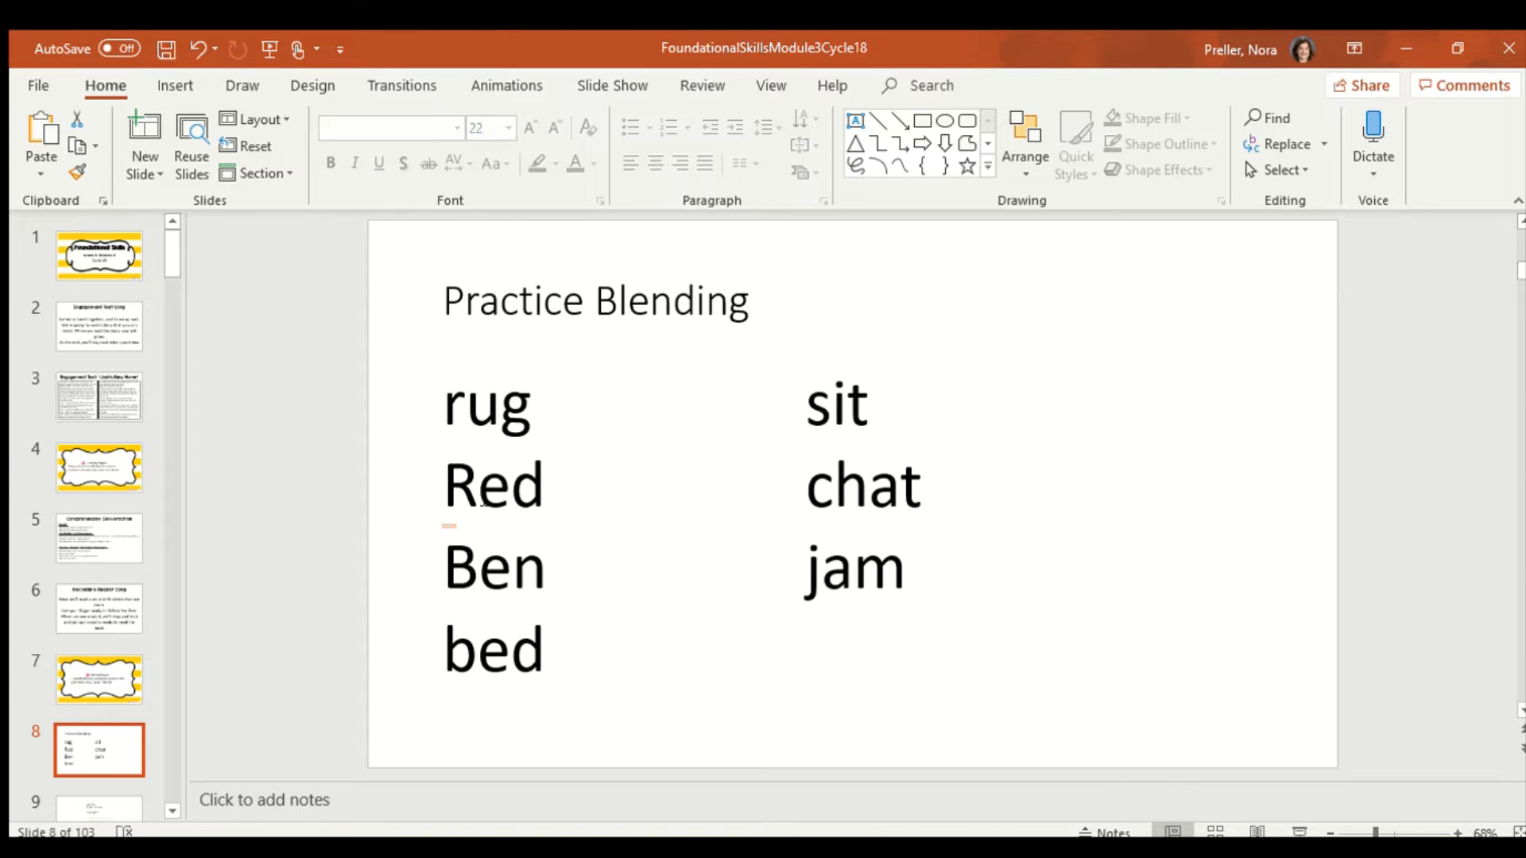
mouse_move(572, 451)
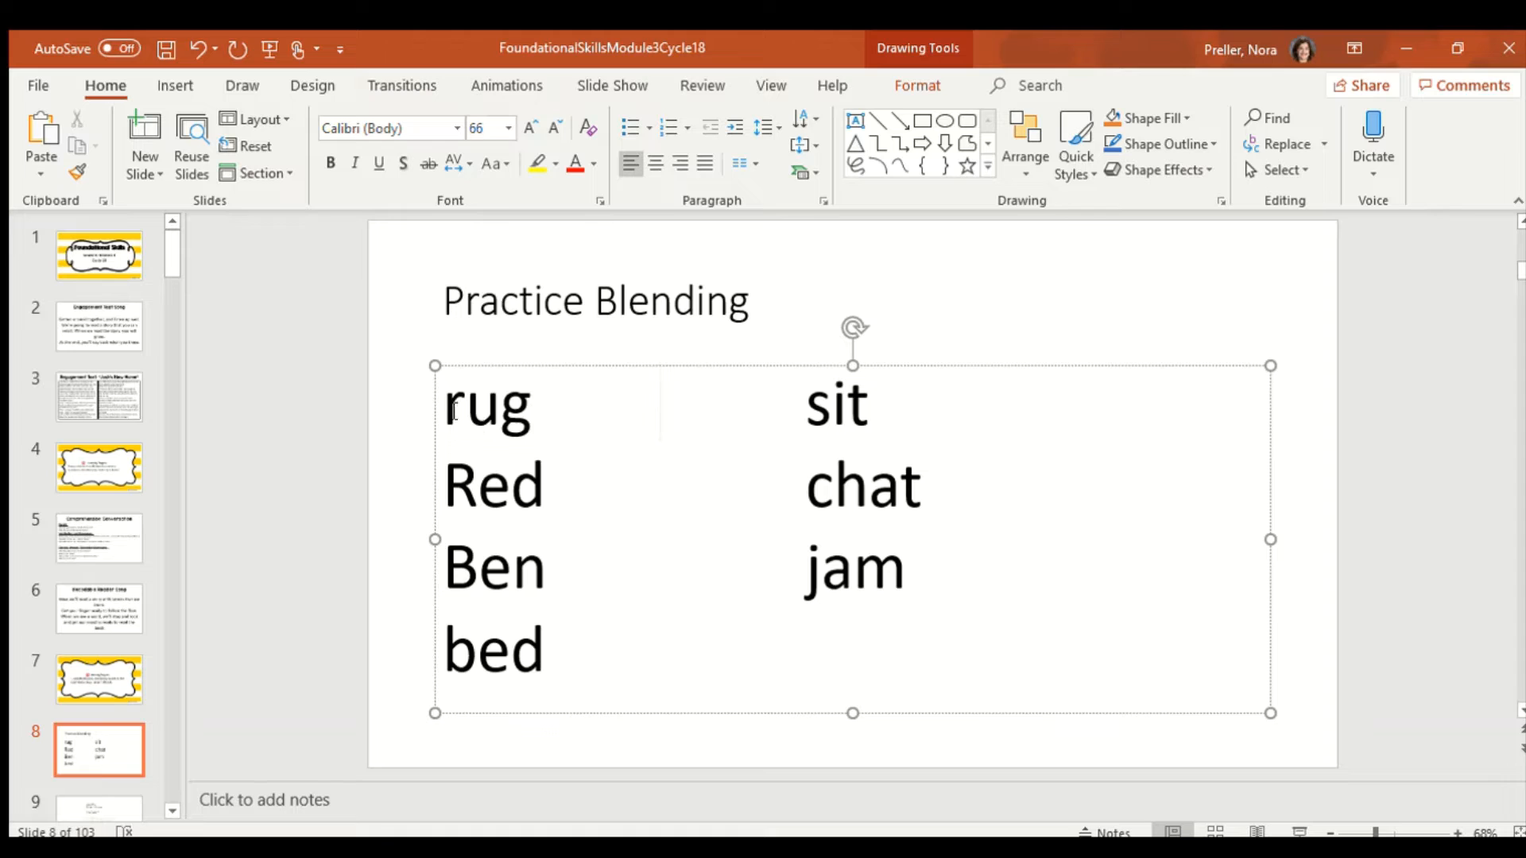
click(659, 403)
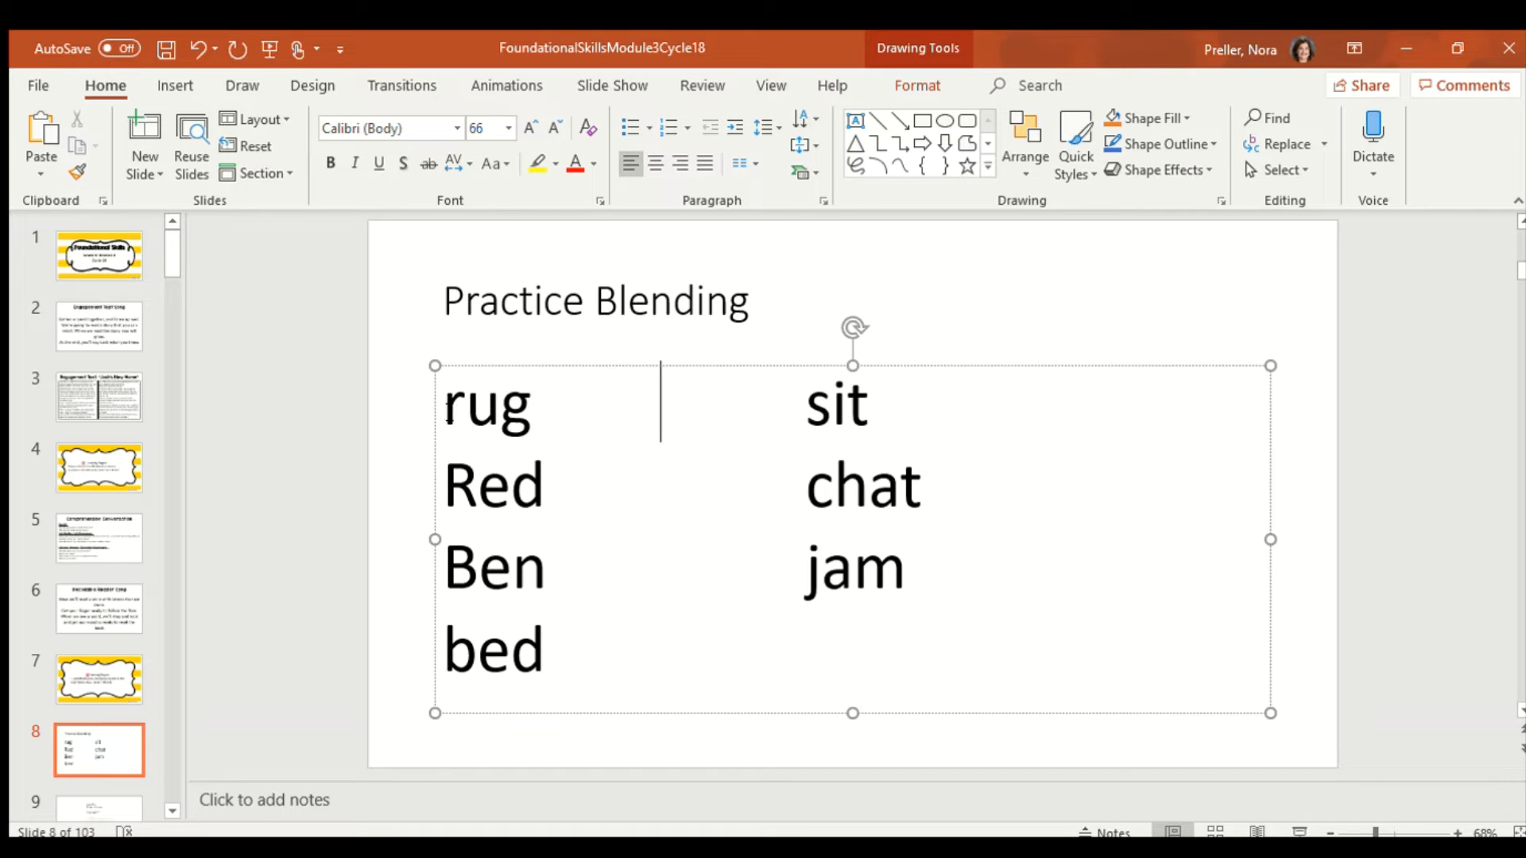
double_click(452, 406)
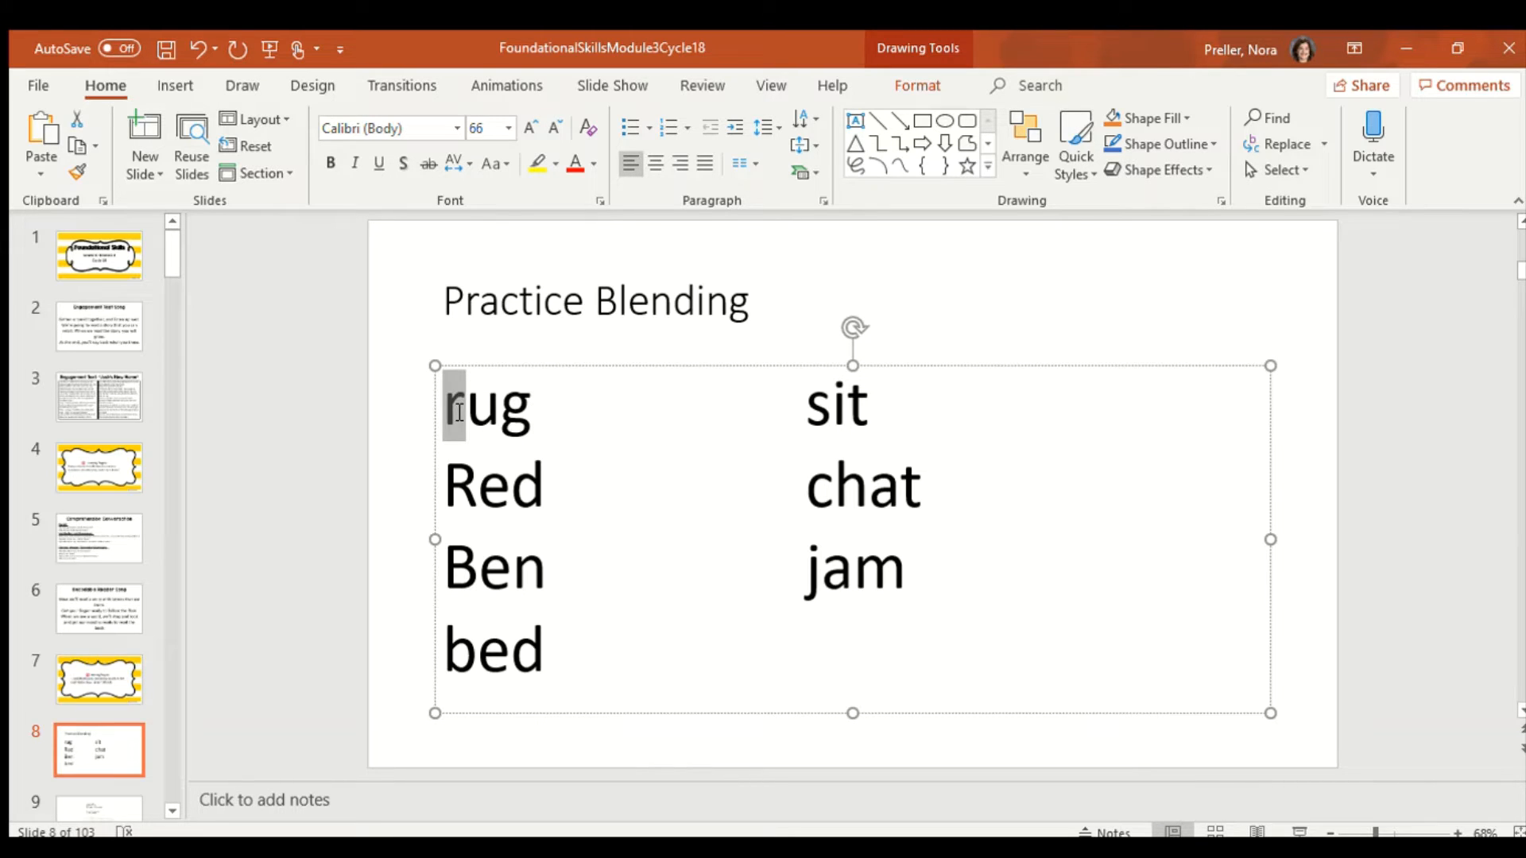
drag(452, 404, 530, 404)
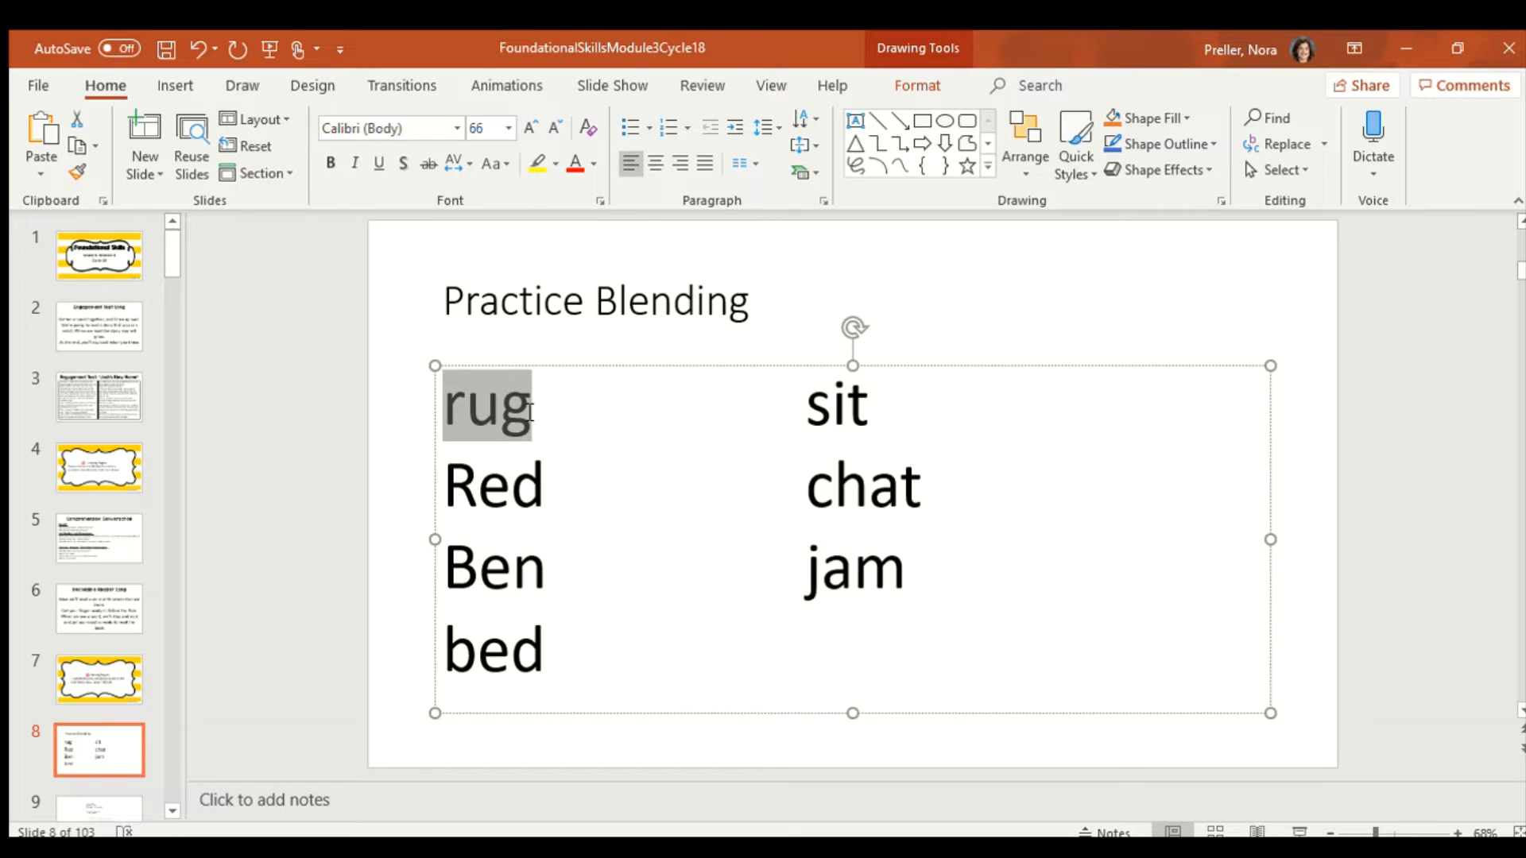
click(457, 406)
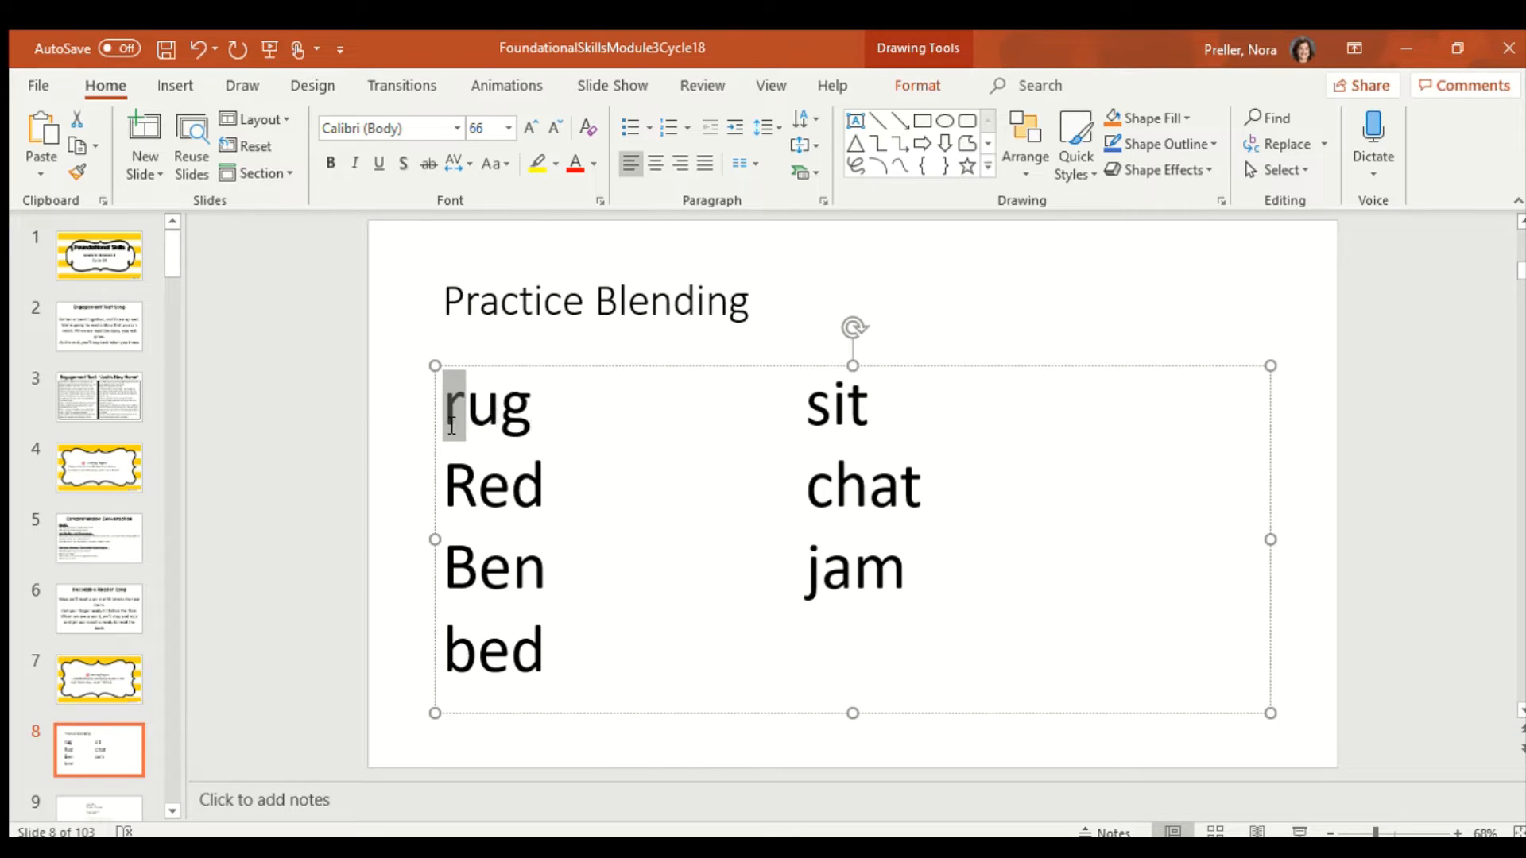
click(447, 404)
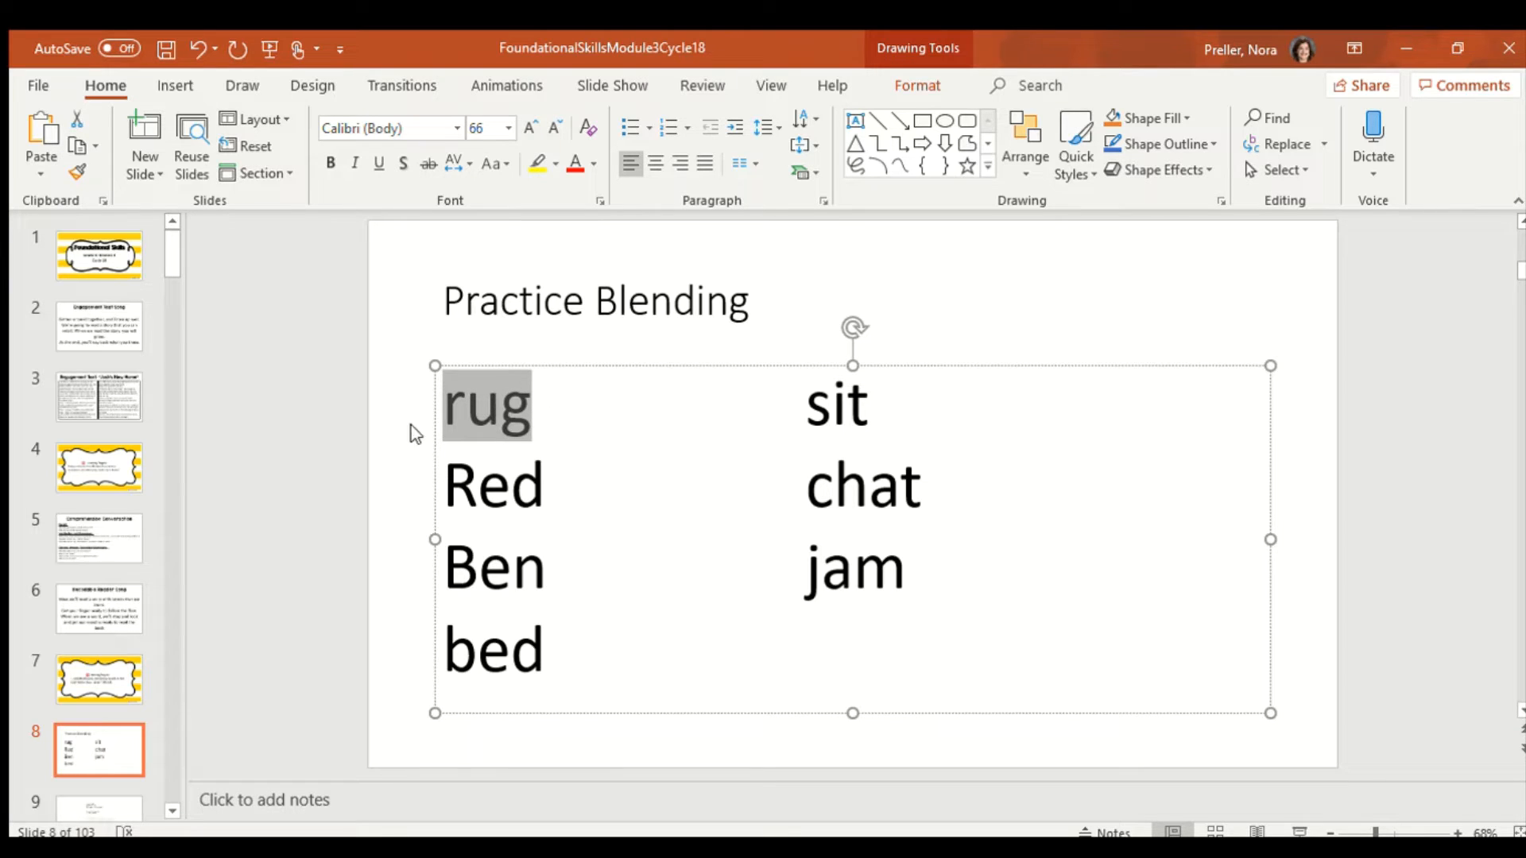
mouse_move(511, 436)
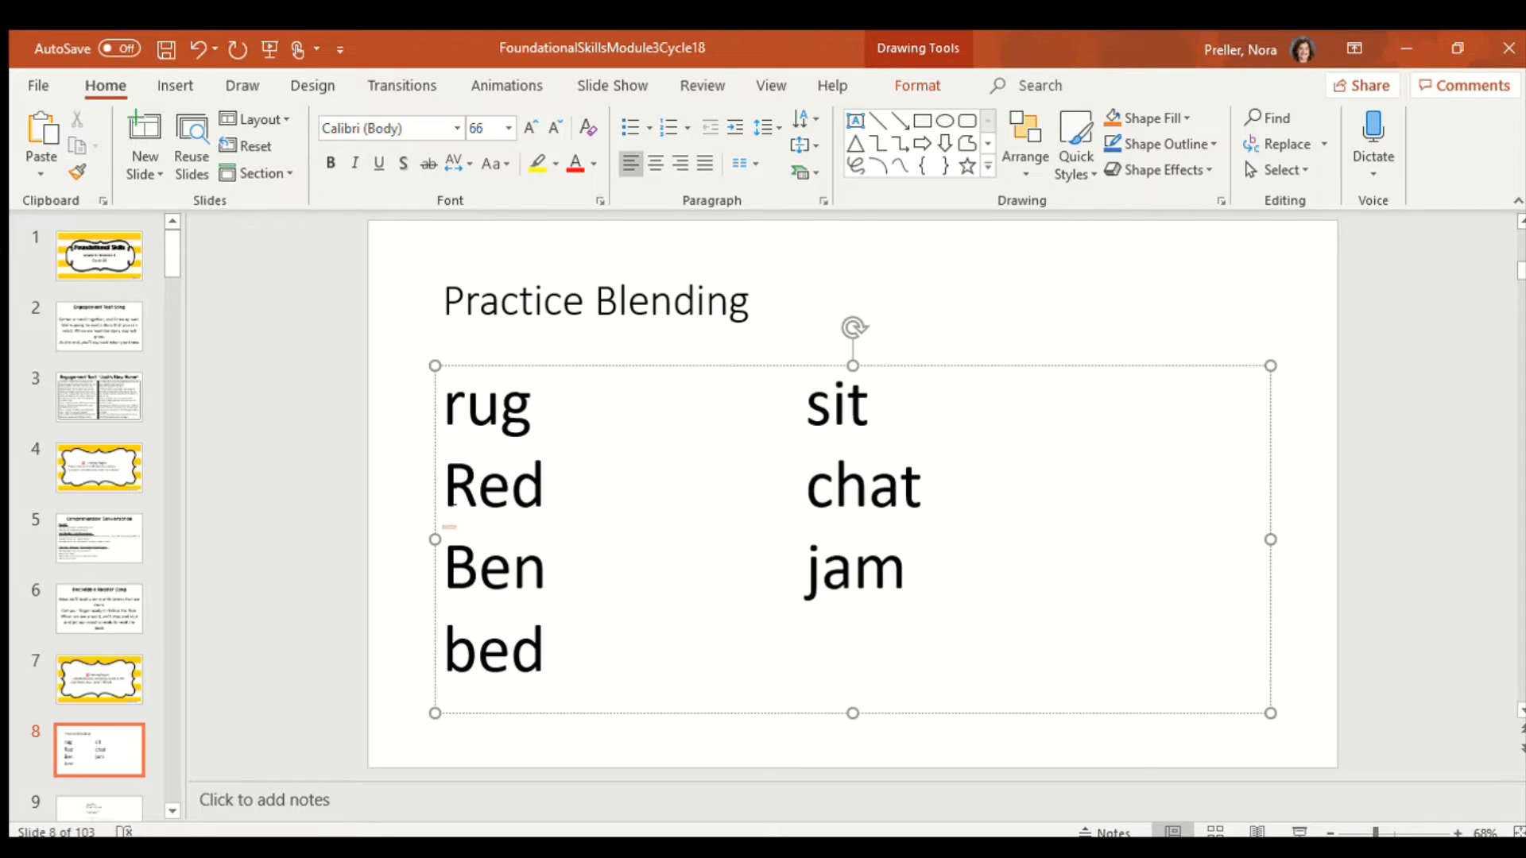
click(584, 487)
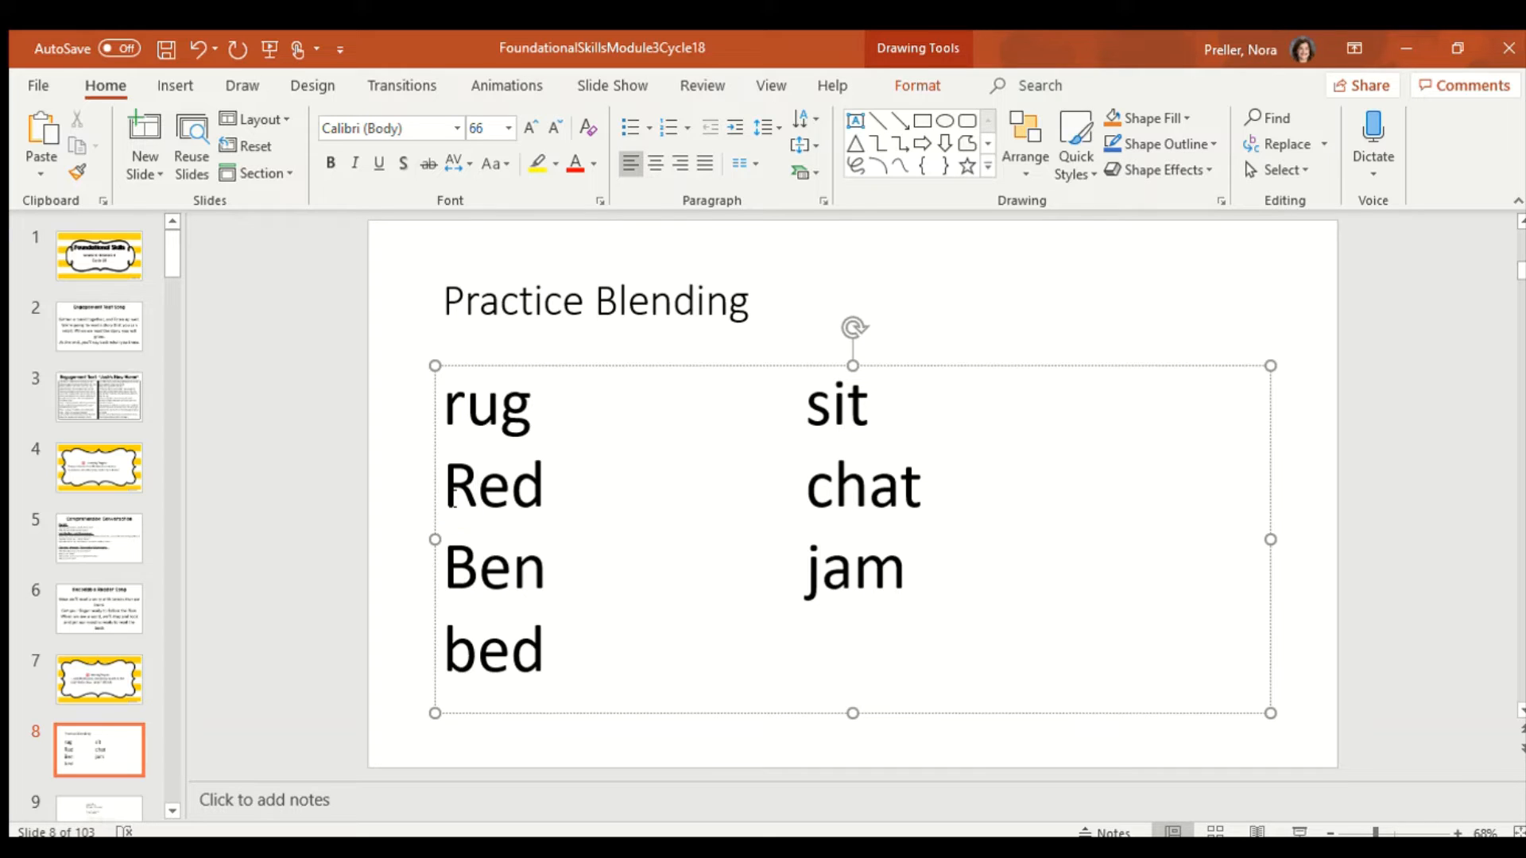
click(448, 486)
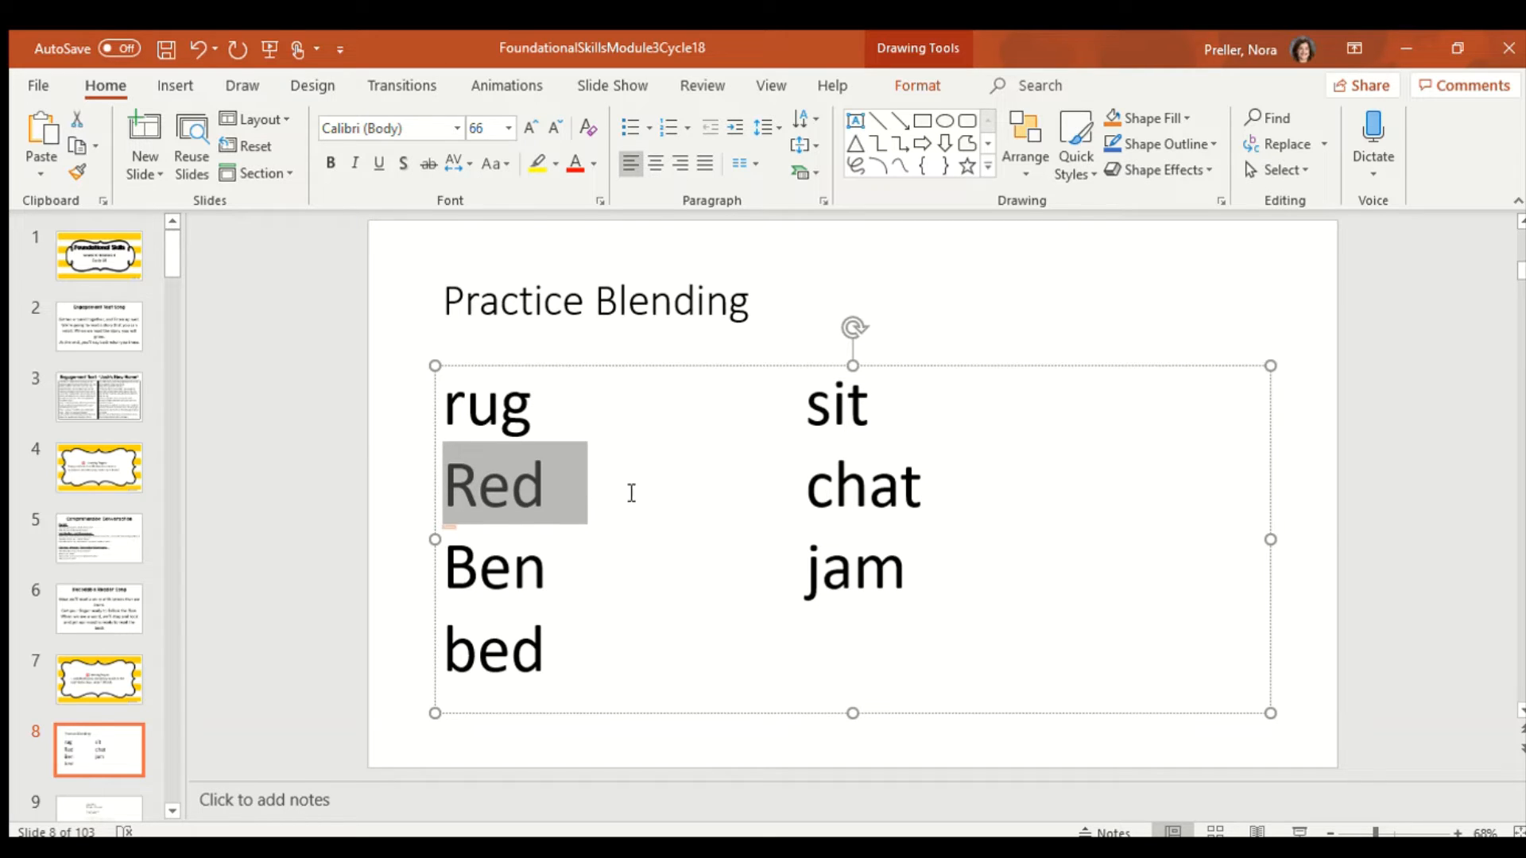
click(660, 567)
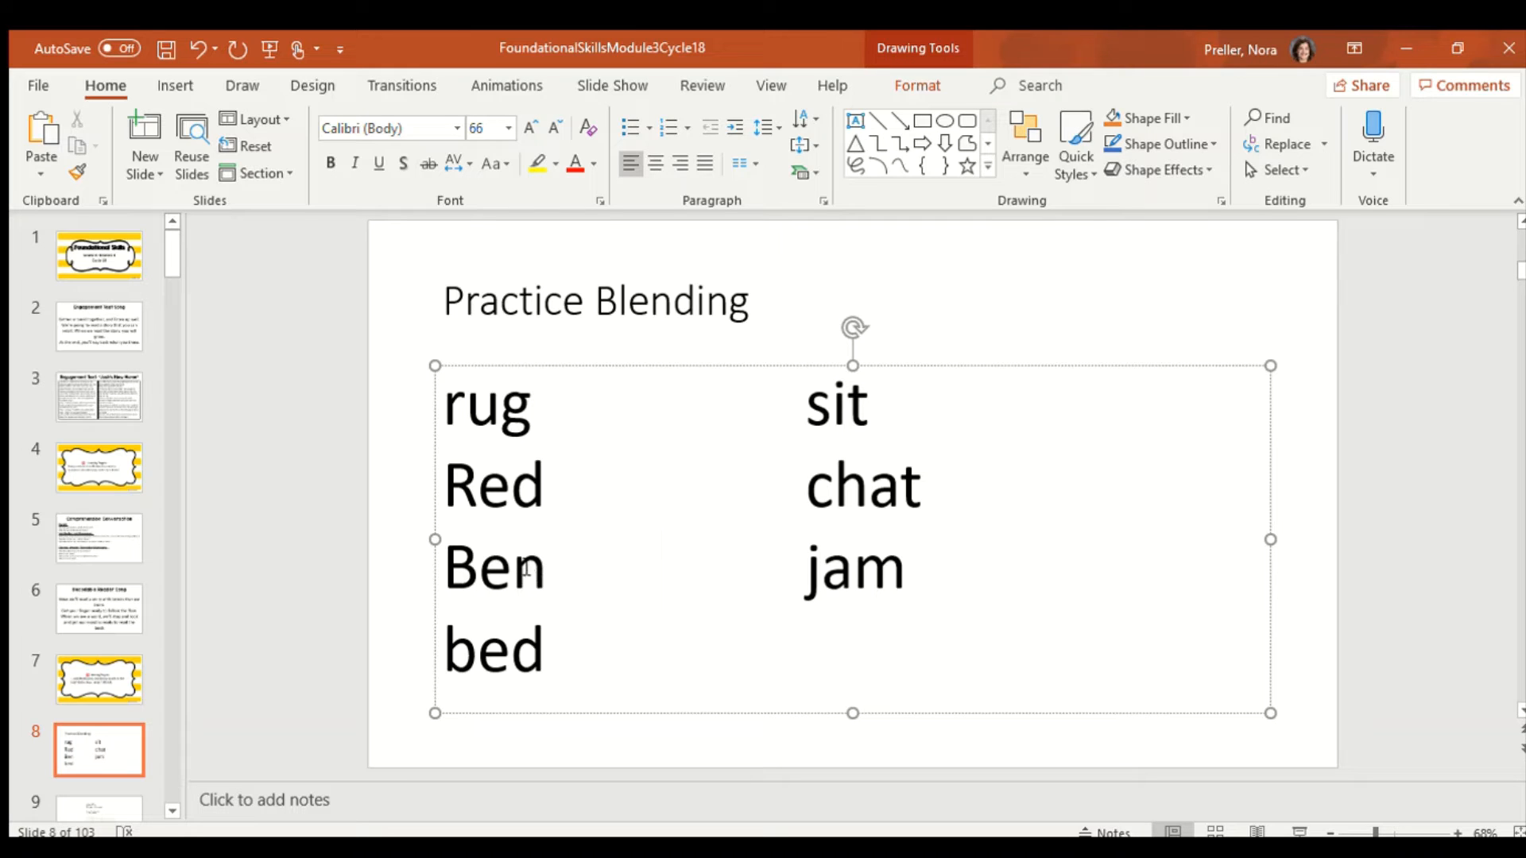
click(659, 569)
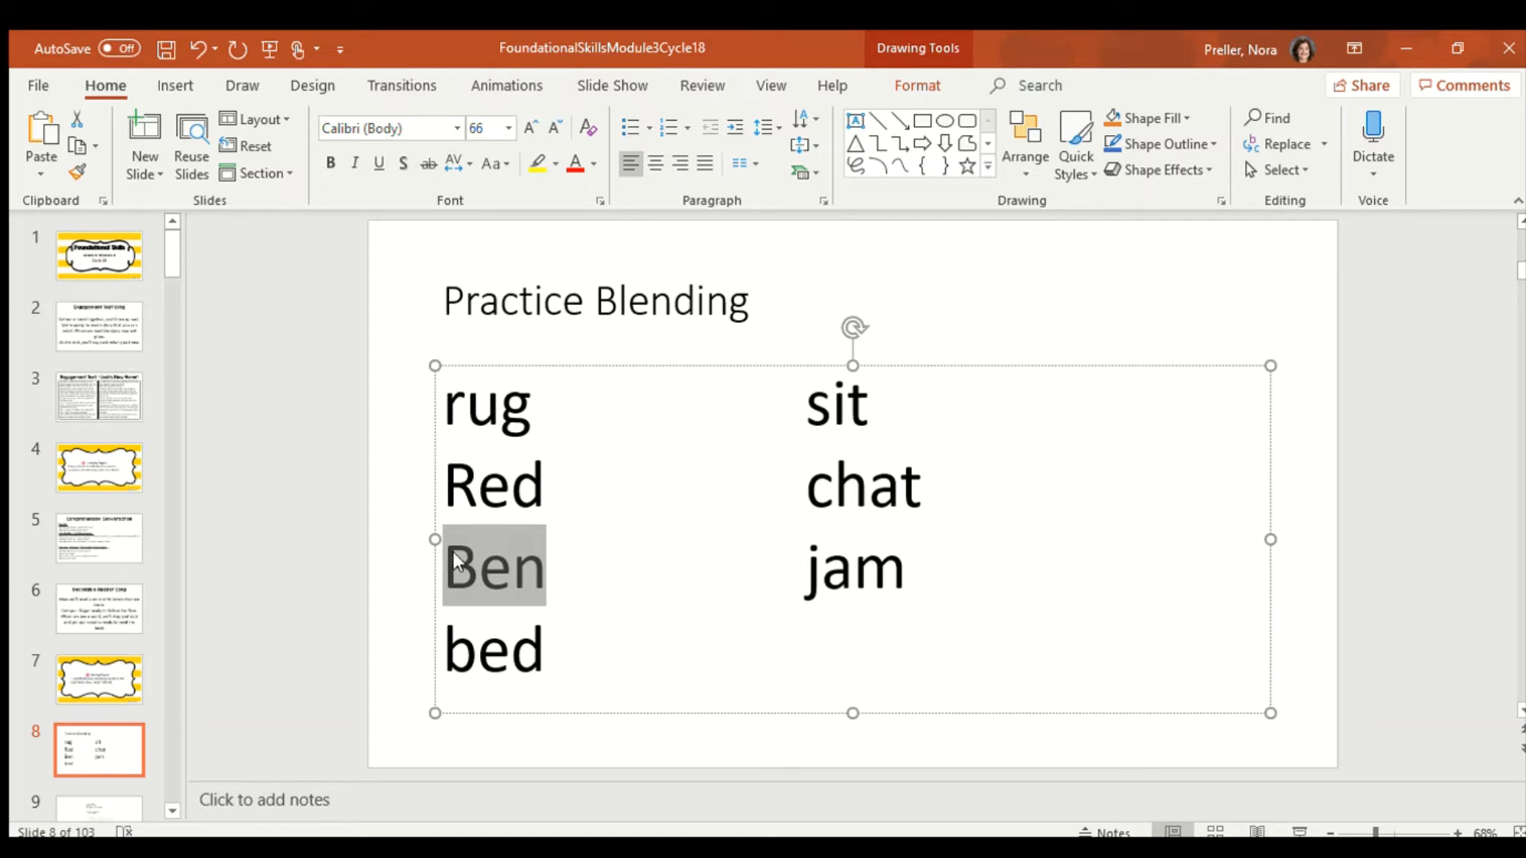
click(580, 567)
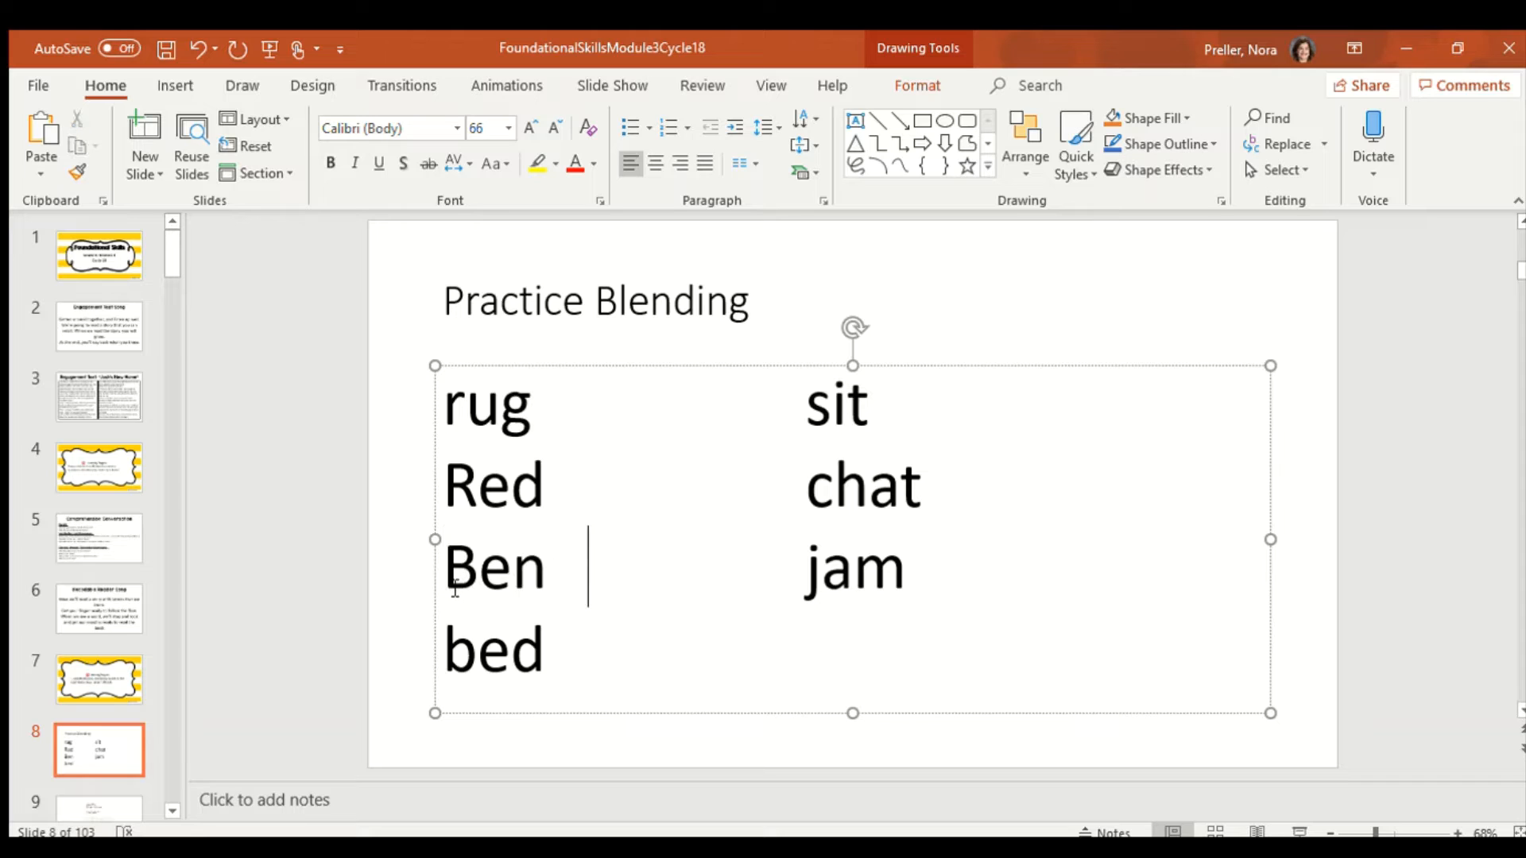
double_click(459, 567)
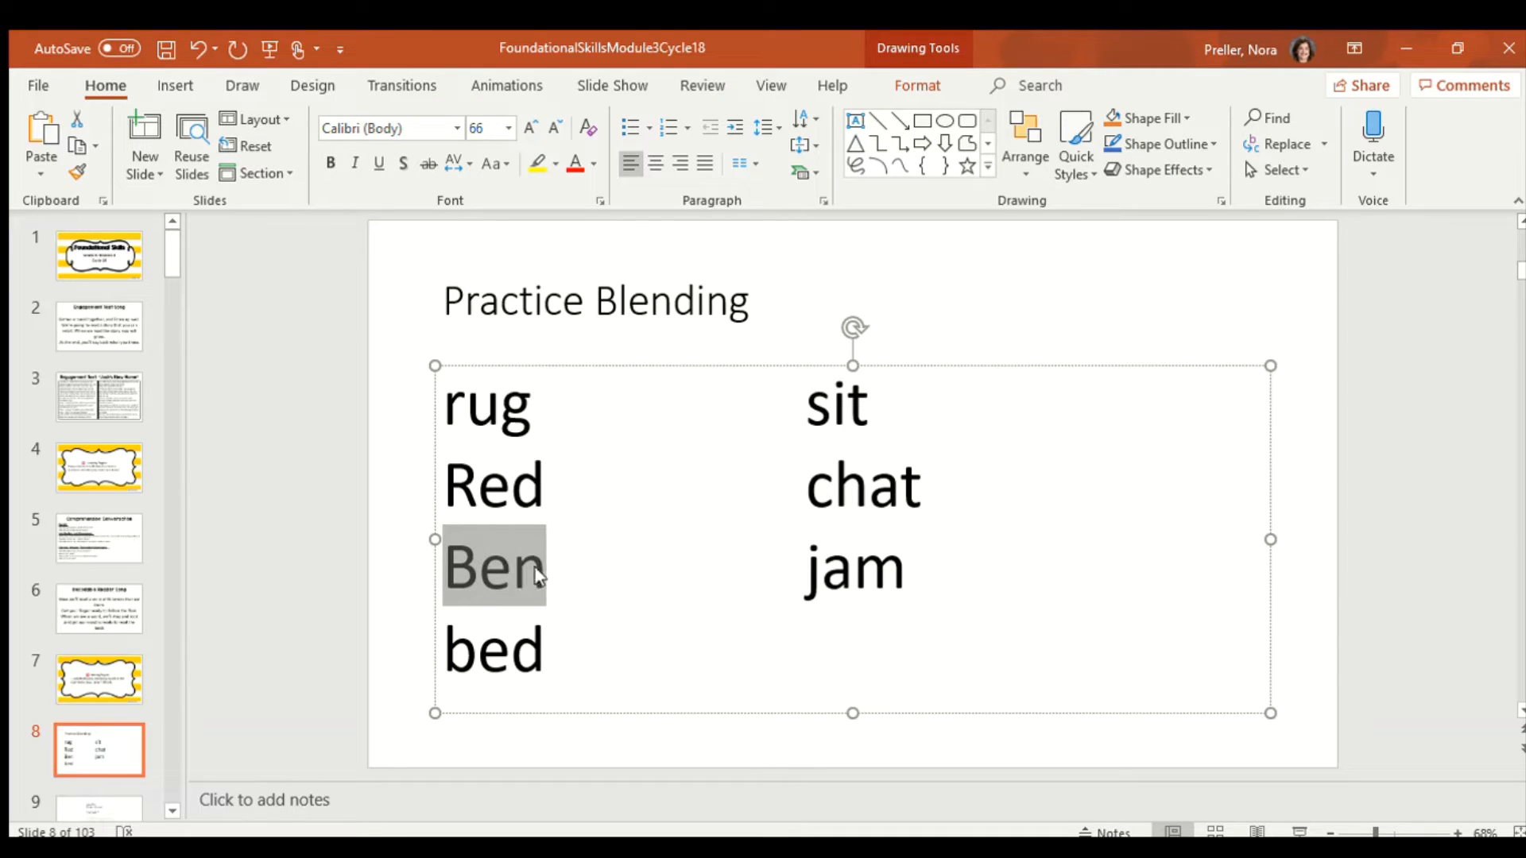
click(555, 567)
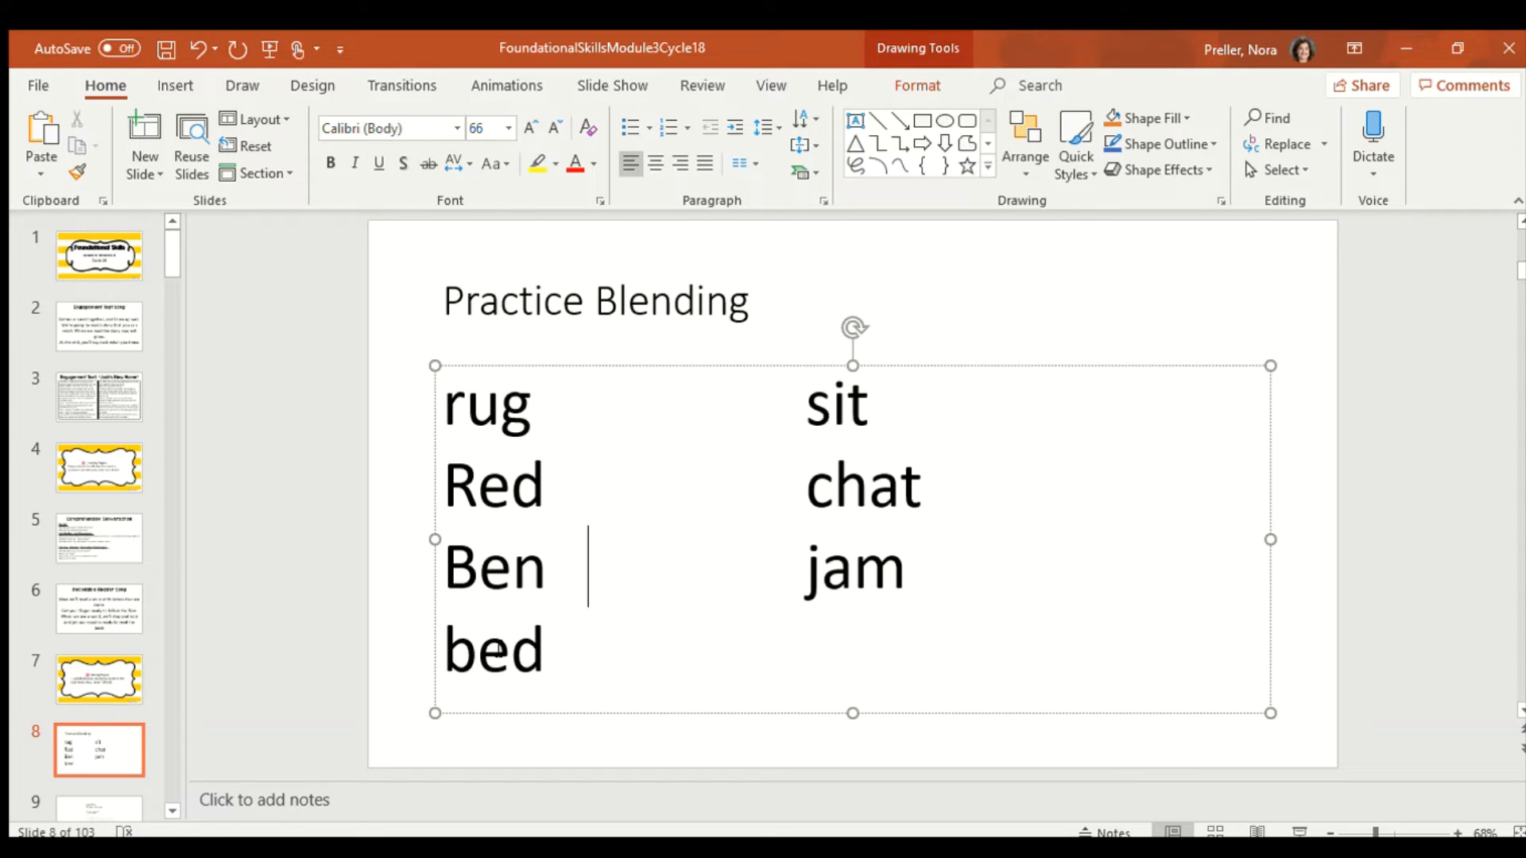
double_click(459, 650)
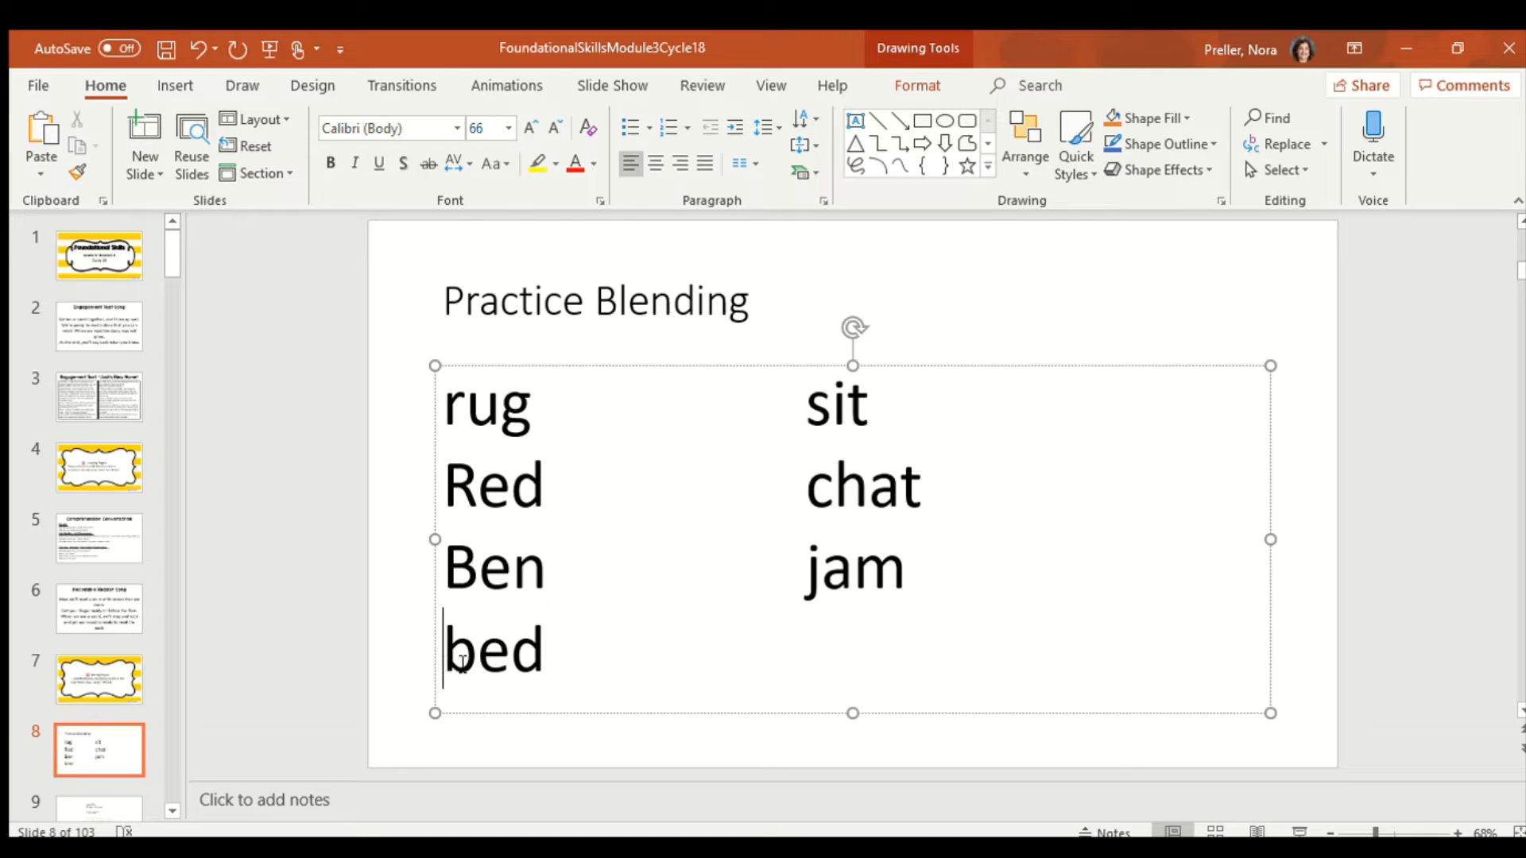
double_click(496, 649)
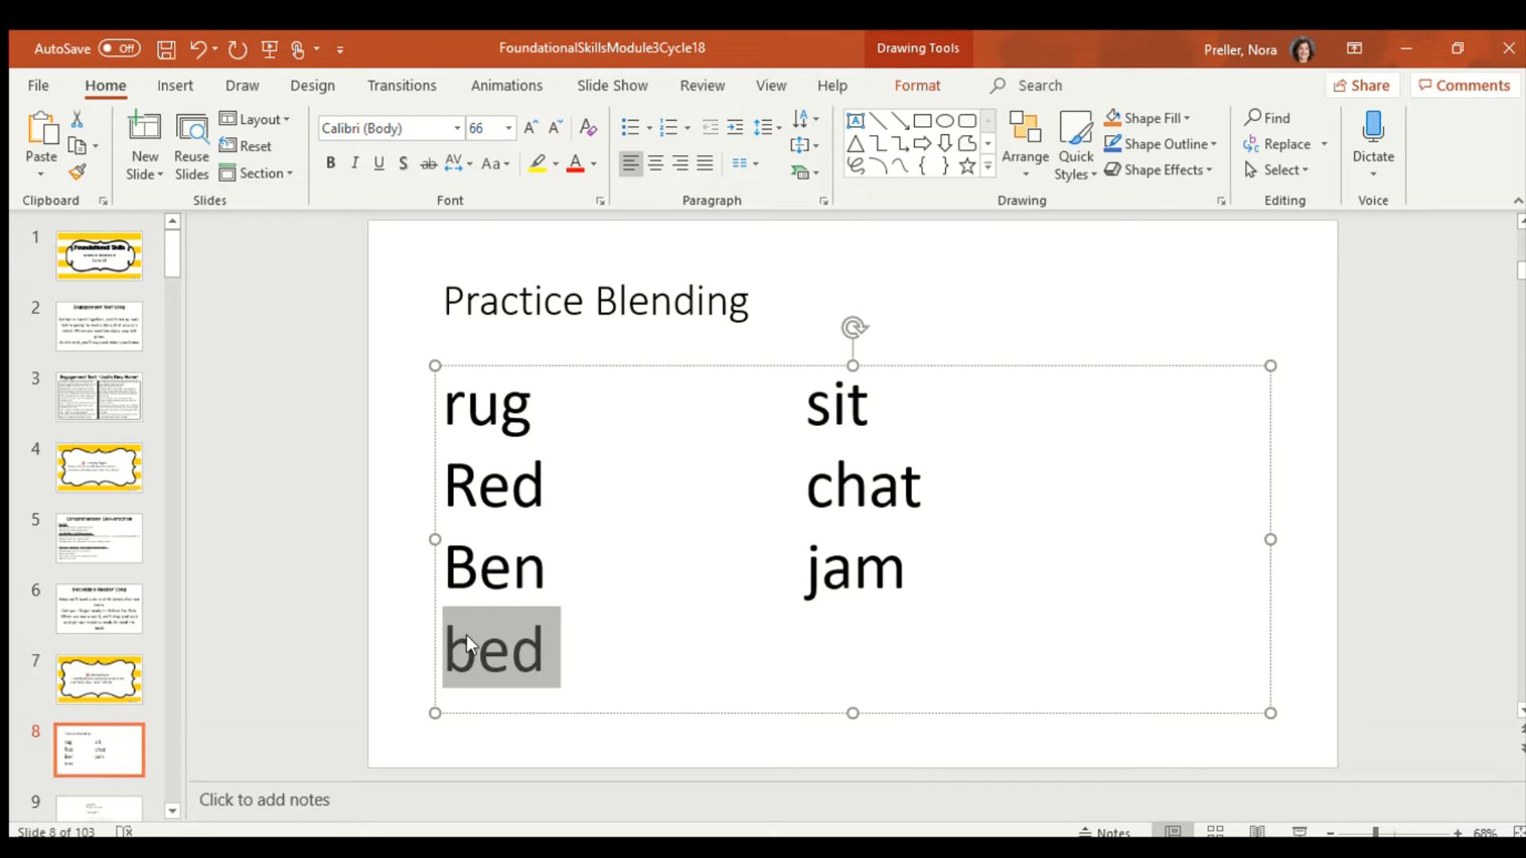
click(546, 650)
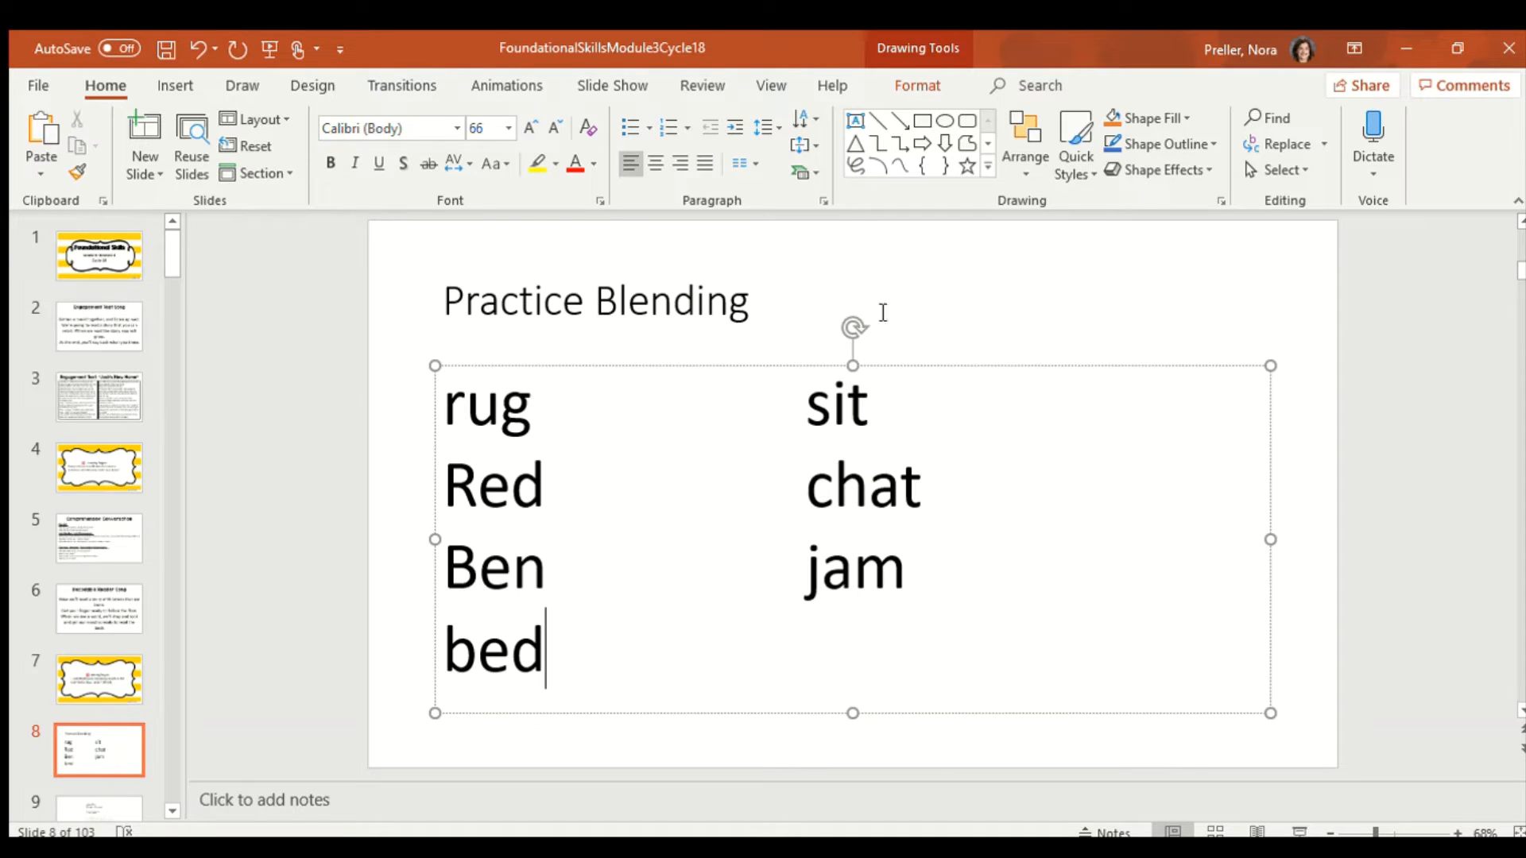
double_click(818, 403)
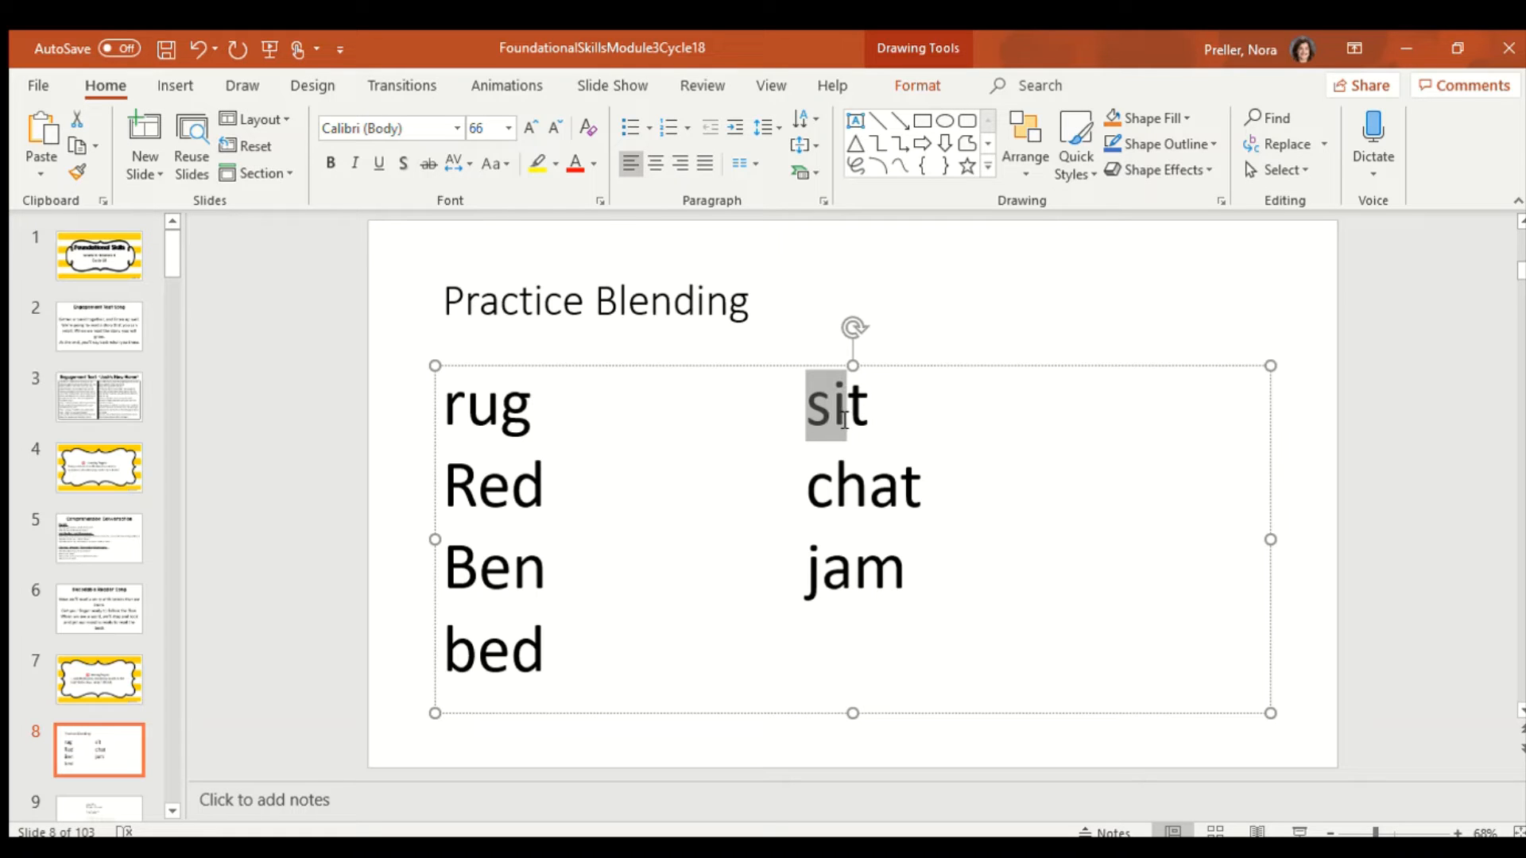
click(868, 404)
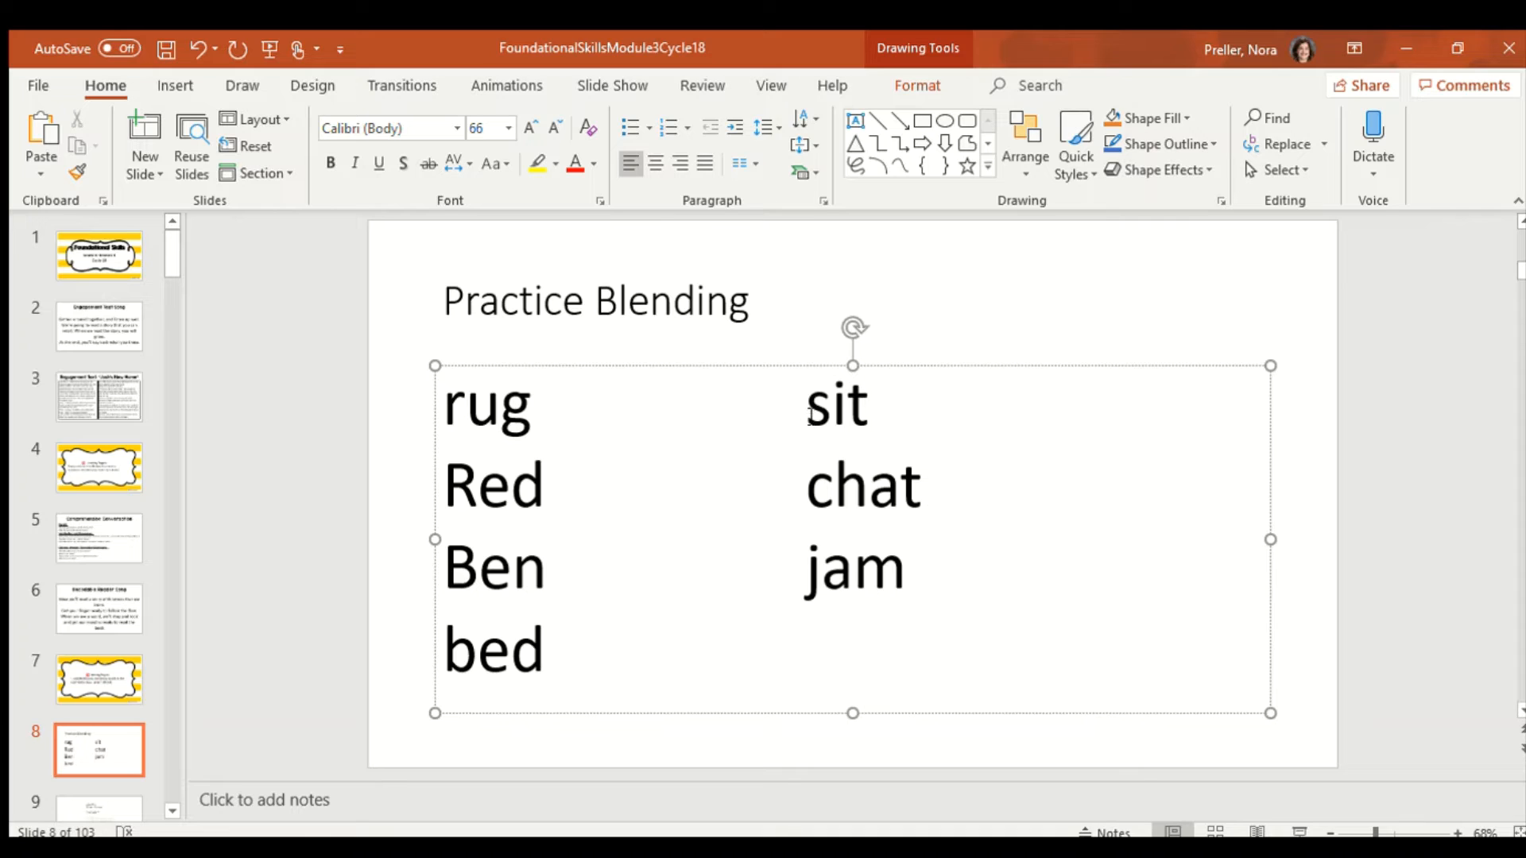
double_click(820, 405)
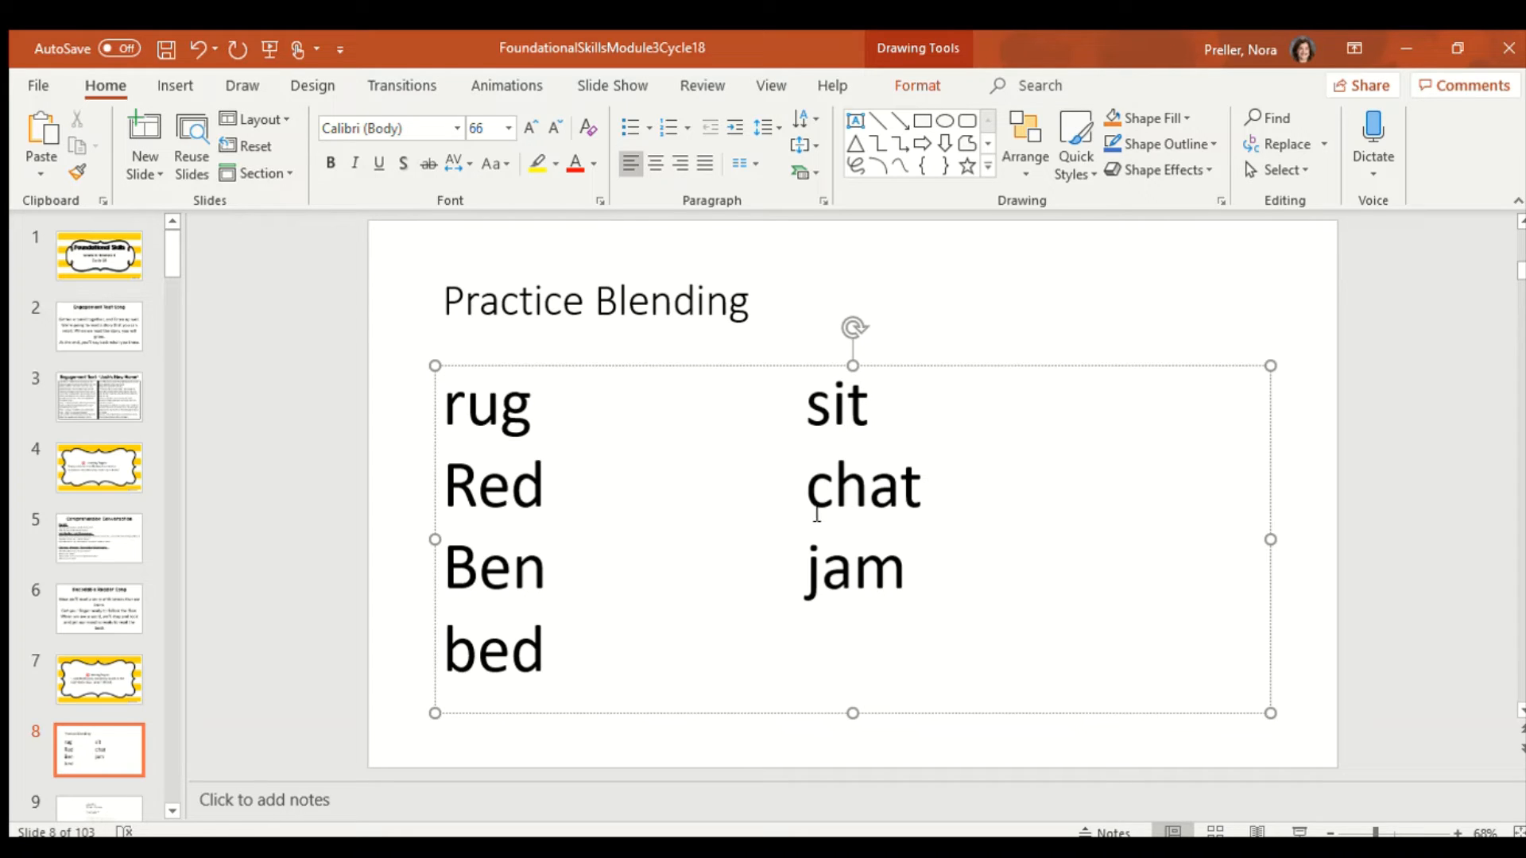
double_click(832, 487)
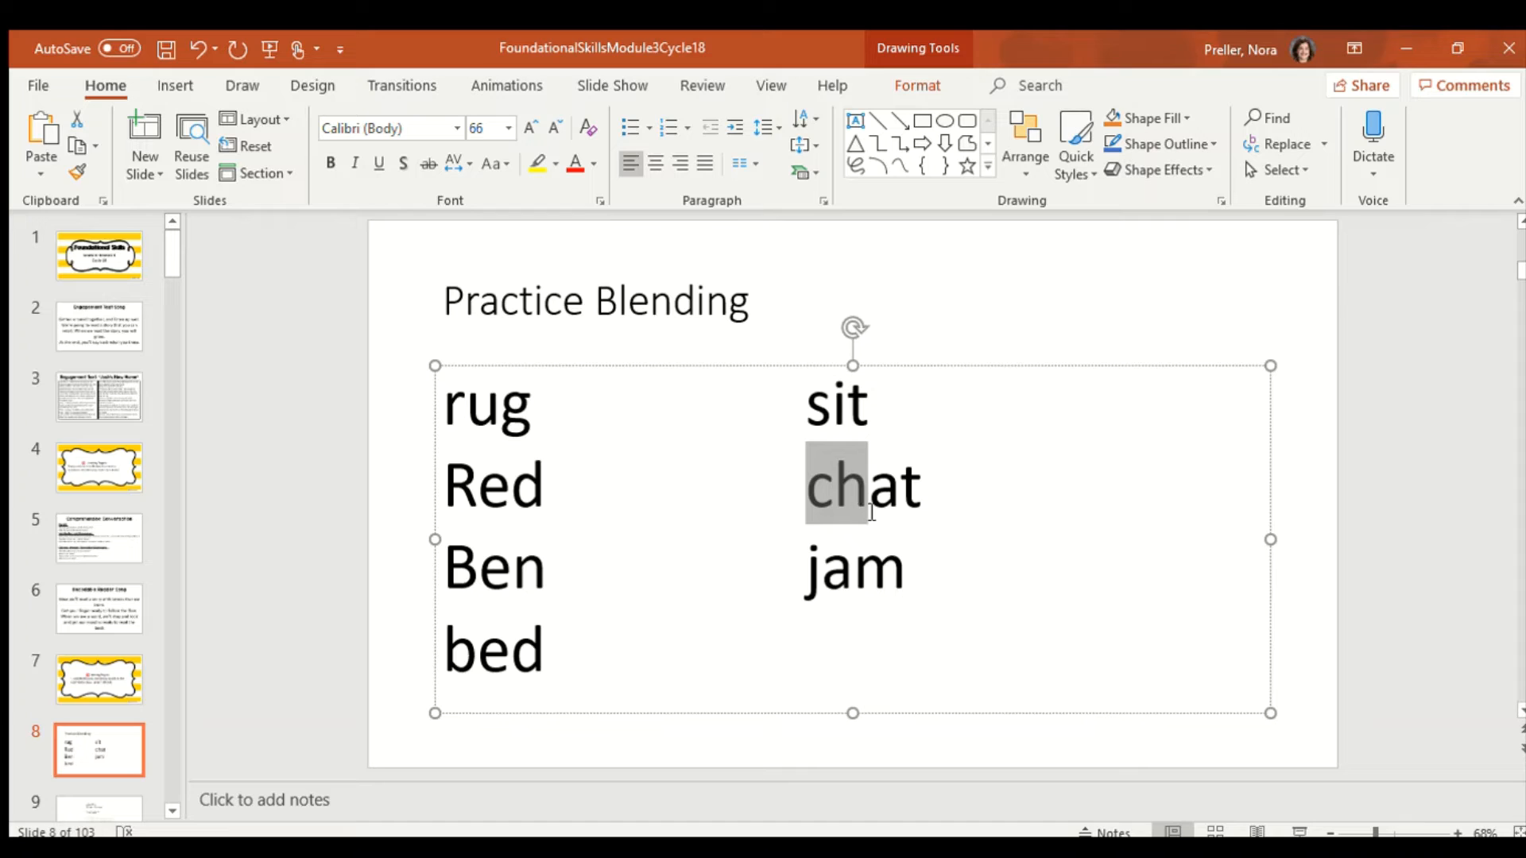
click(905, 569)
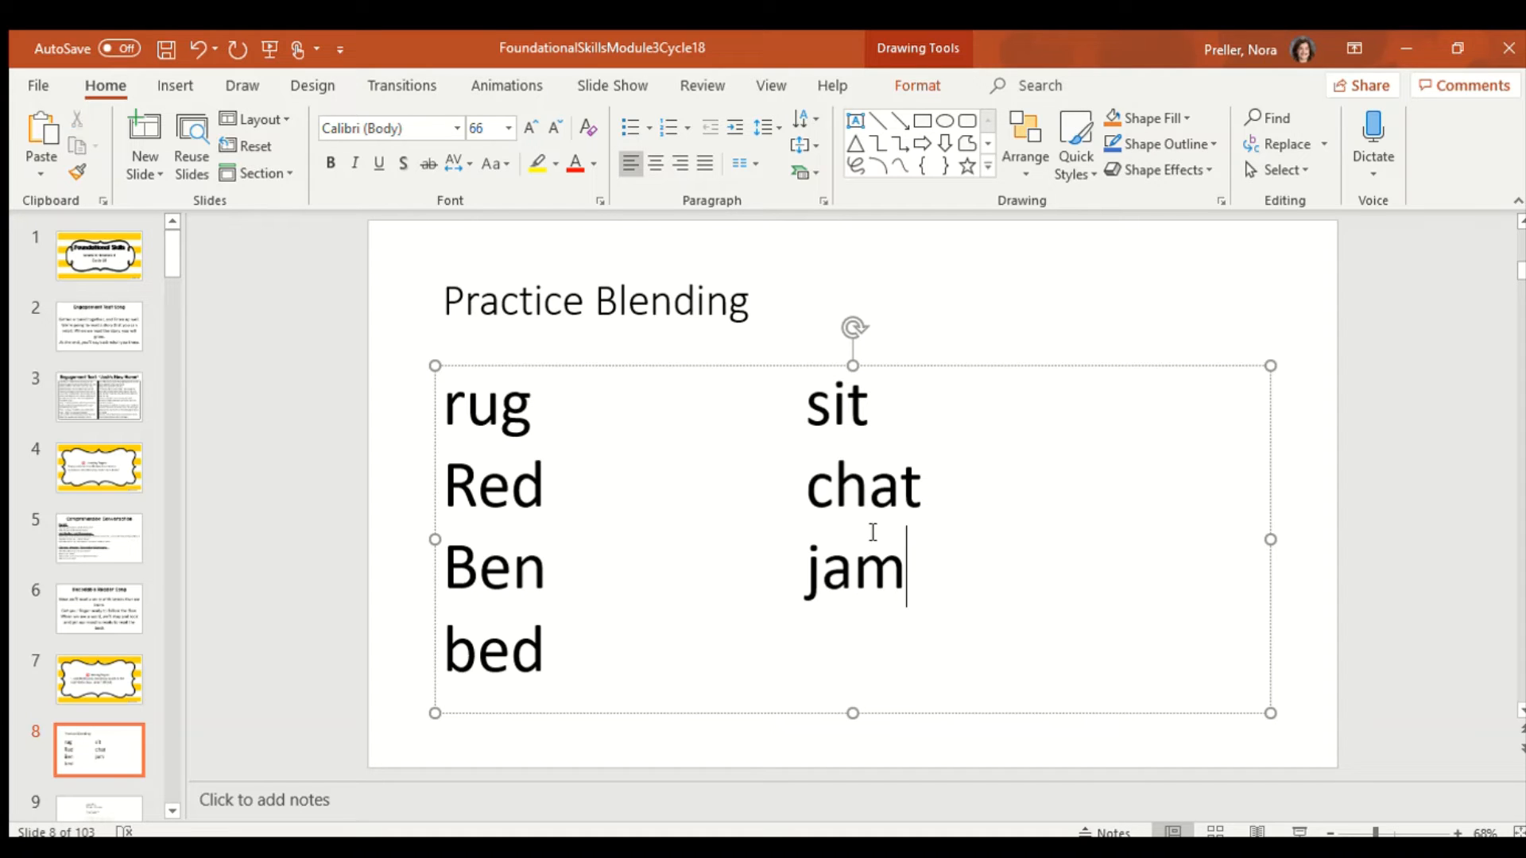
double_click(818, 486)
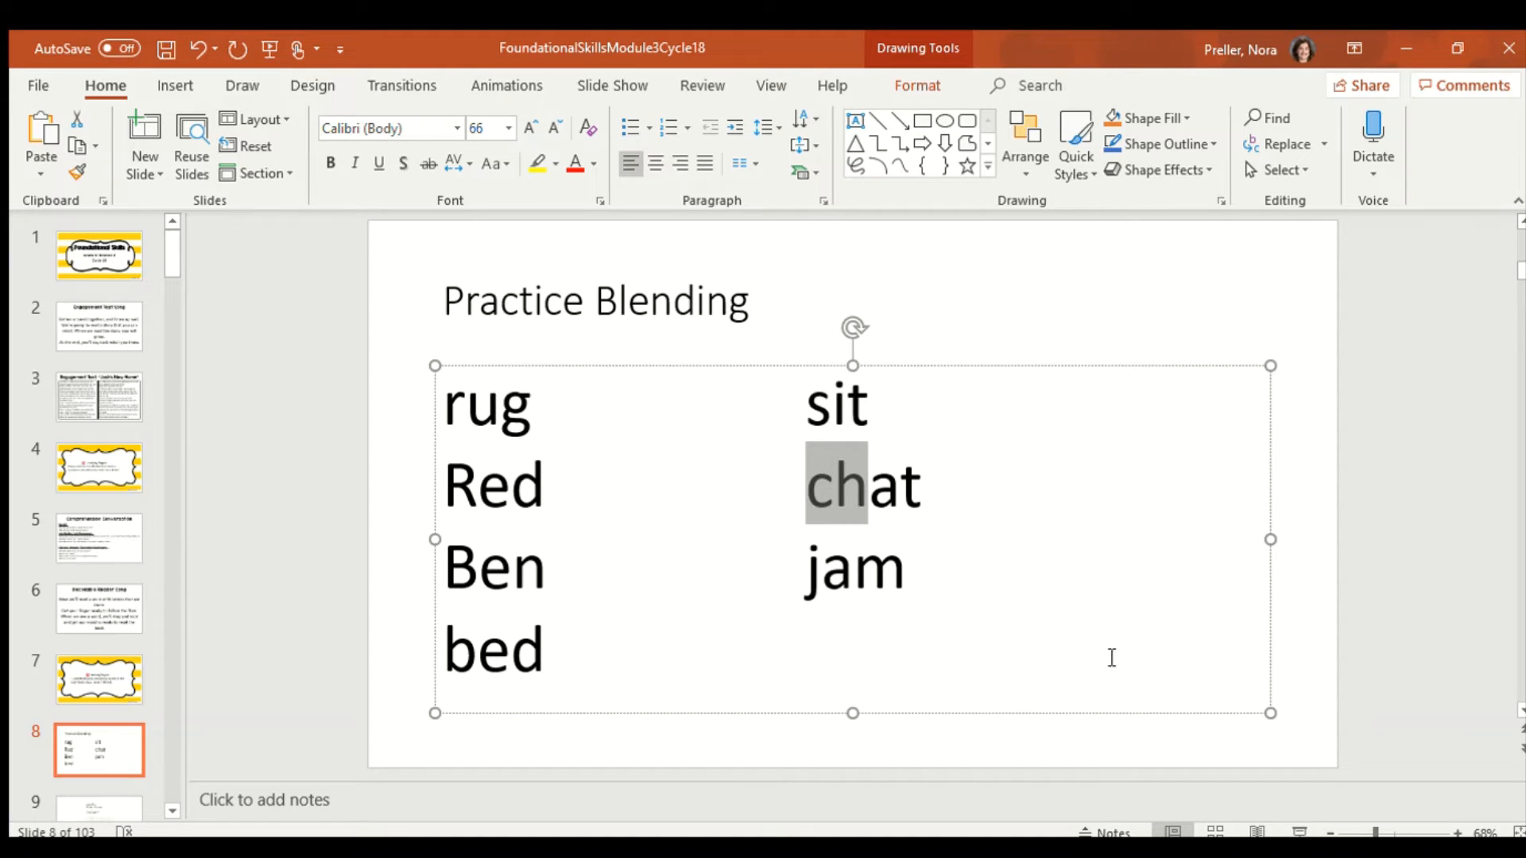
click(878, 485)
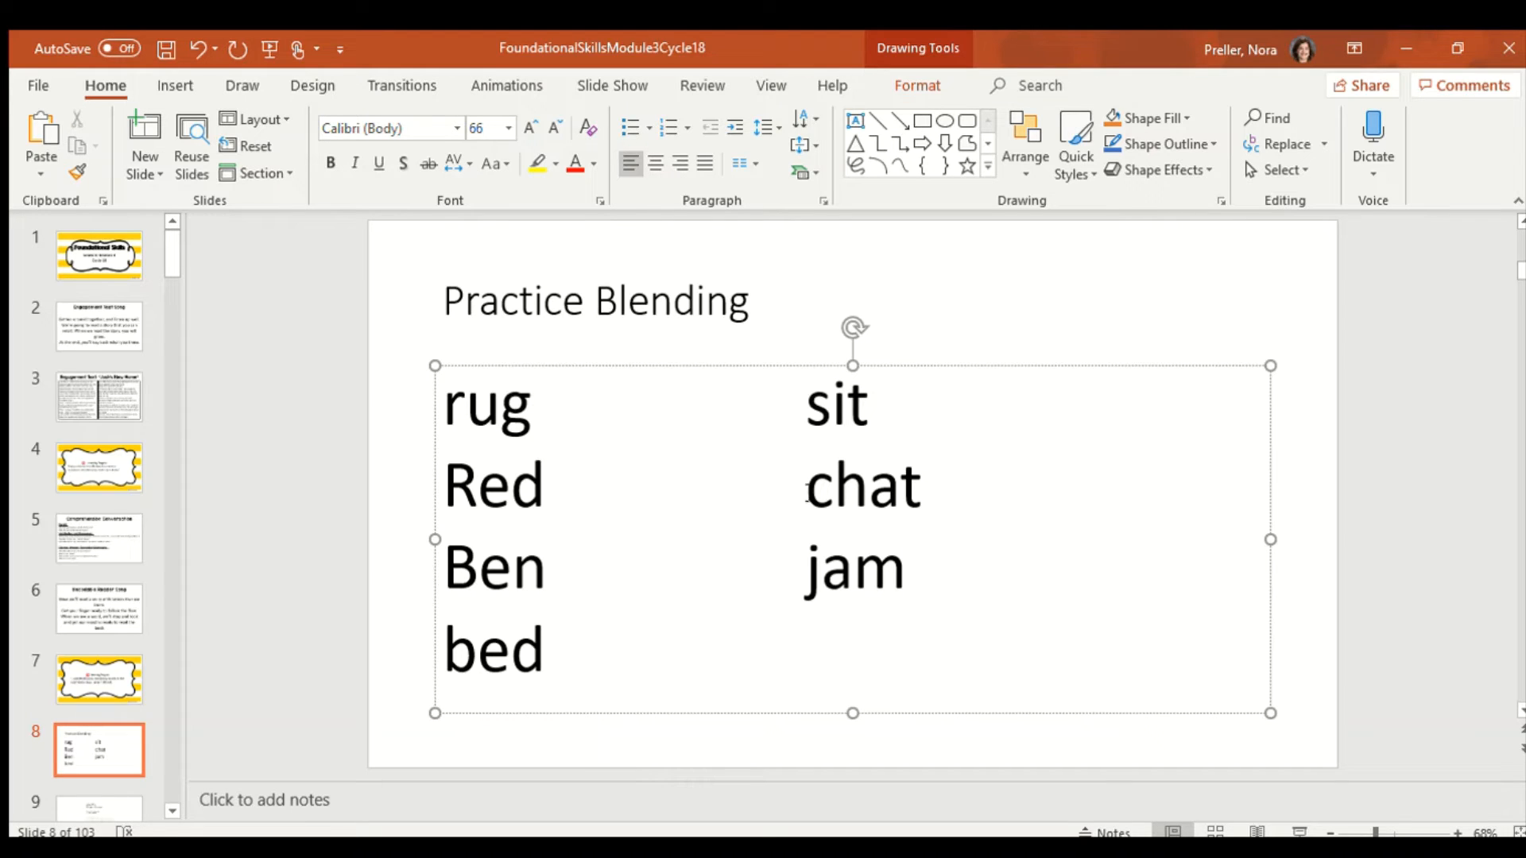
double_click(823, 485)
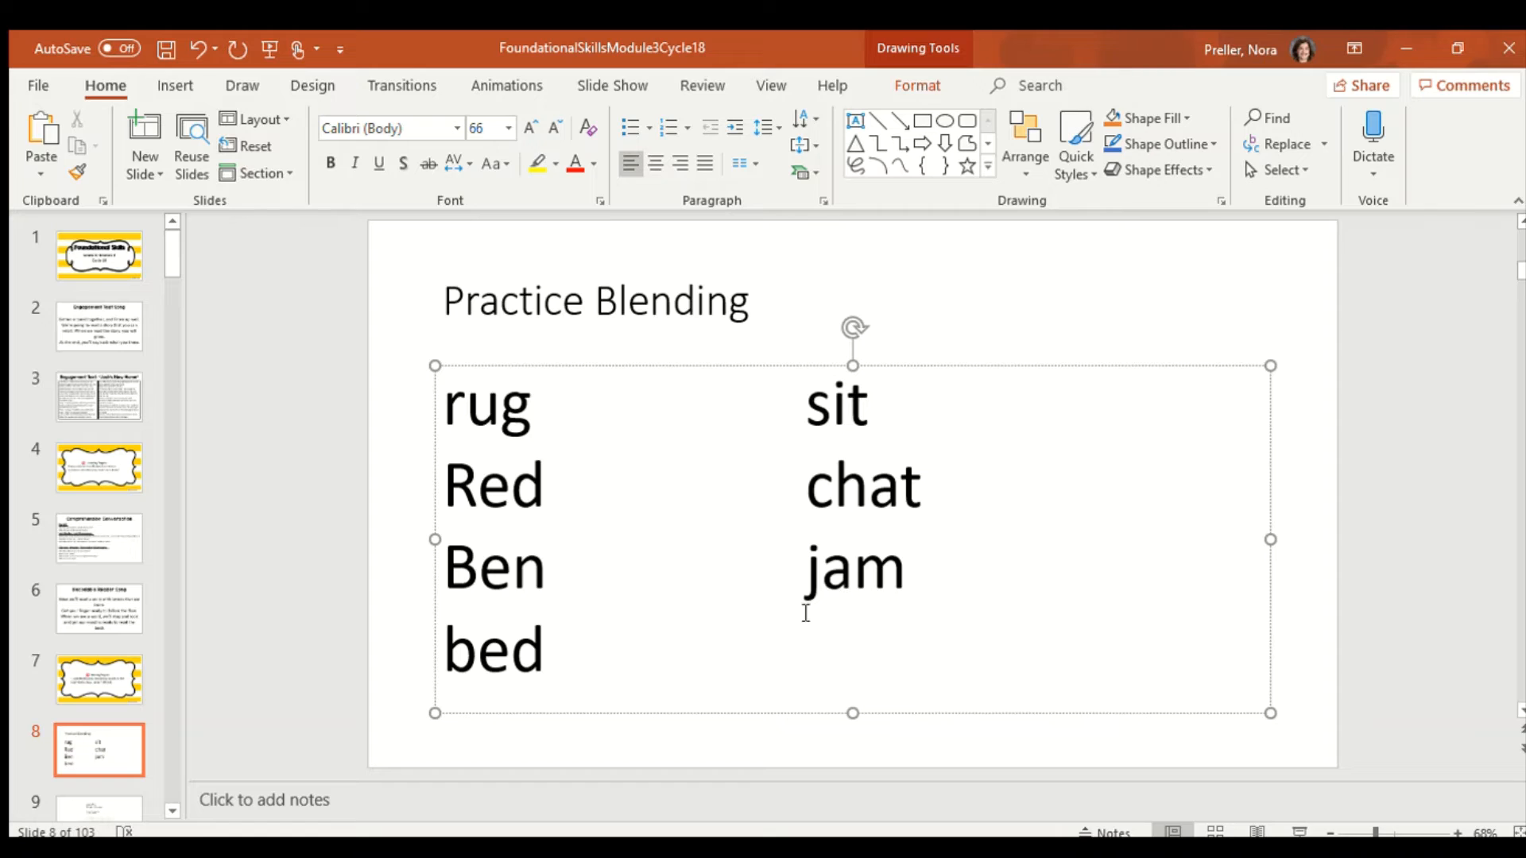
double_click(815, 569)
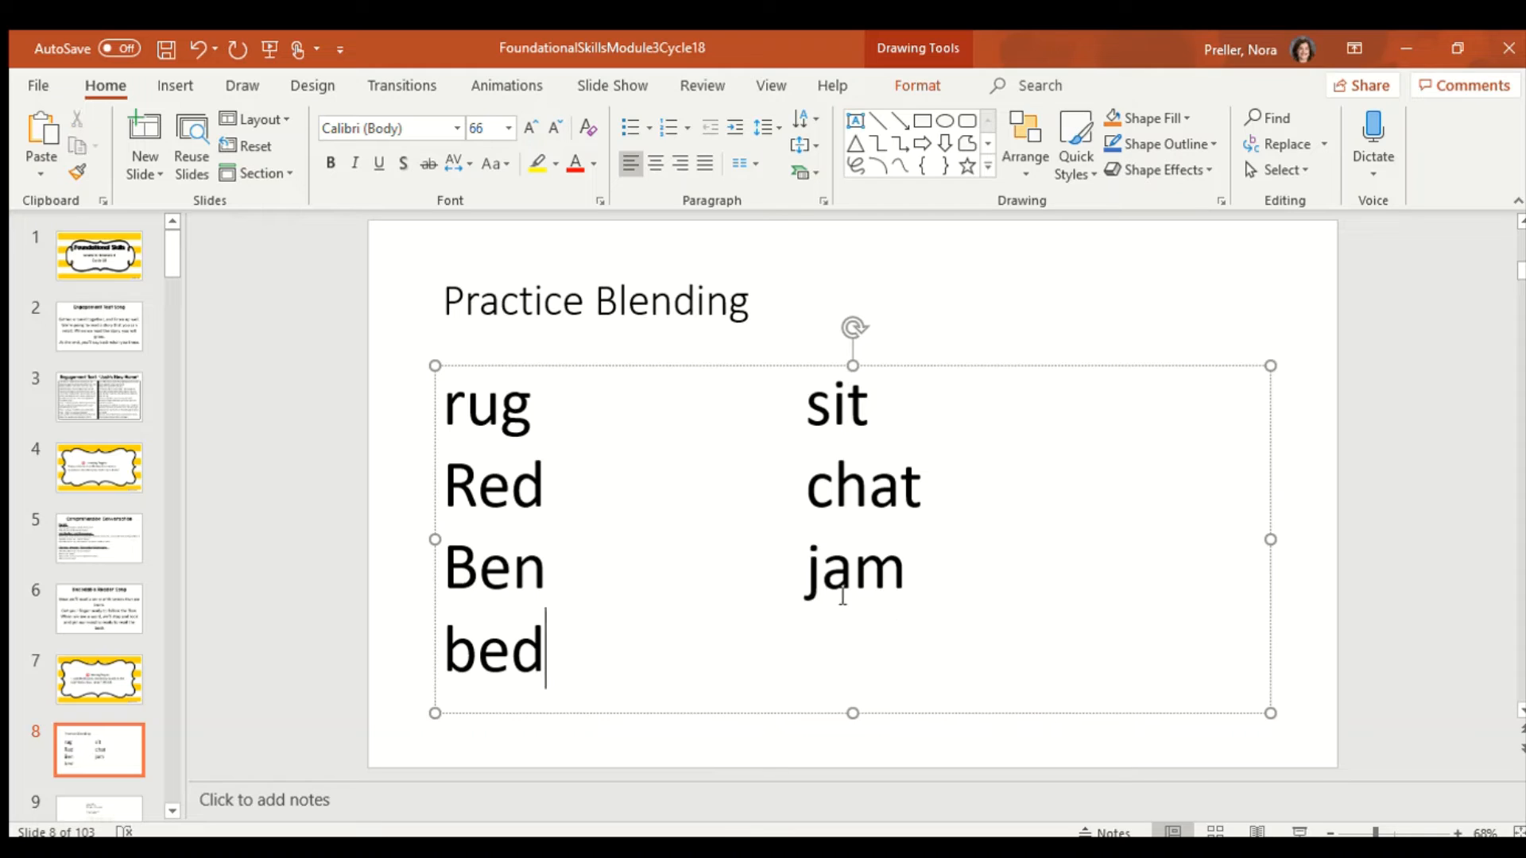
double_click(833, 569)
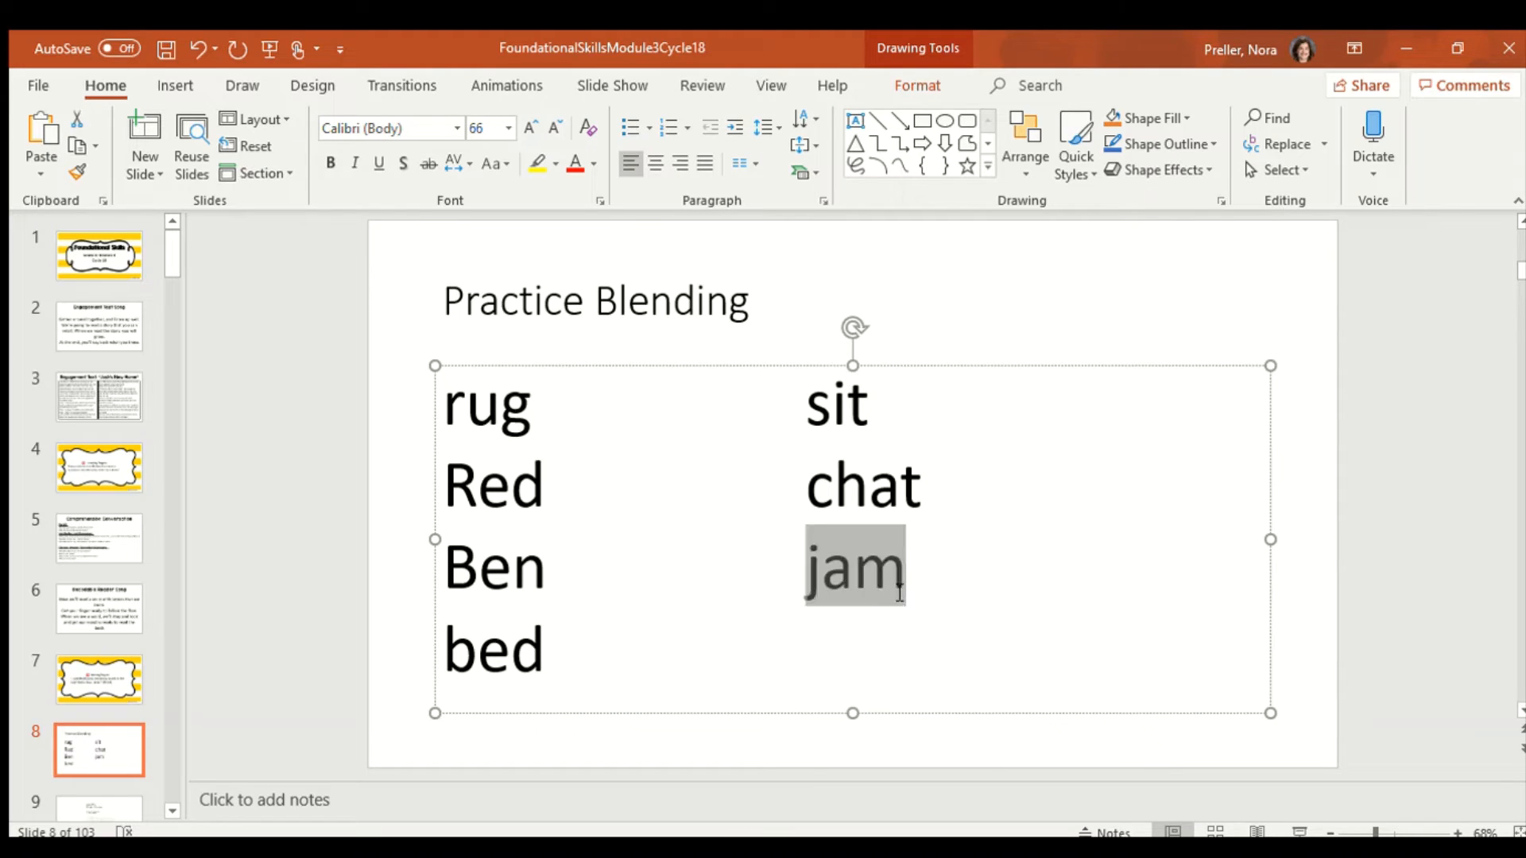
drag(851, 567, 594, 647)
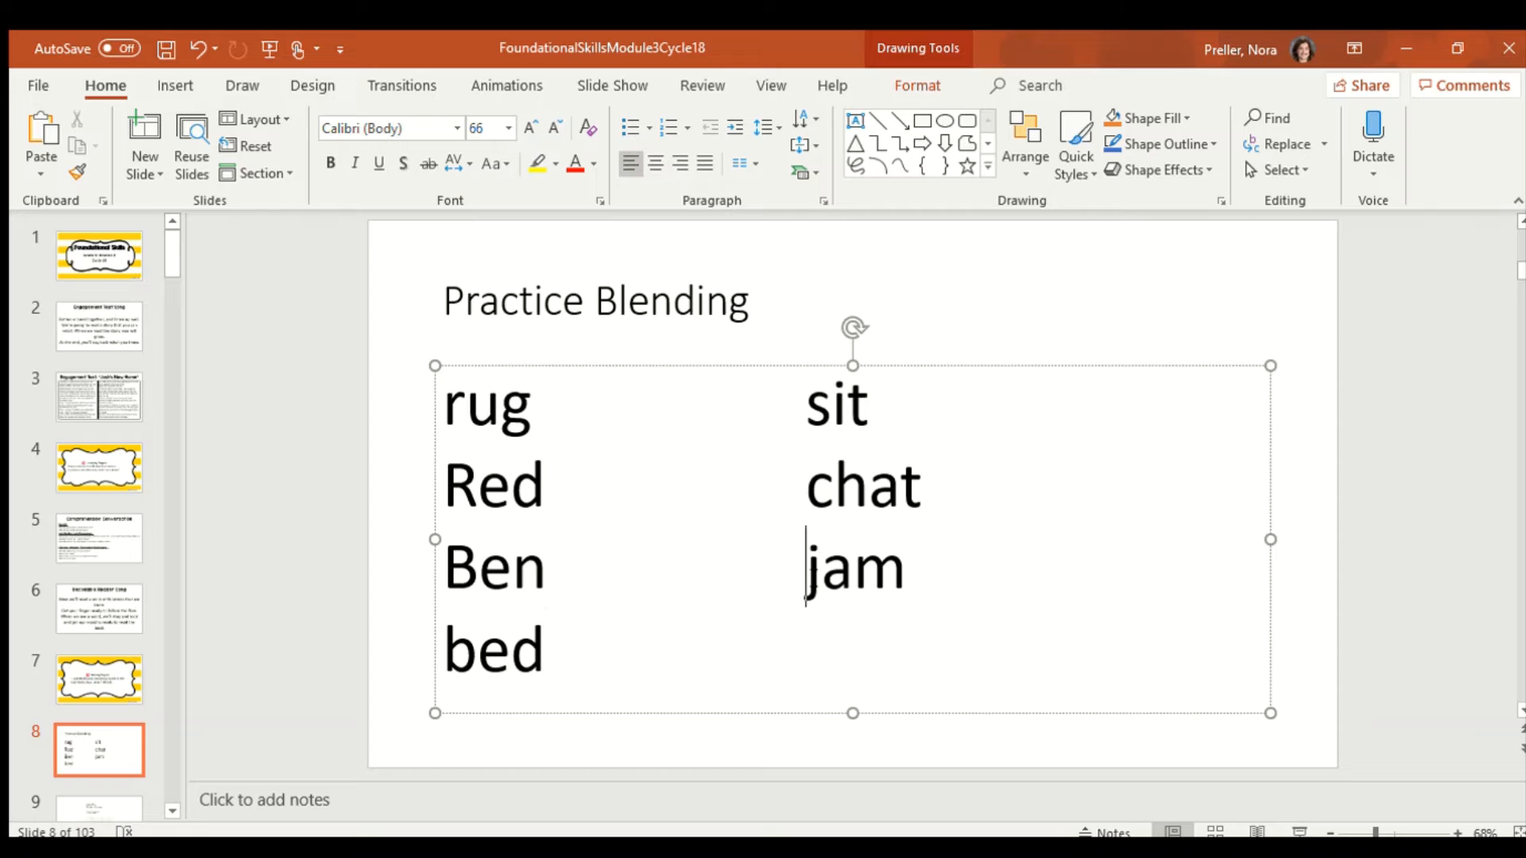
double_click(853, 567)
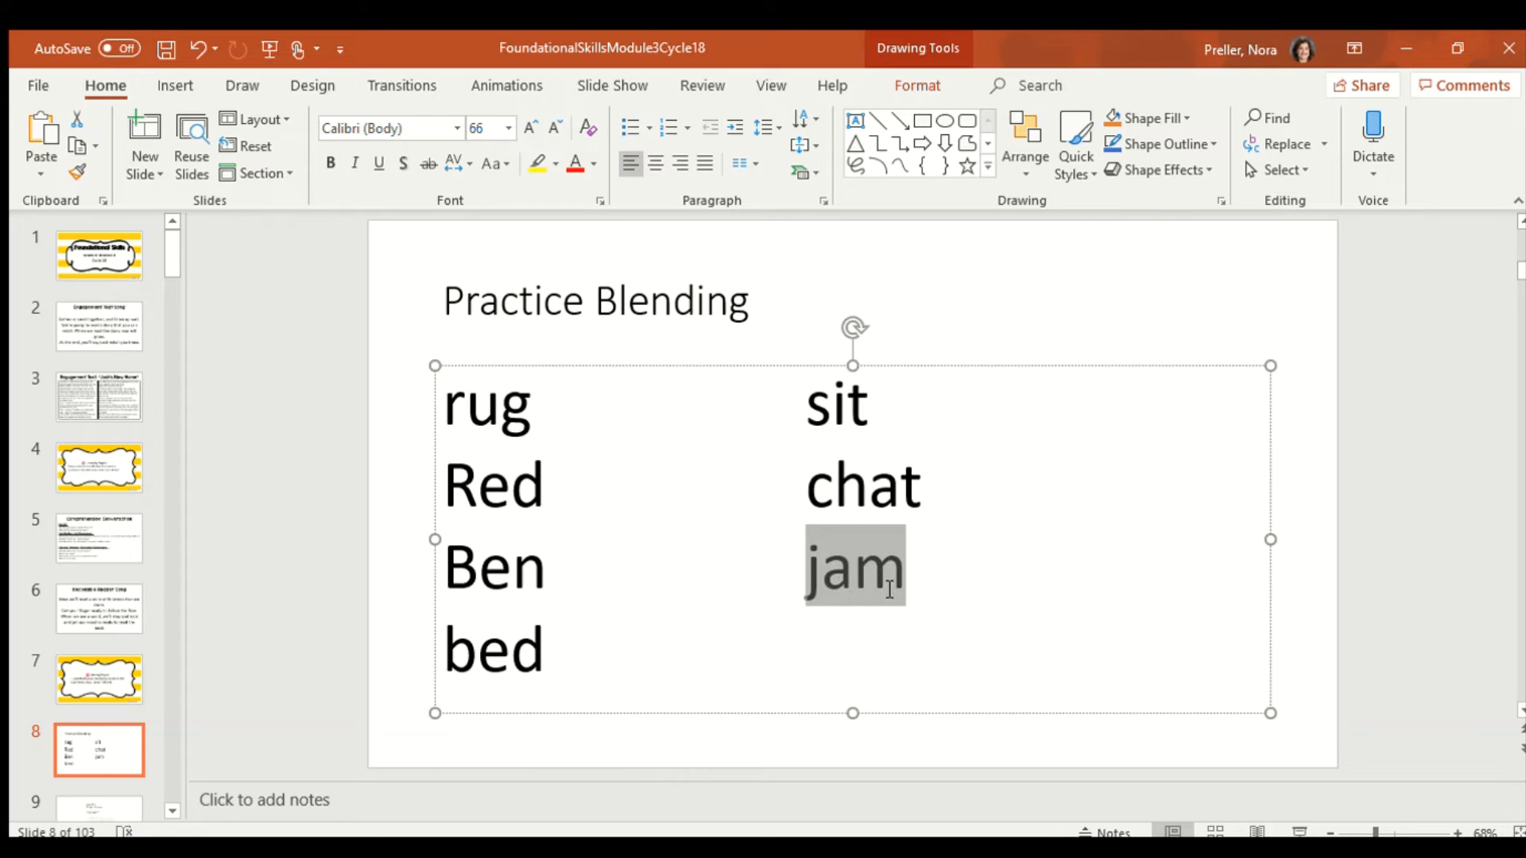
click(546, 649)
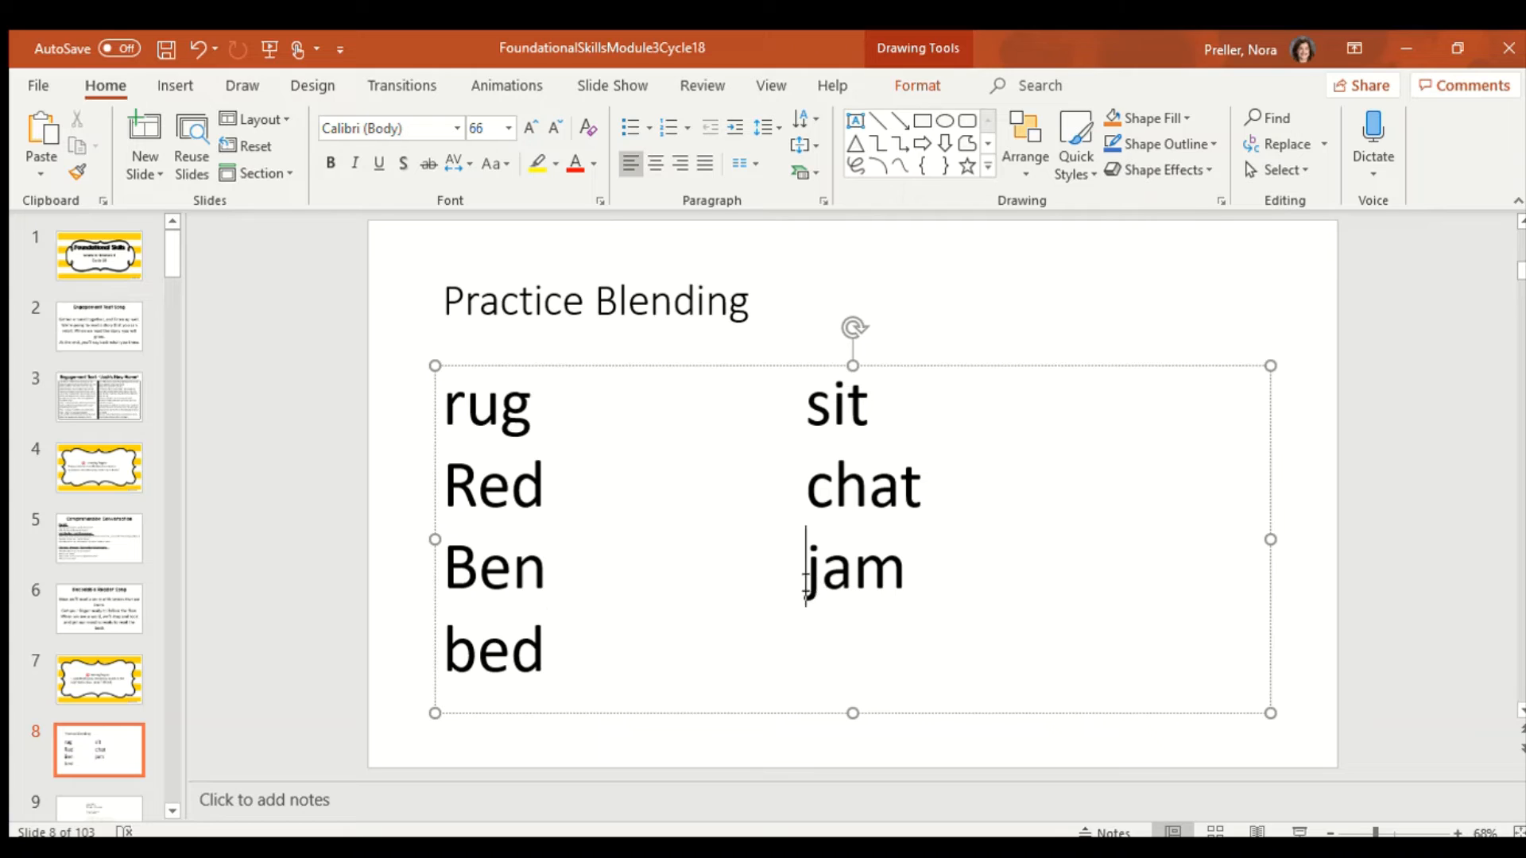
double_click(853, 567)
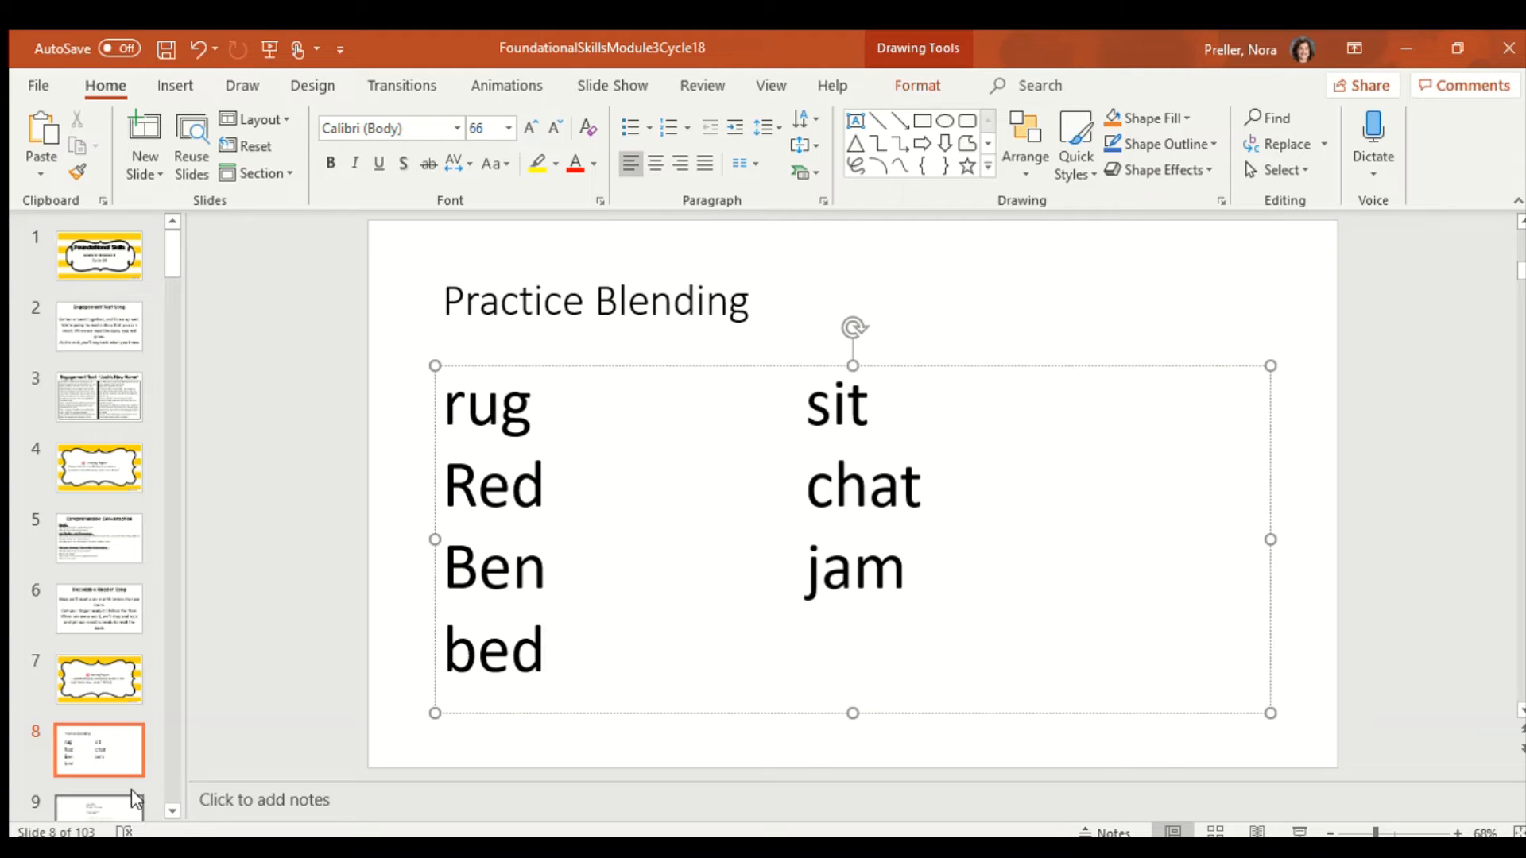
click(545, 650)
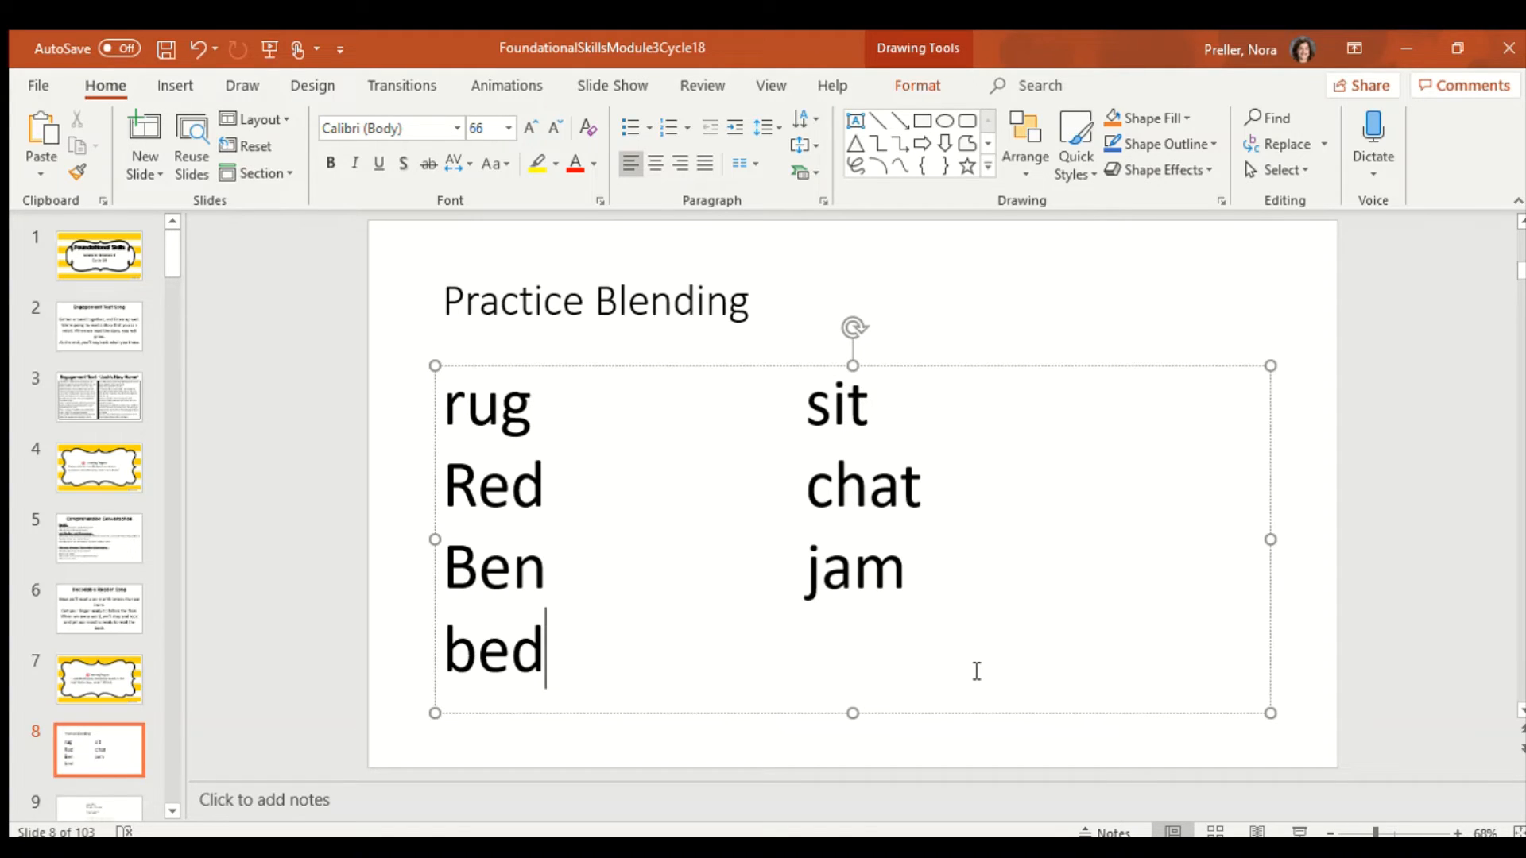
mouse_move(988, 662)
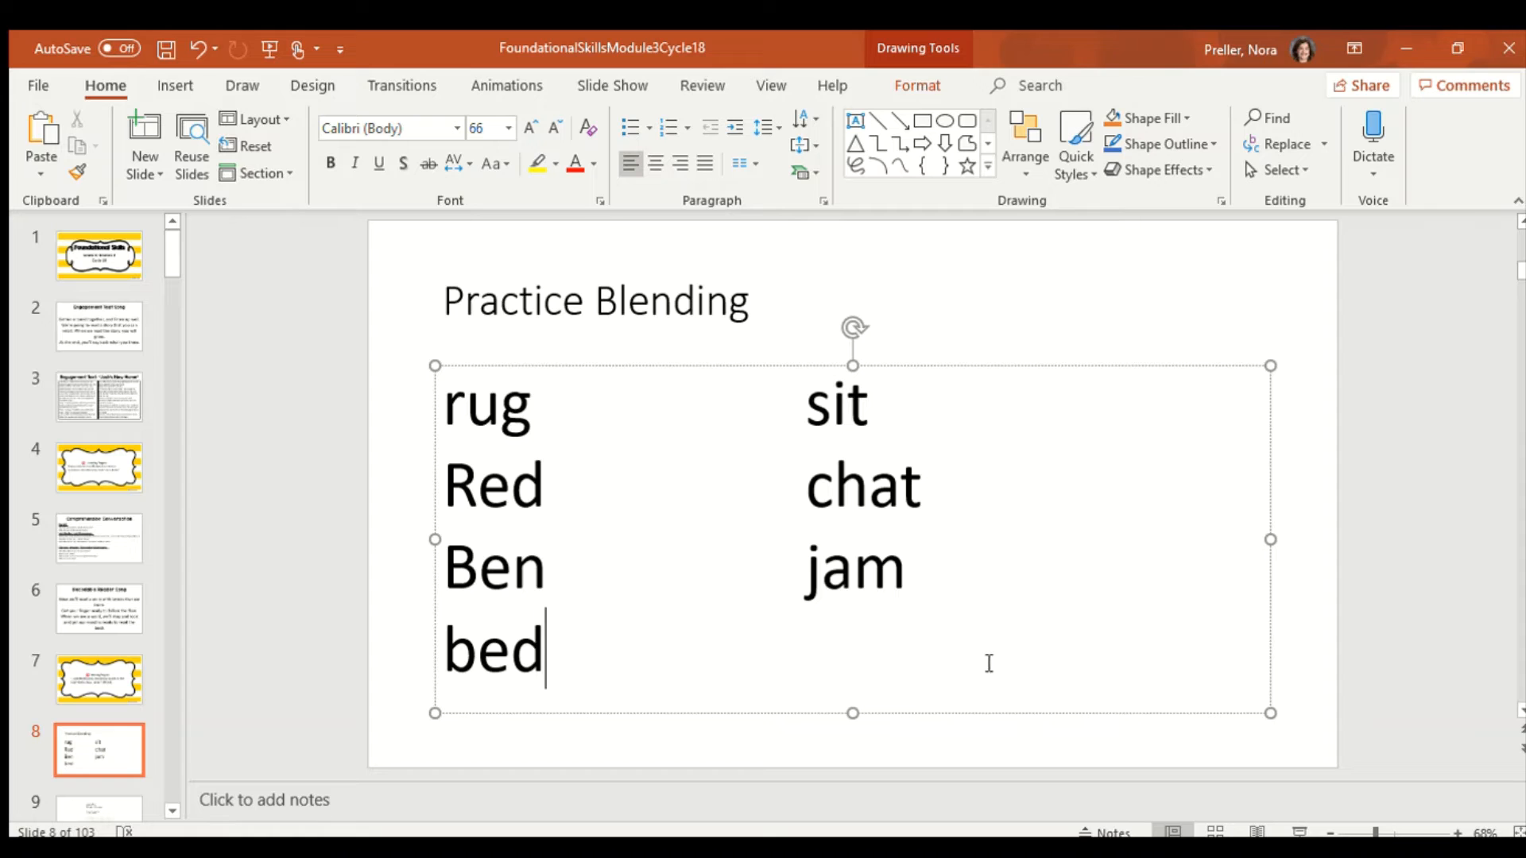
mouse_move(347, 725)
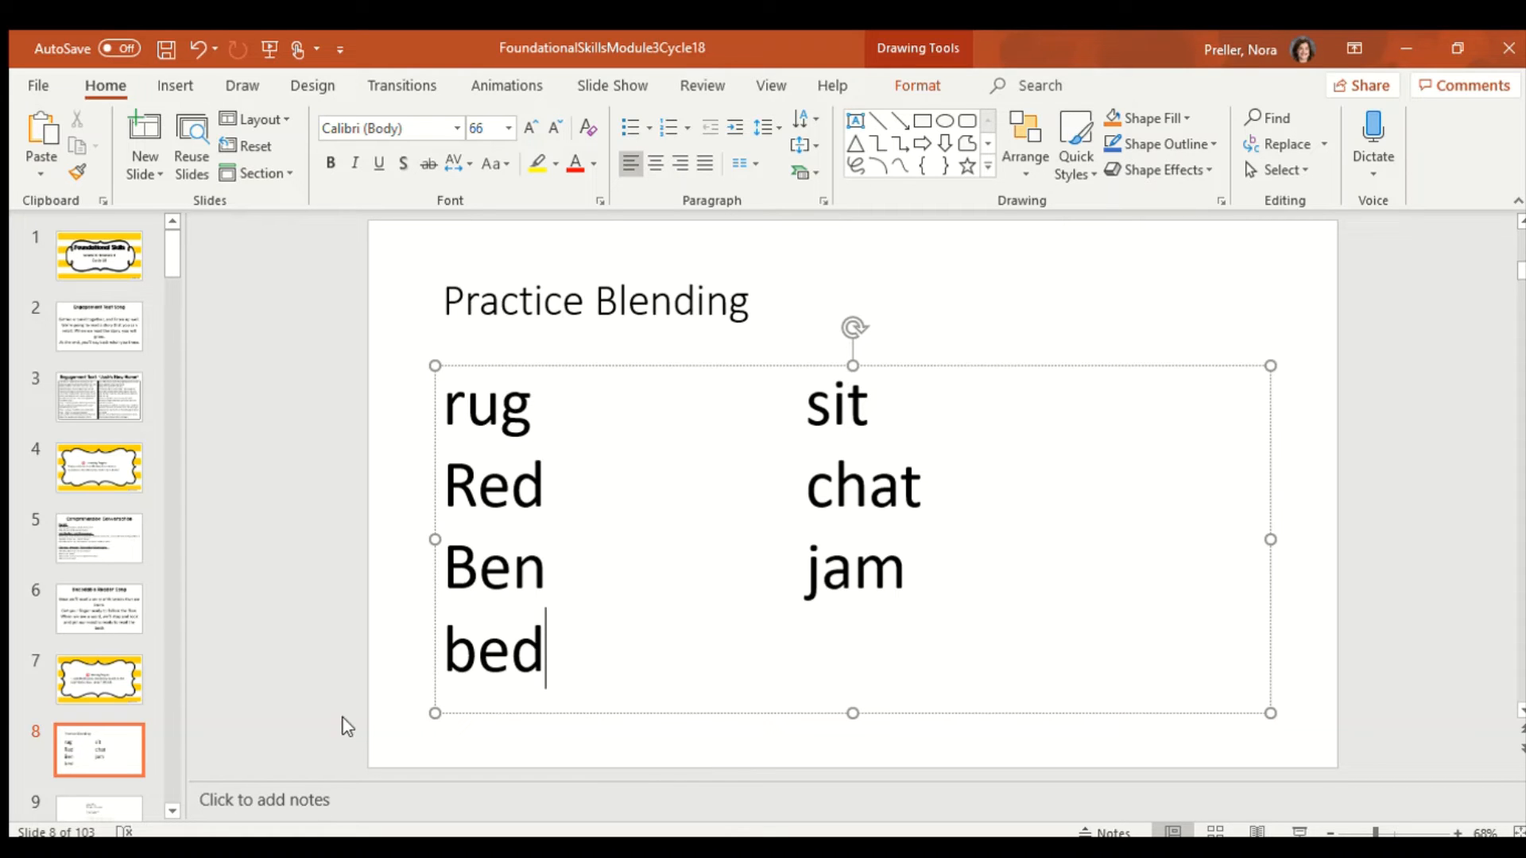
Open slide 9, the Josh's New Home Cycle 18 reader cover
click(99, 608)
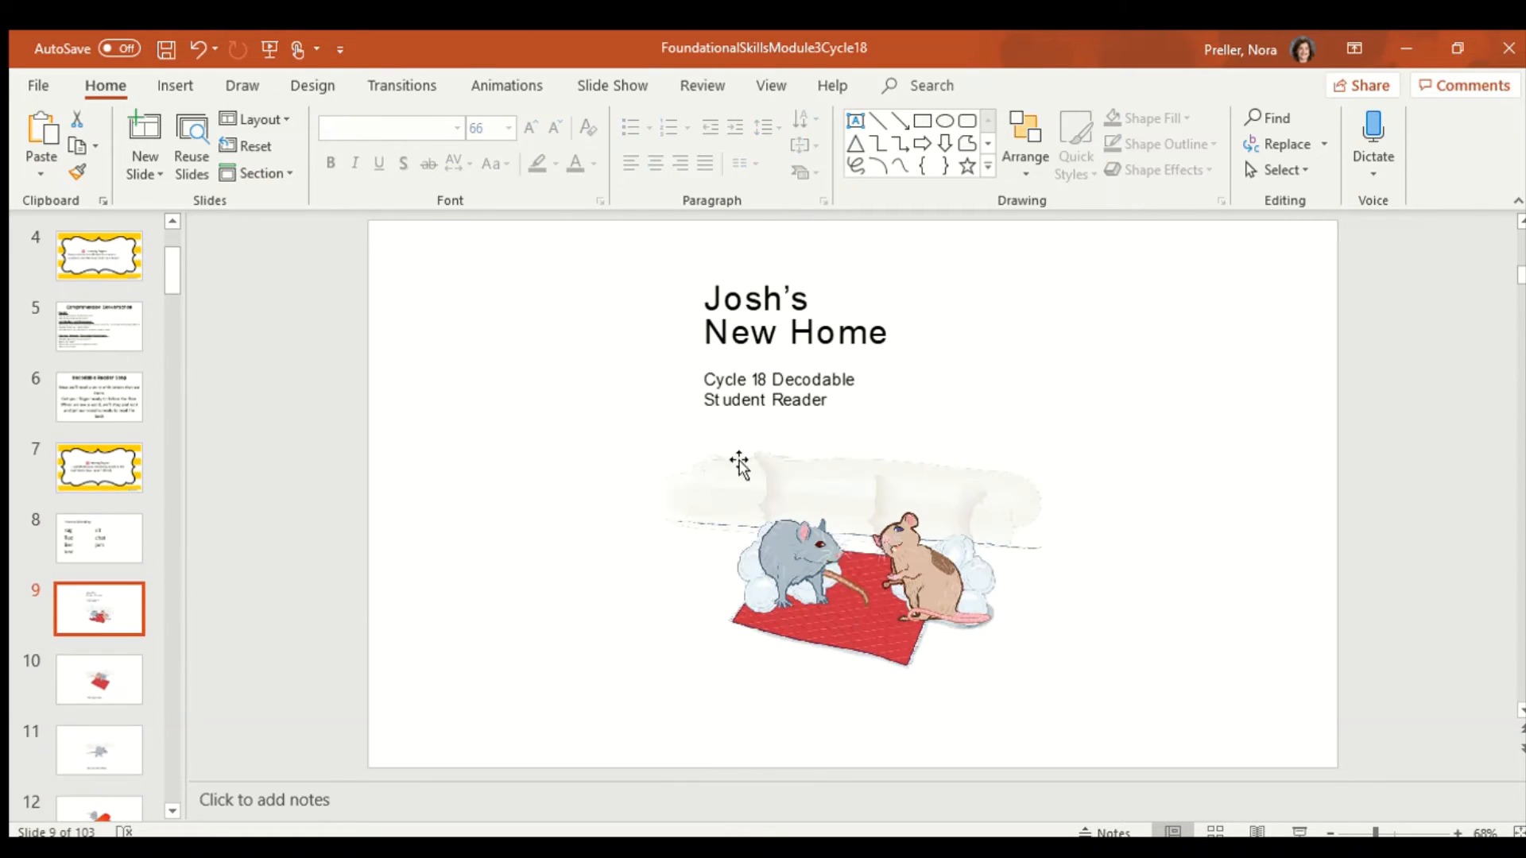
mouse_move(851, 365)
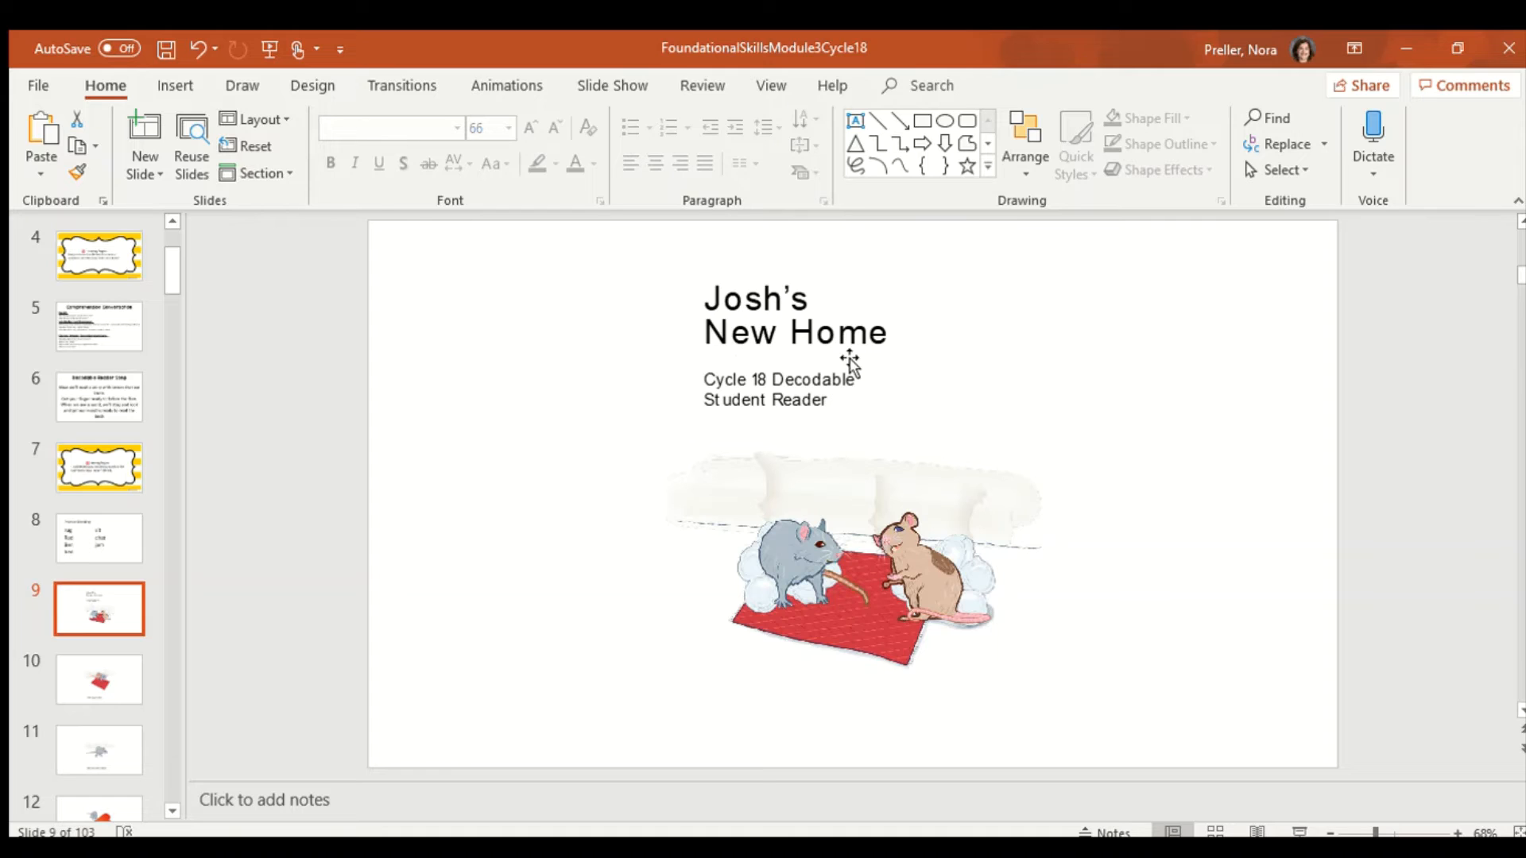
mouse_move(790, 576)
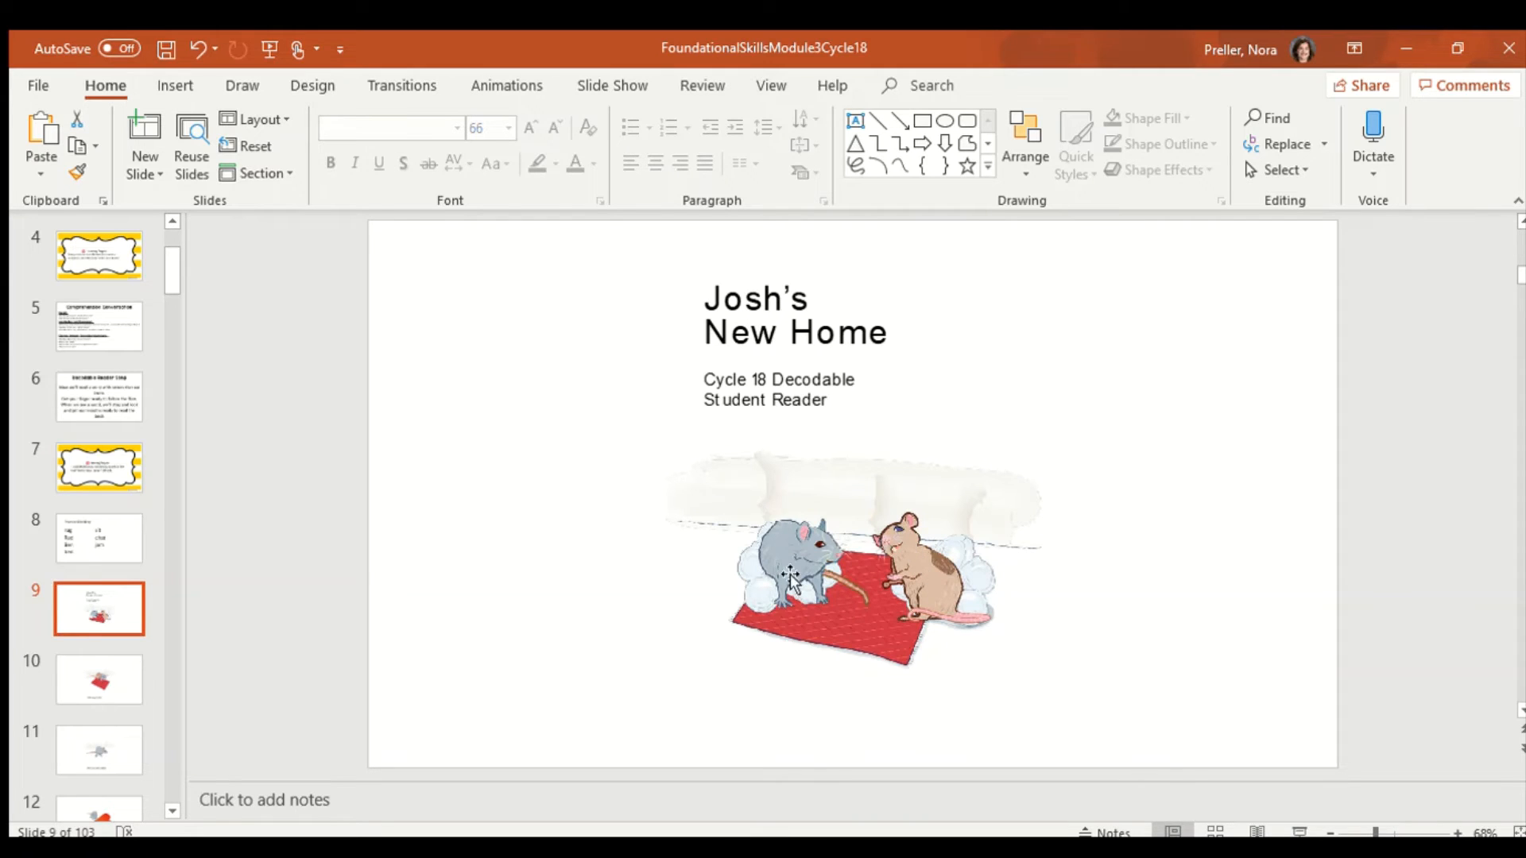
mouse_move(212, 512)
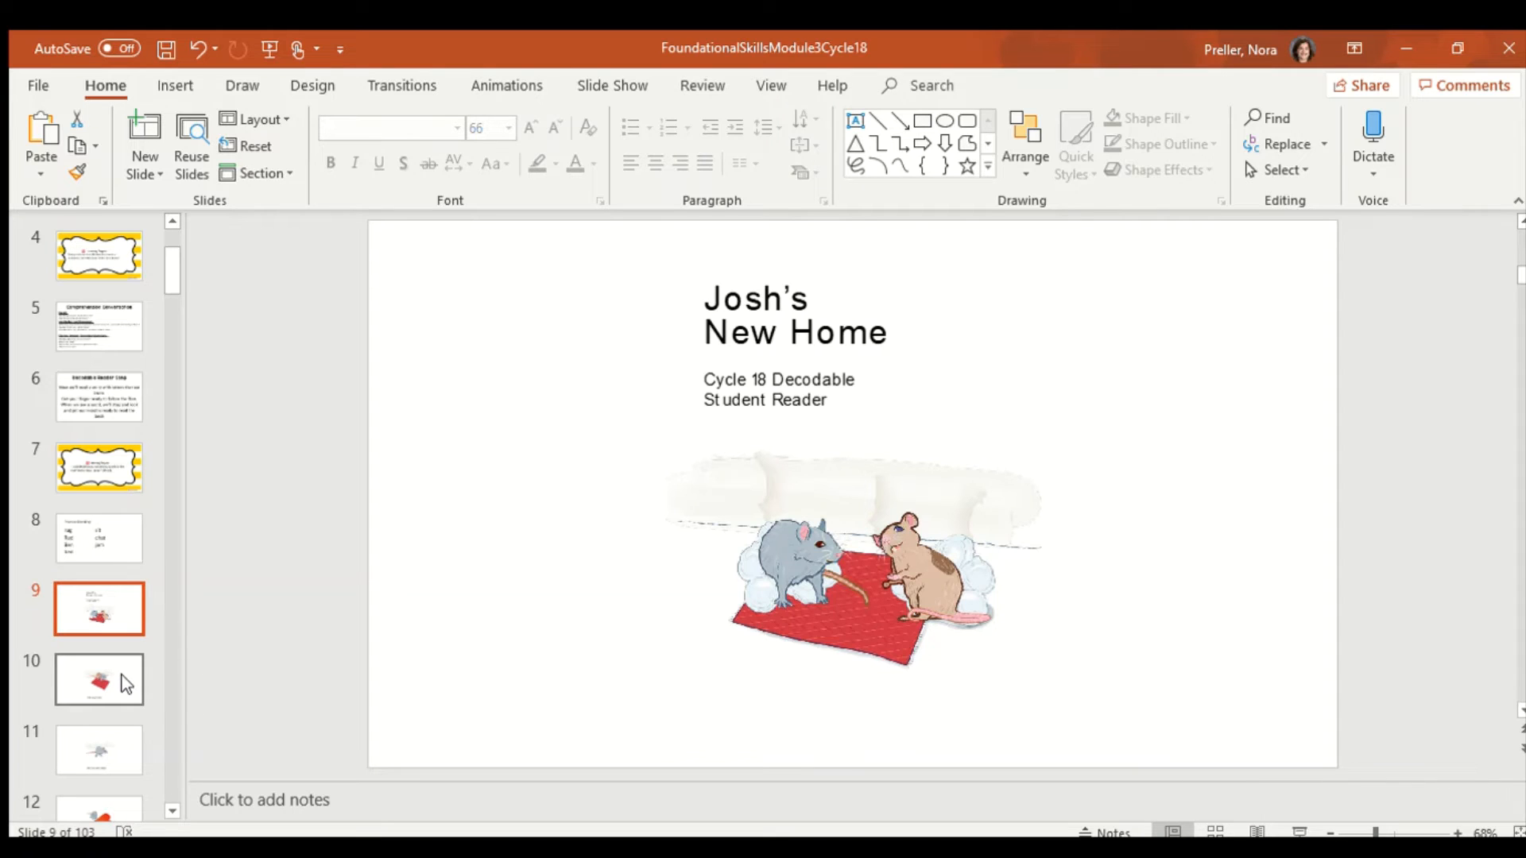
Open slide 10, the rats on a rug with 'The rug is red.'
click(99, 680)
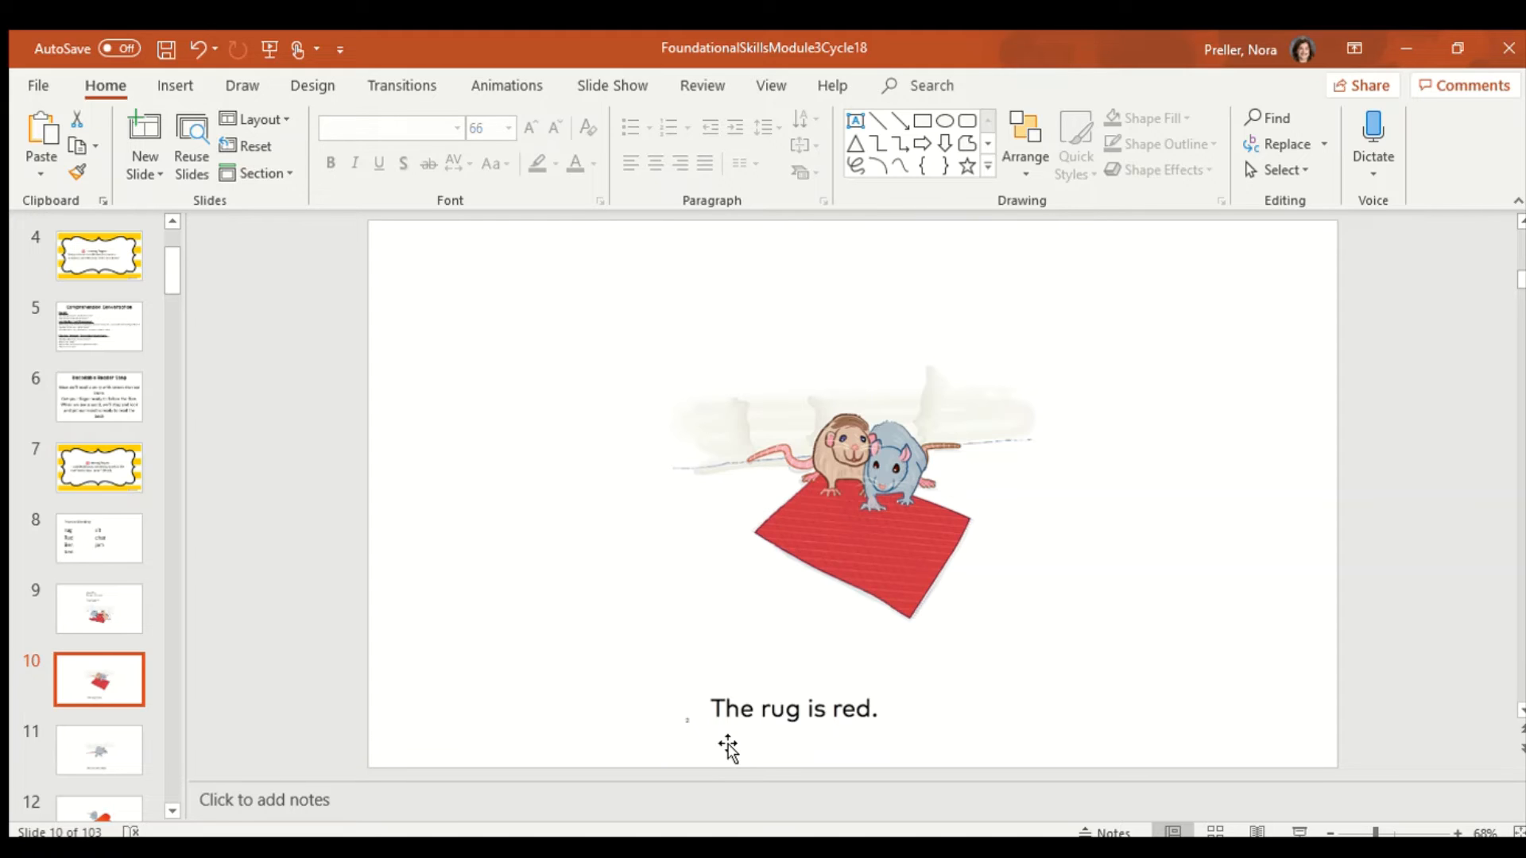
mouse_move(737, 732)
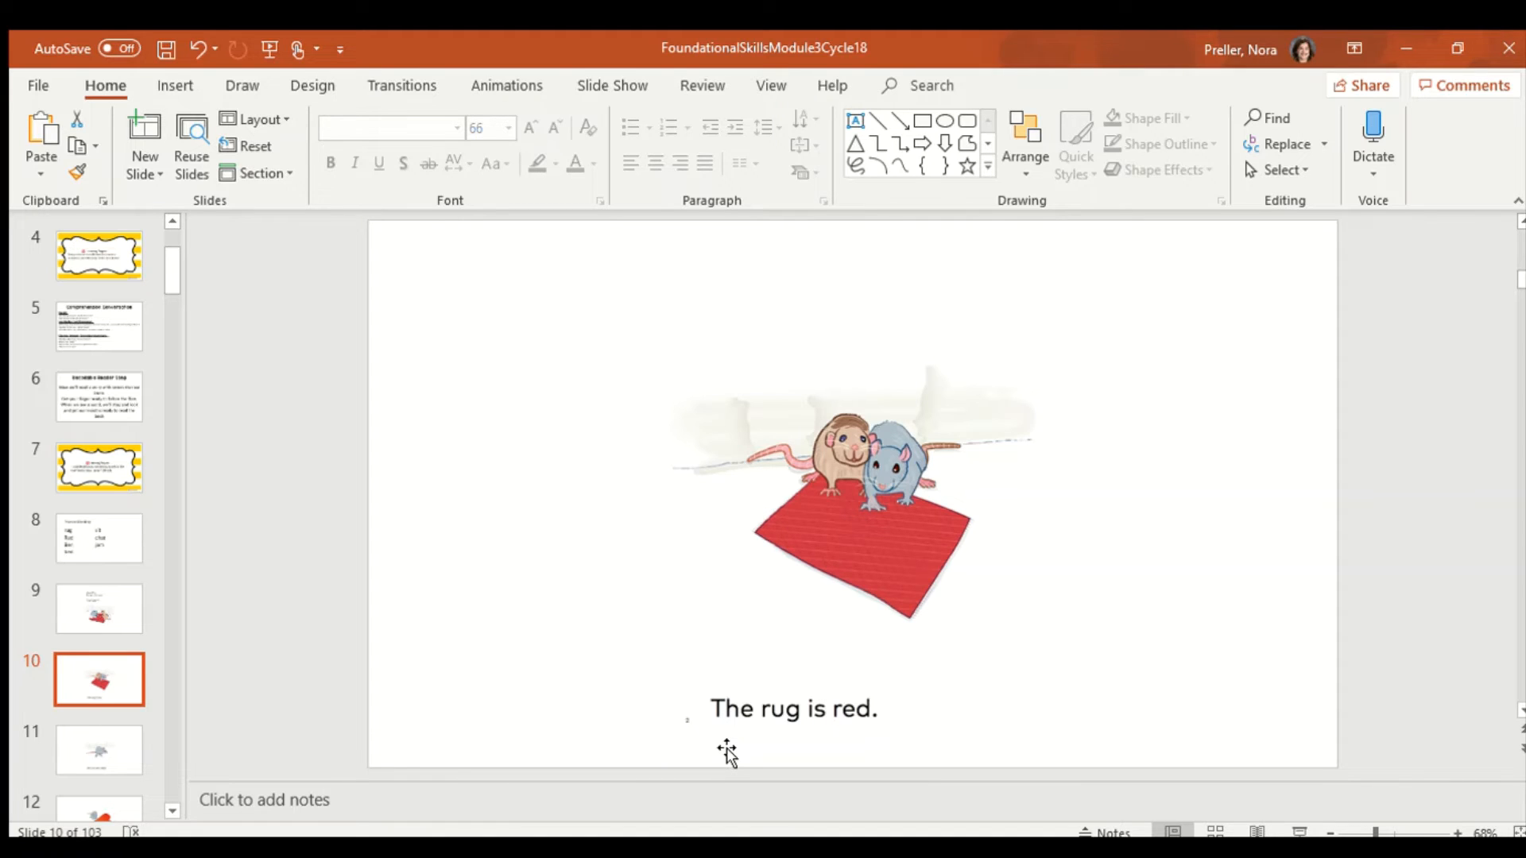
mouse_move(781, 733)
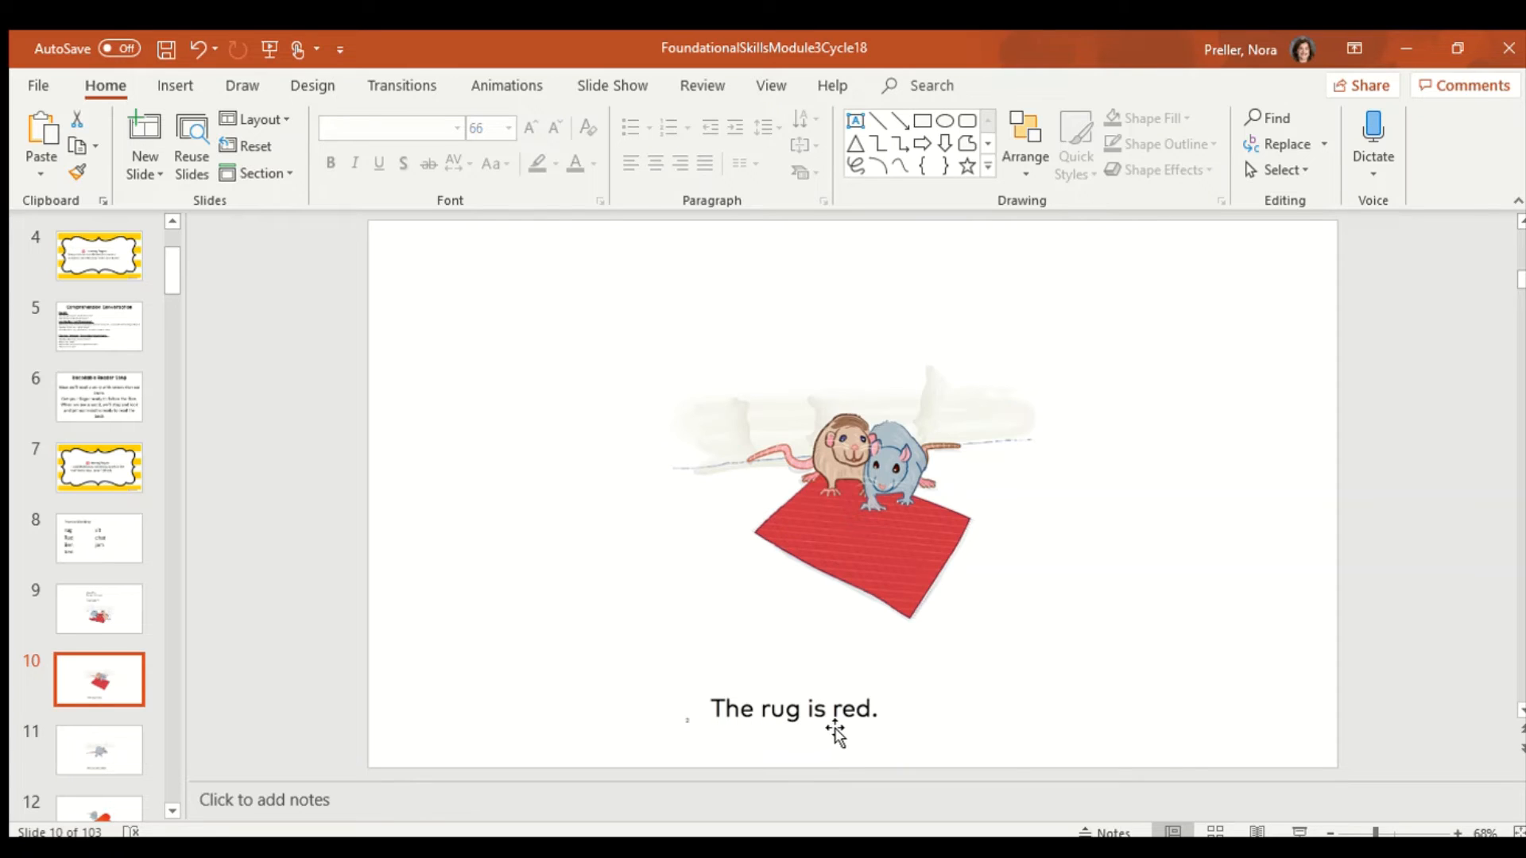
mouse_move(870, 737)
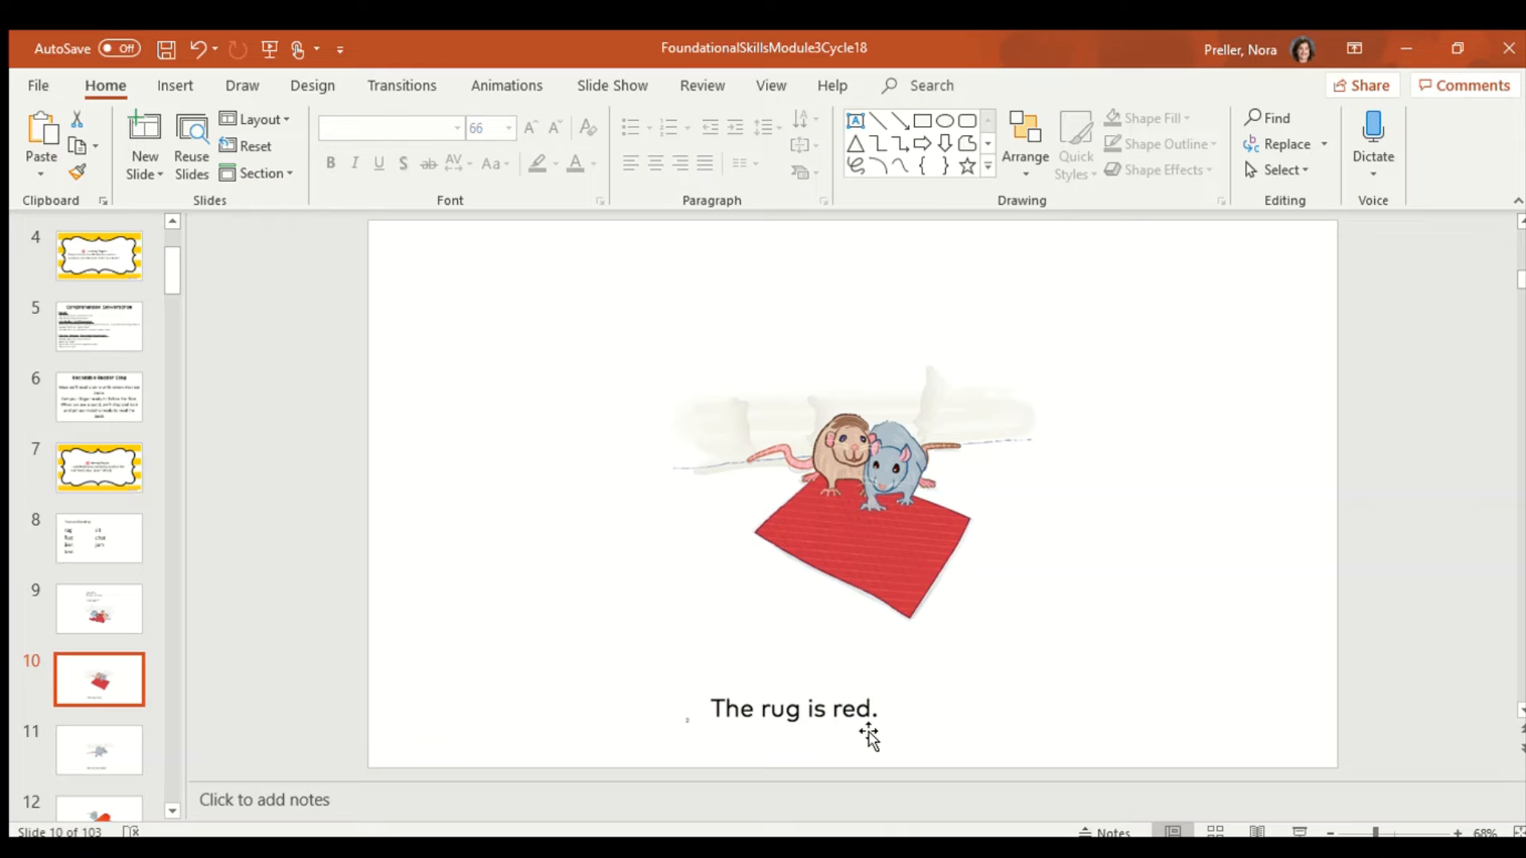
mouse_move(784, 776)
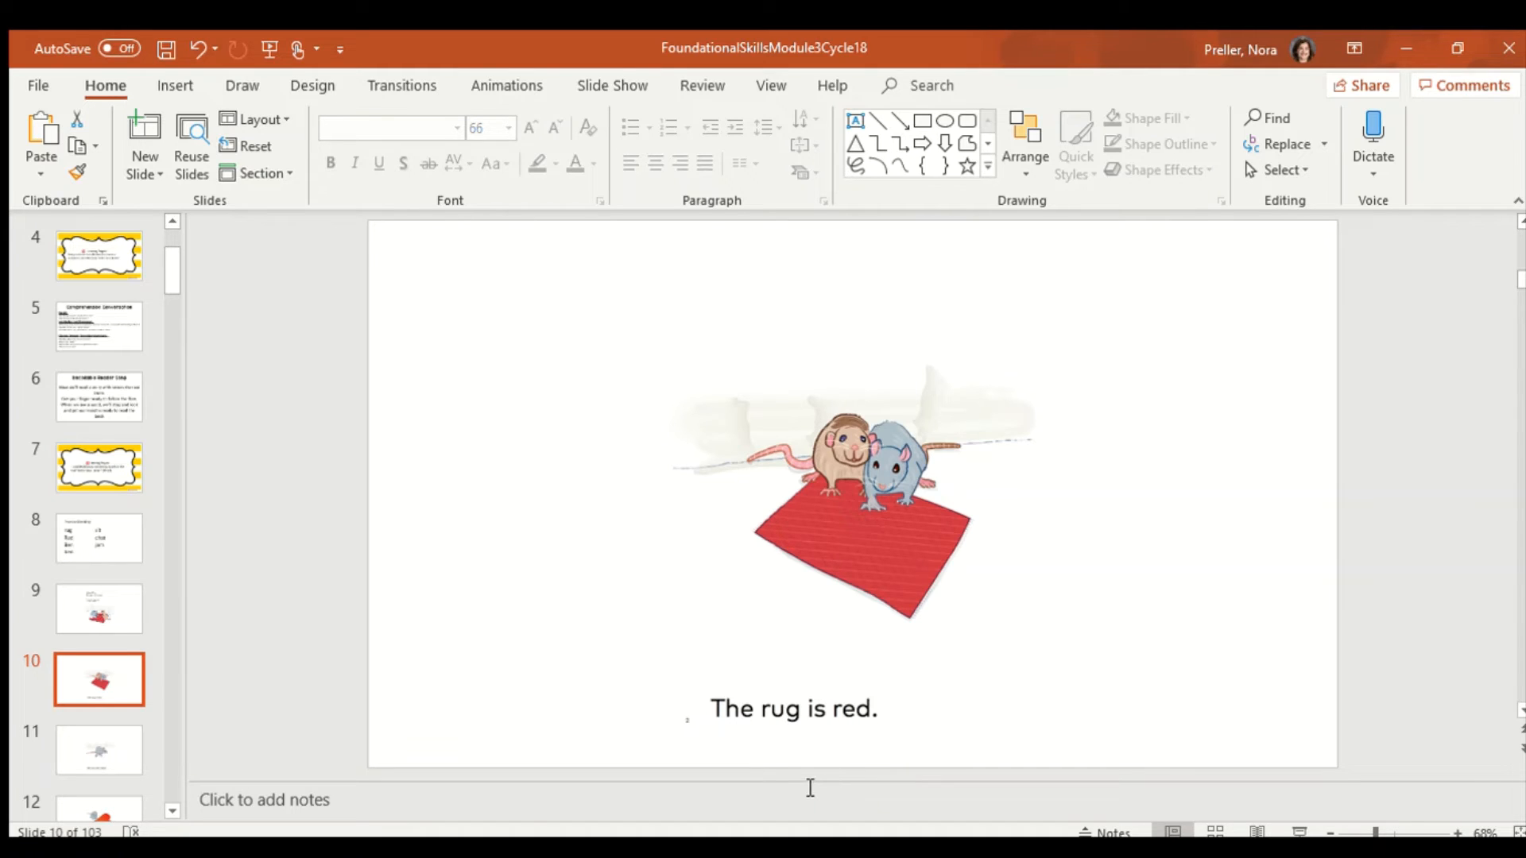
mouse_move(731, 750)
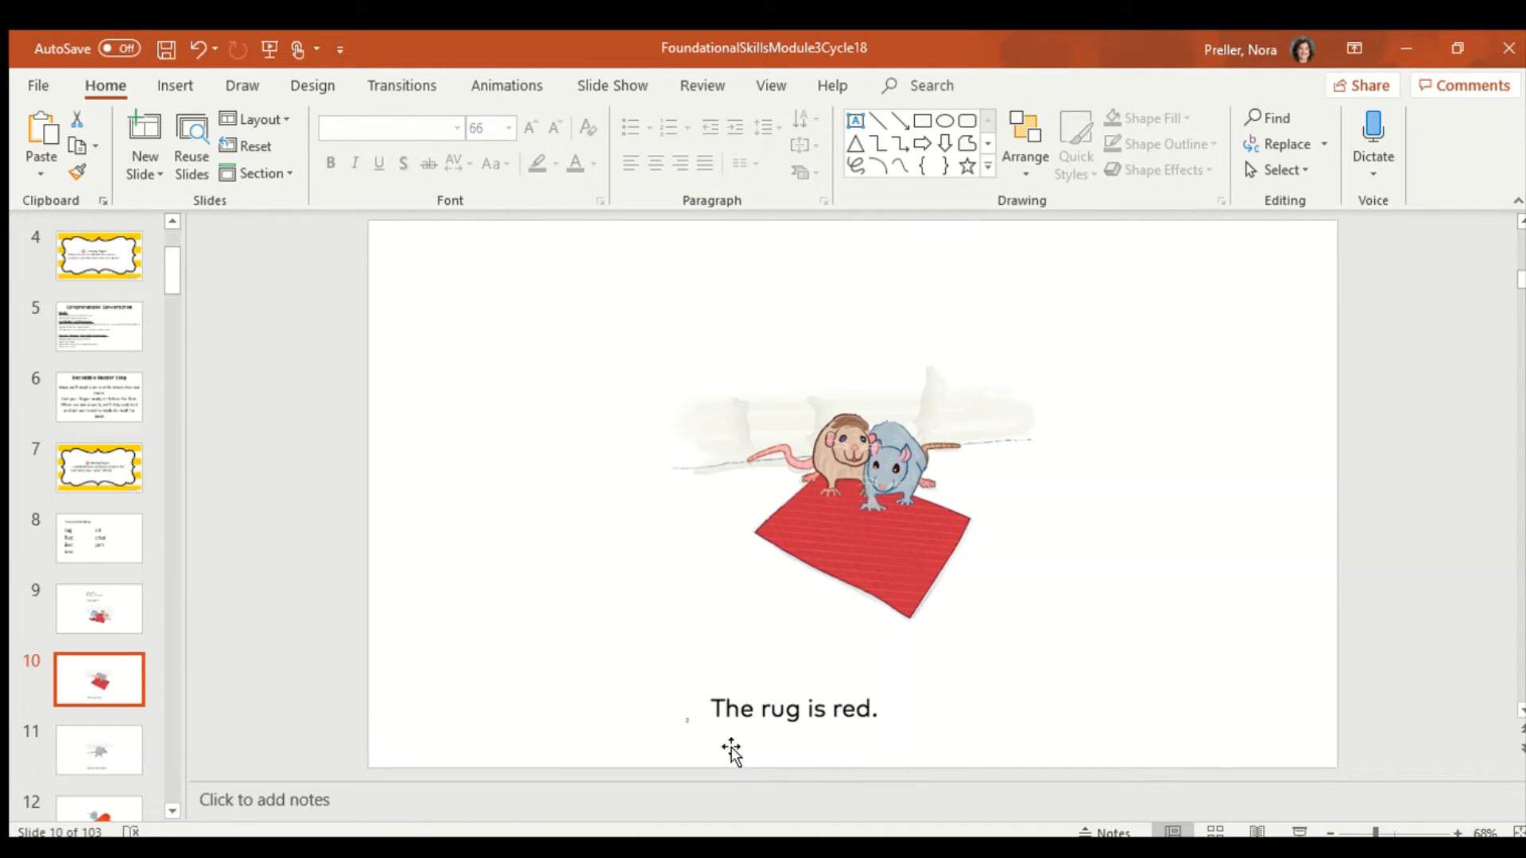
mouse_move(766, 735)
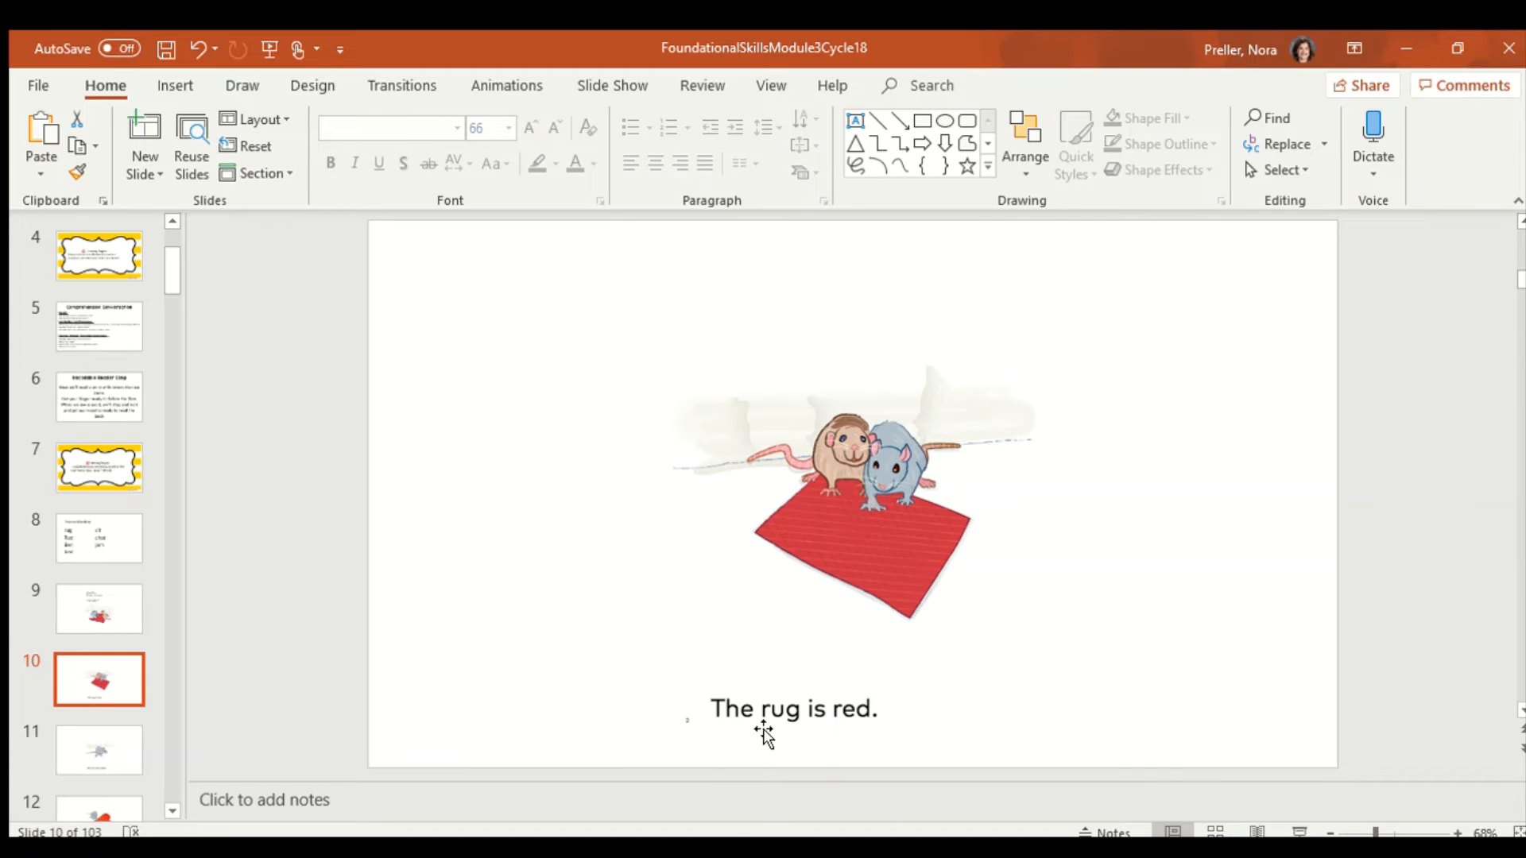
mouse_move(857, 740)
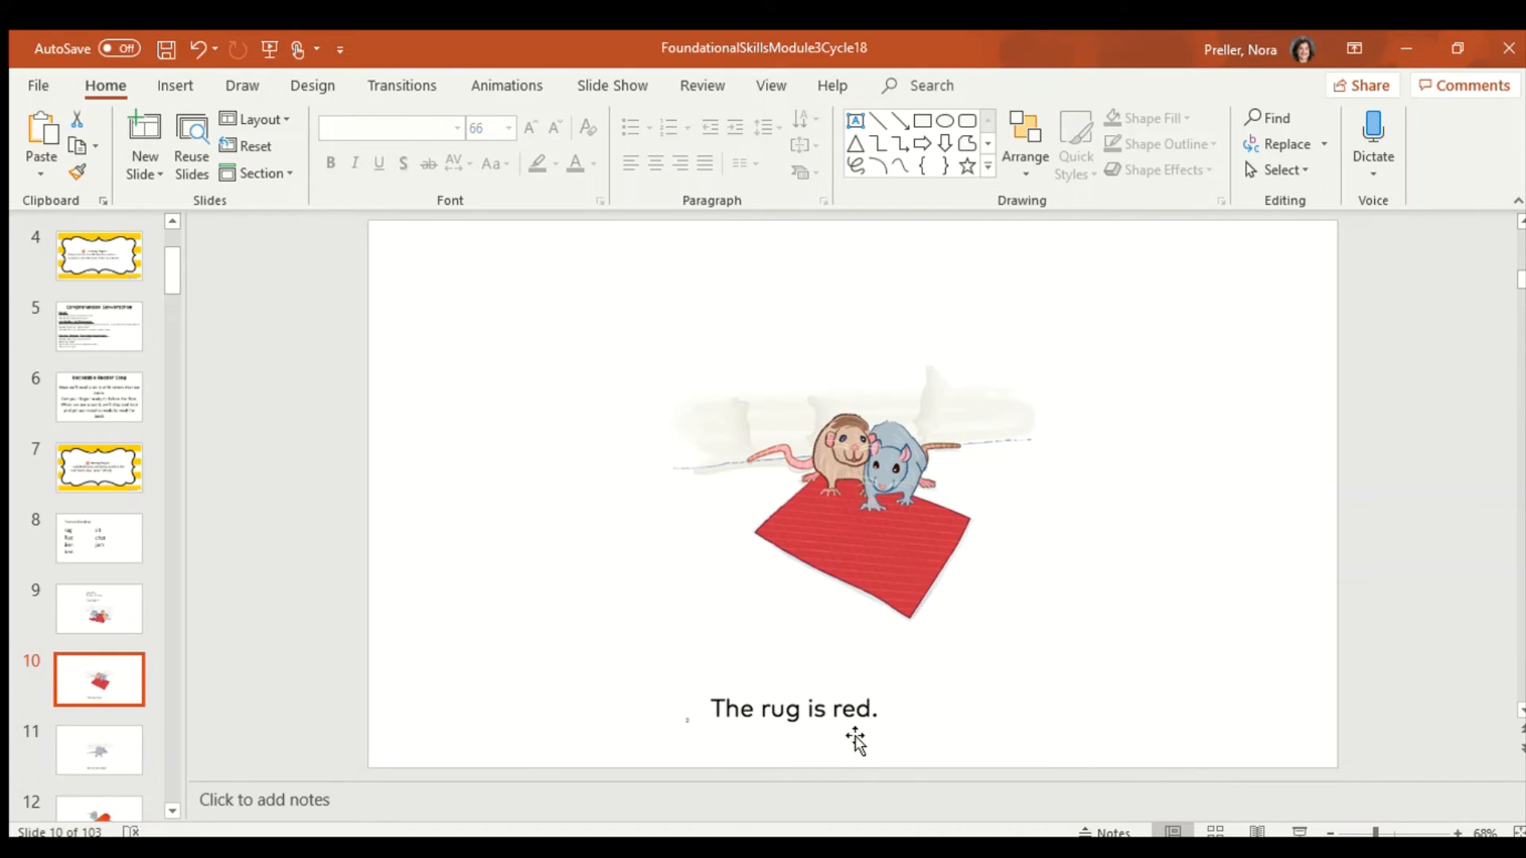
mouse_move(144, 775)
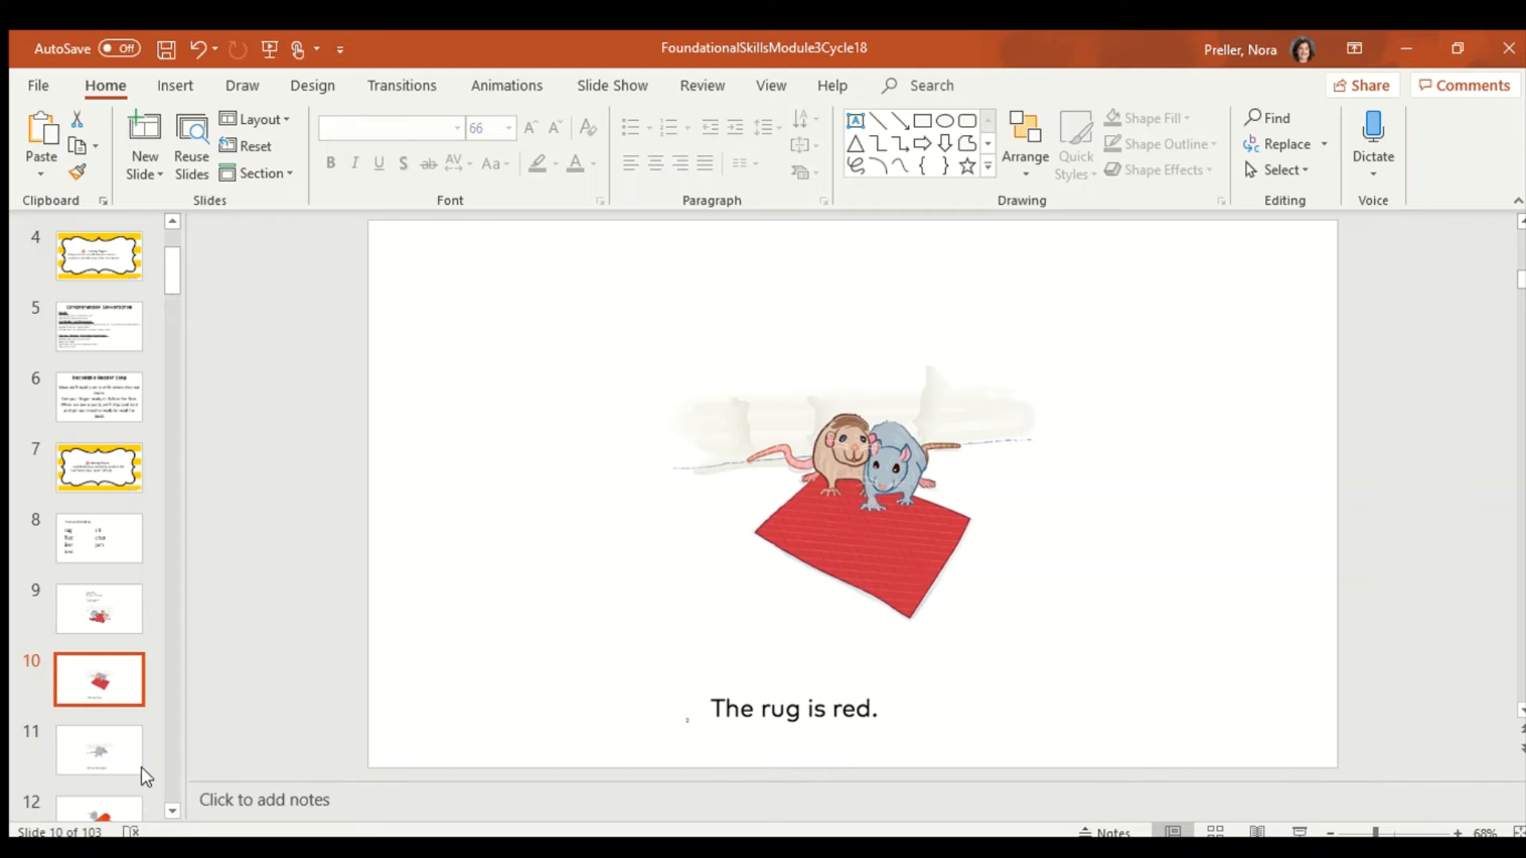
Open slide 11, the gray rat with 'Ben can see a bed.'
click(99, 750)
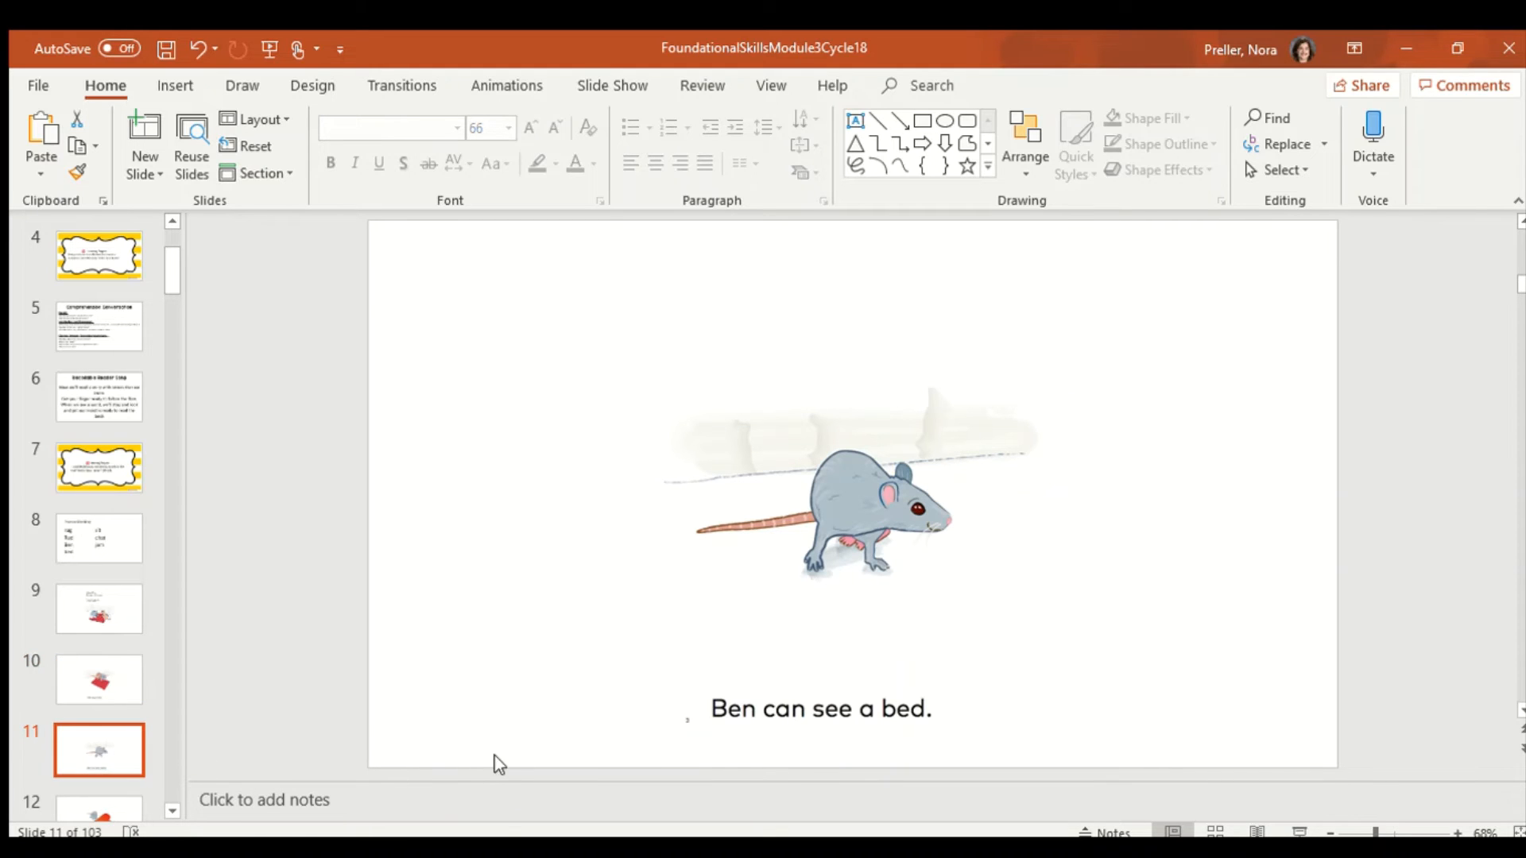
mouse_move(783, 745)
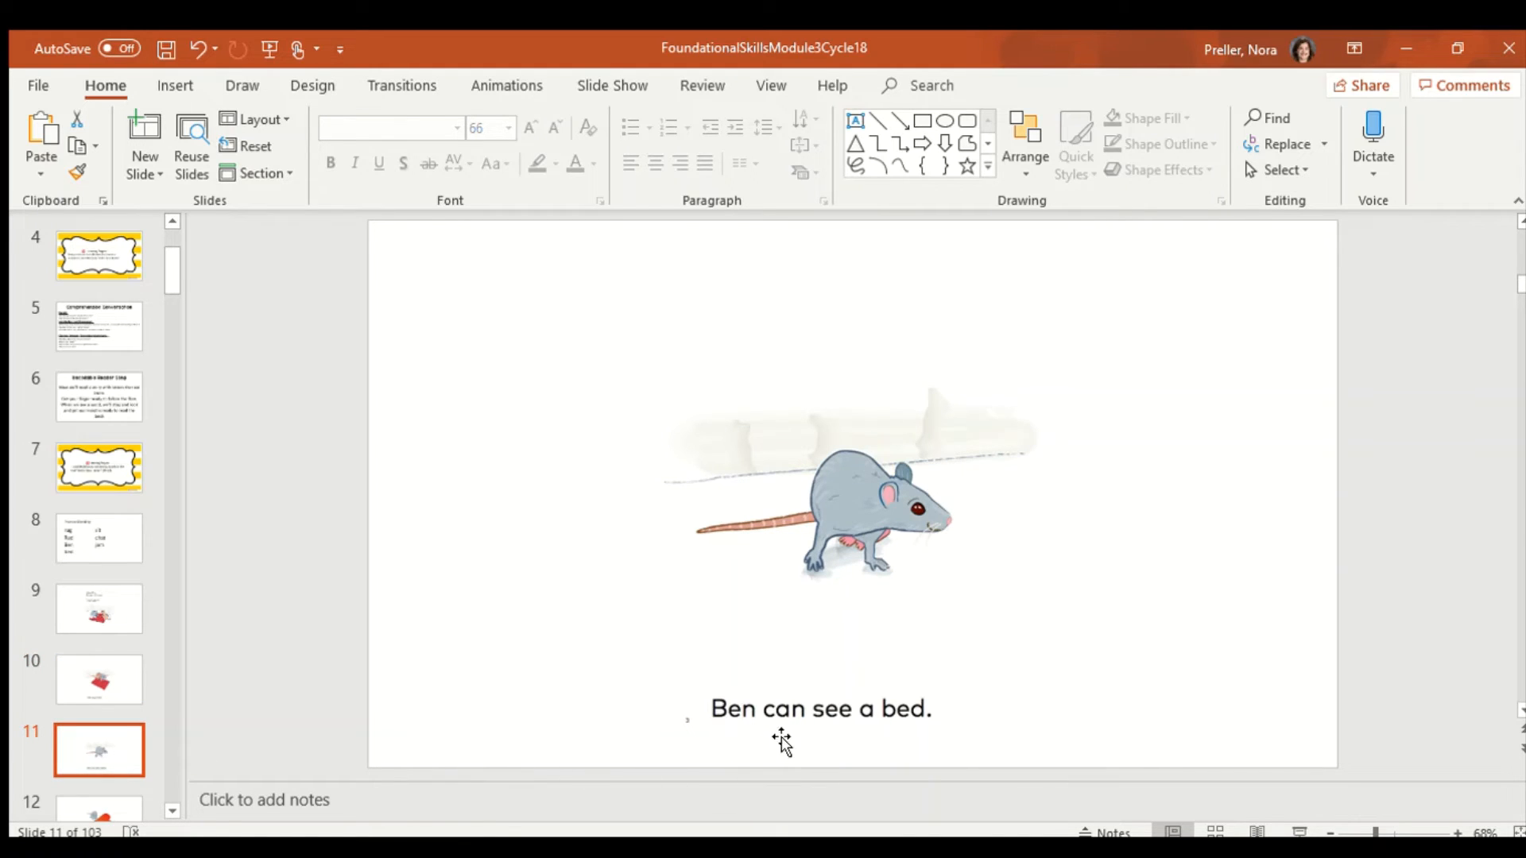
mouse_move(784, 734)
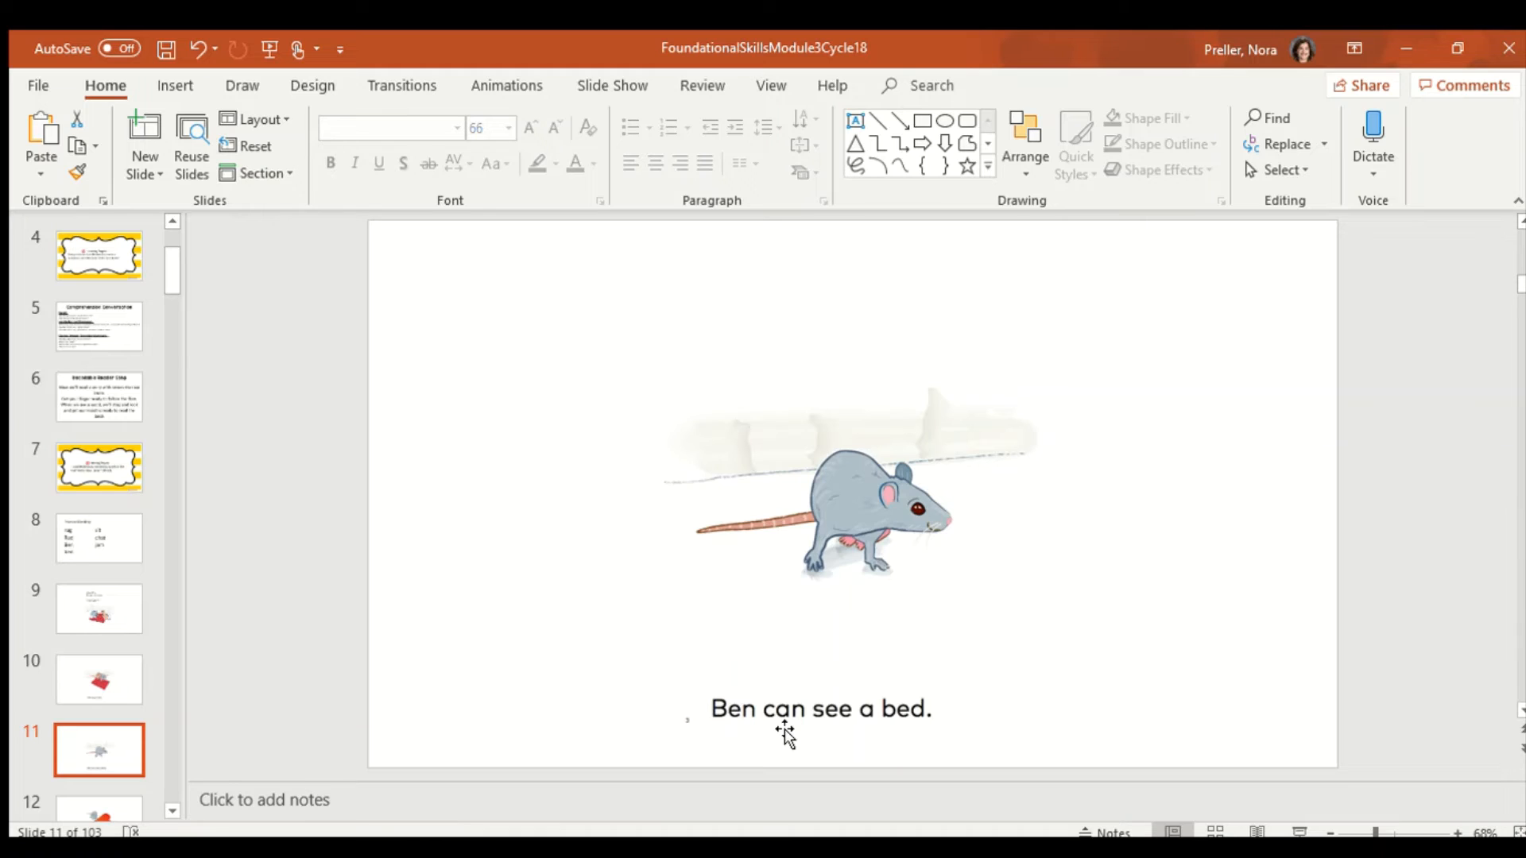
mouse_move(827, 738)
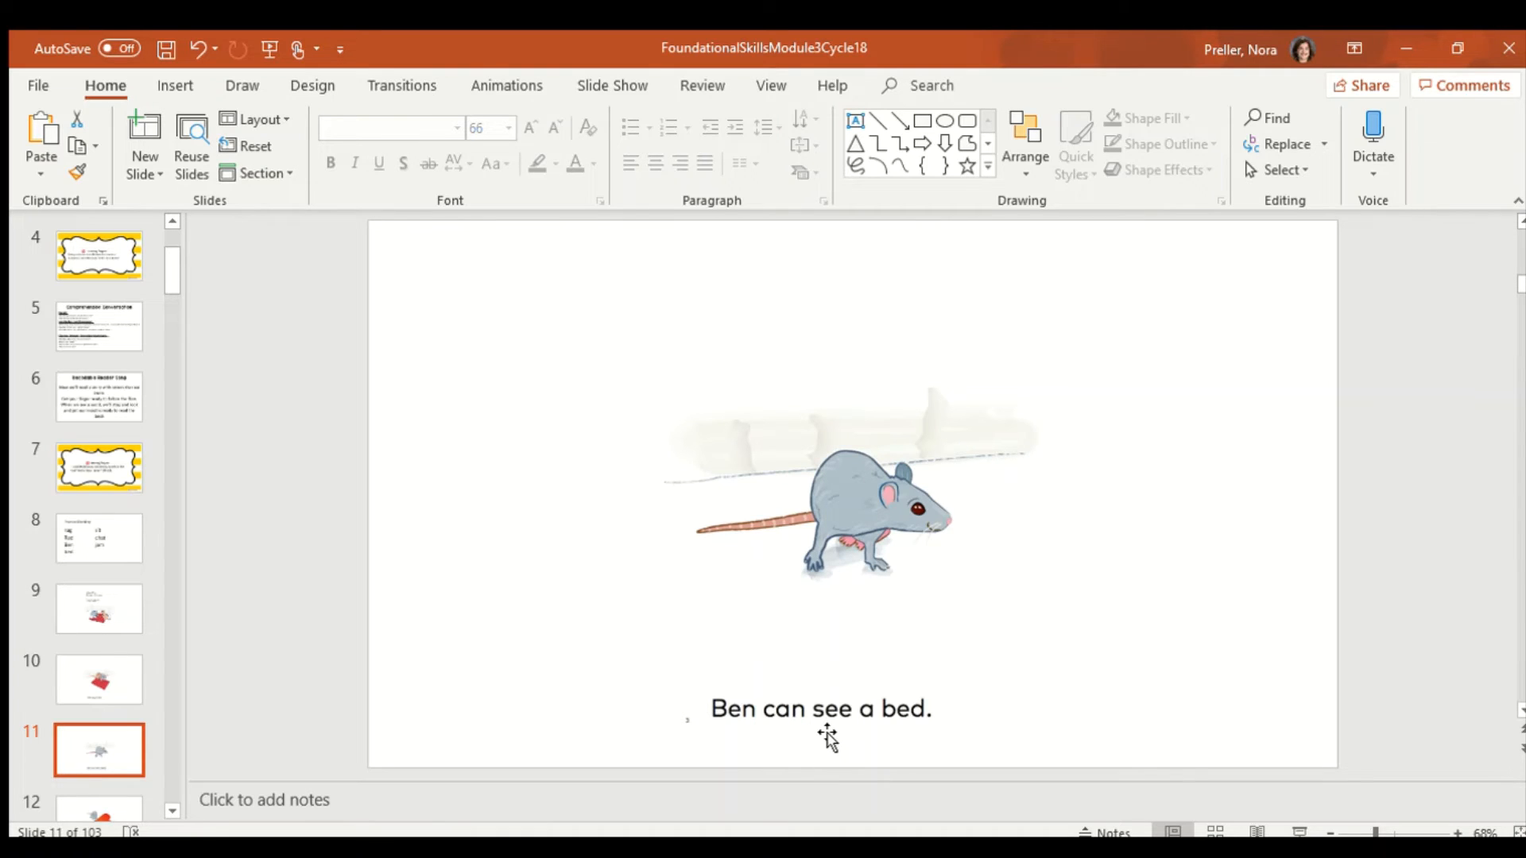
mouse_move(872, 737)
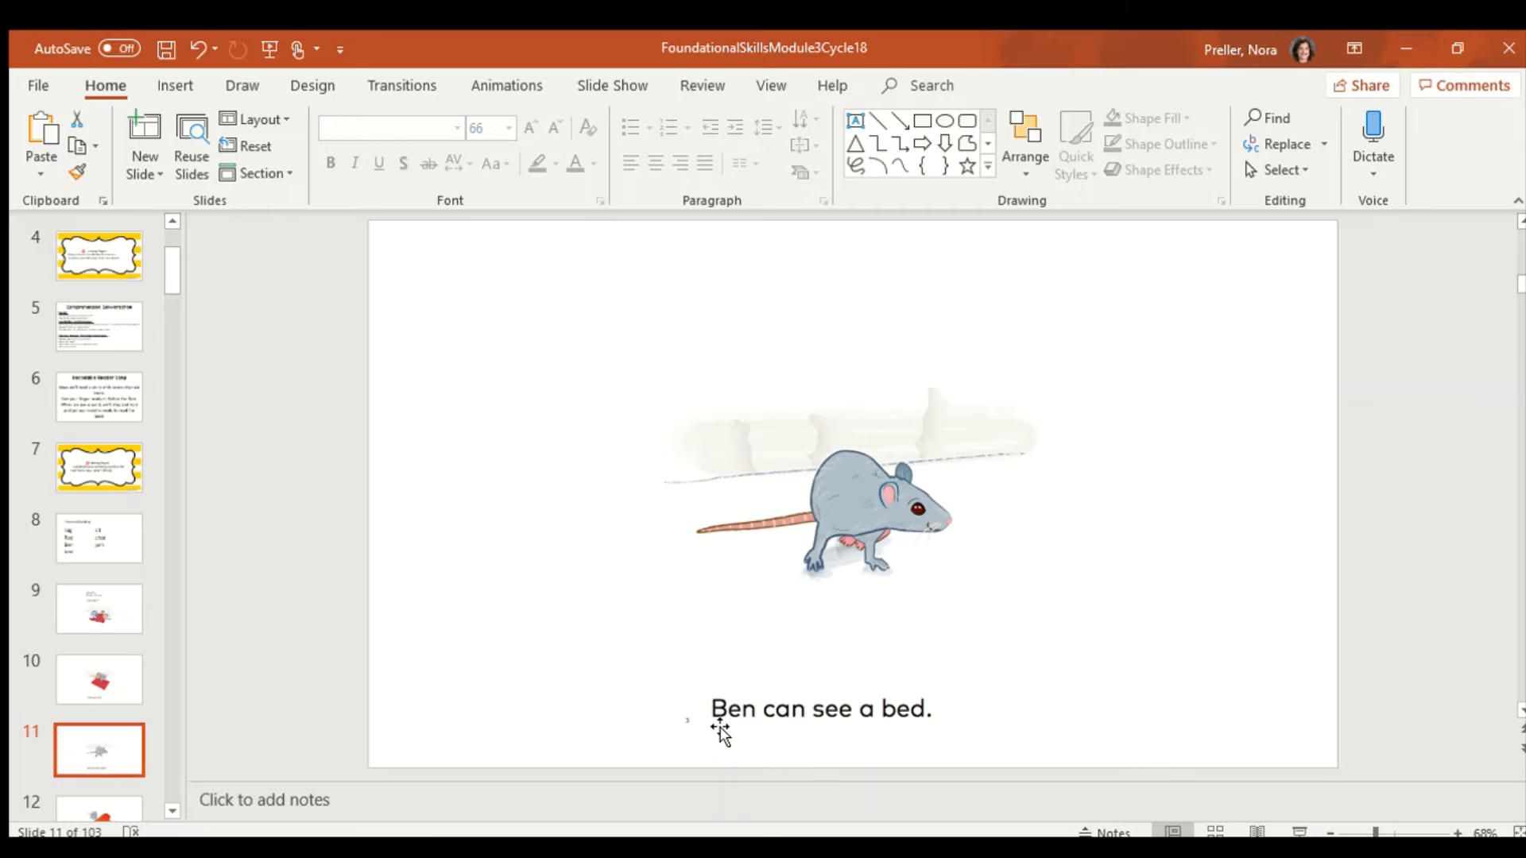
mouse_move(754, 733)
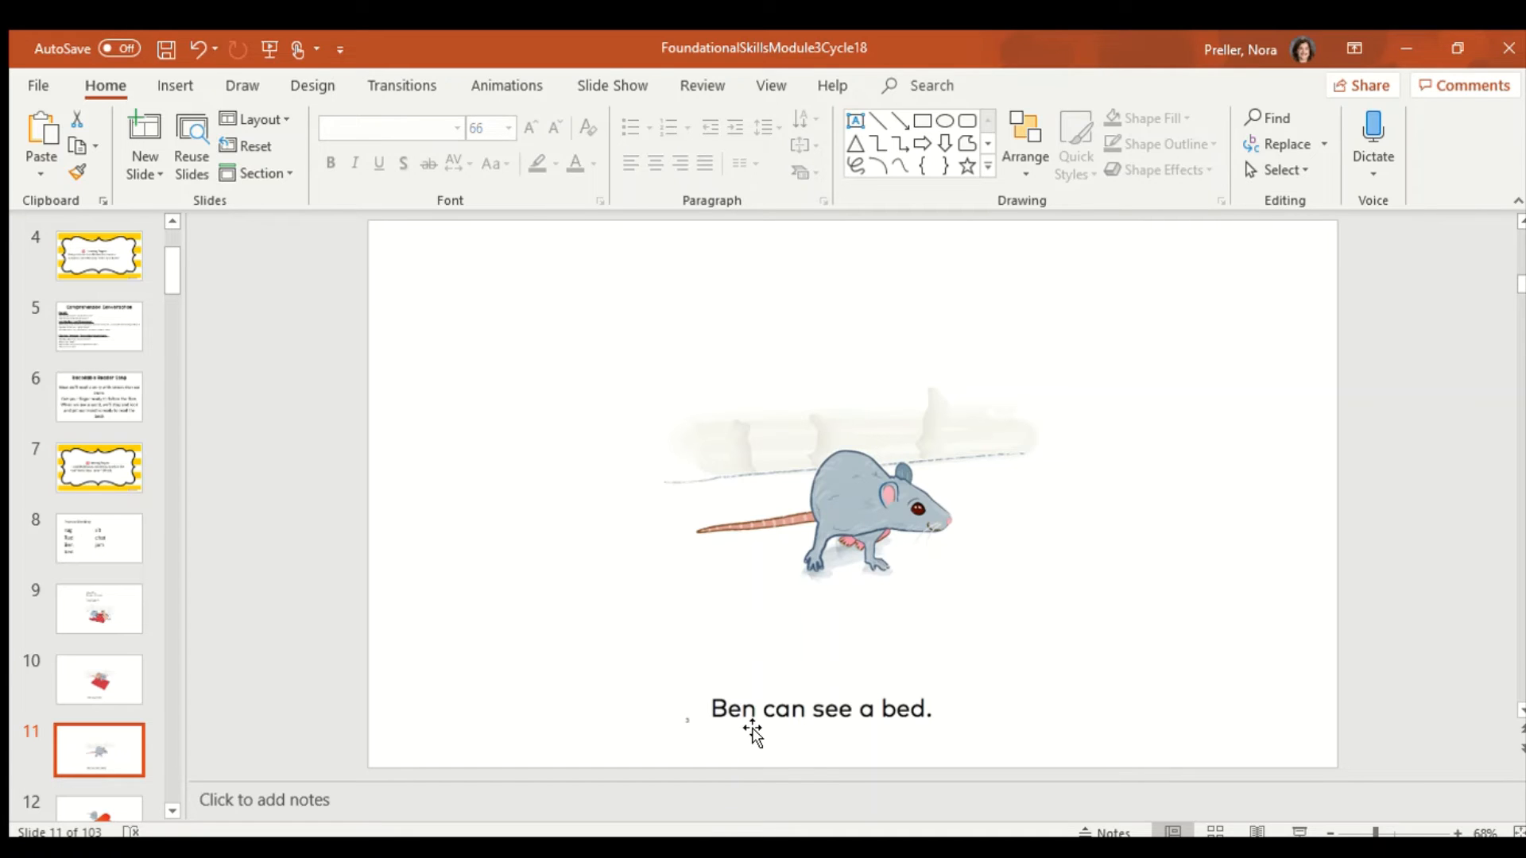
mouse_move(786, 736)
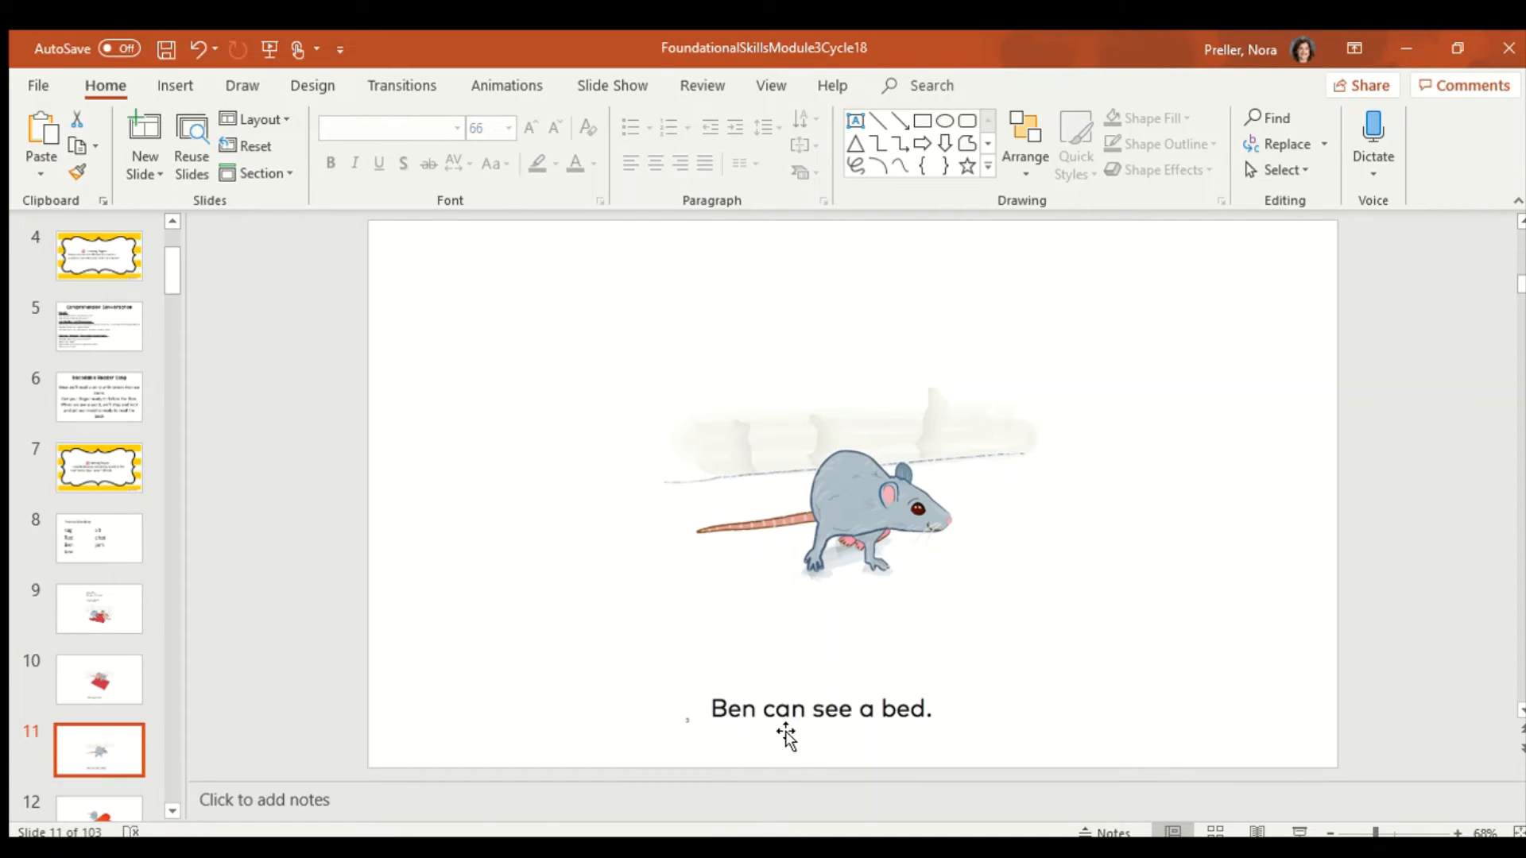
mouse_move(867, 736)
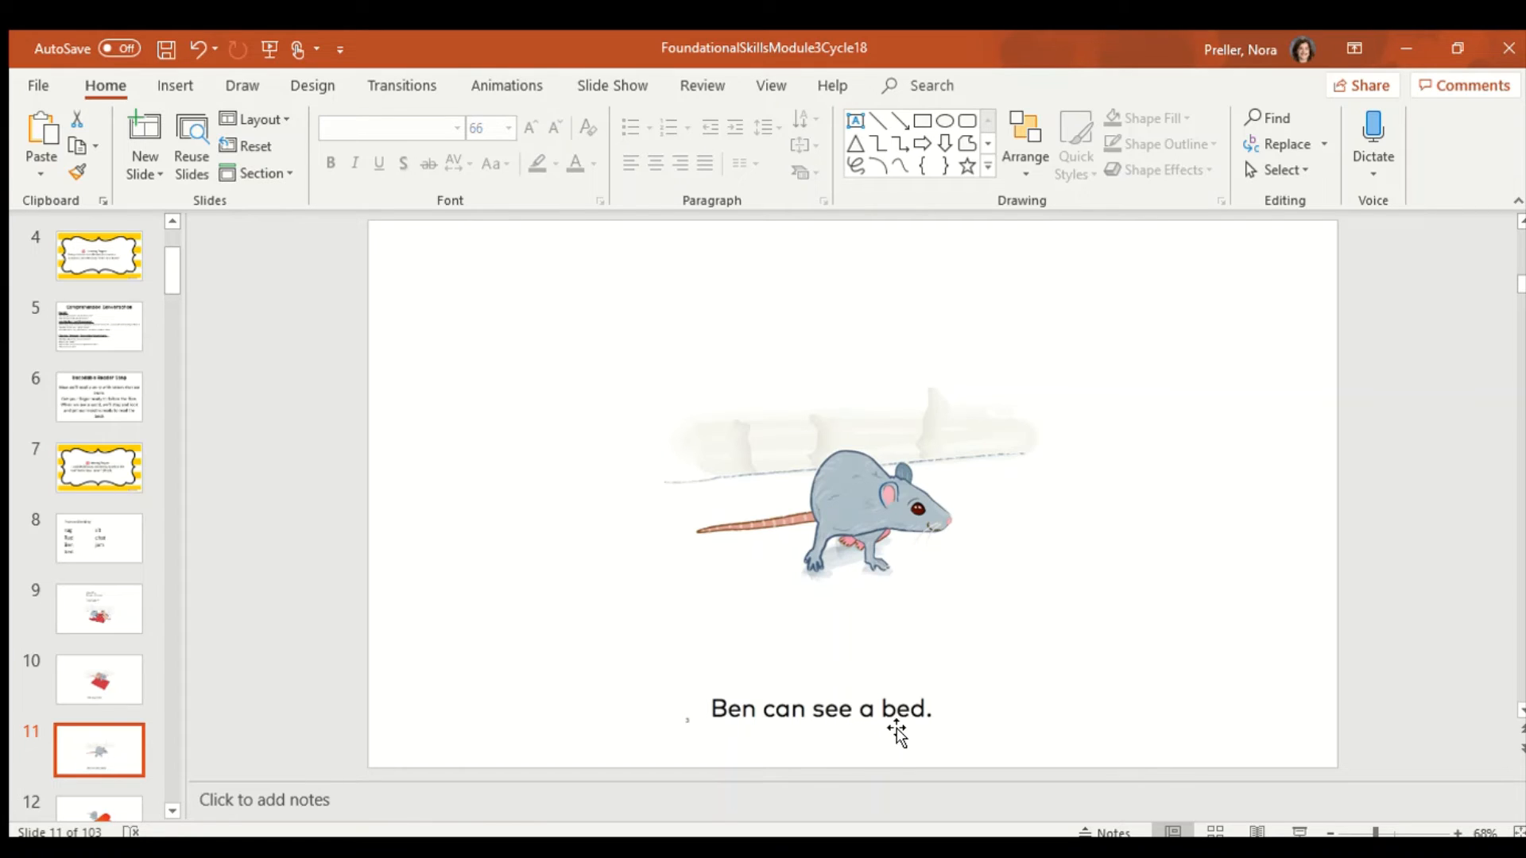
mouse_move(907, 745)
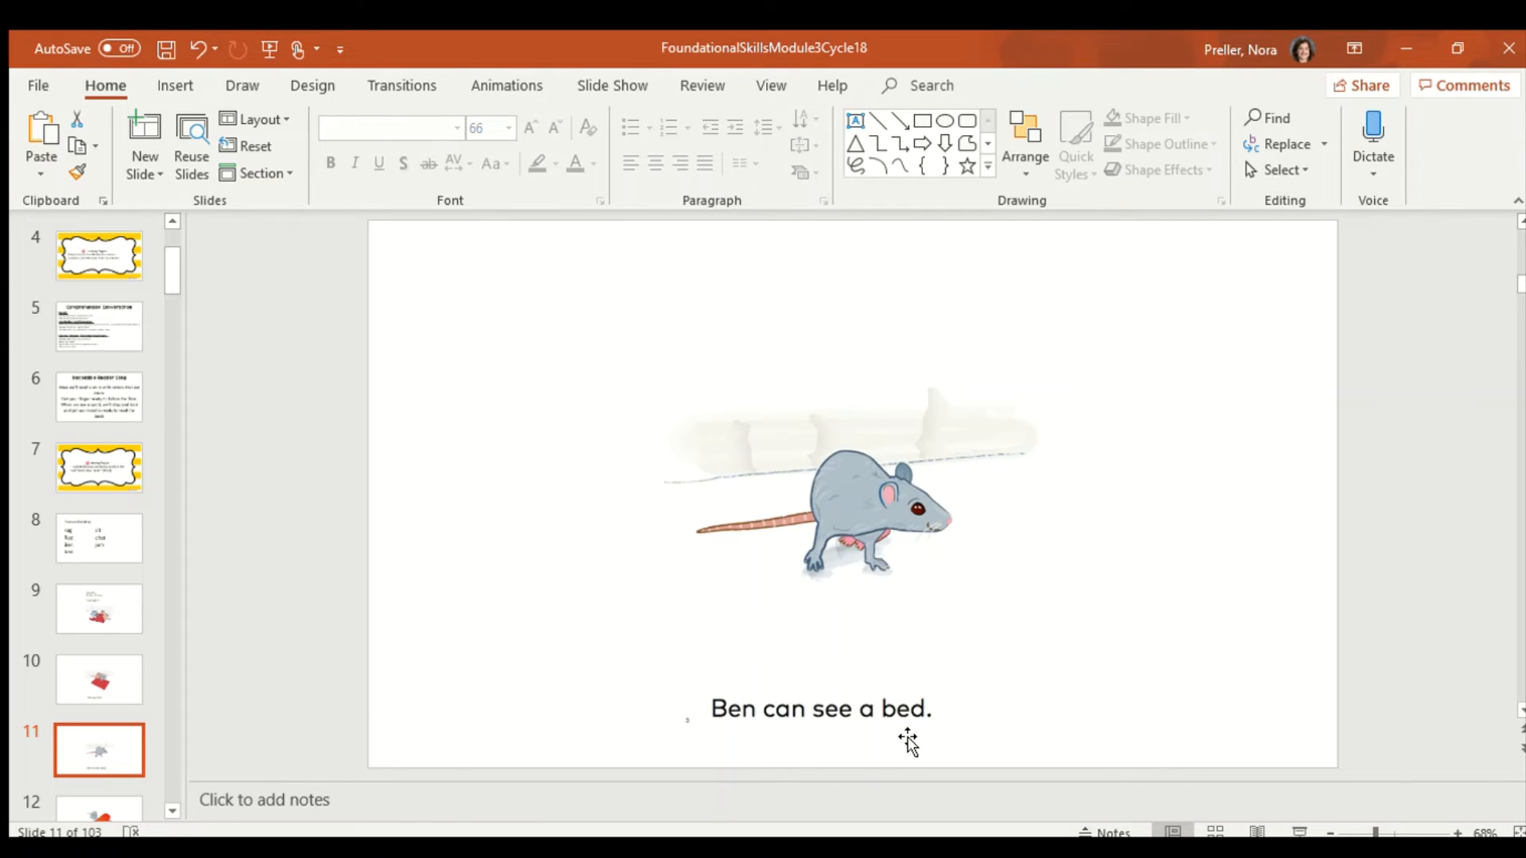
mouse_move(839, 737)
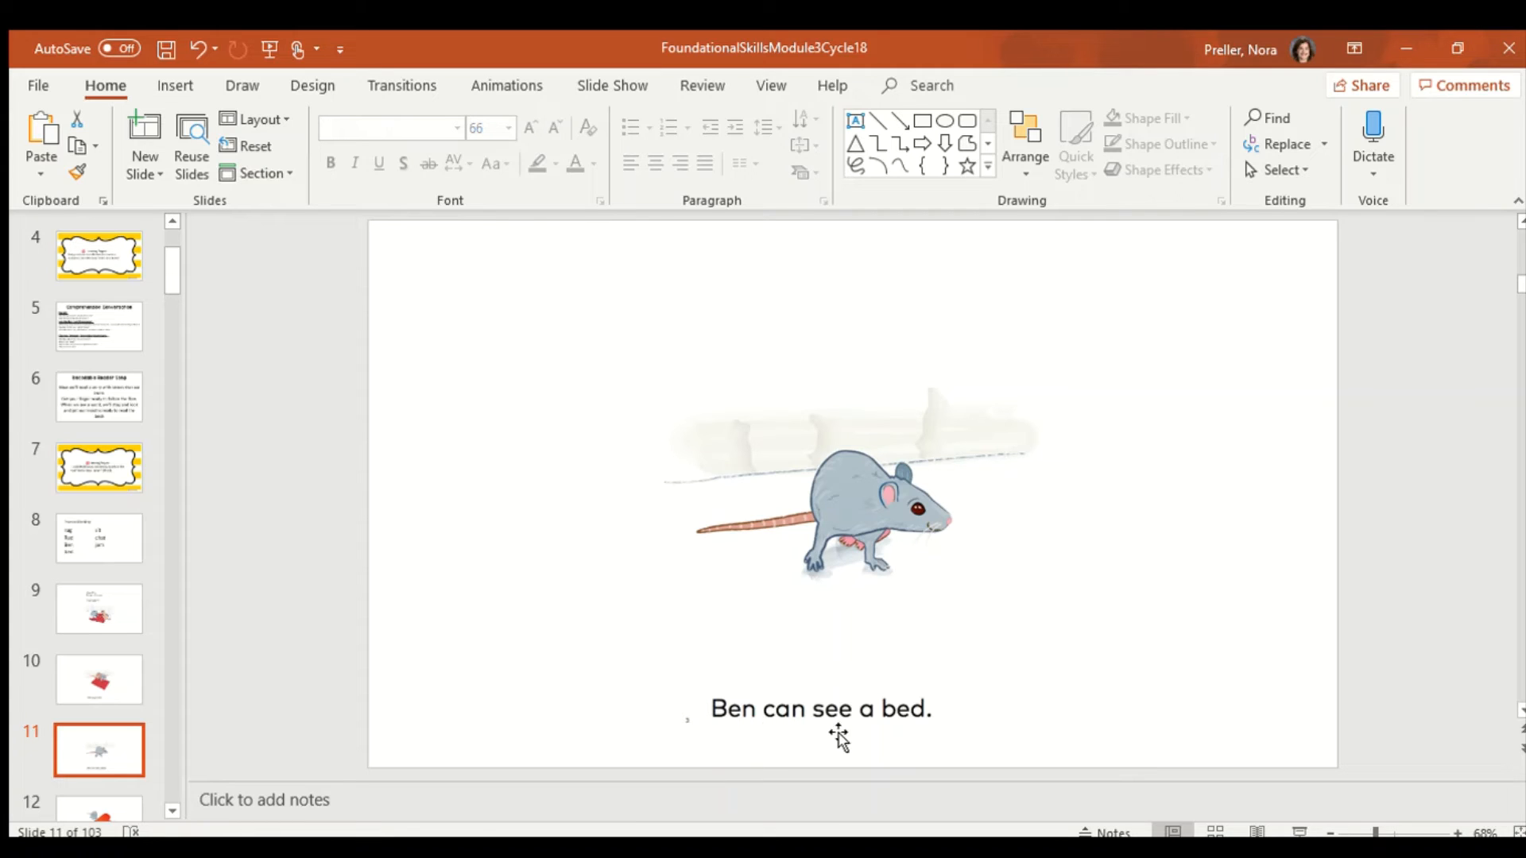
mouse_move(283, 680)
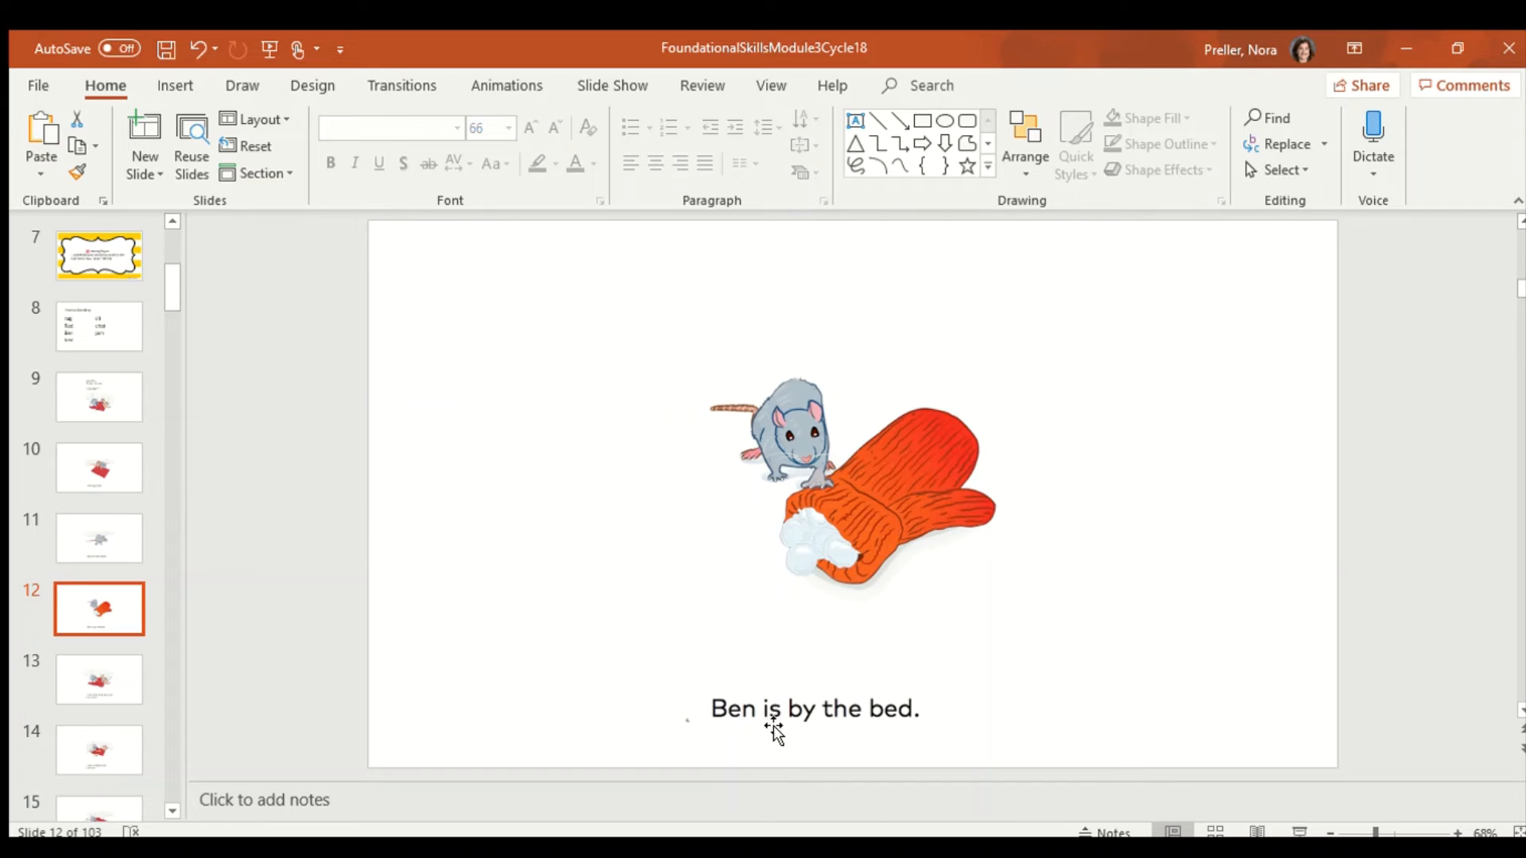
mouse_move(850, 742)
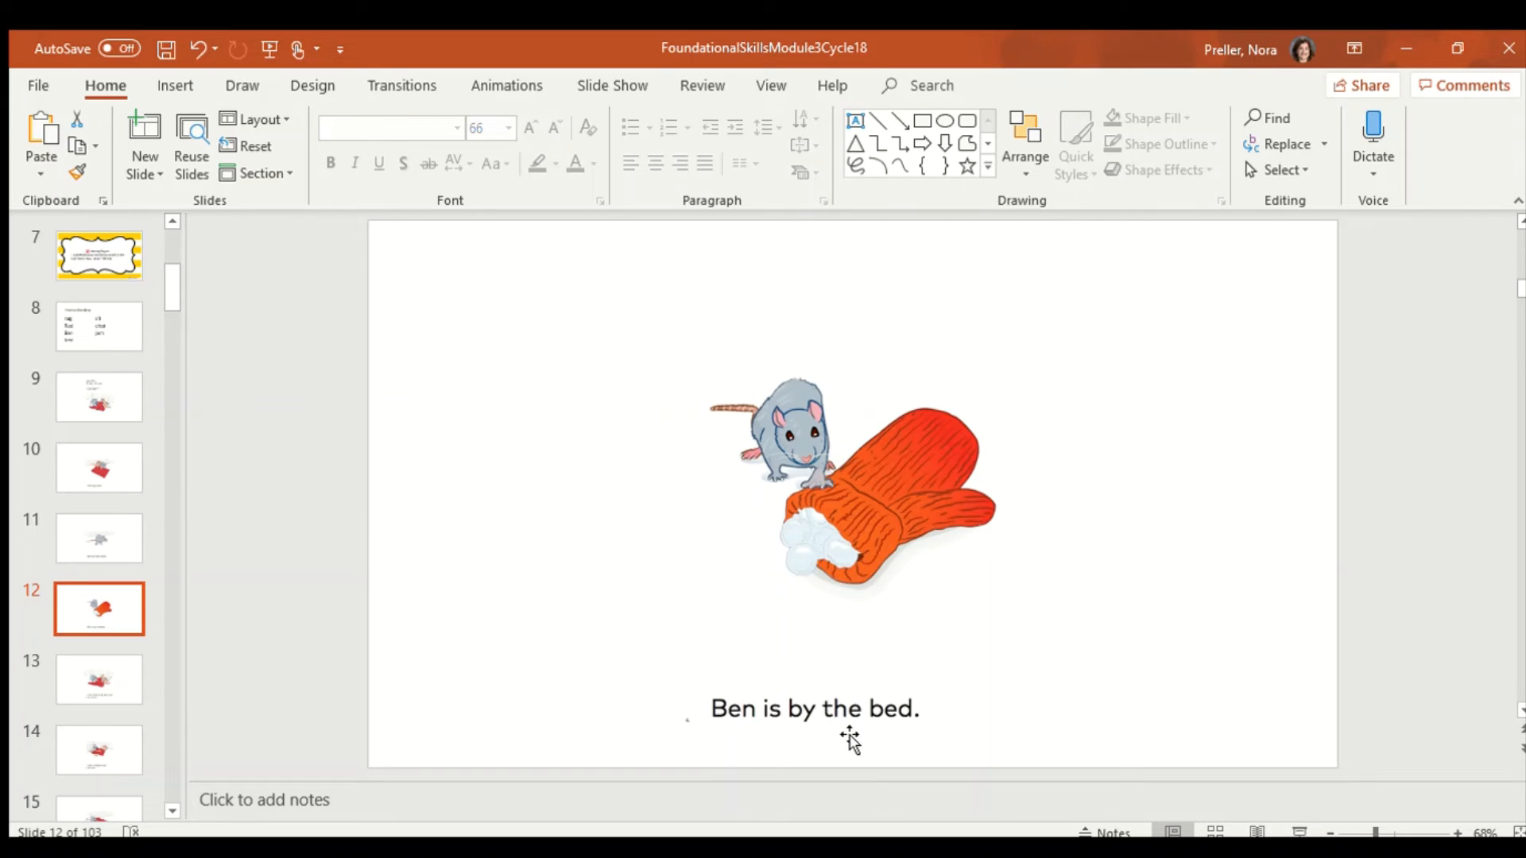
mouse_move(740, 742)
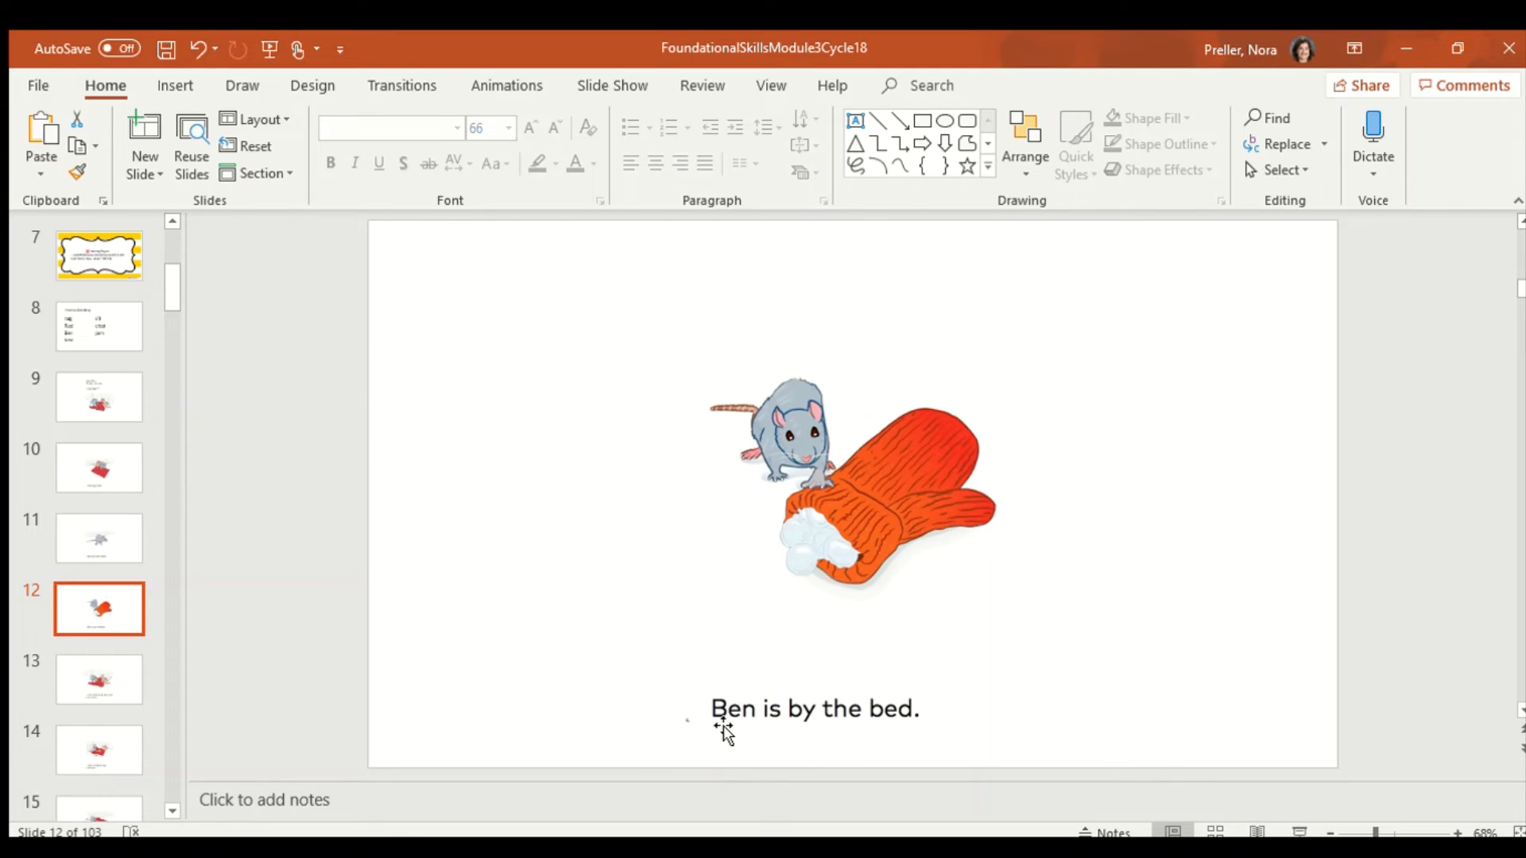
mouse_move(751, 735)
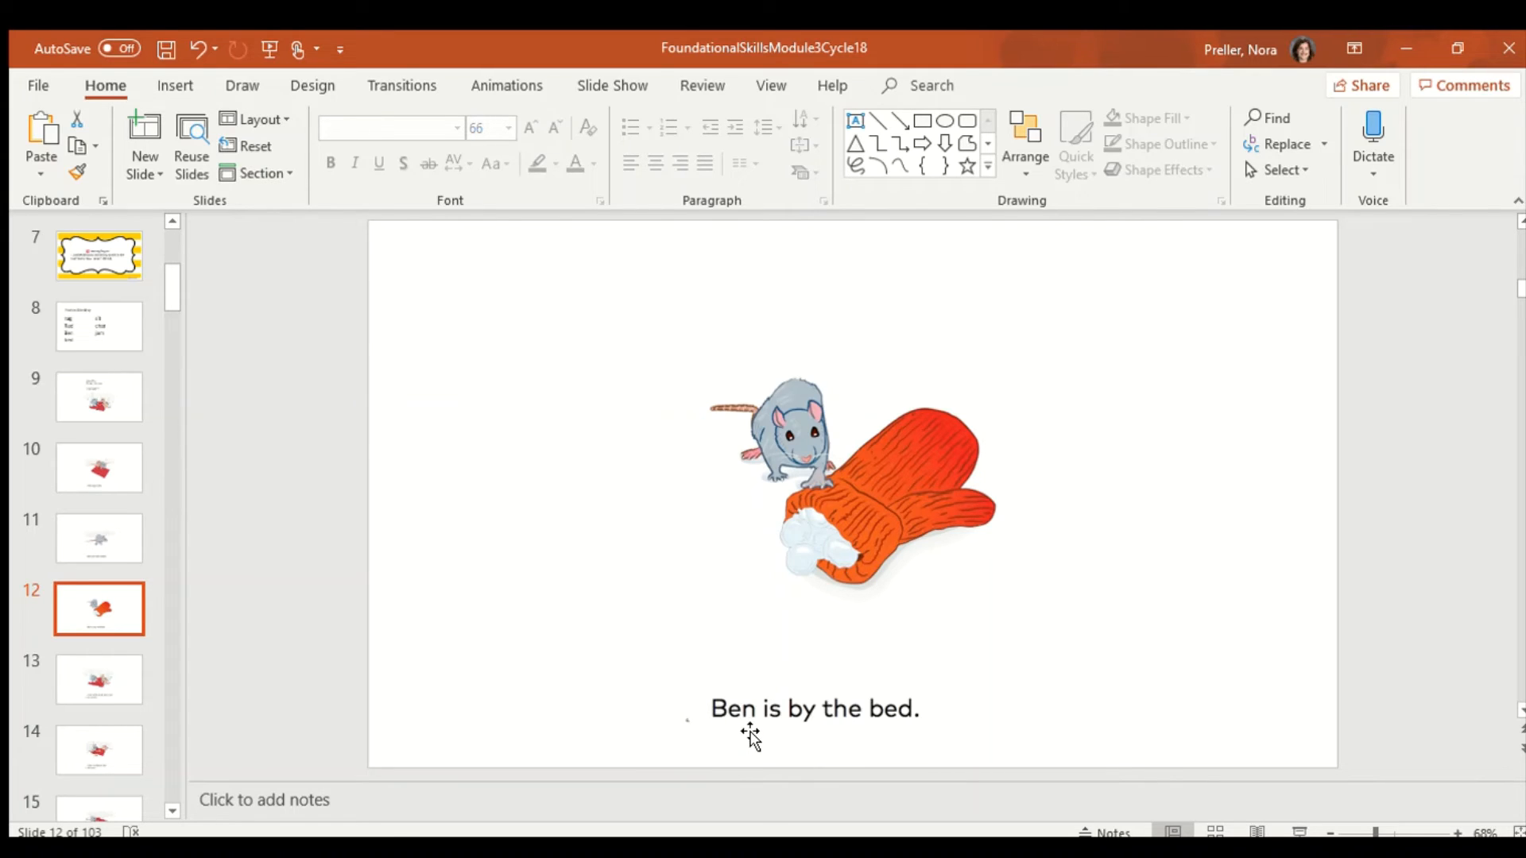
mouse_move(827, 724)
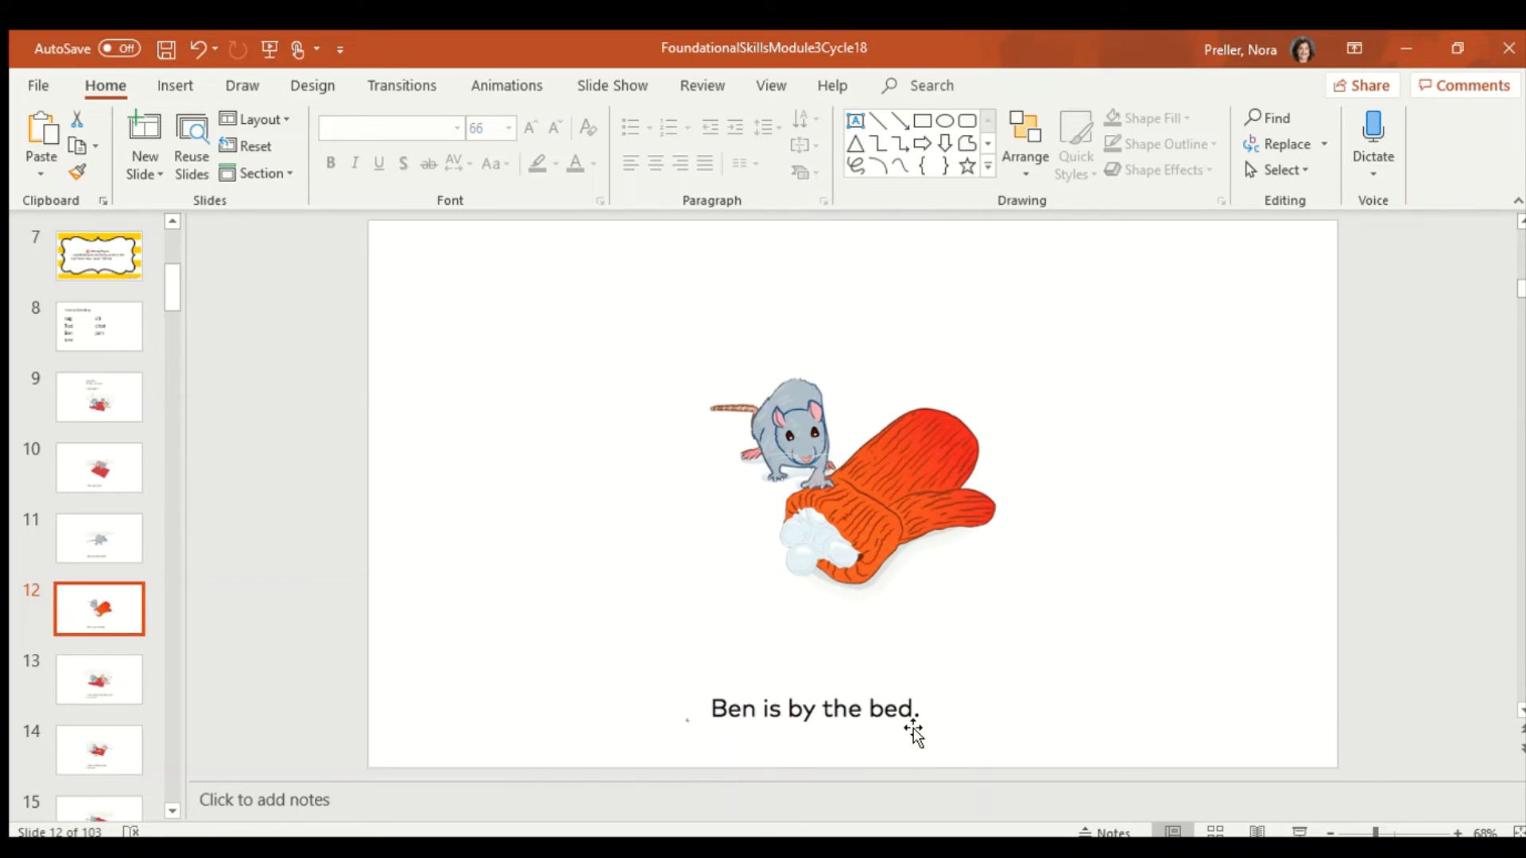
mouse_move(897, 732)
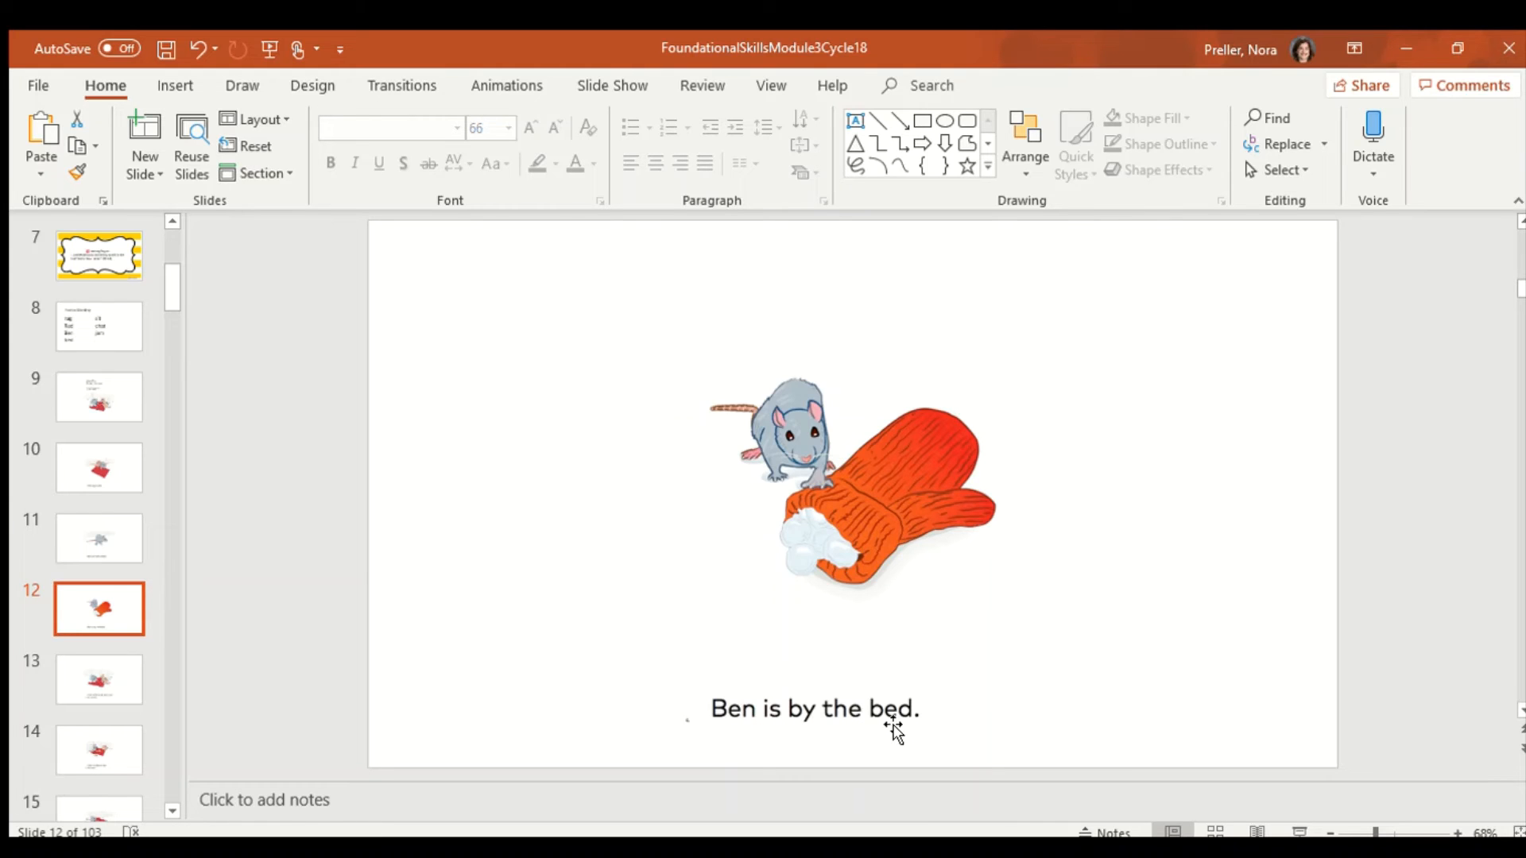
Glance back at slide 11, 'Ben can see a bed.', then return to slide 12, 'Ben is by the bed.'
click(99, 538)
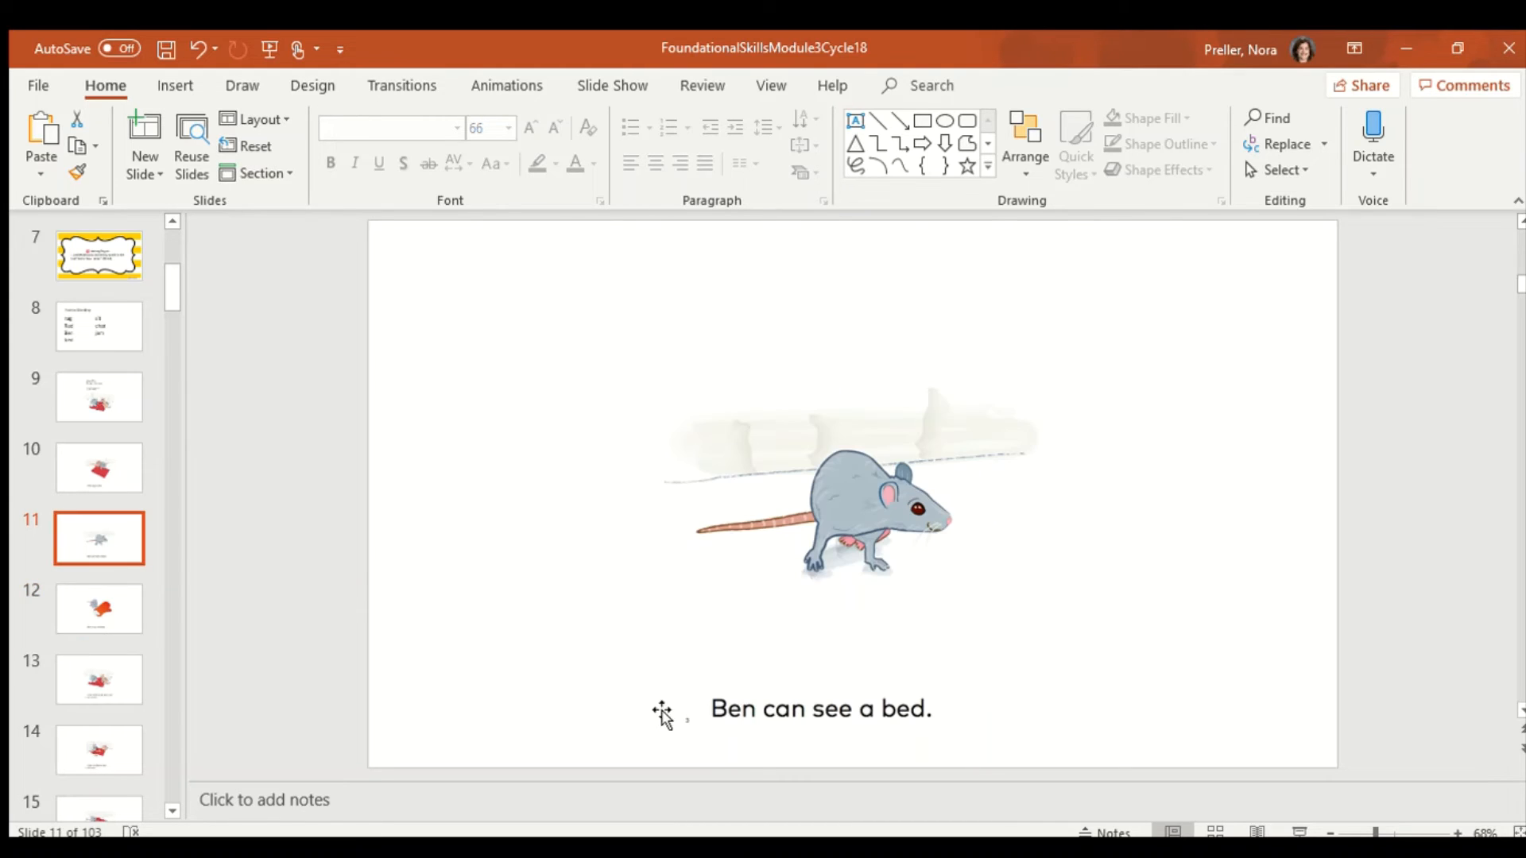
click(98, 608)
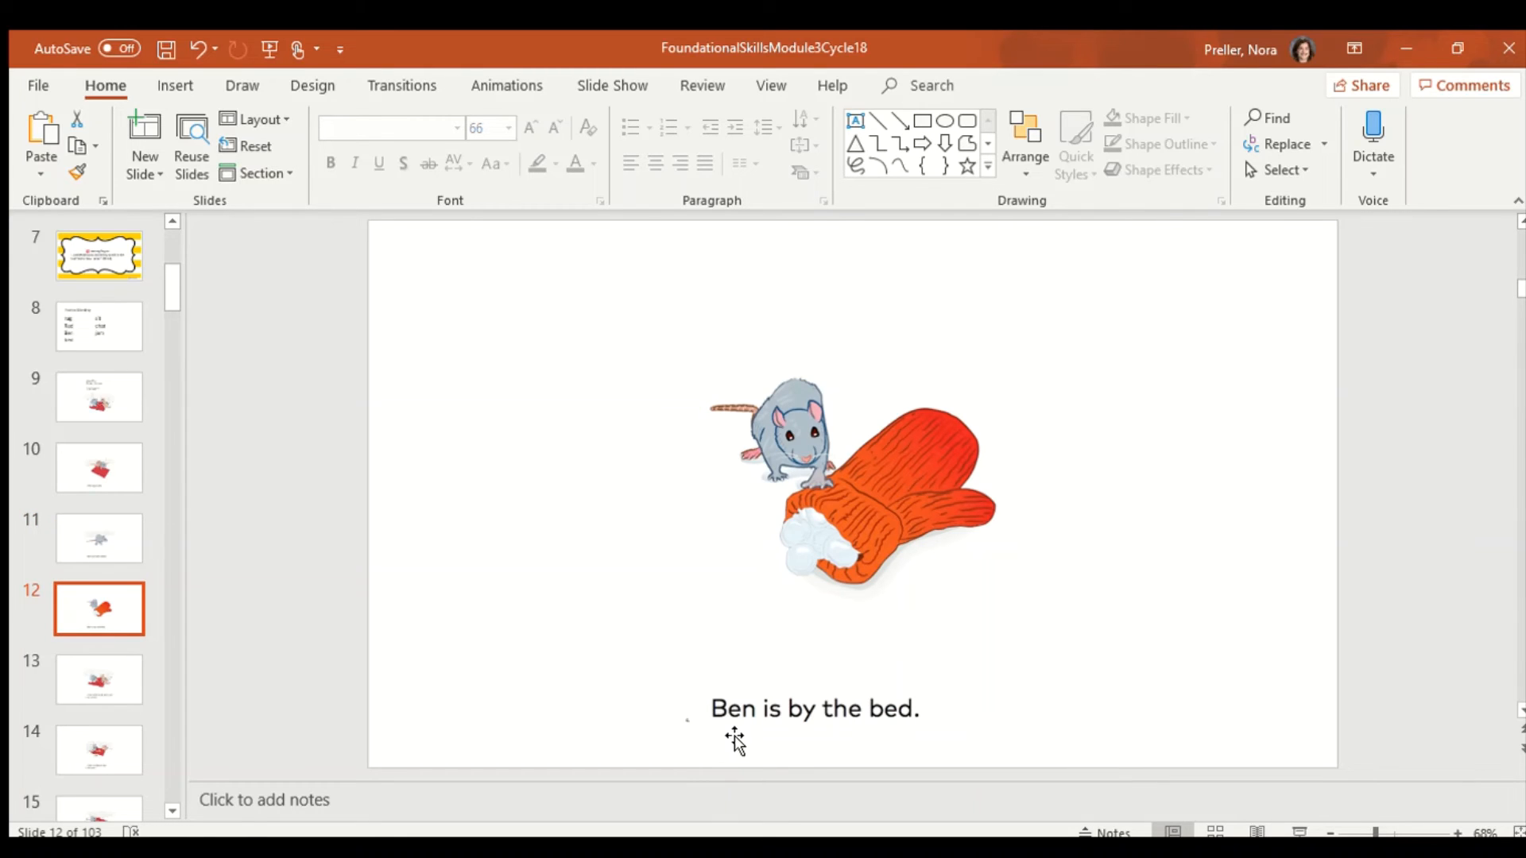
mouse_move(839, 729)
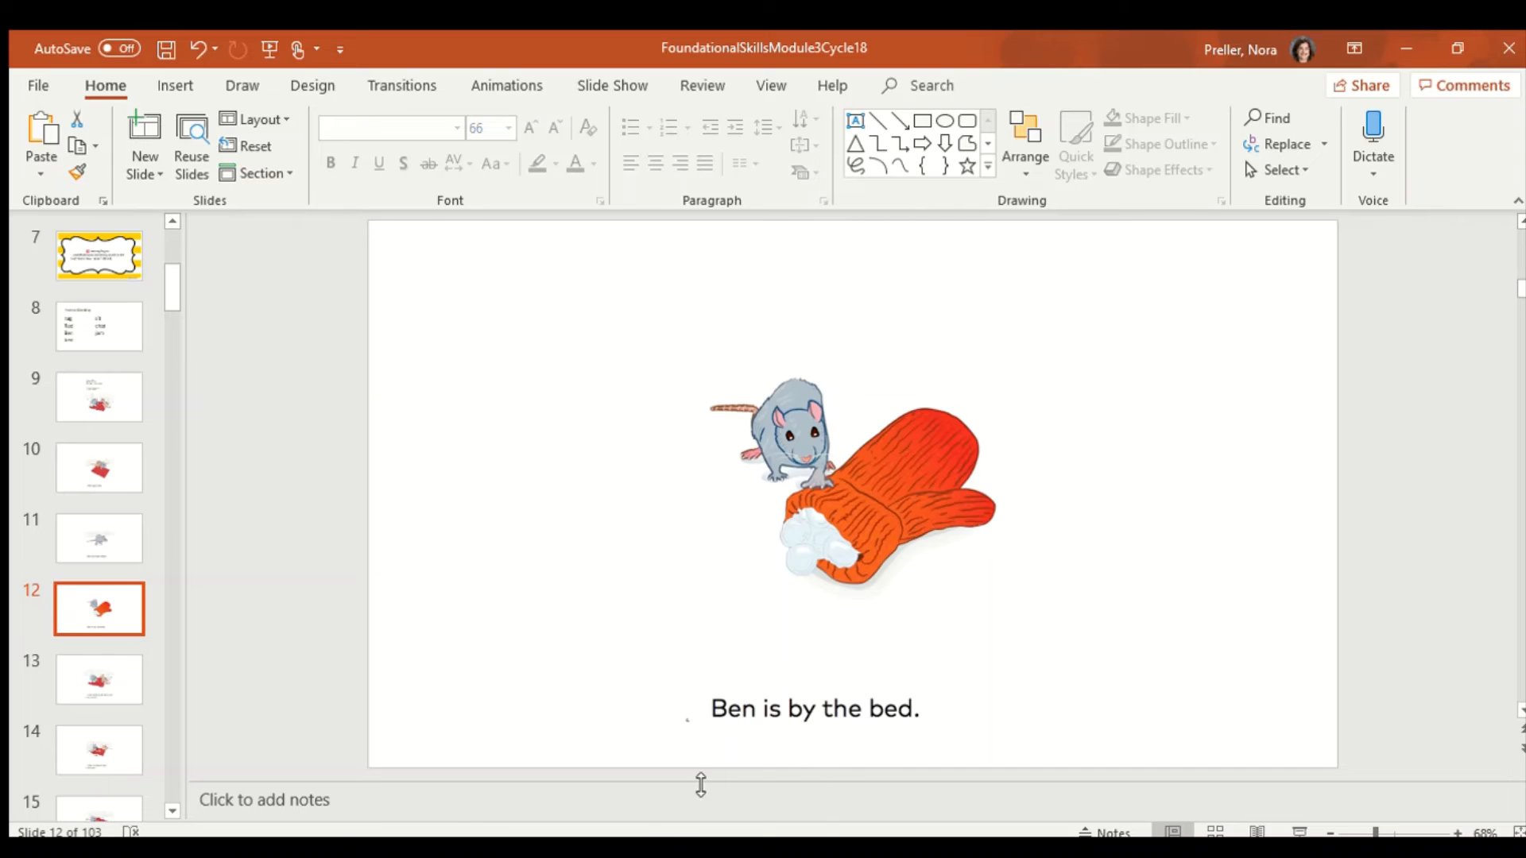
mouse_move(805, 733)
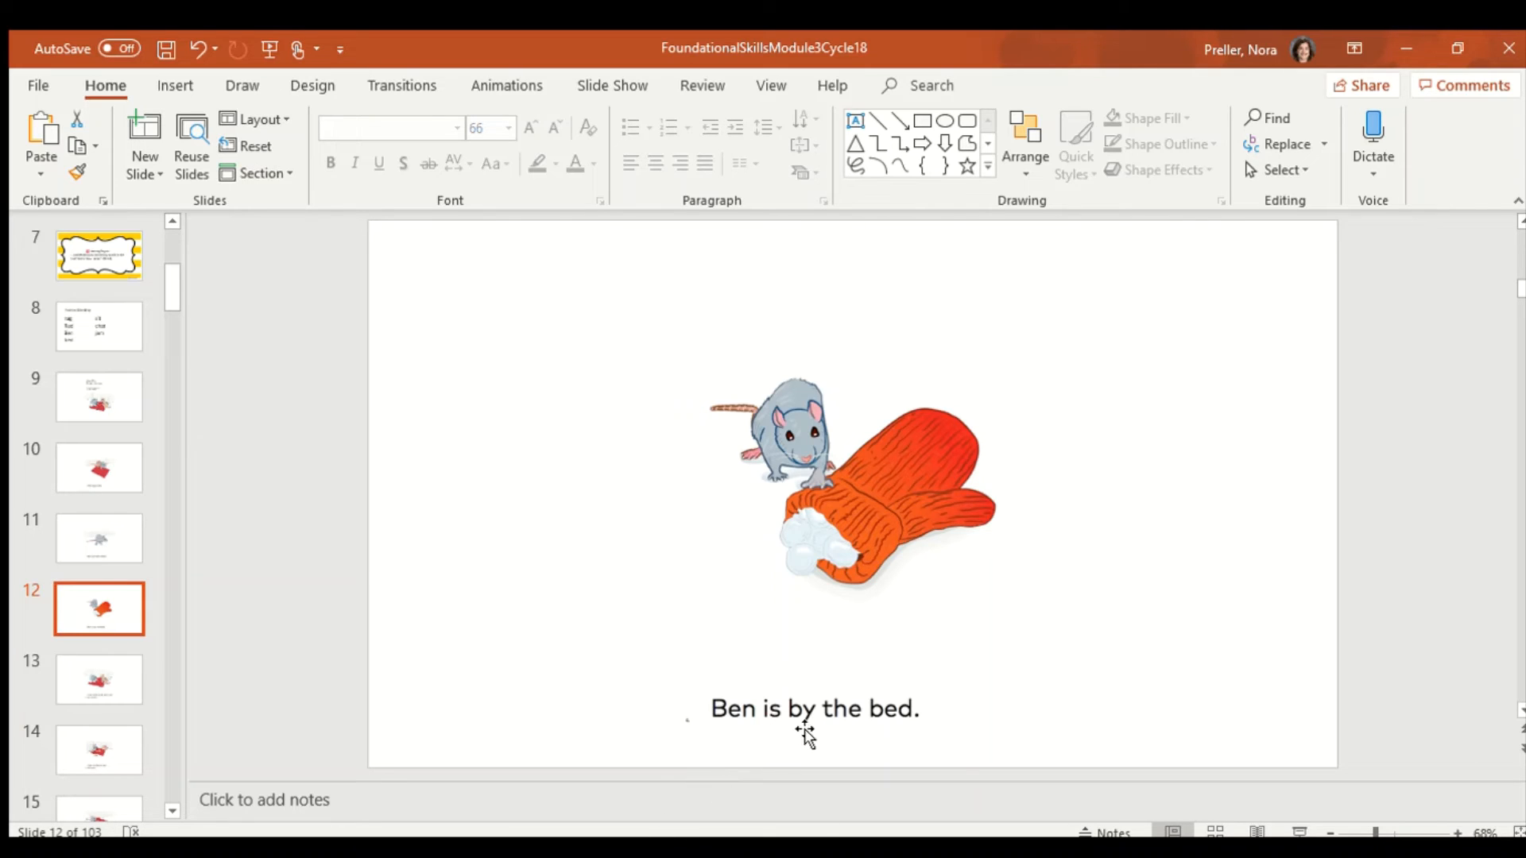
mouse_move(286, 762)
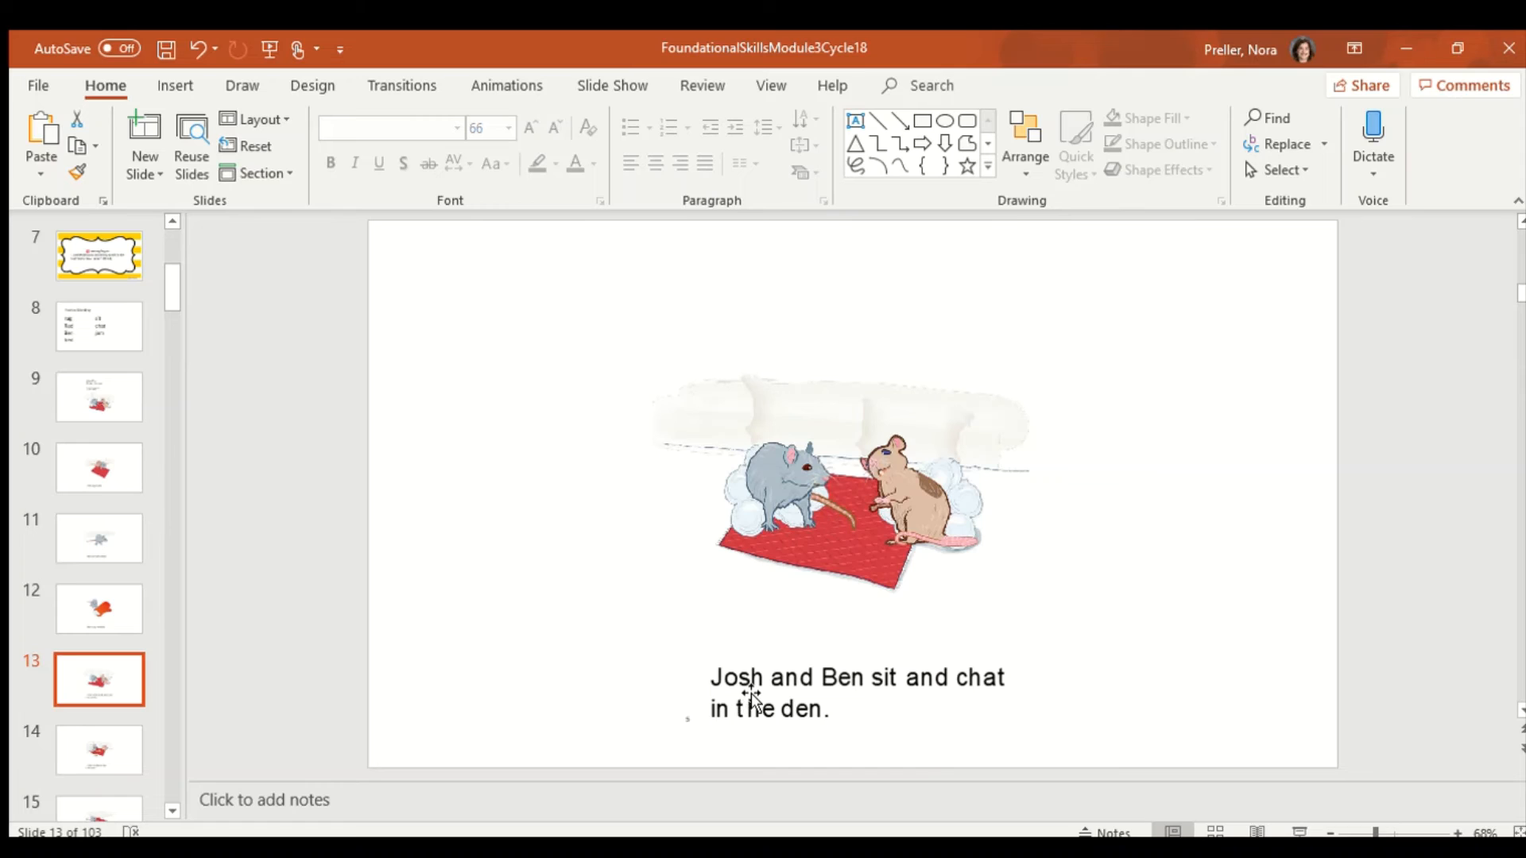
mouse_move(812, 694)
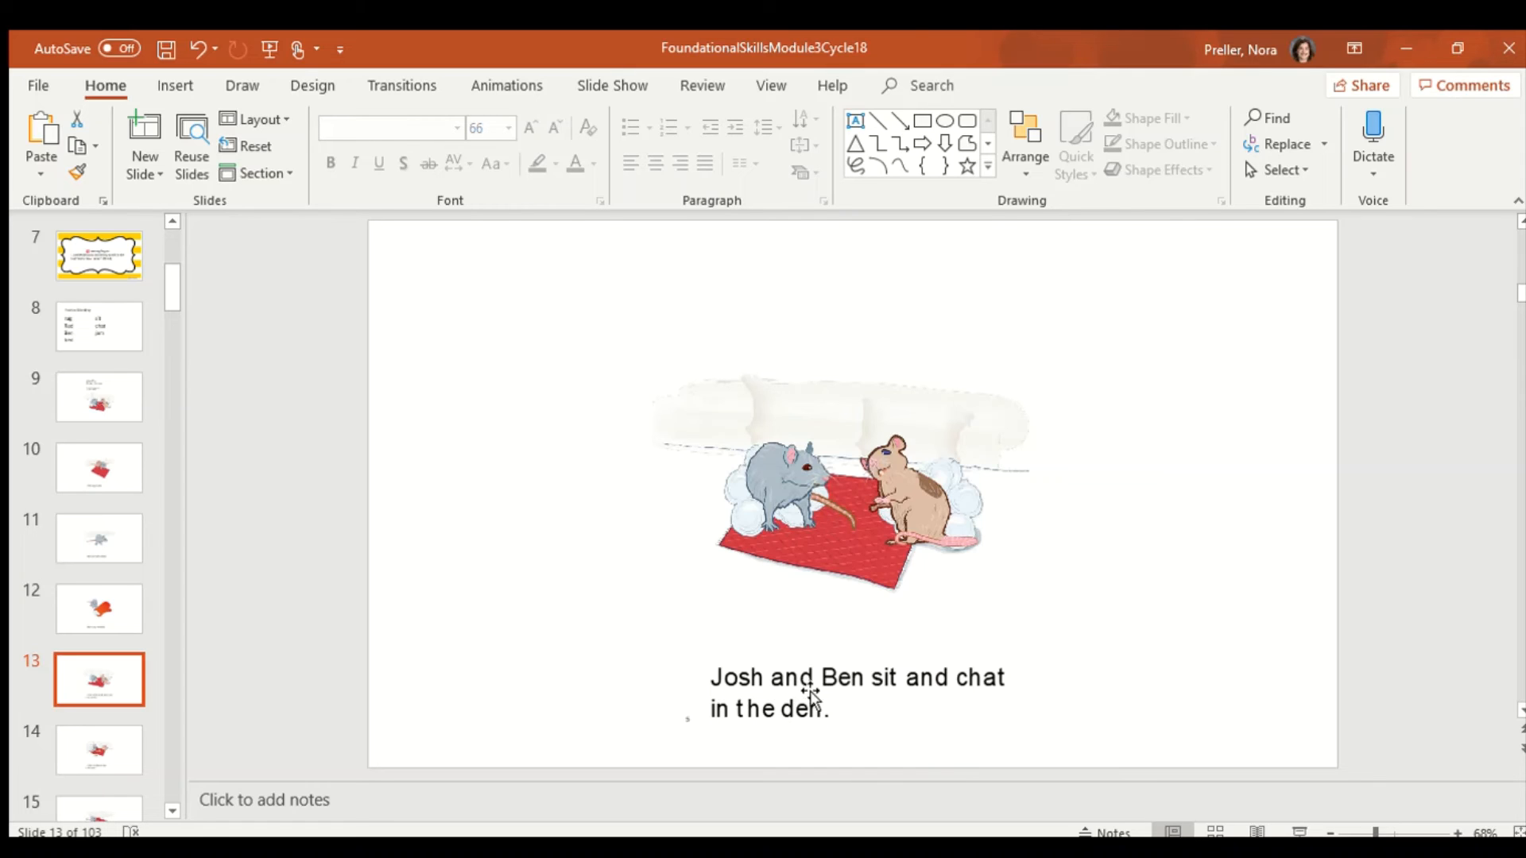
mouse_move(871, 702)
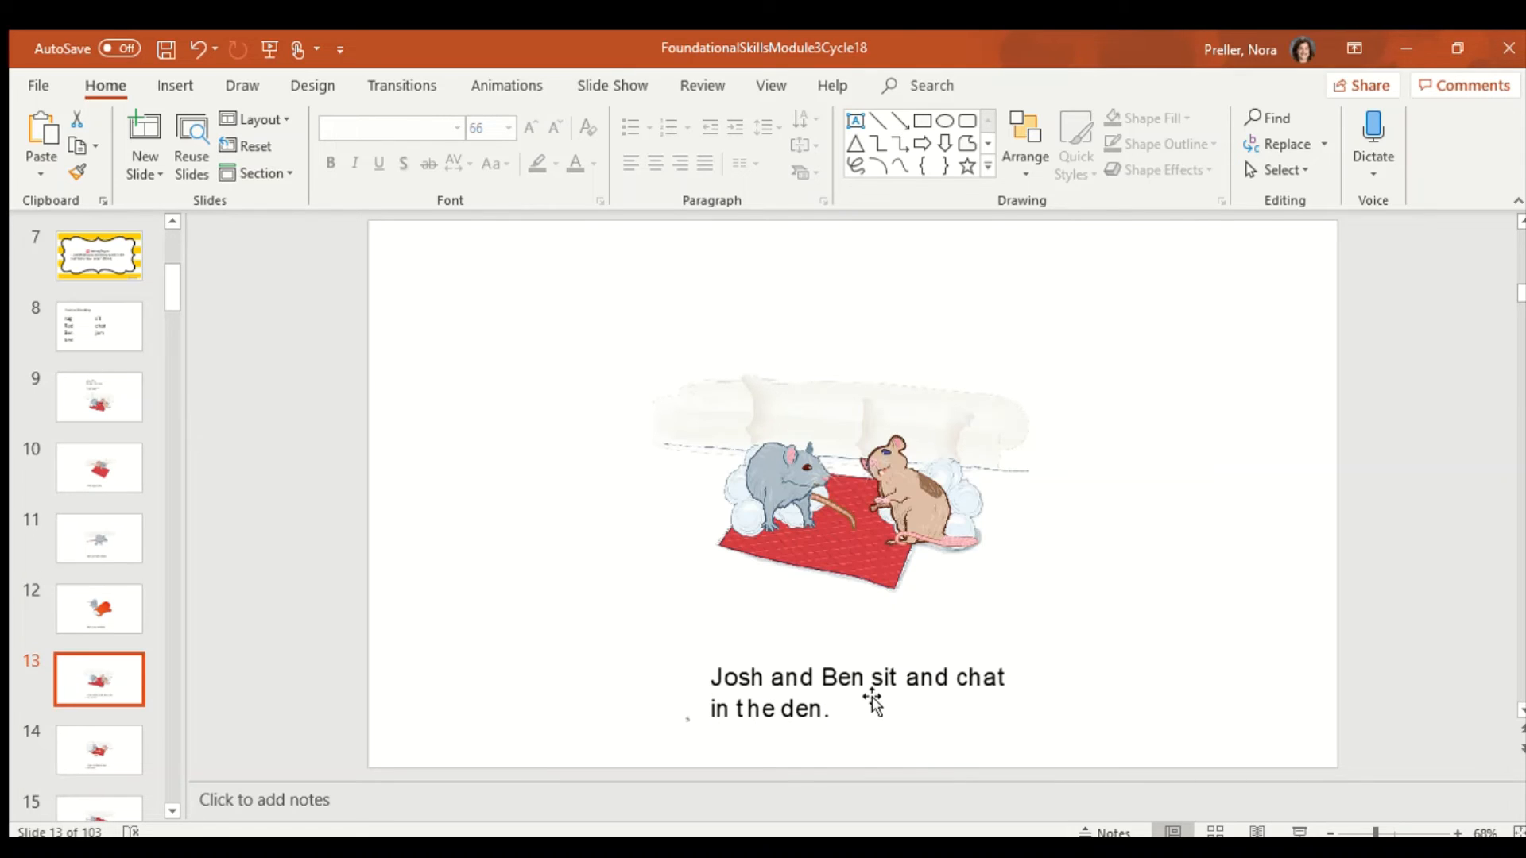
mouse_move(884, 704)
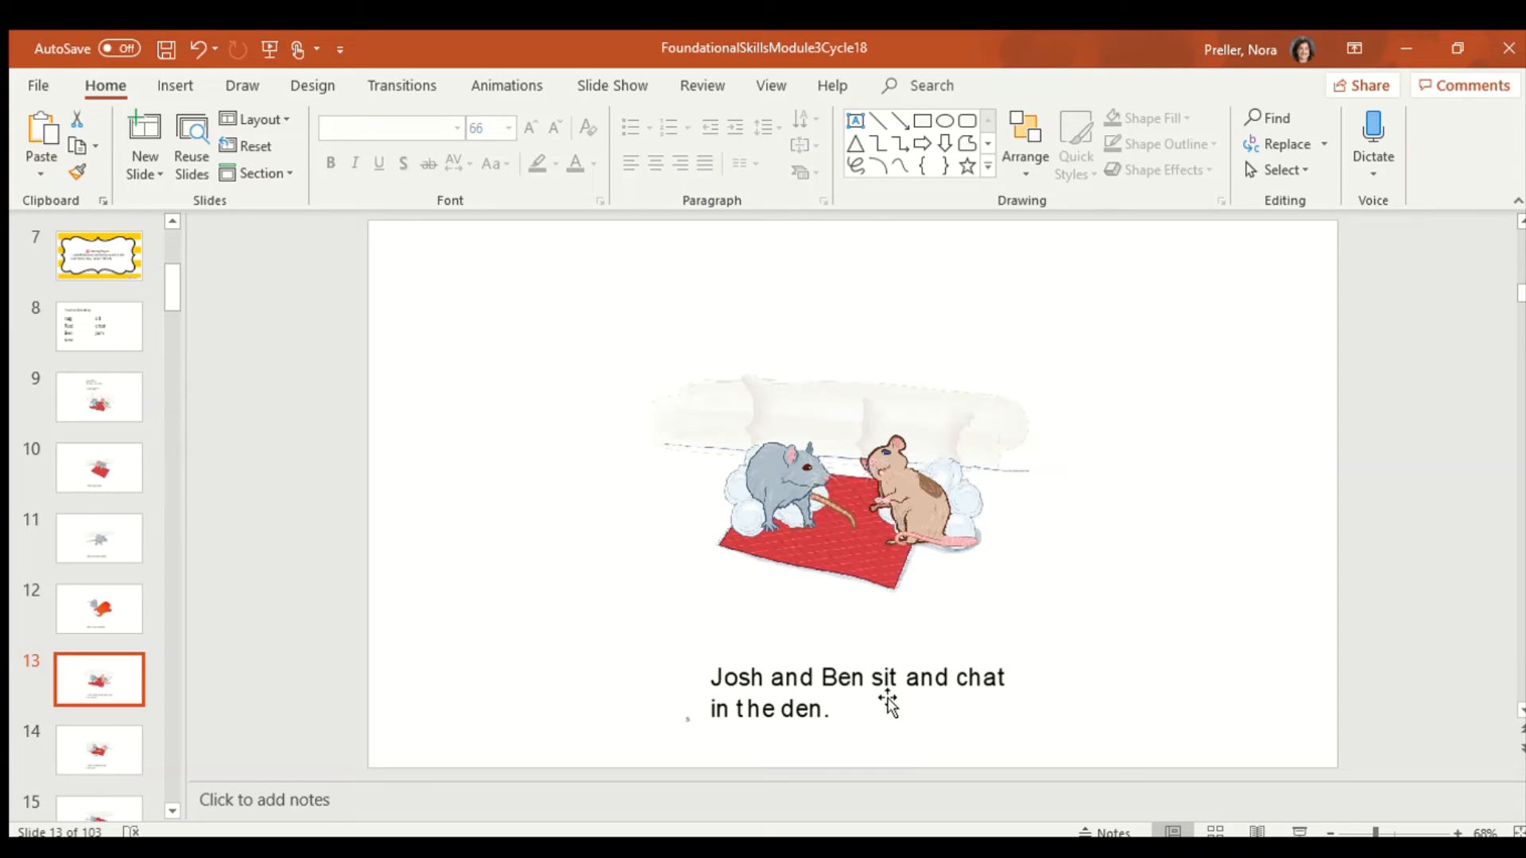
mouse_move(963, 703)
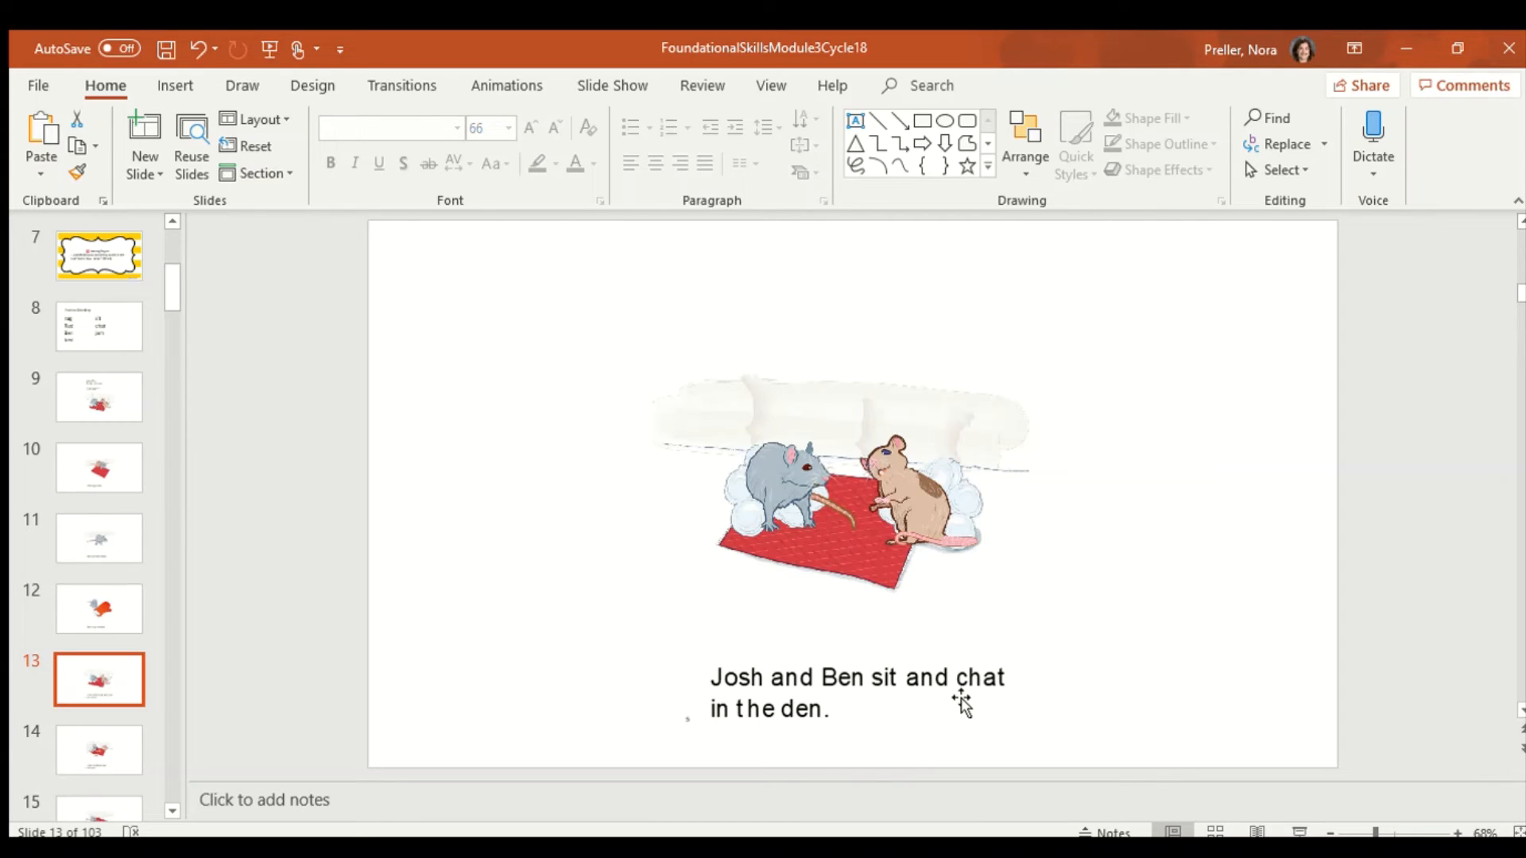
mouse_move(964, 701)
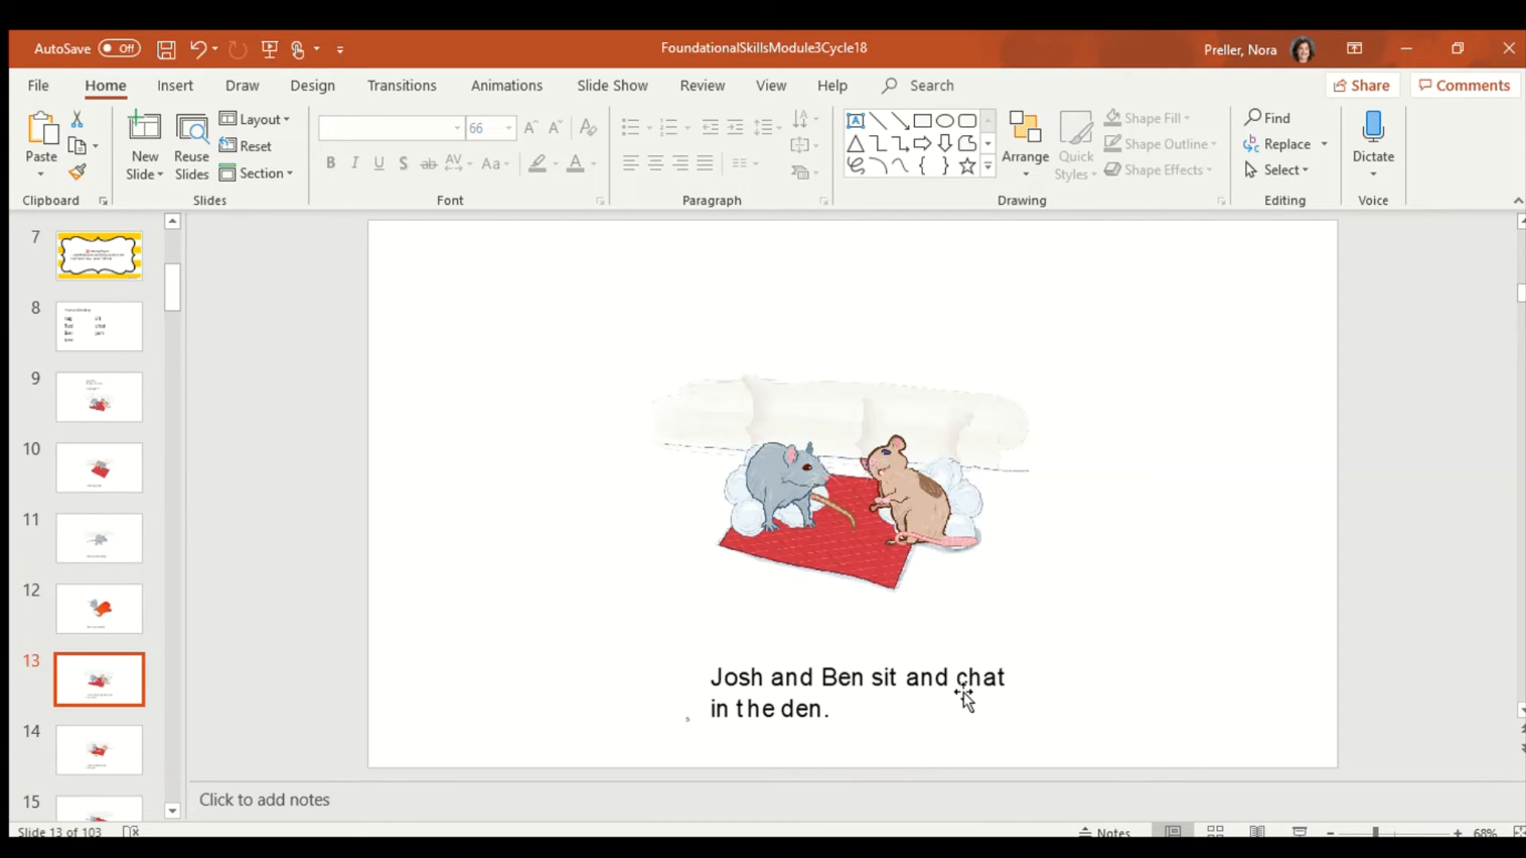
mouse_move(986, 706)
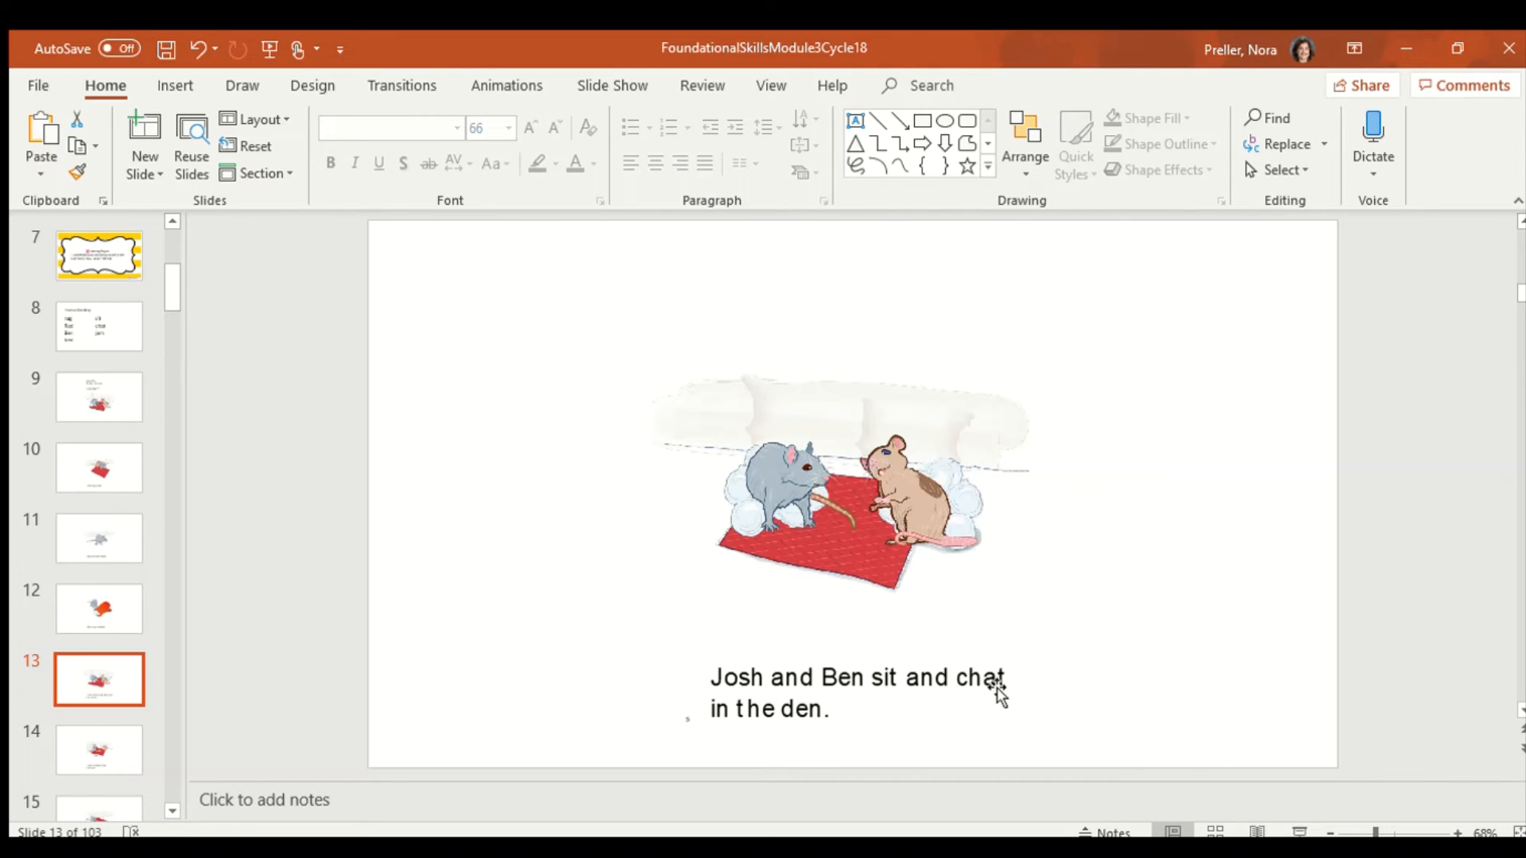
mouse_move(784, 729)
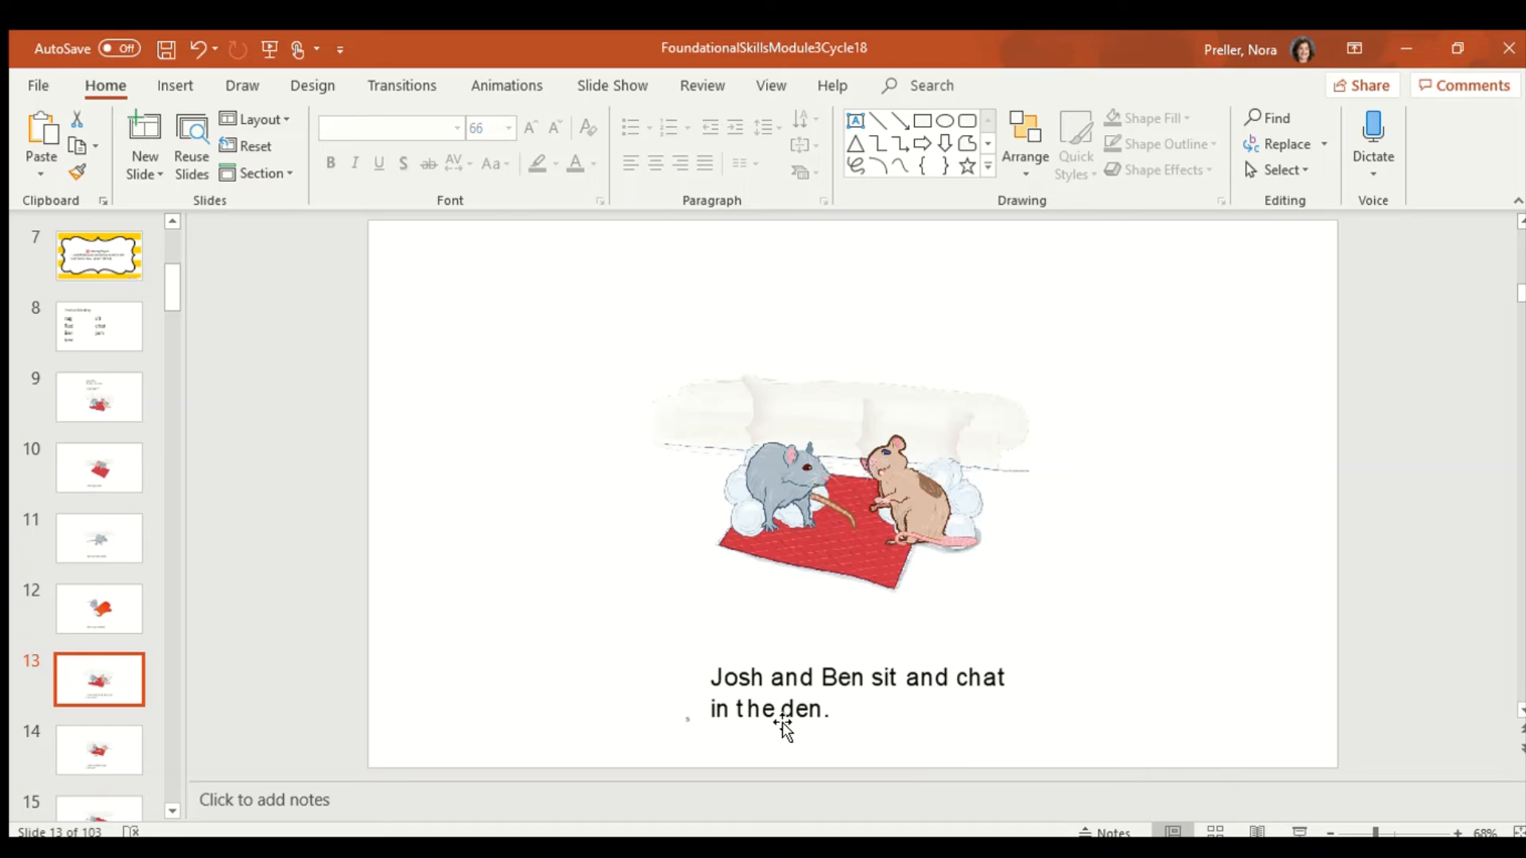
mouse_move(803, 730)
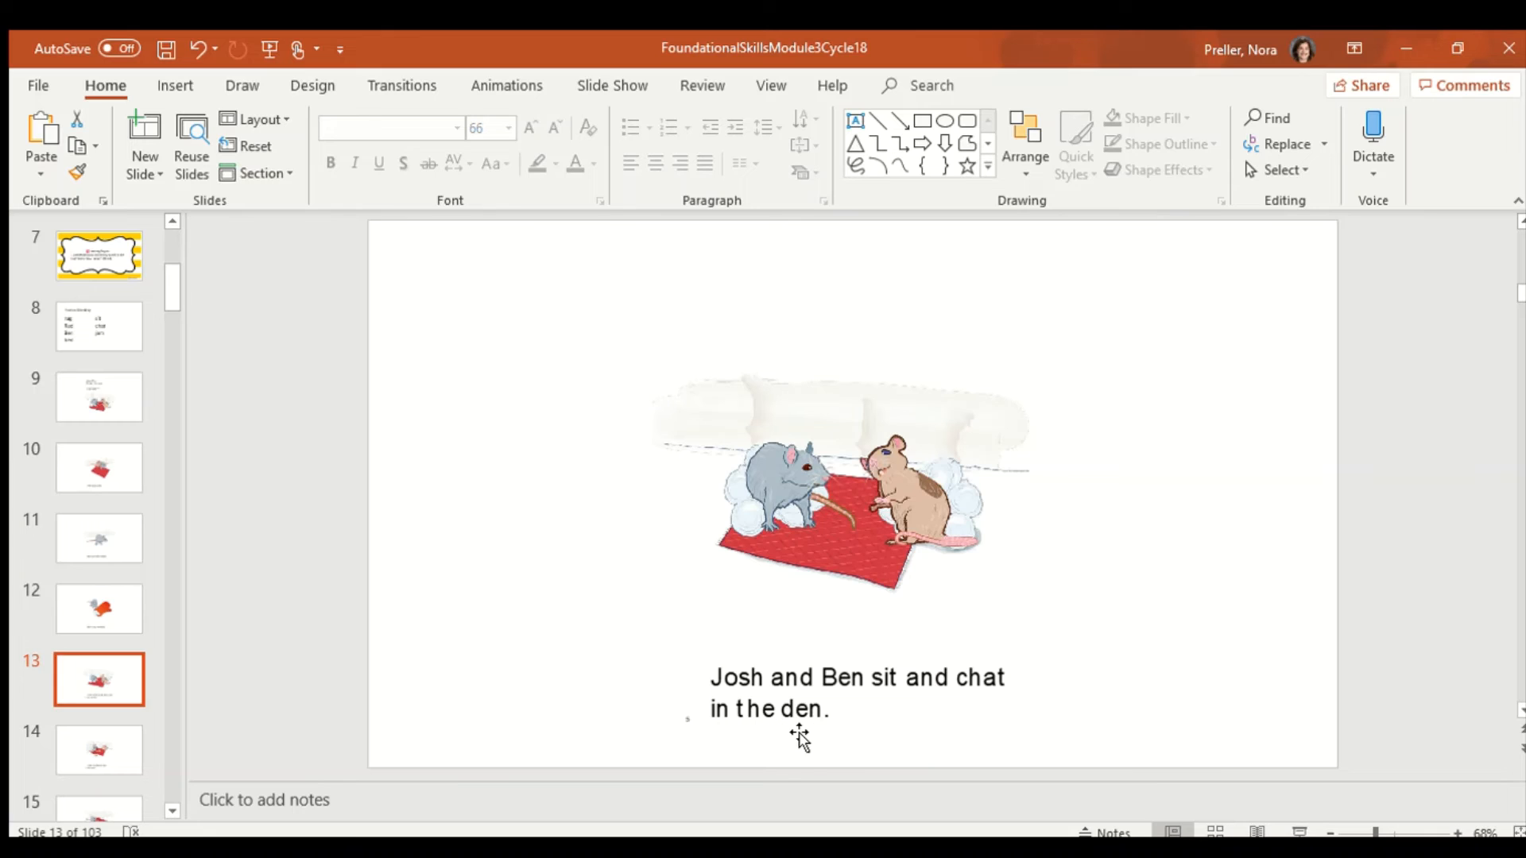
mouse_move(845, 702)
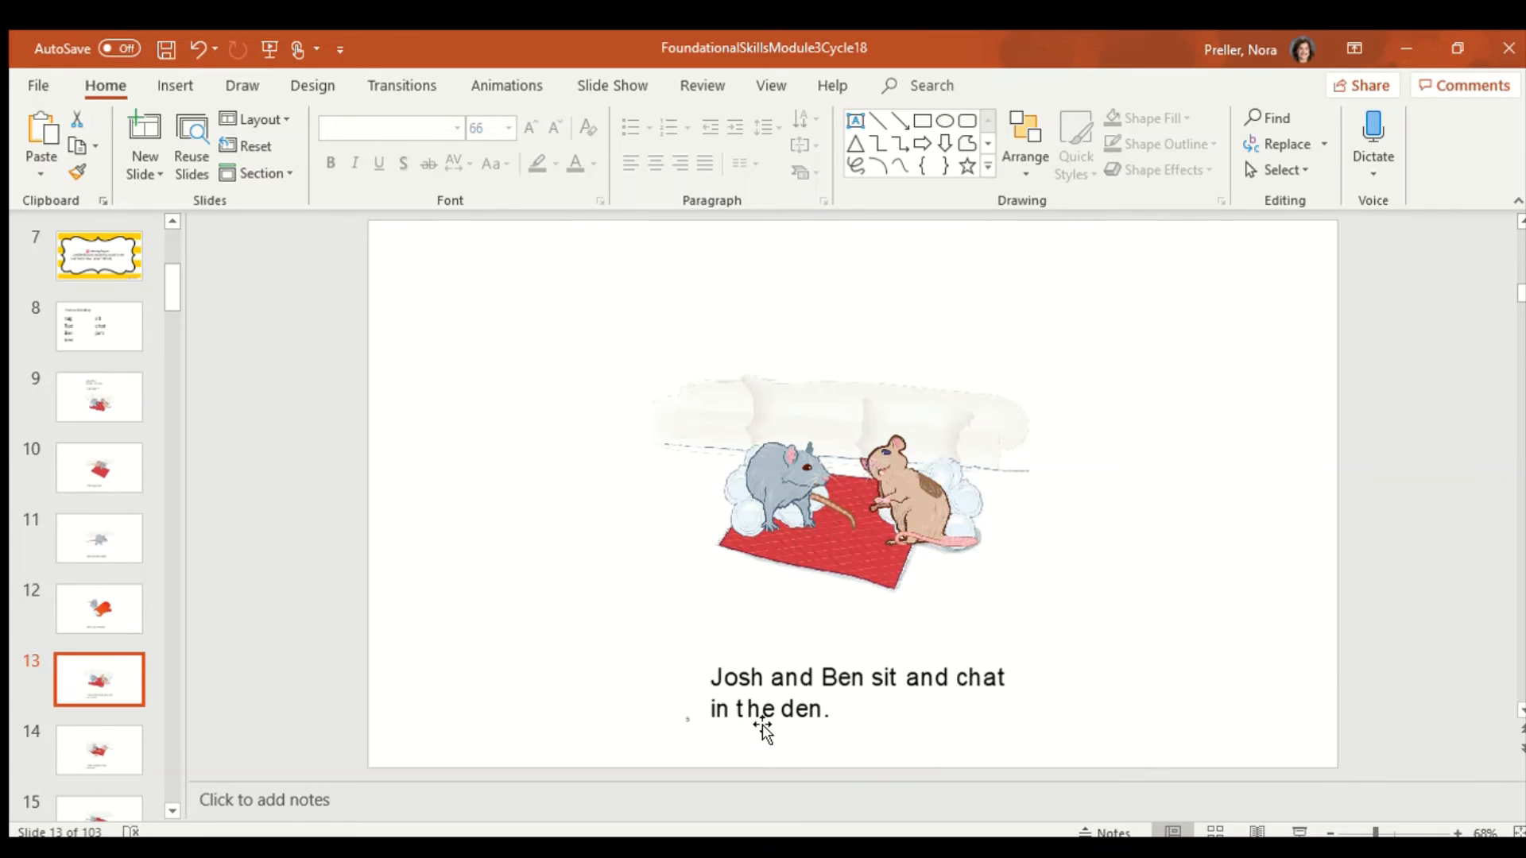
mouse_move(807, 728)
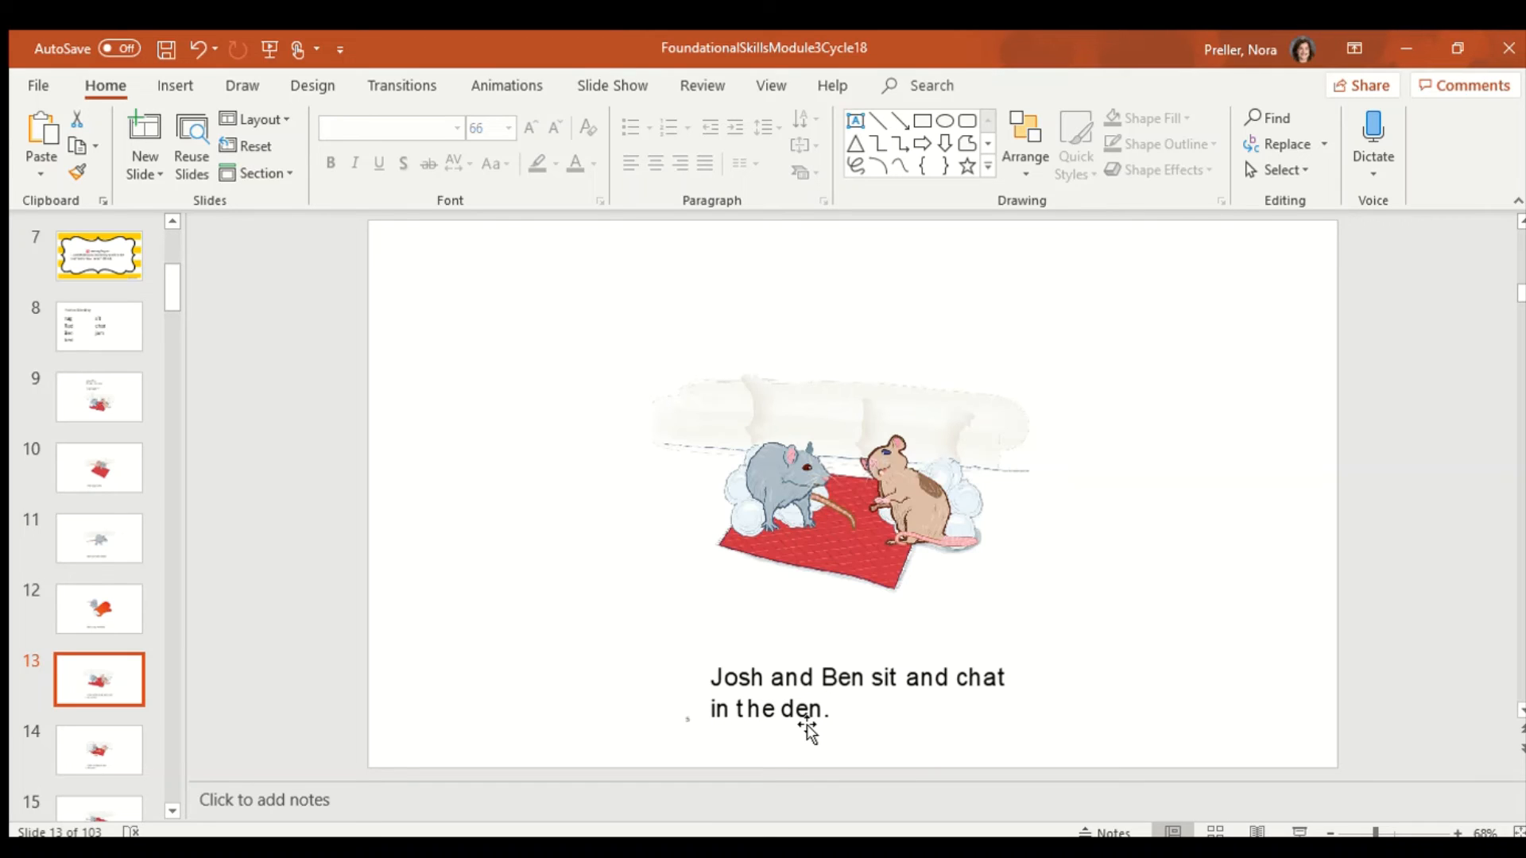
mouse_move(783, 775)
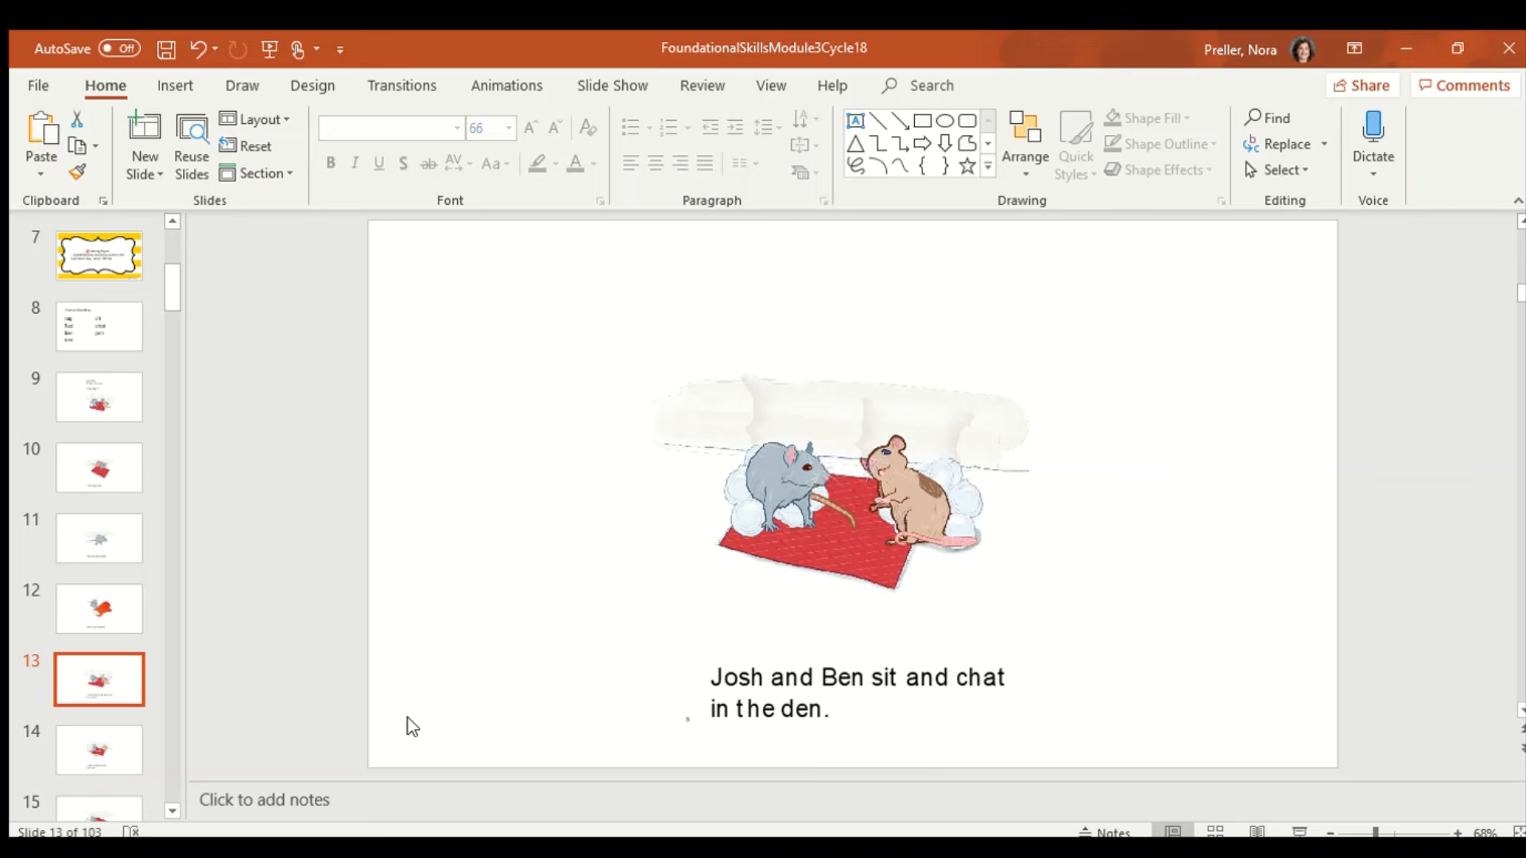
mouse_move(464, 740)
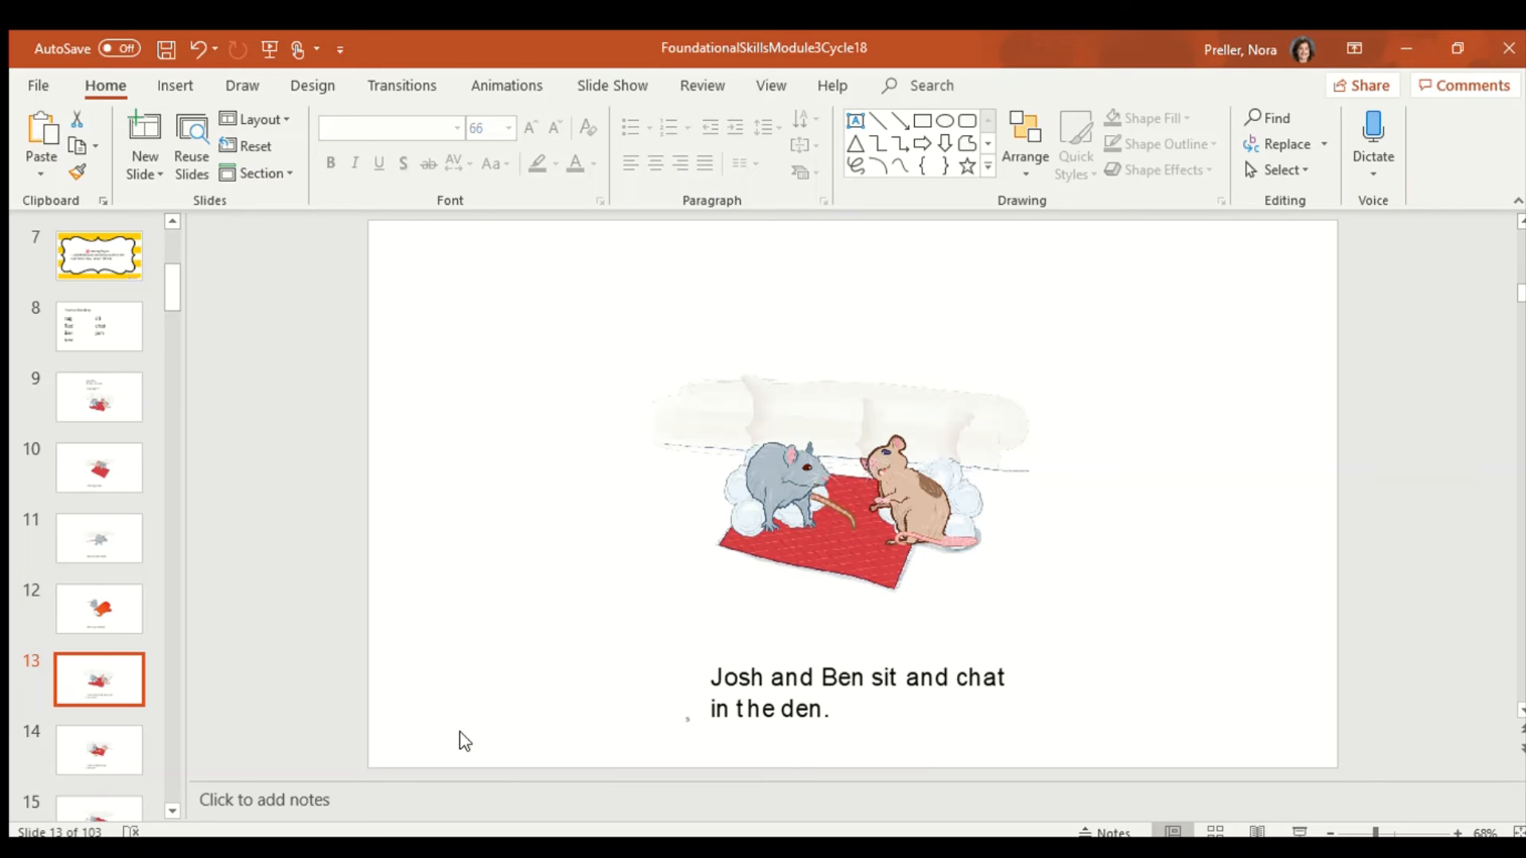
mouse_move(740, 699)
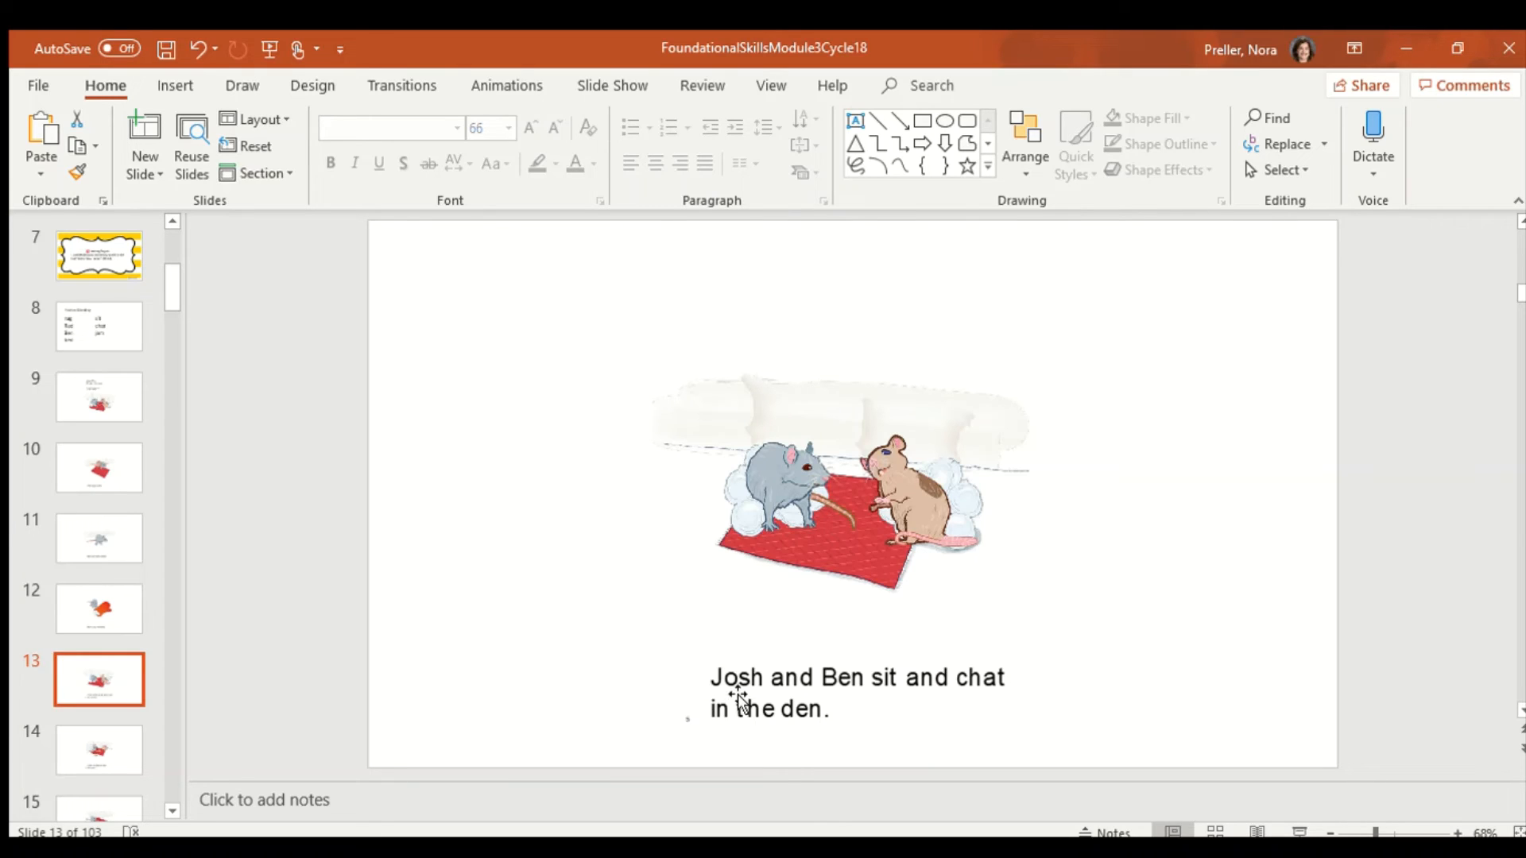
mouse_move(809, 715)
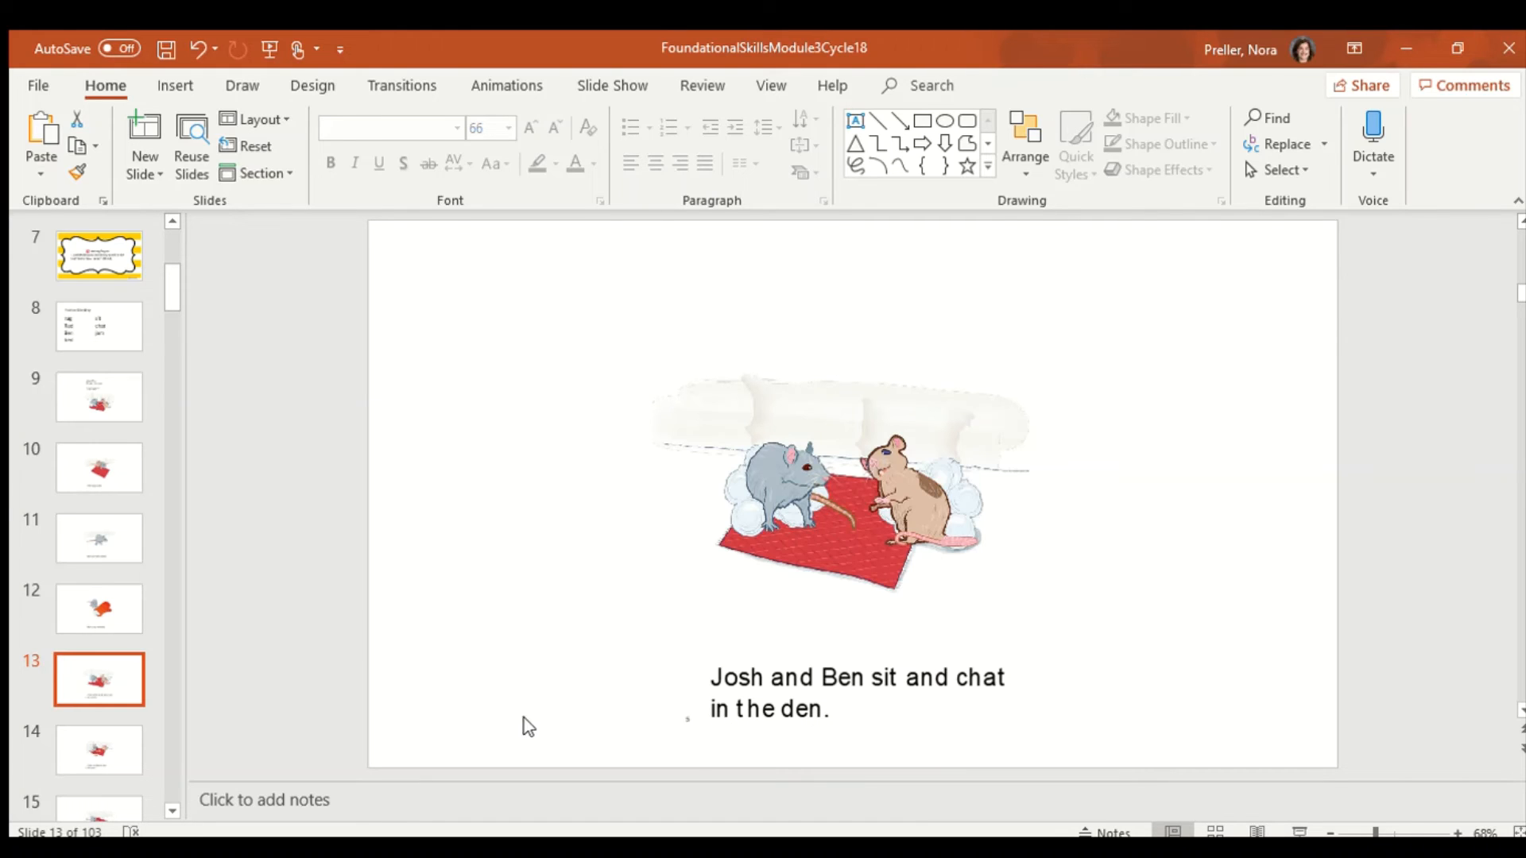
Show slide 14, the rats-on-the-rug page reading 'Josh fed Ben a nut and jam.'
click(99, 749)
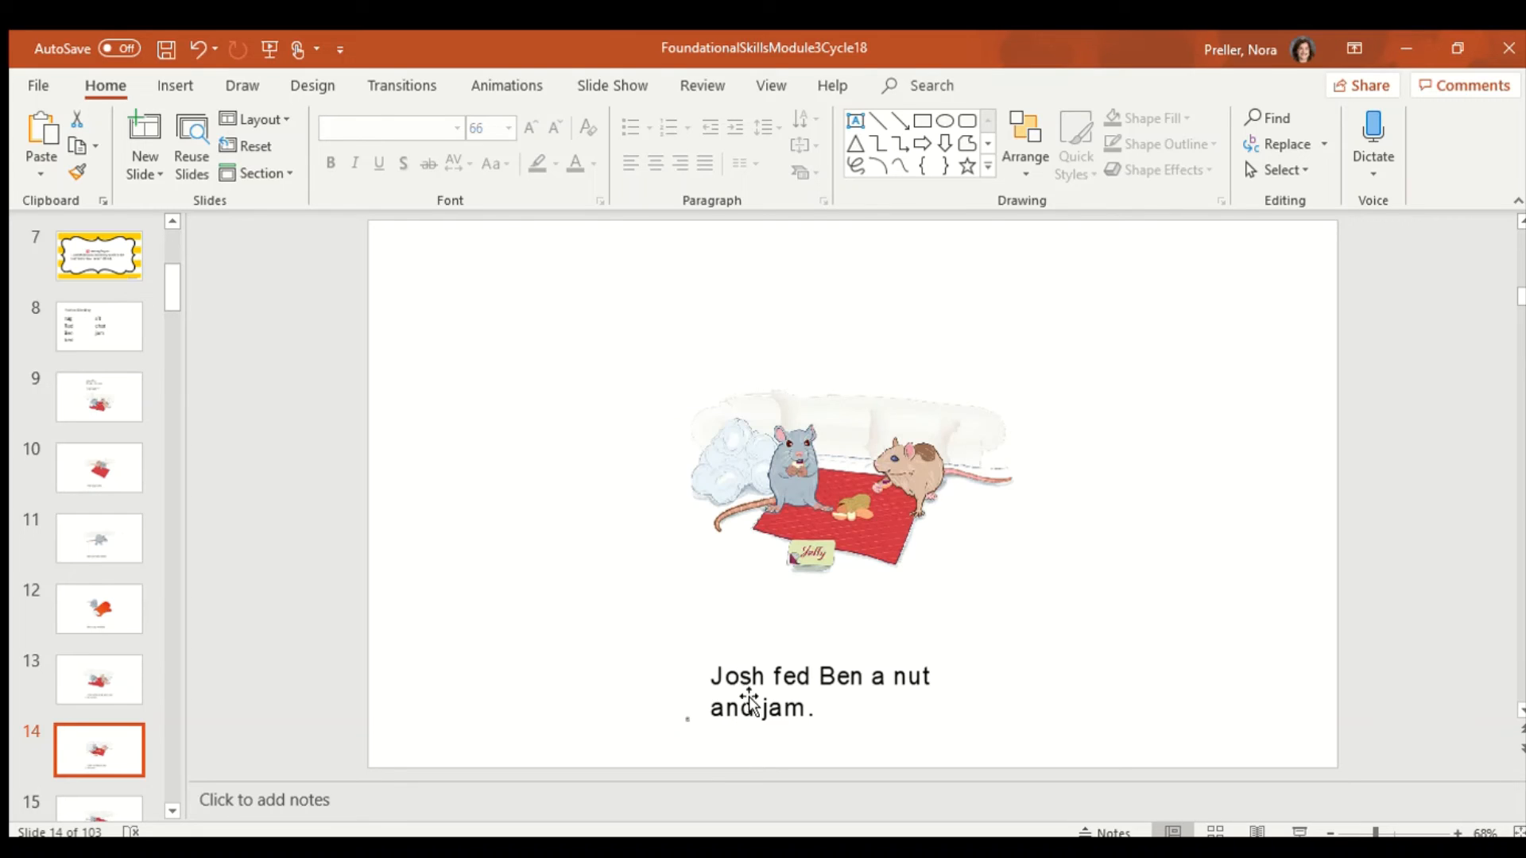
mouse_move(832, 691)
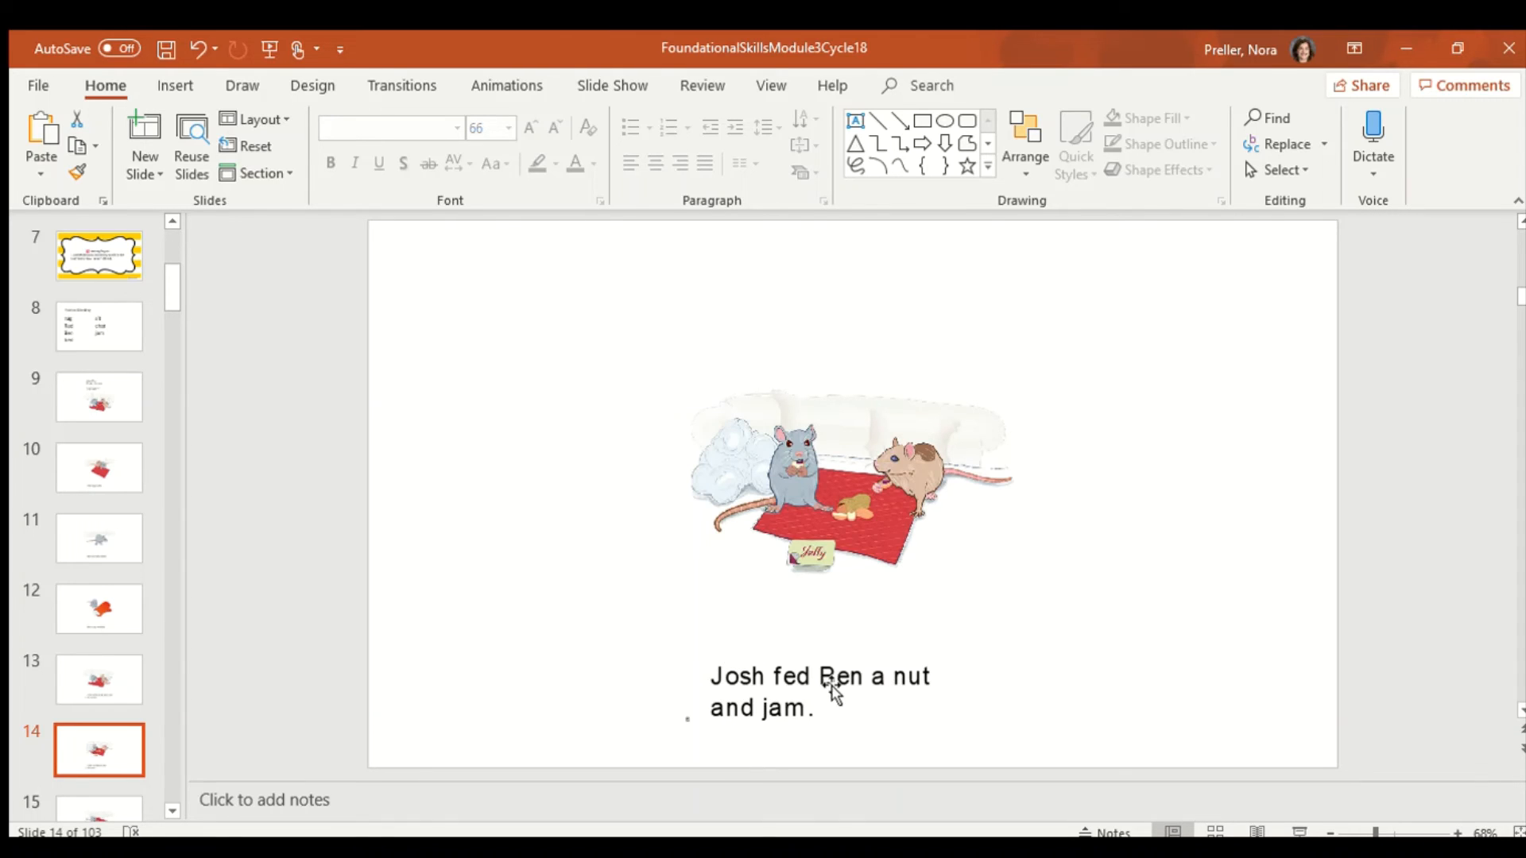
mouse_move(835, 774)
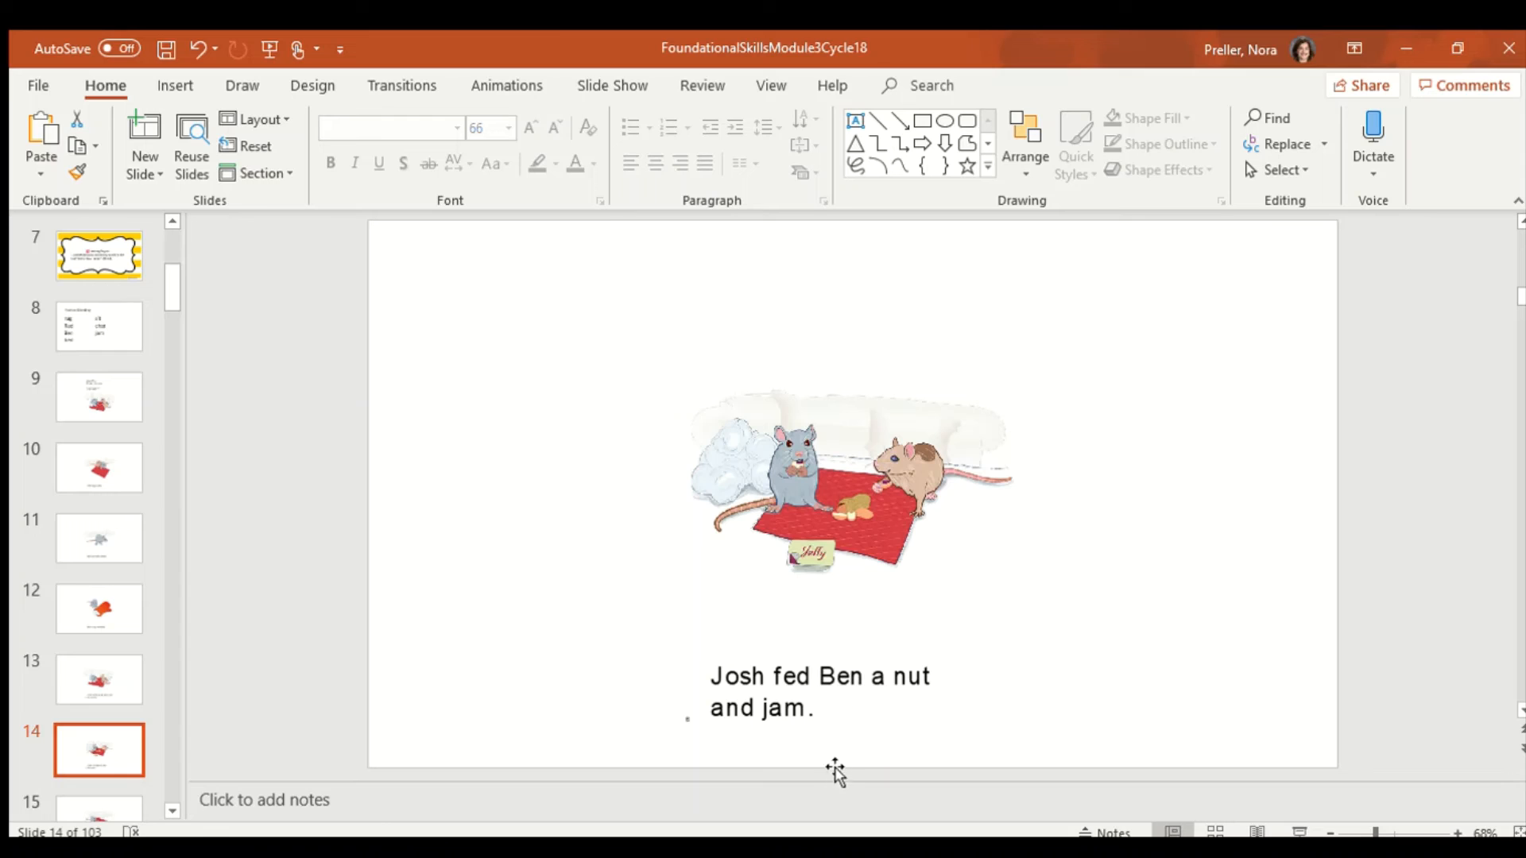
mouse_move(734, 674)
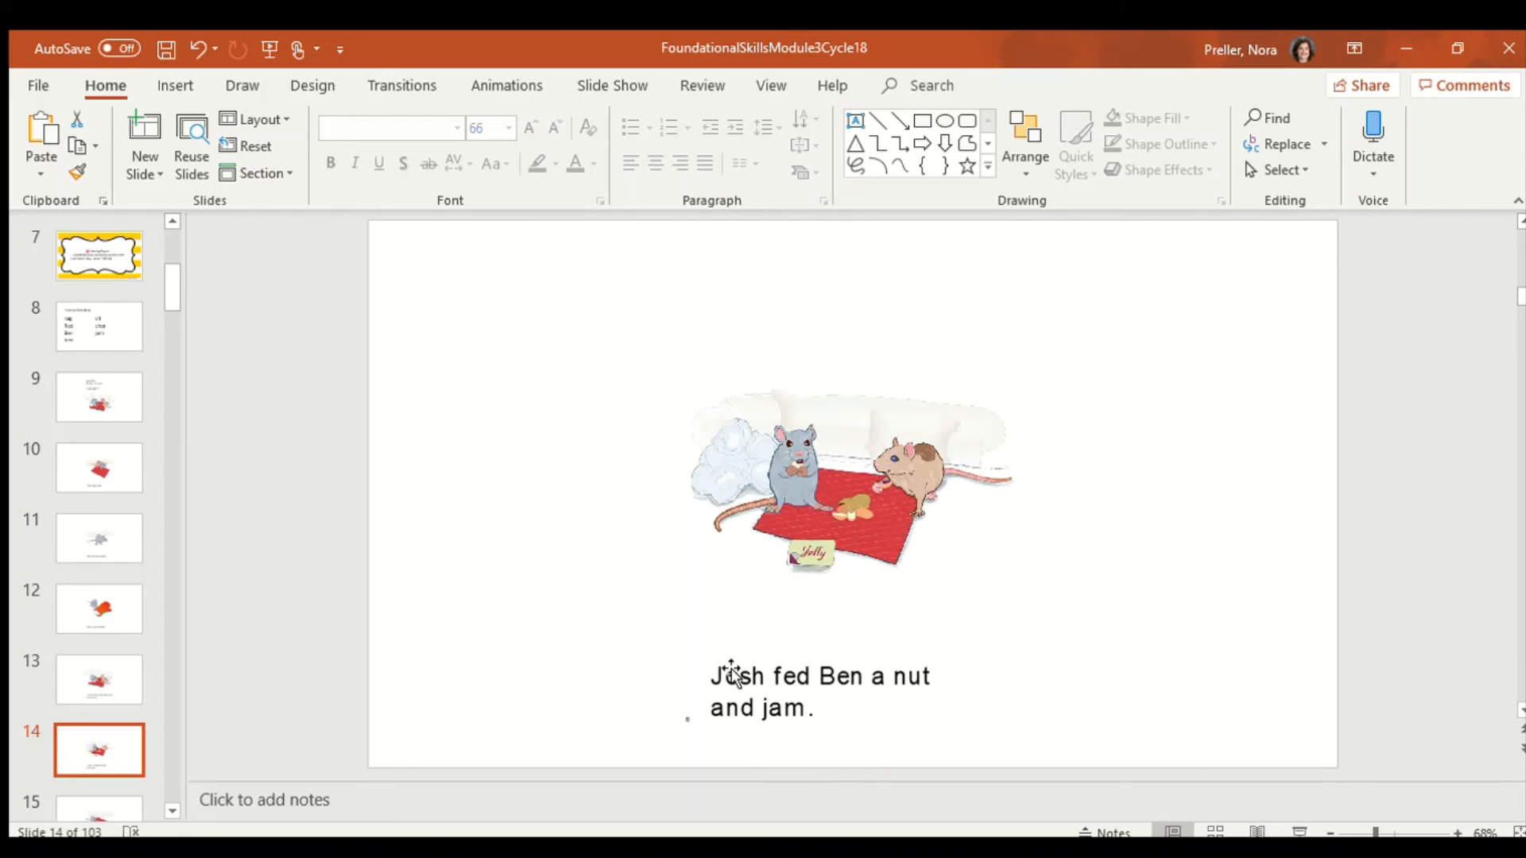
mouse_move(884, 698)
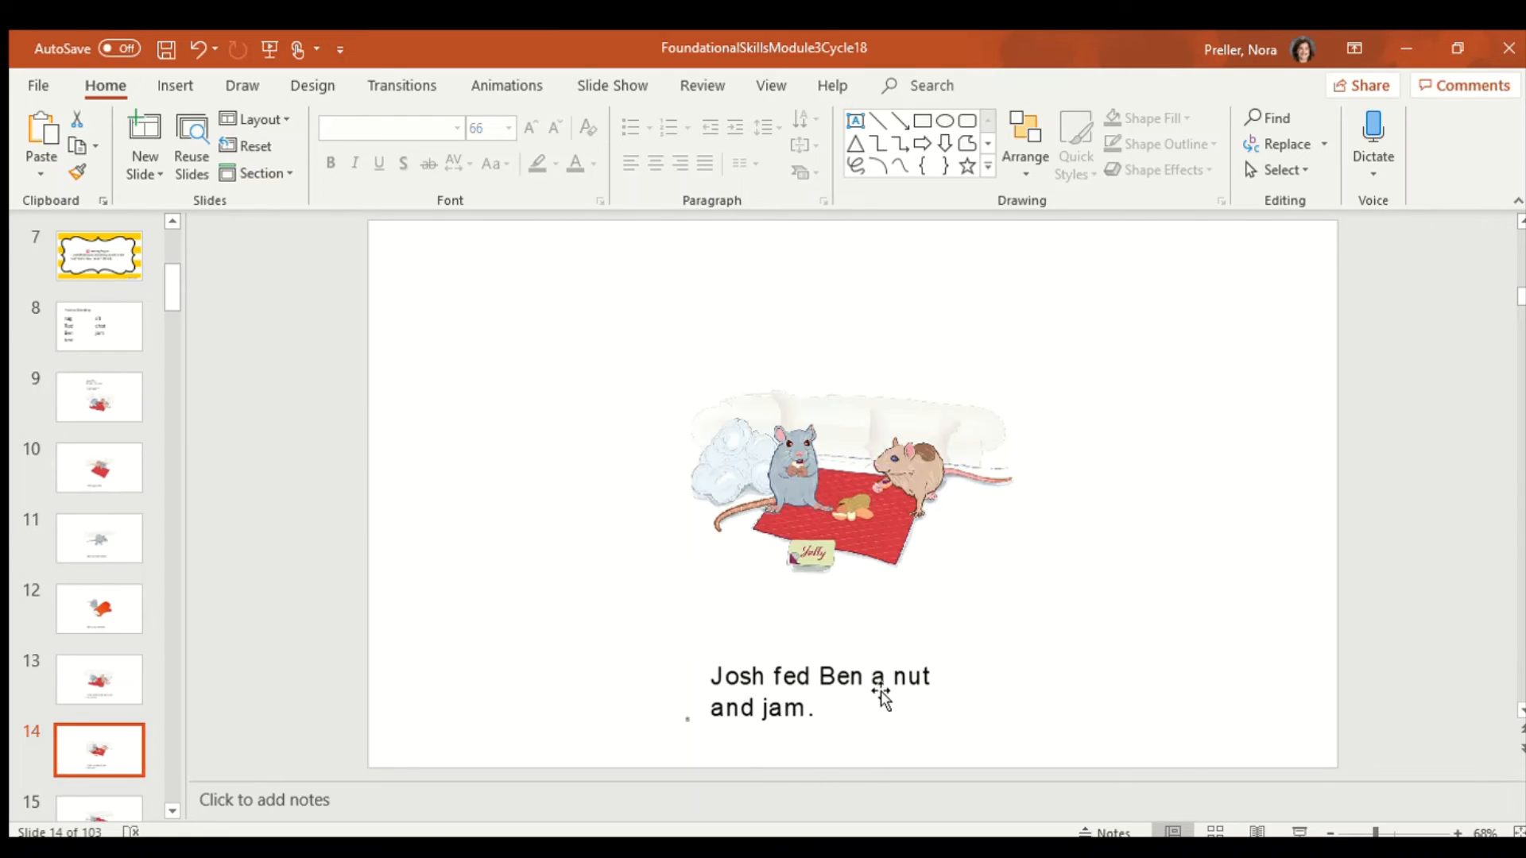
mouse_move(722, 718)
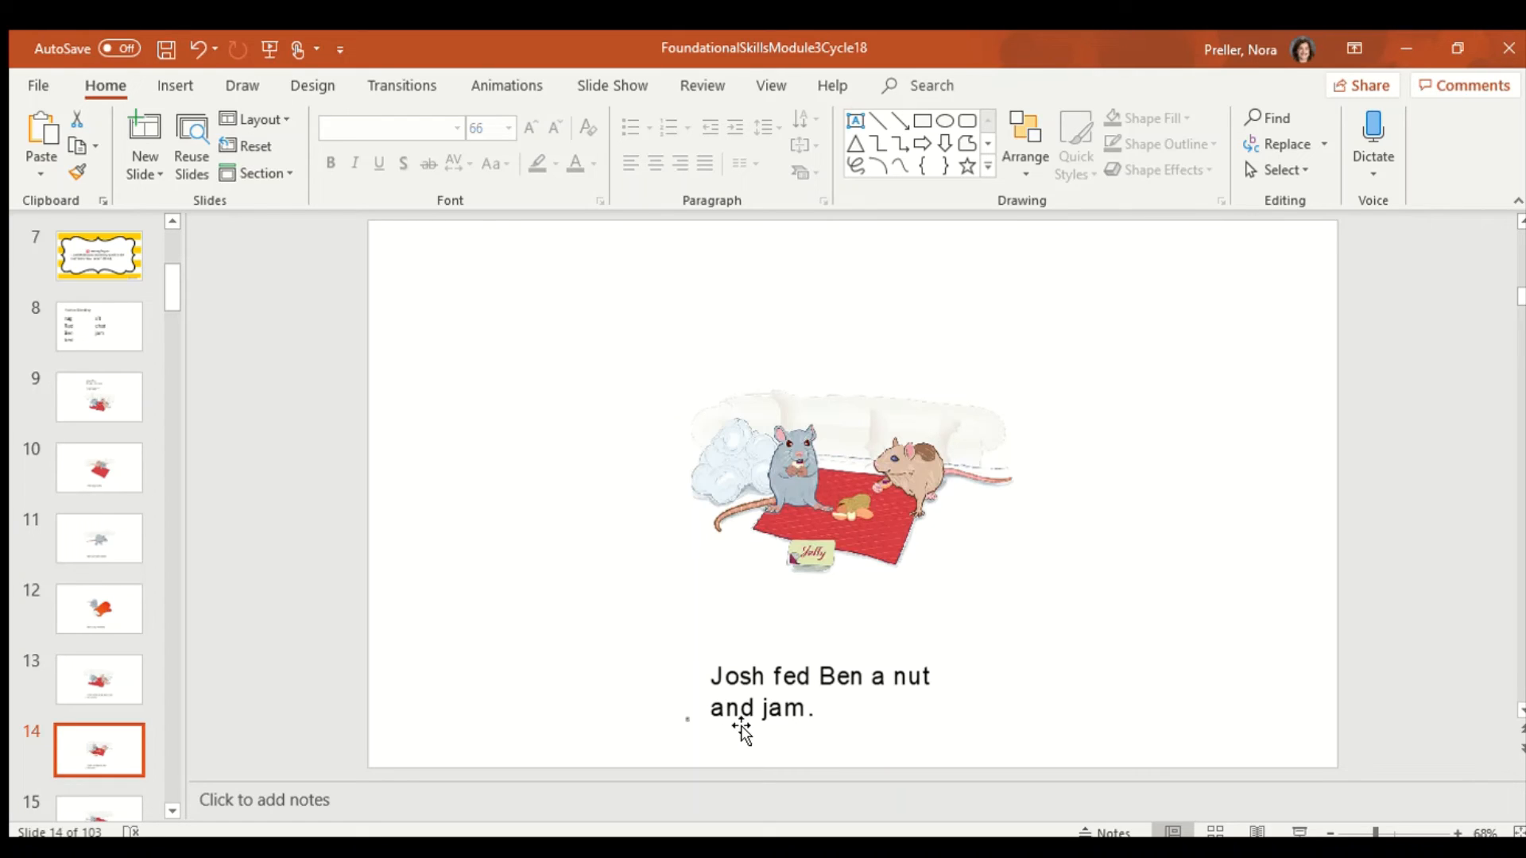
mouse_move(728, 693)
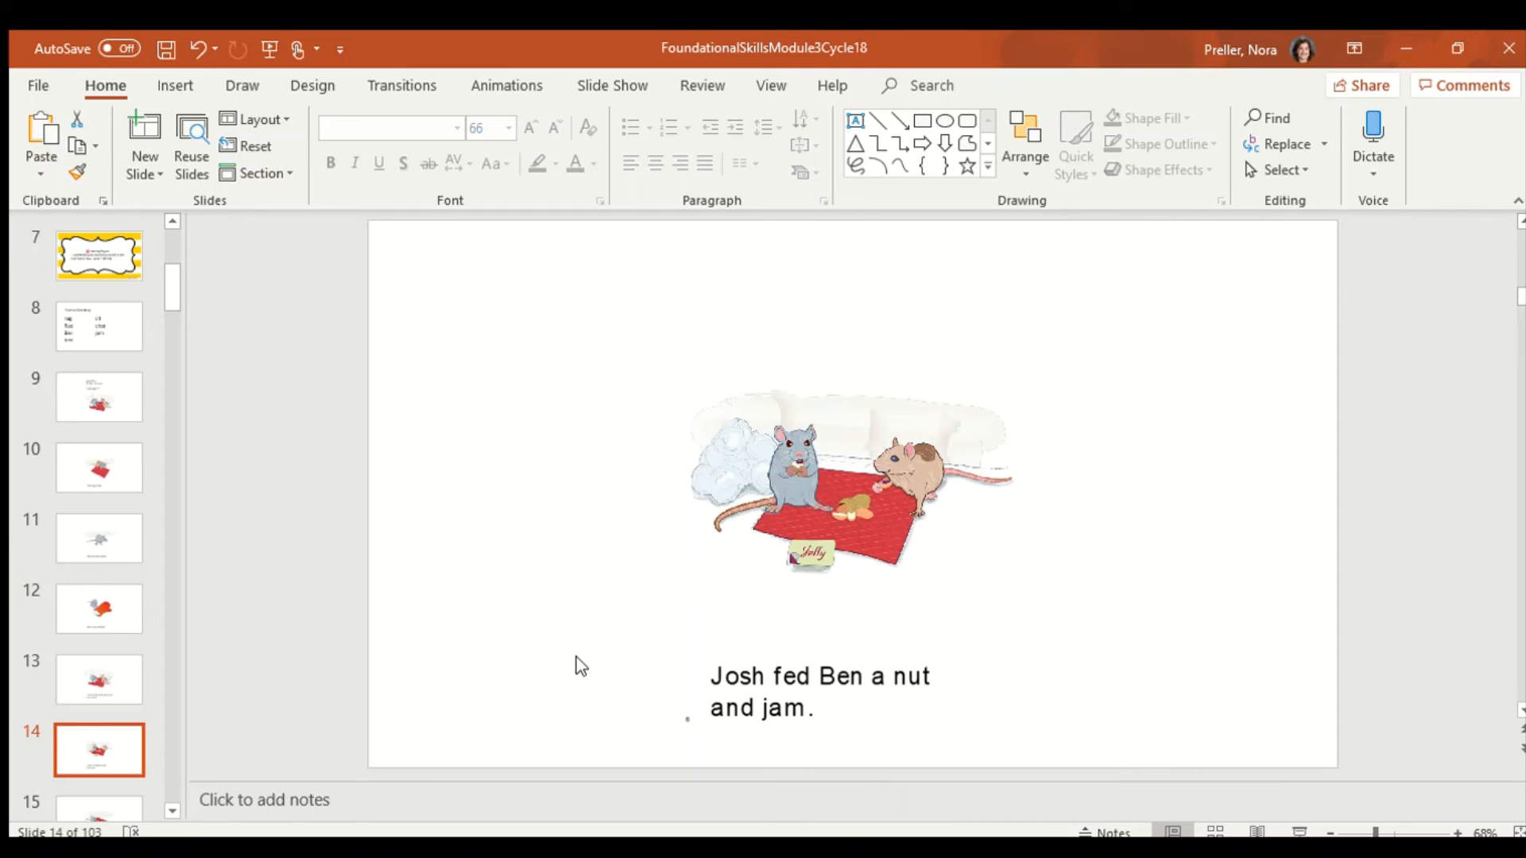
mouse_move(732, 702)
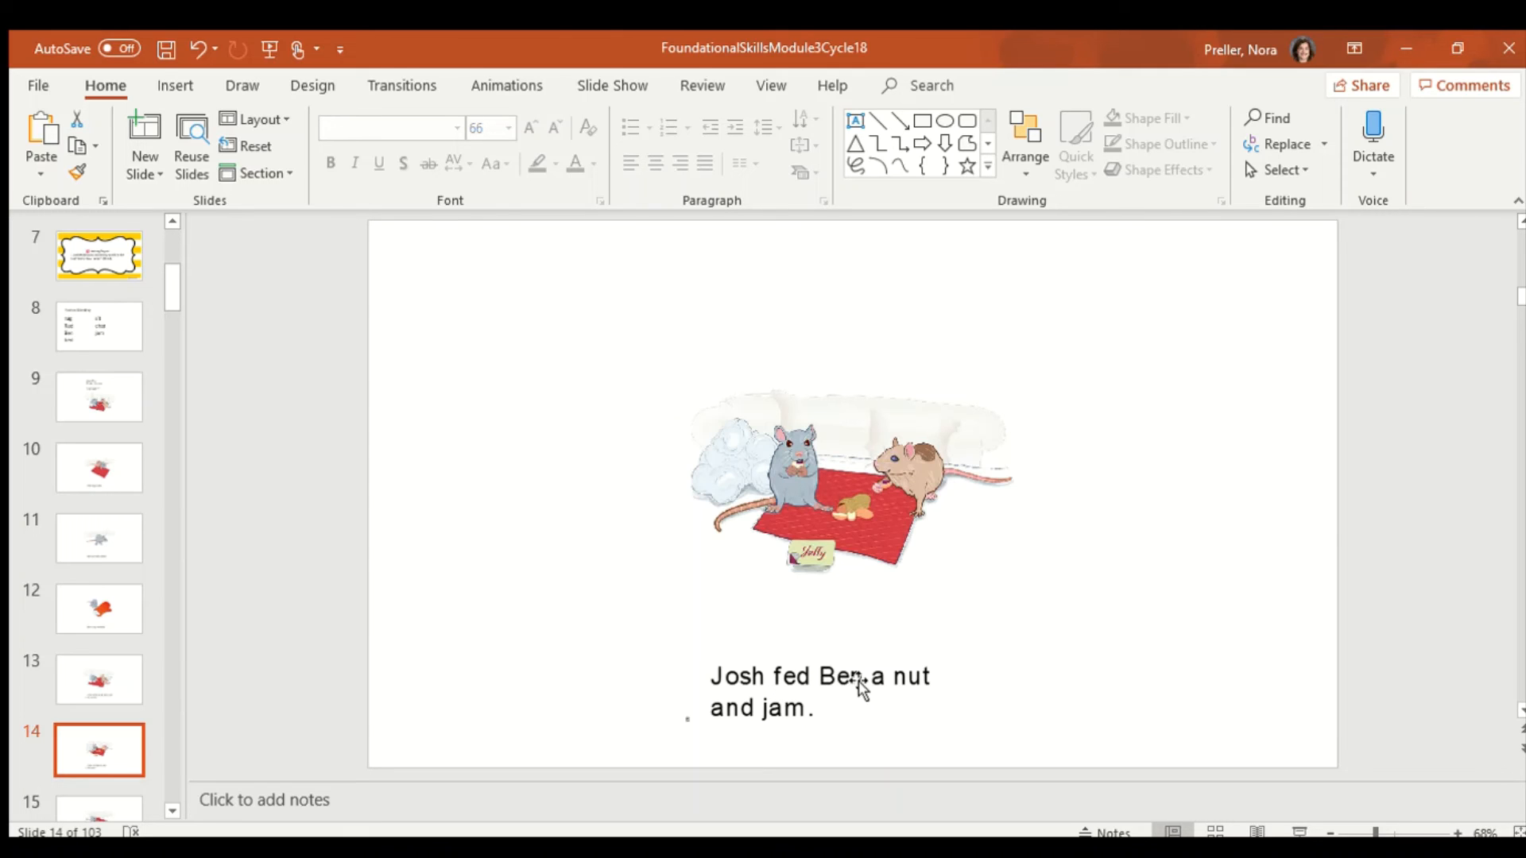
mouse_move(900, 701)
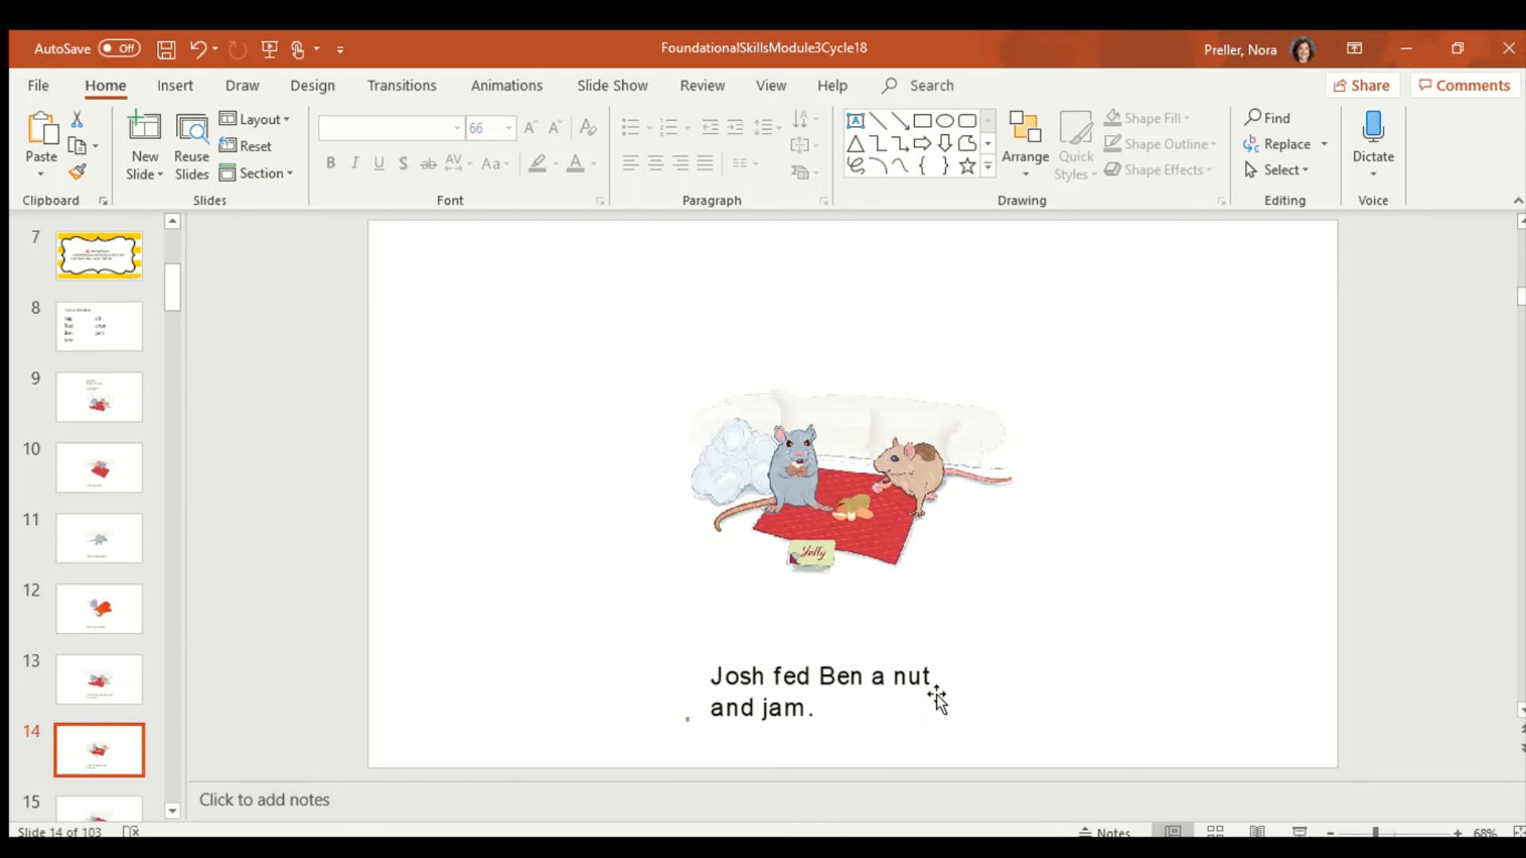
mouse_move(764, 732)
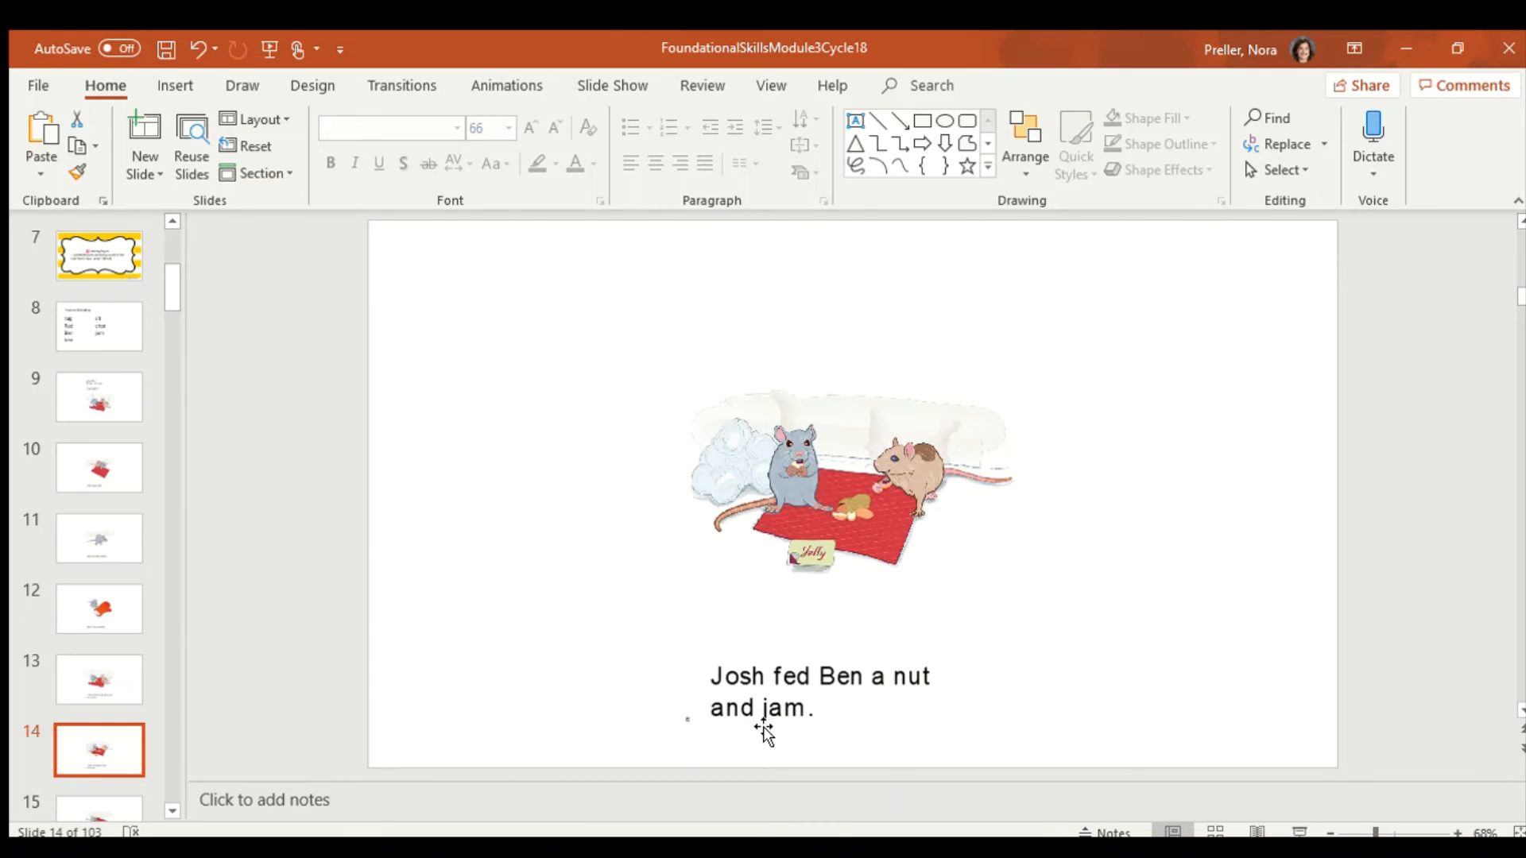
mouse_move(806, 732)
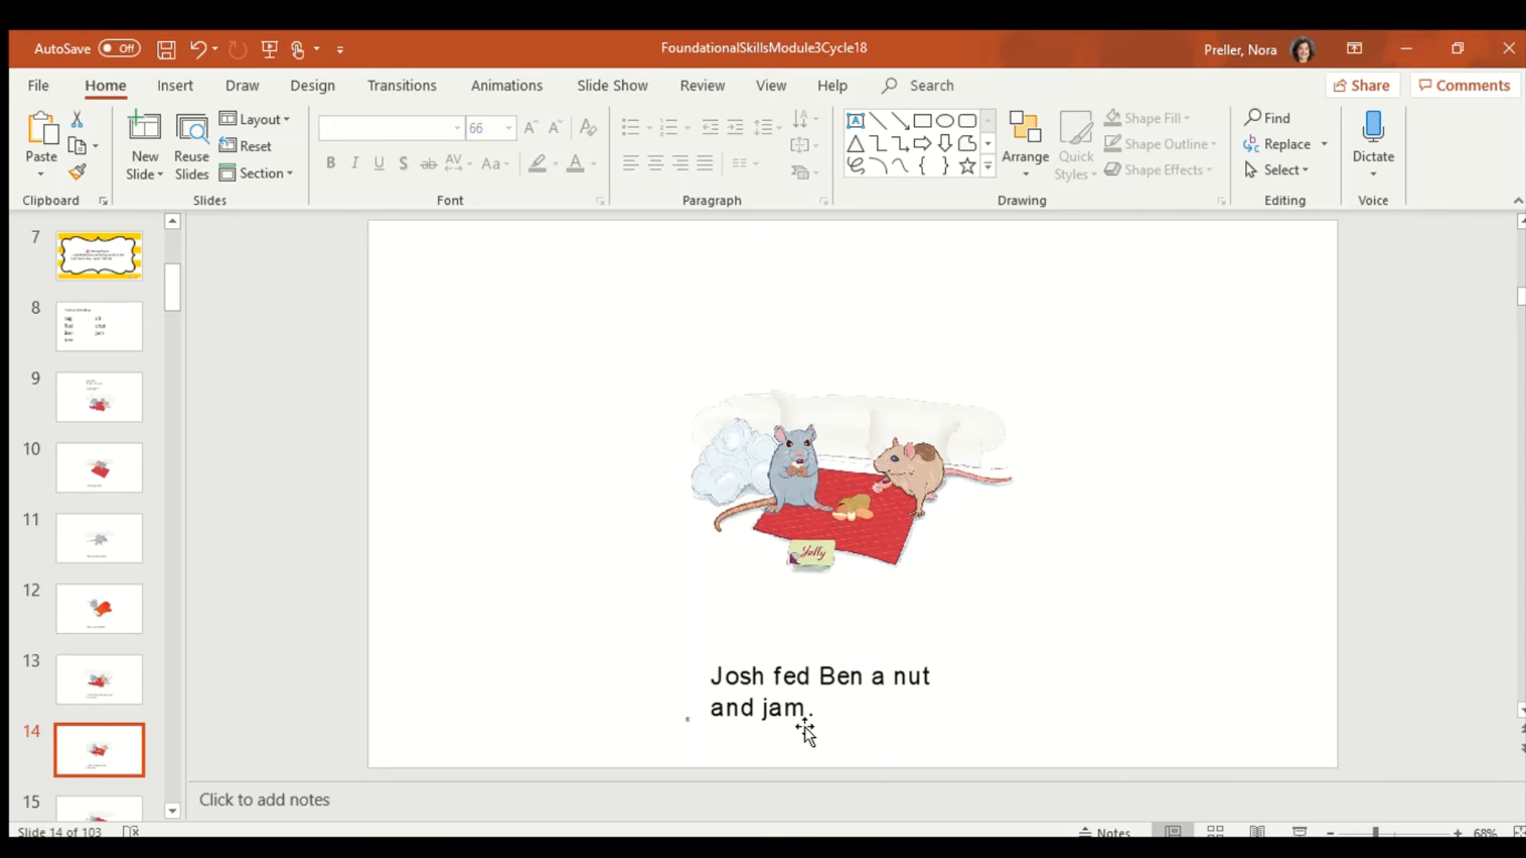
mouse_move(802, 737)
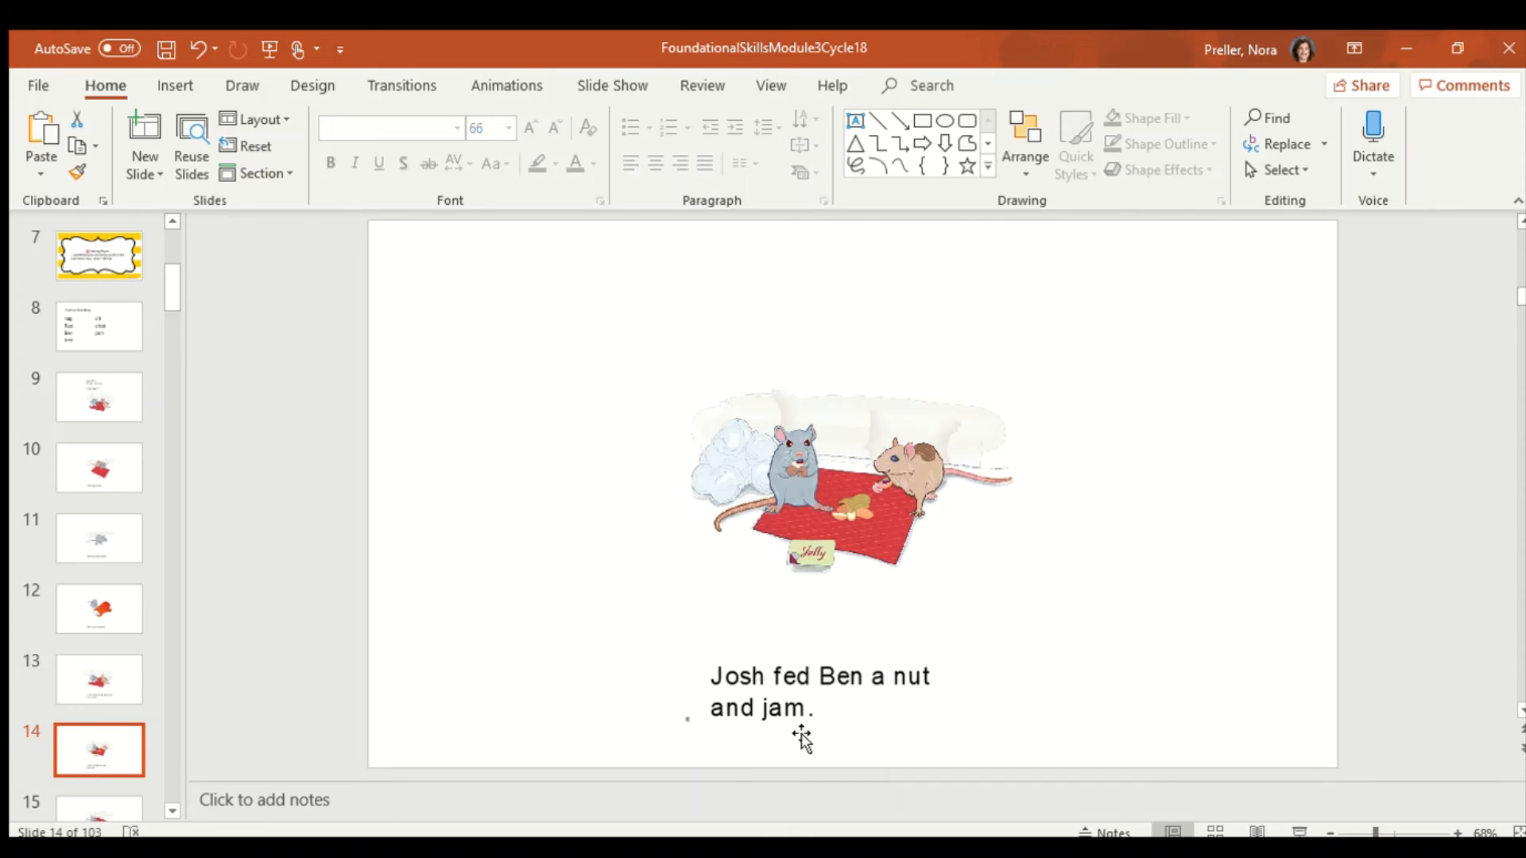
mouse_move(725, 702)
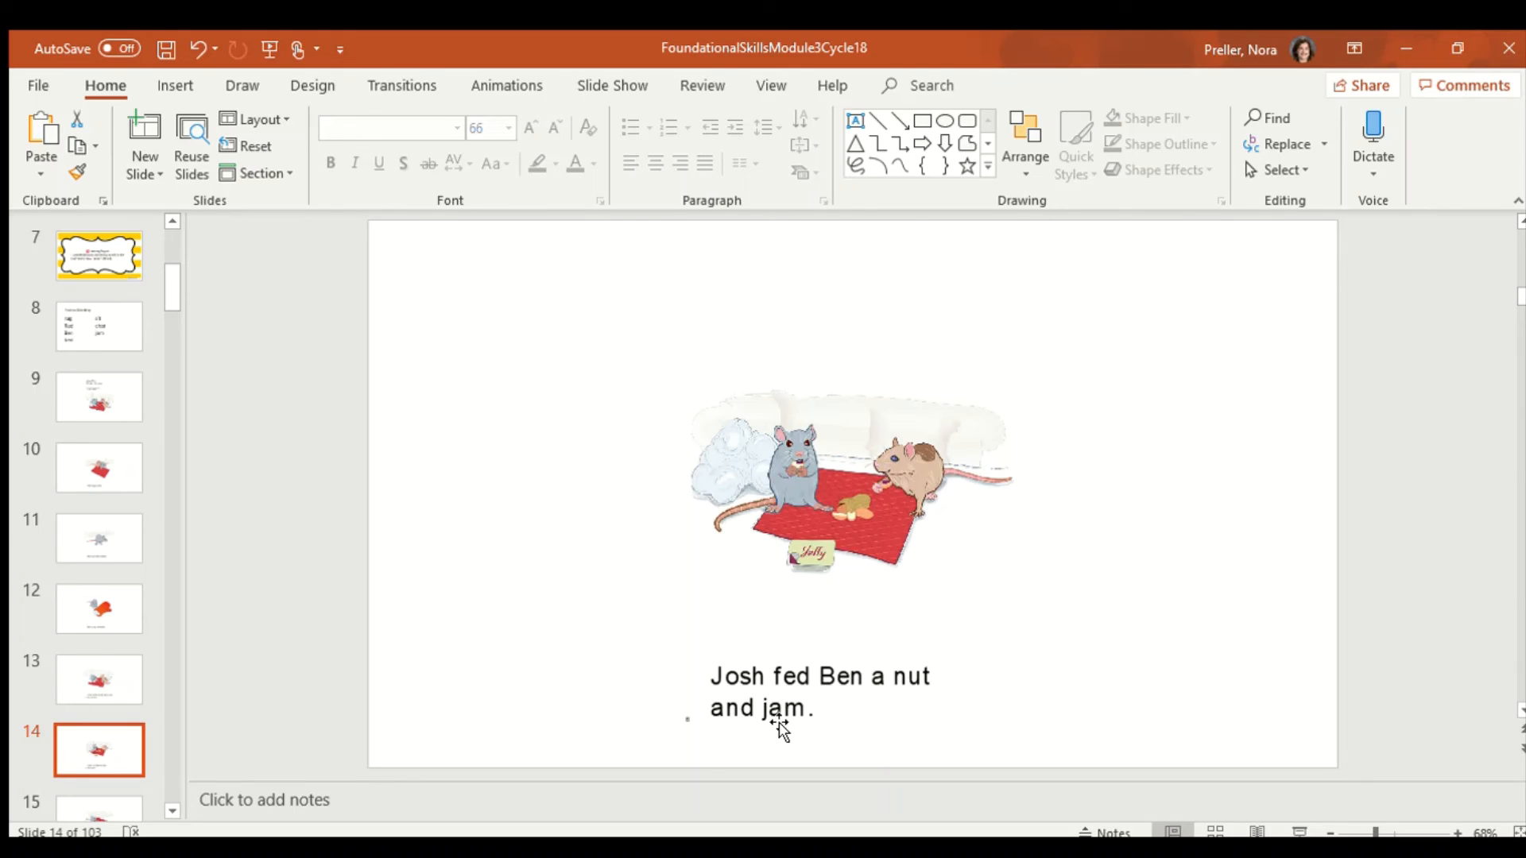
mouse_move(547, 699)
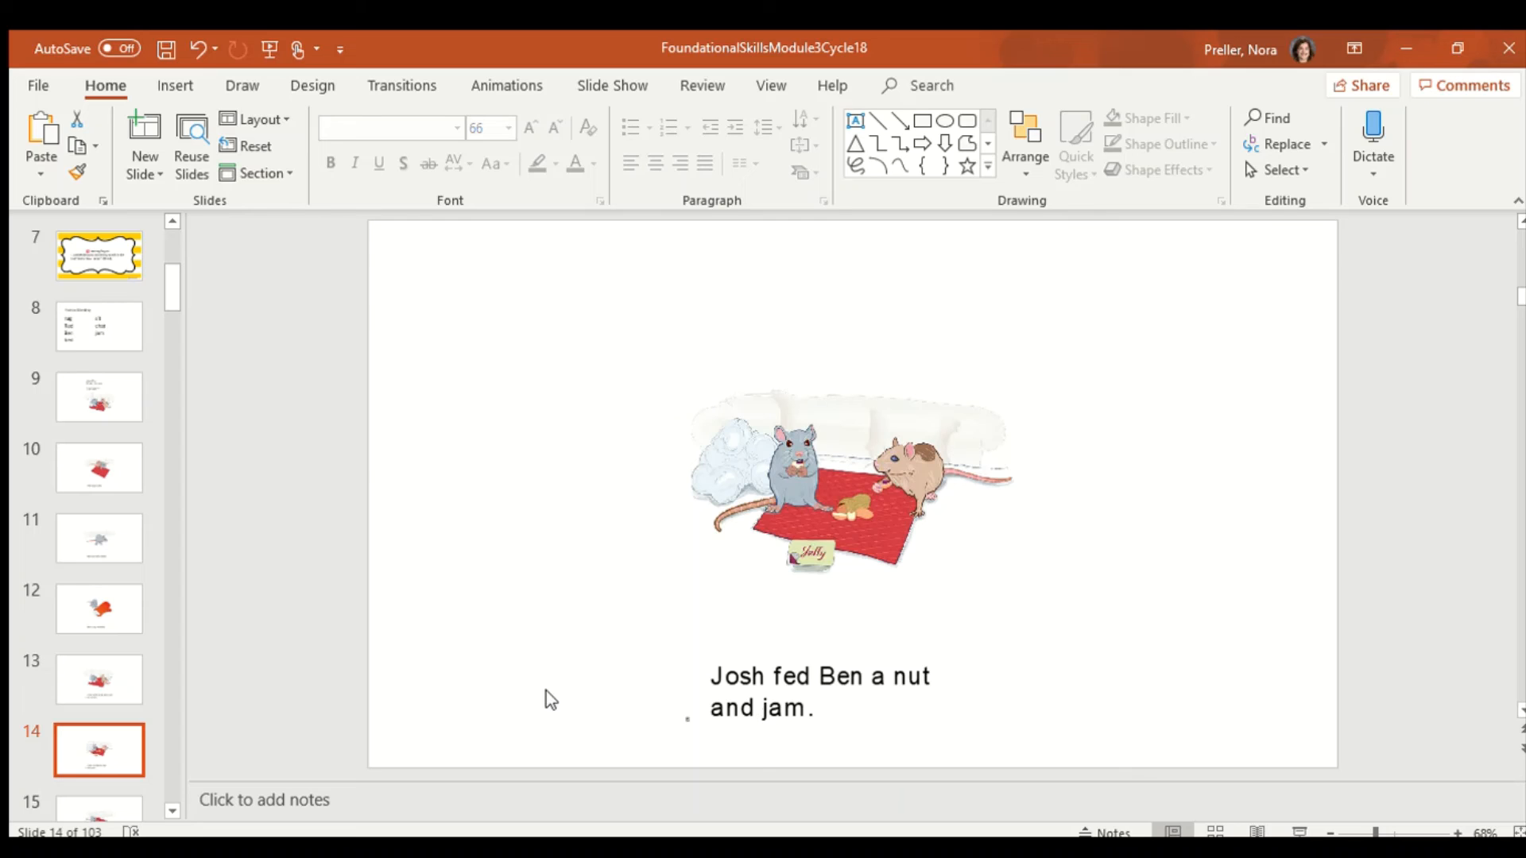
mouse_move(805, 698)
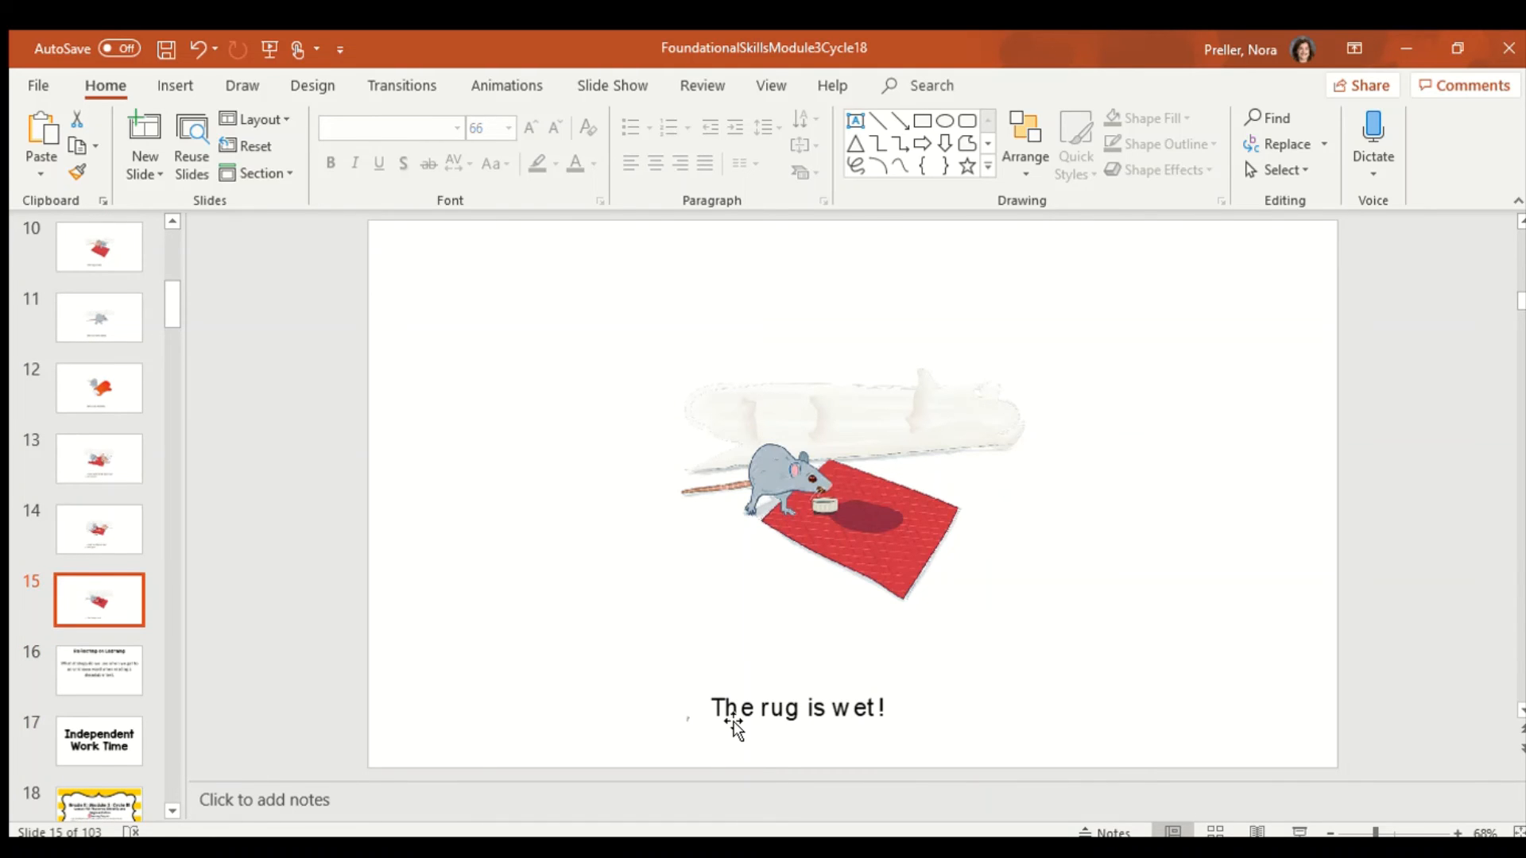
mouse_move(824, 734)
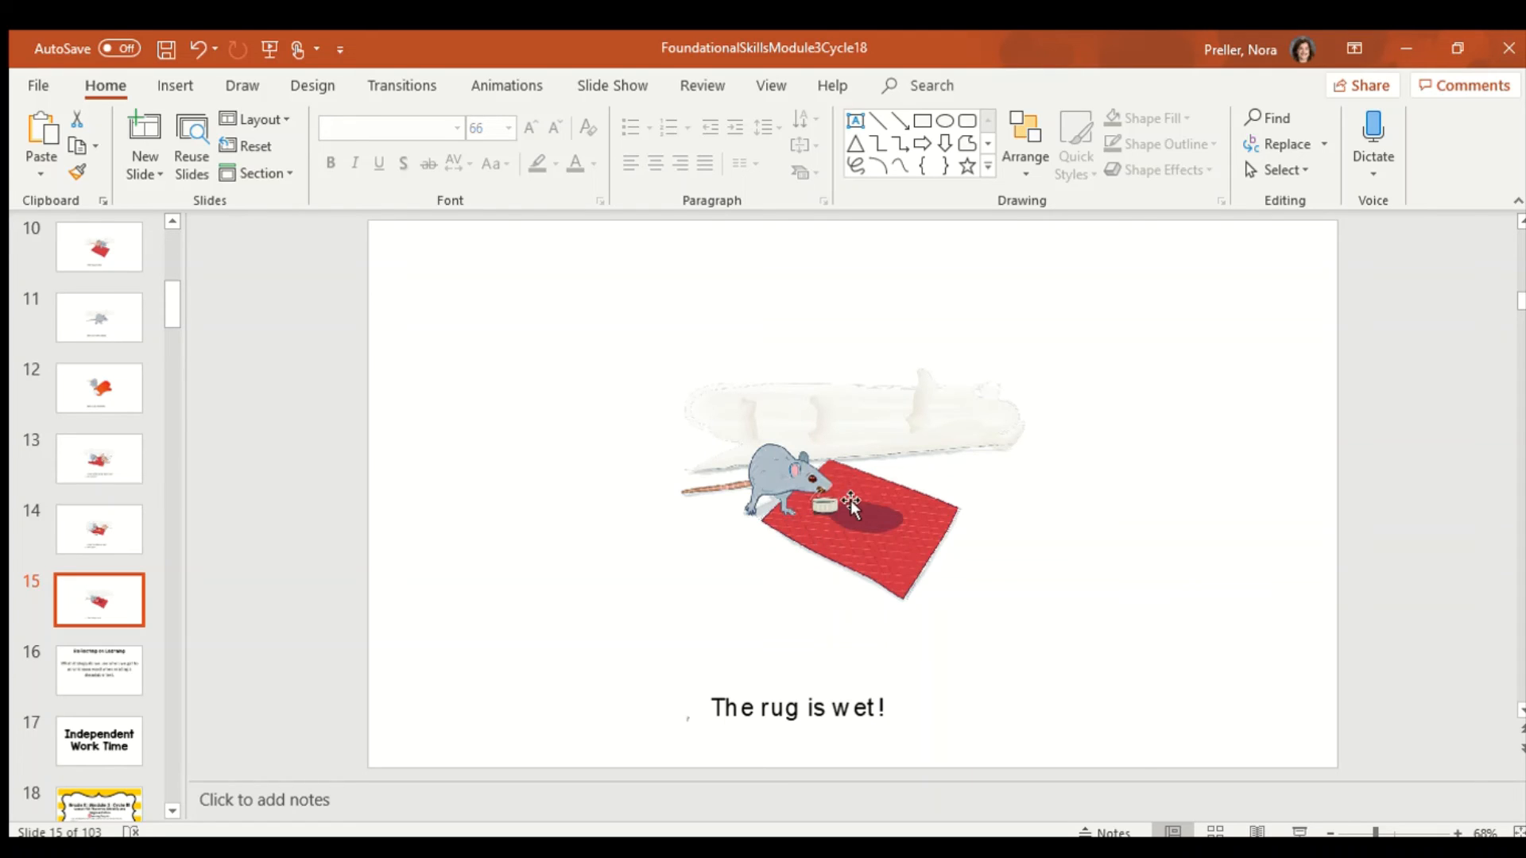
mouse_move(871, 550)
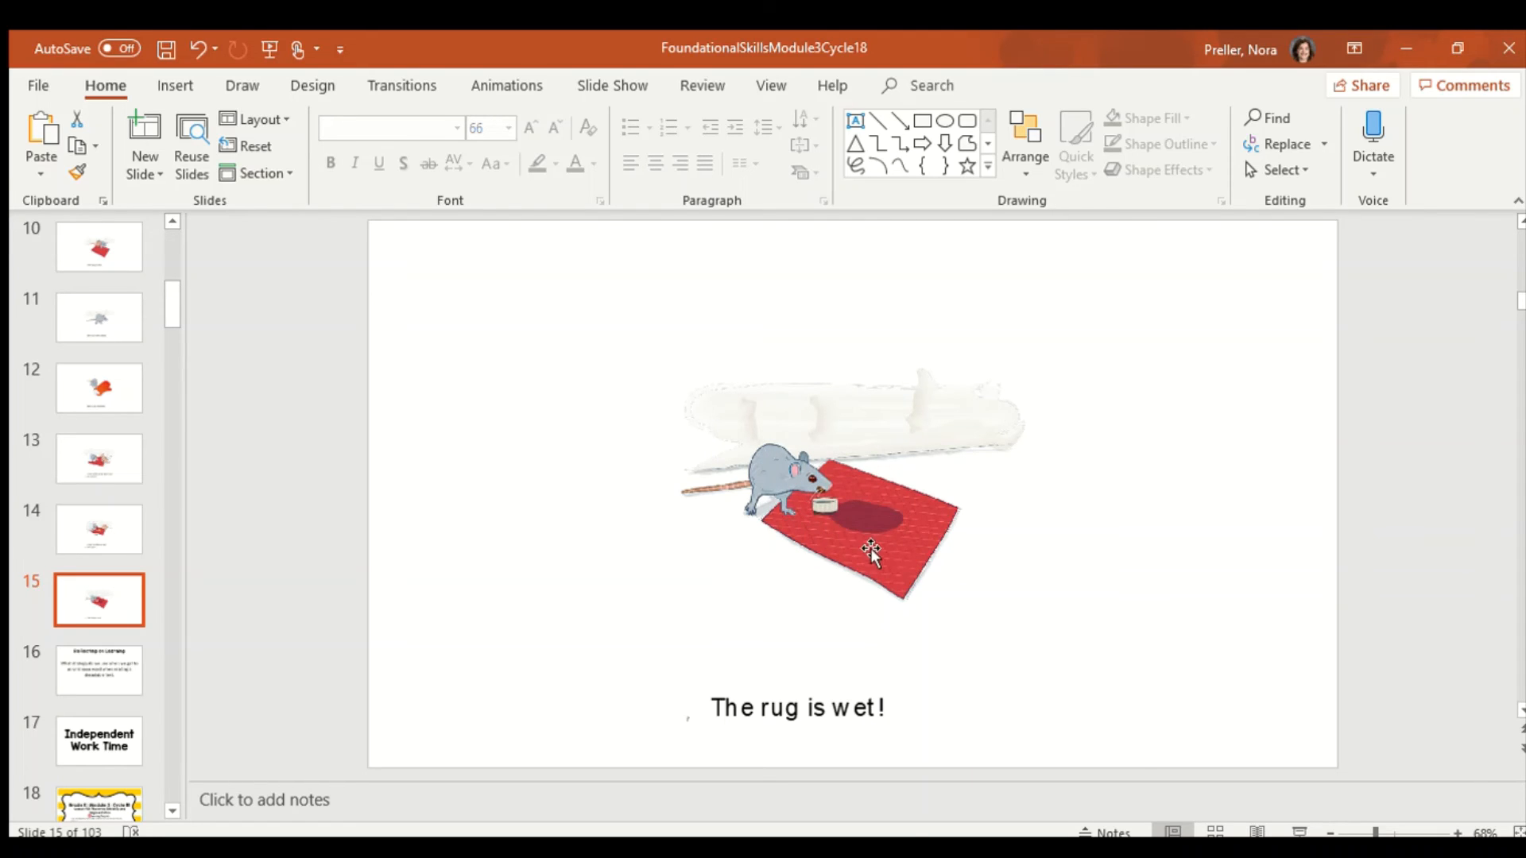
mouse_move(815, 518)
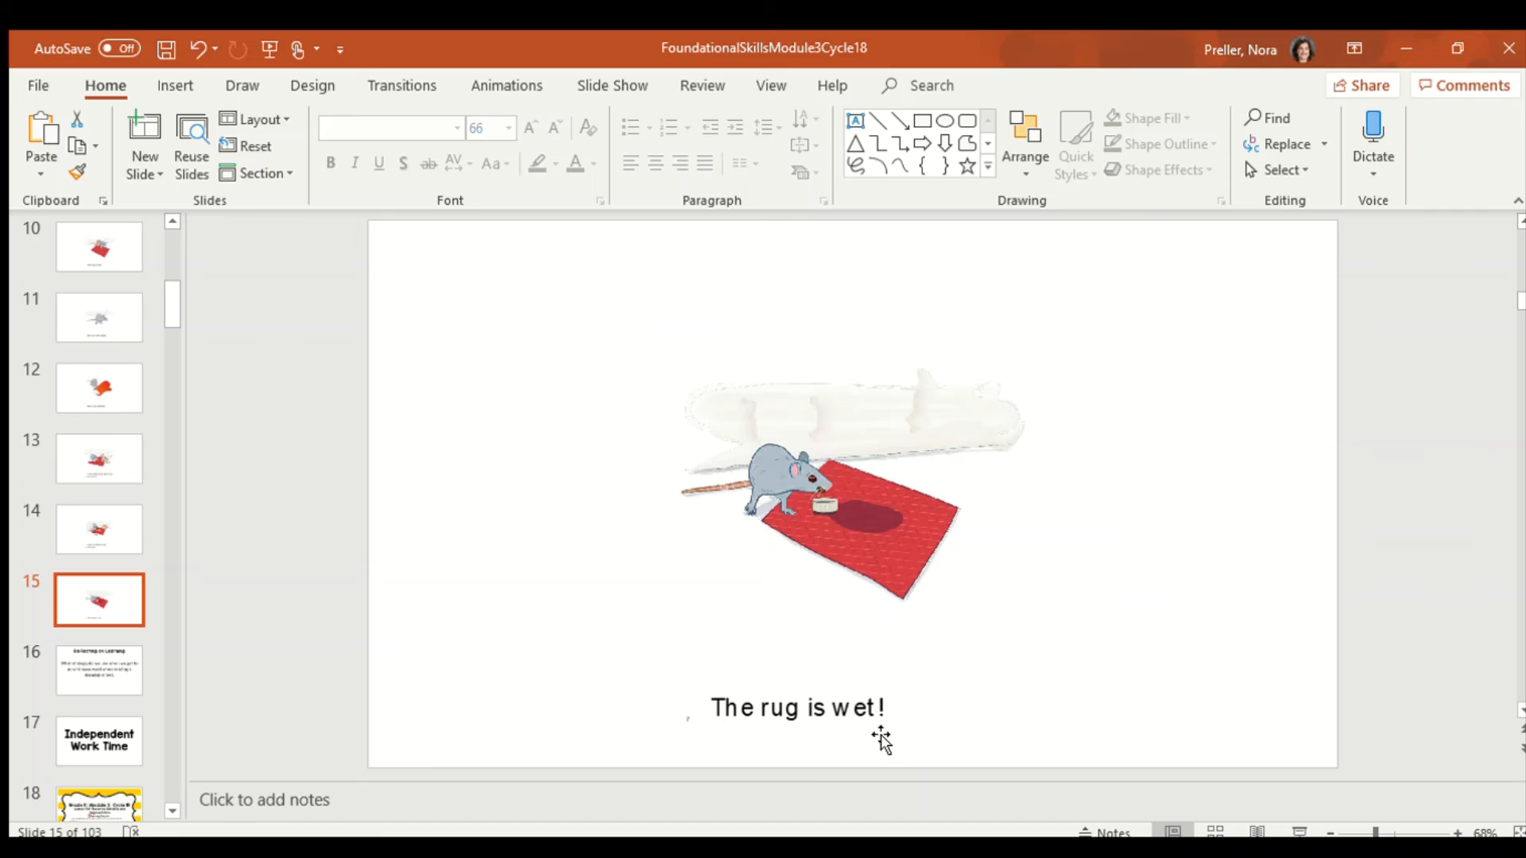
mouse_move(850, 734)
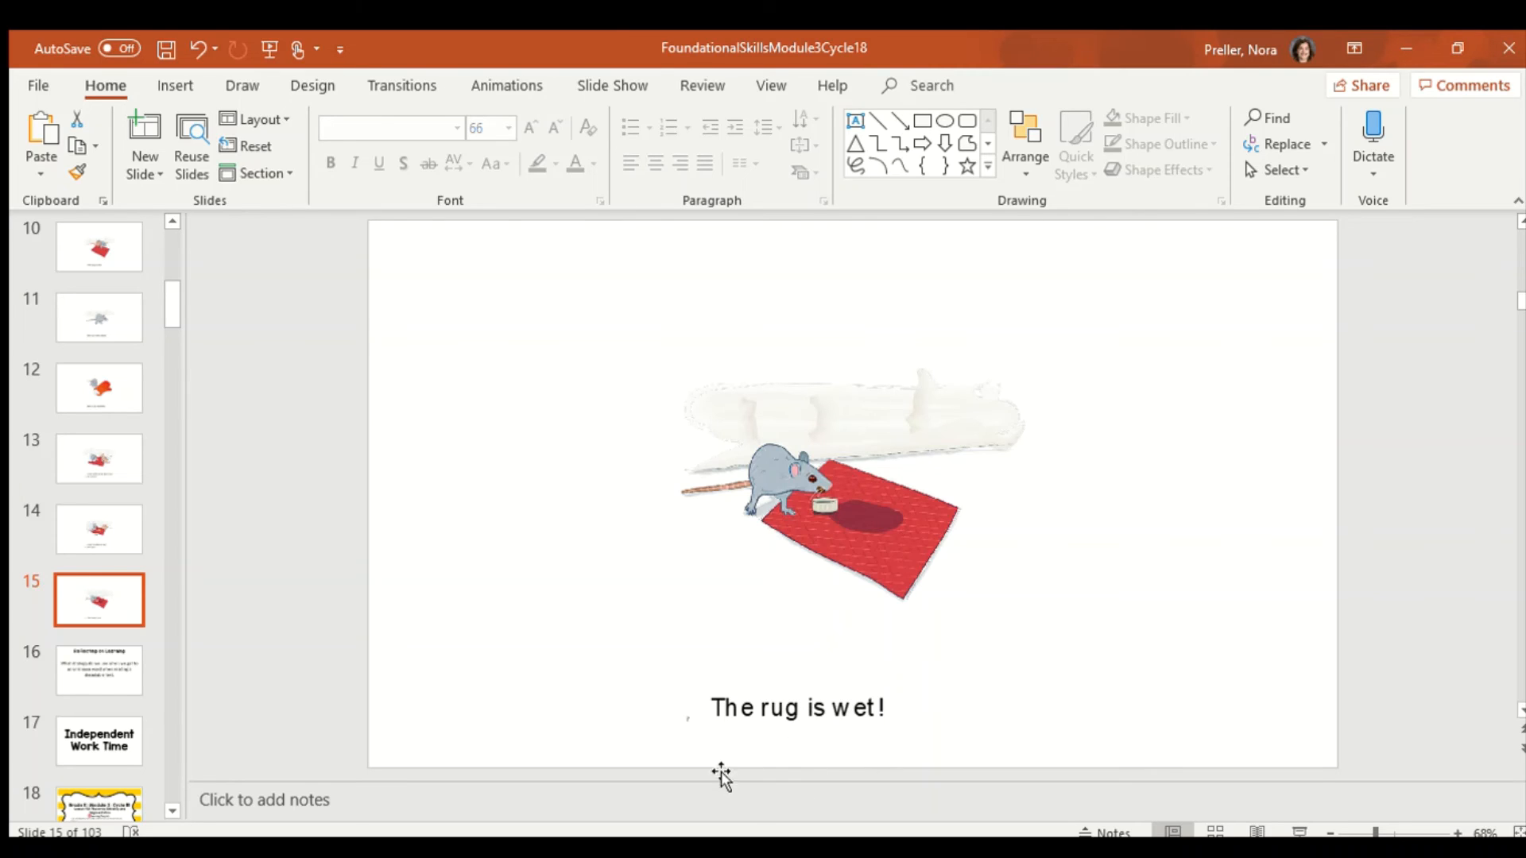
mouse_move(815, 715)
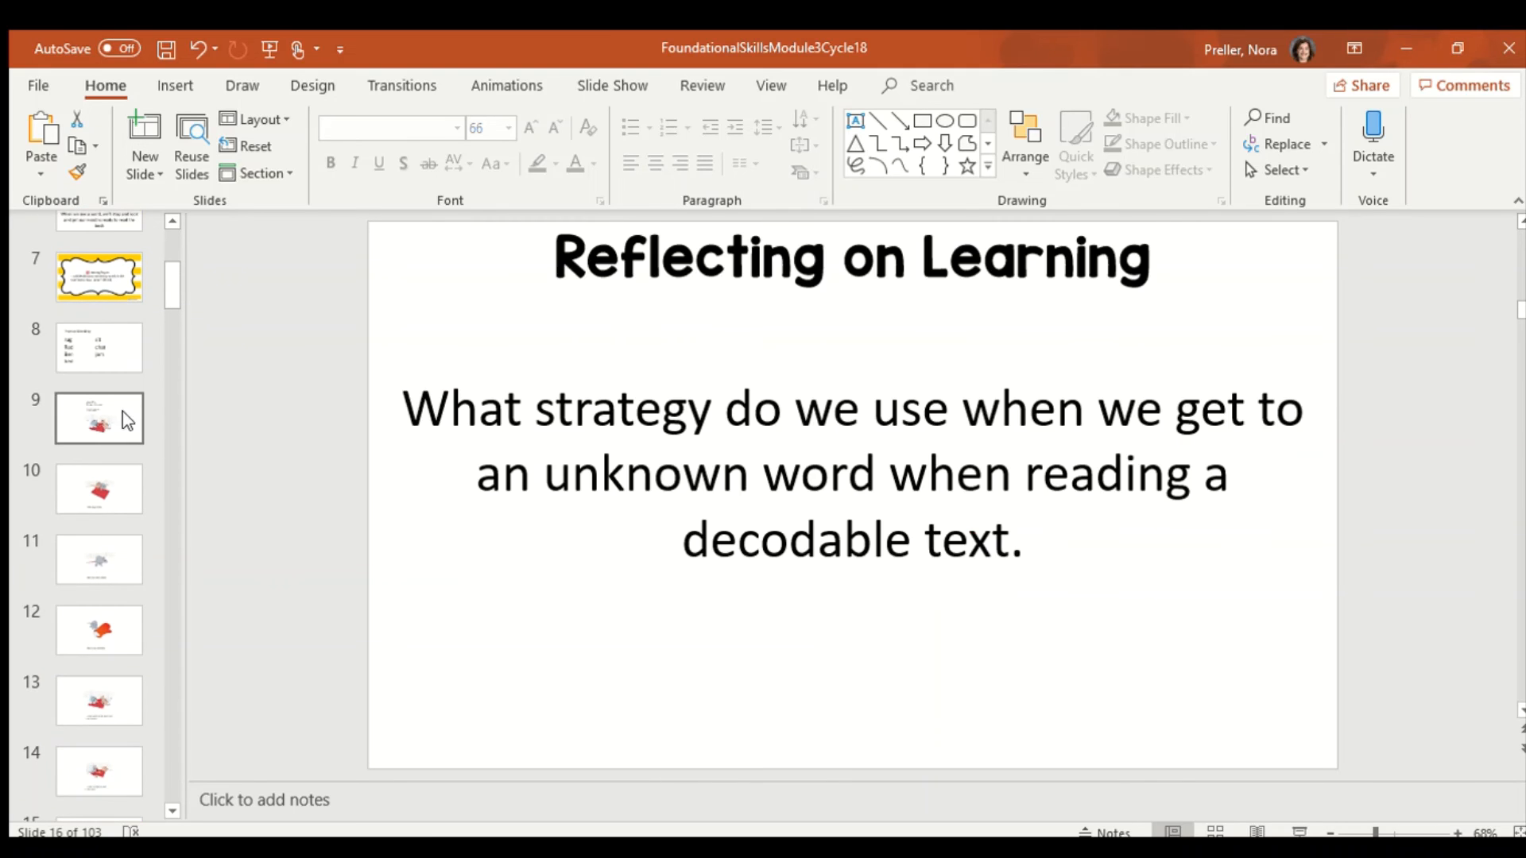
Return to slide 9, the 'Josh's New Home' decodable reader cover
click(98, 417)
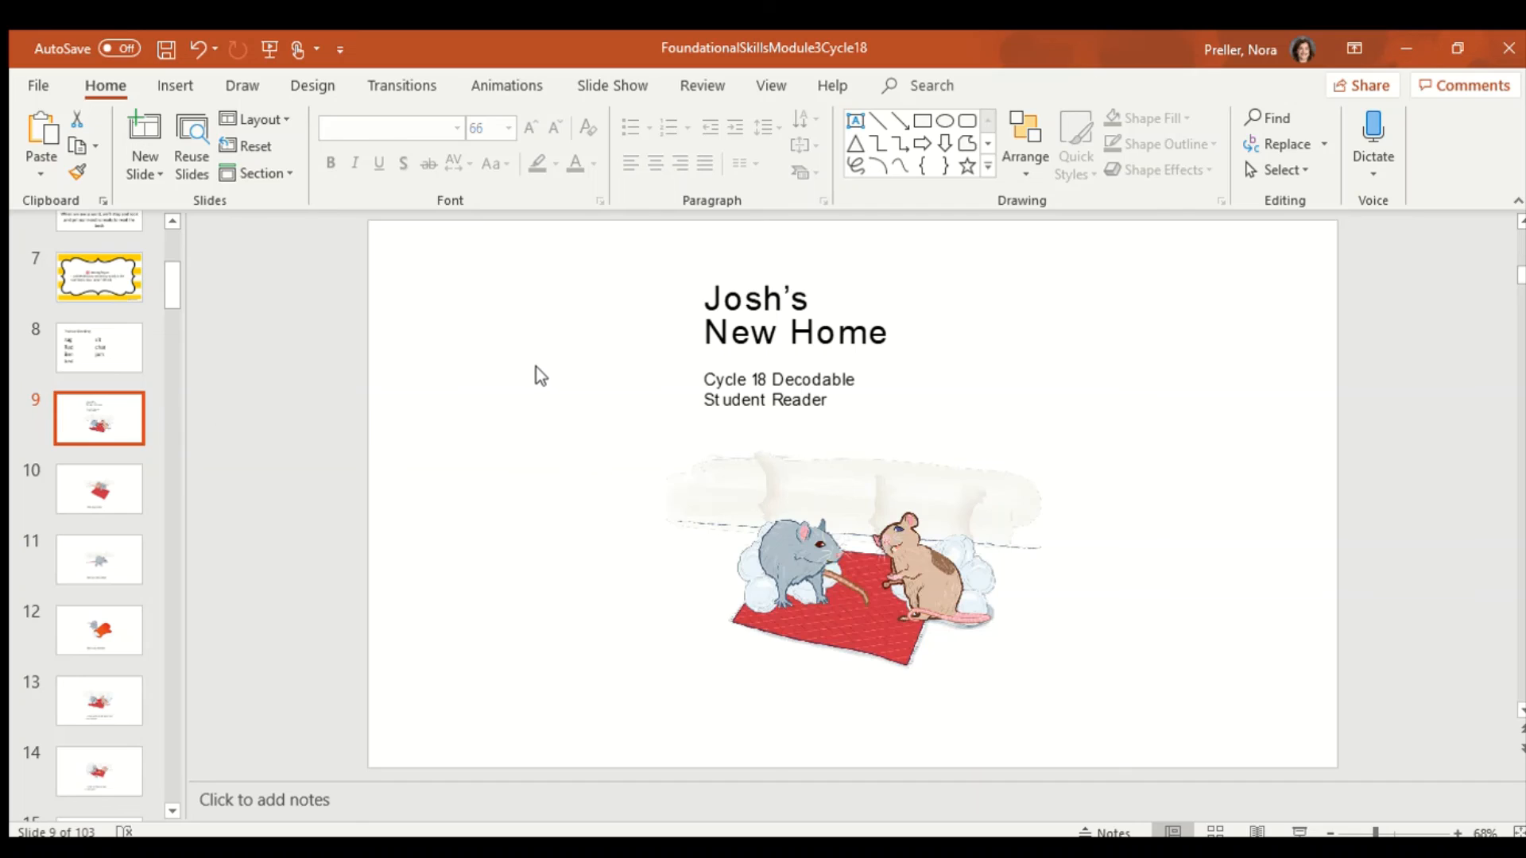
mouse_move(511, 389)
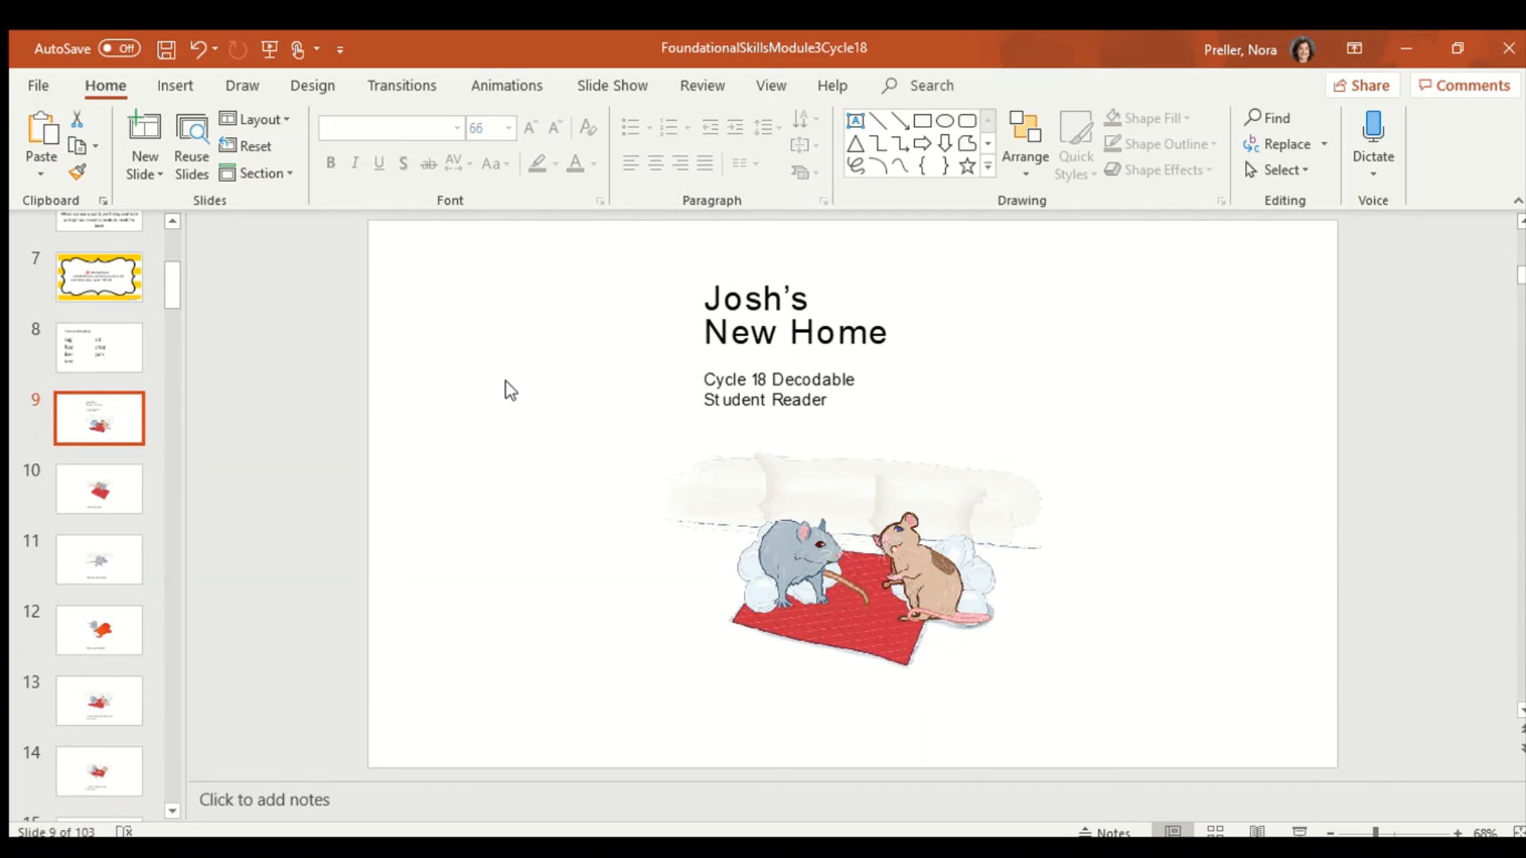
mouse_move(529, 397)
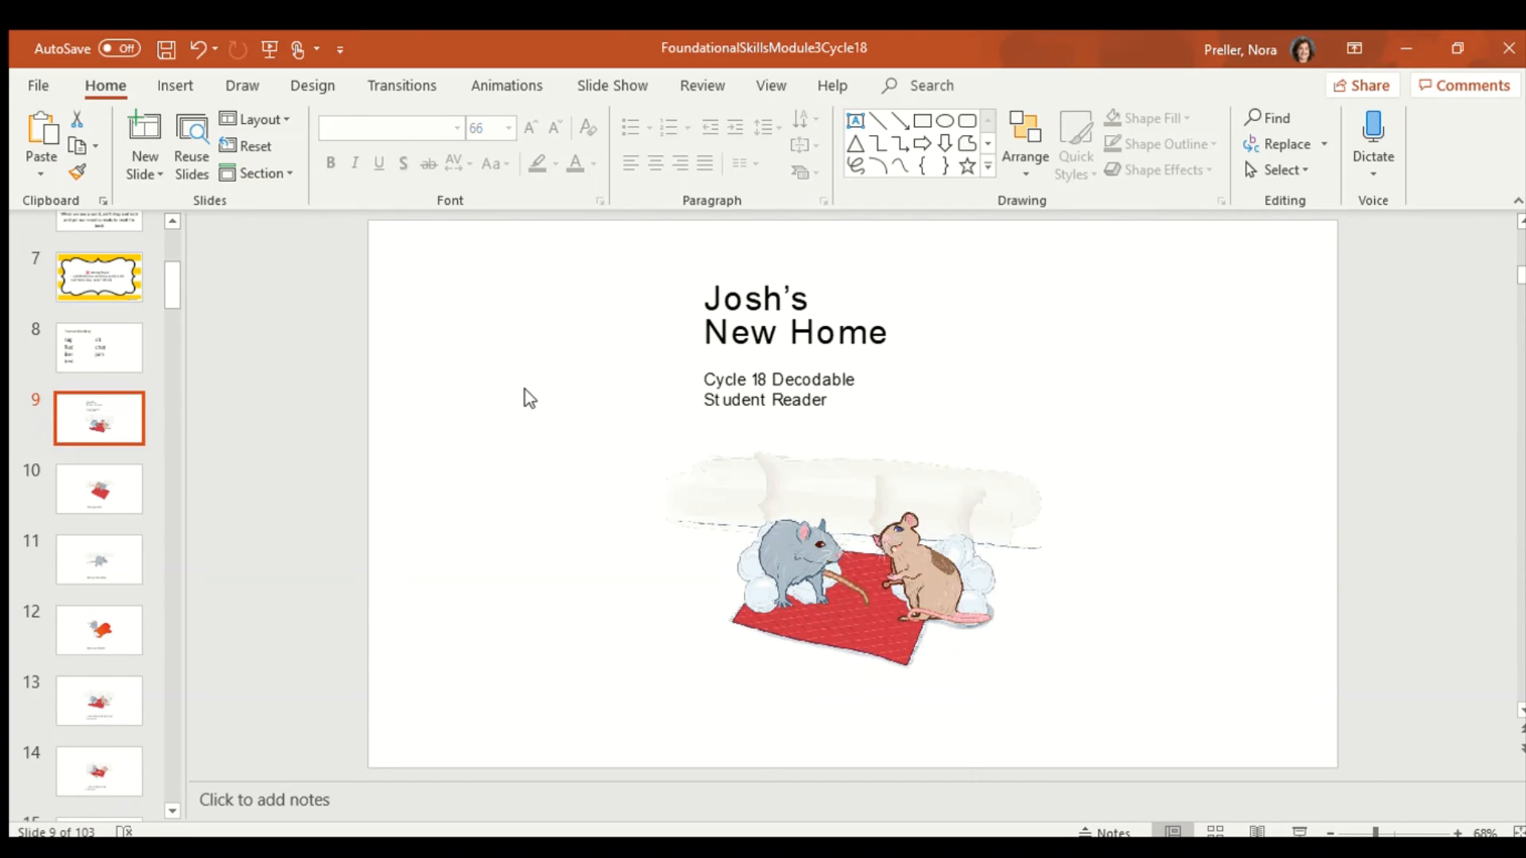
mouse_move(517, 344)
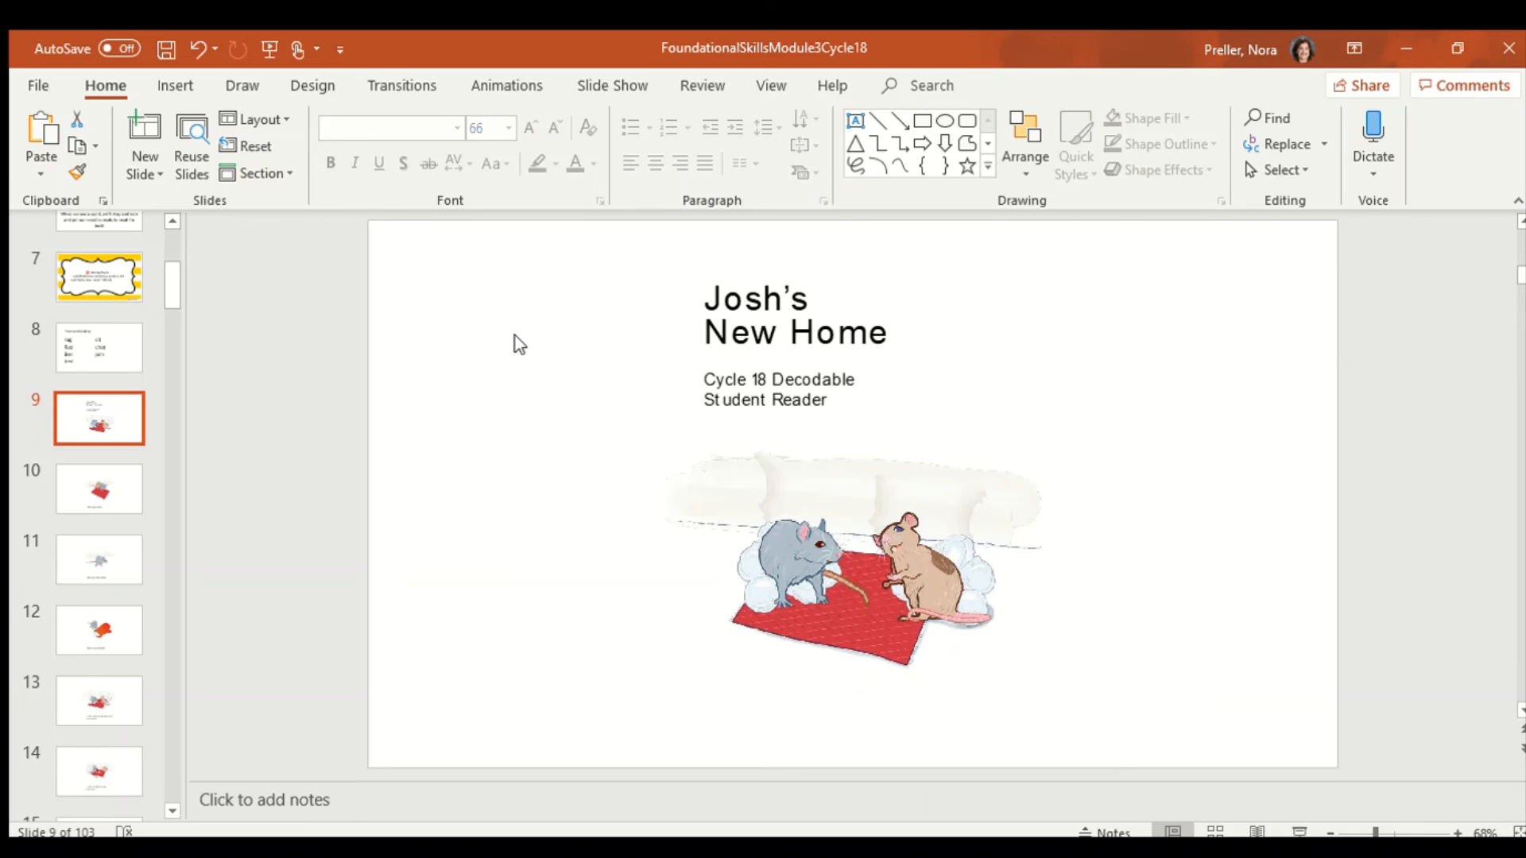
mouse_move(652, 324)
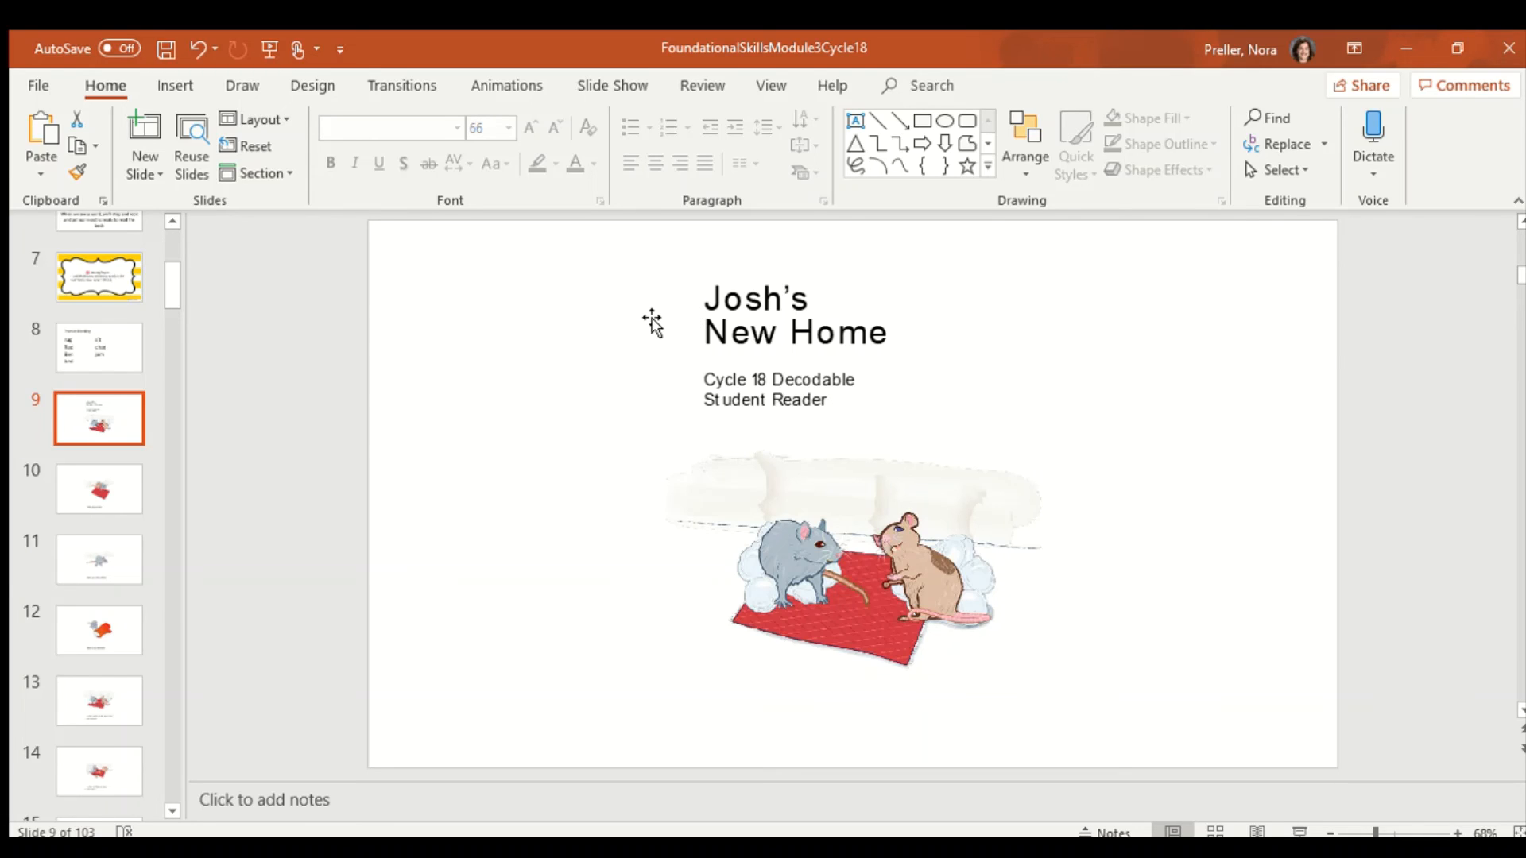
mouse_move(745, 360)
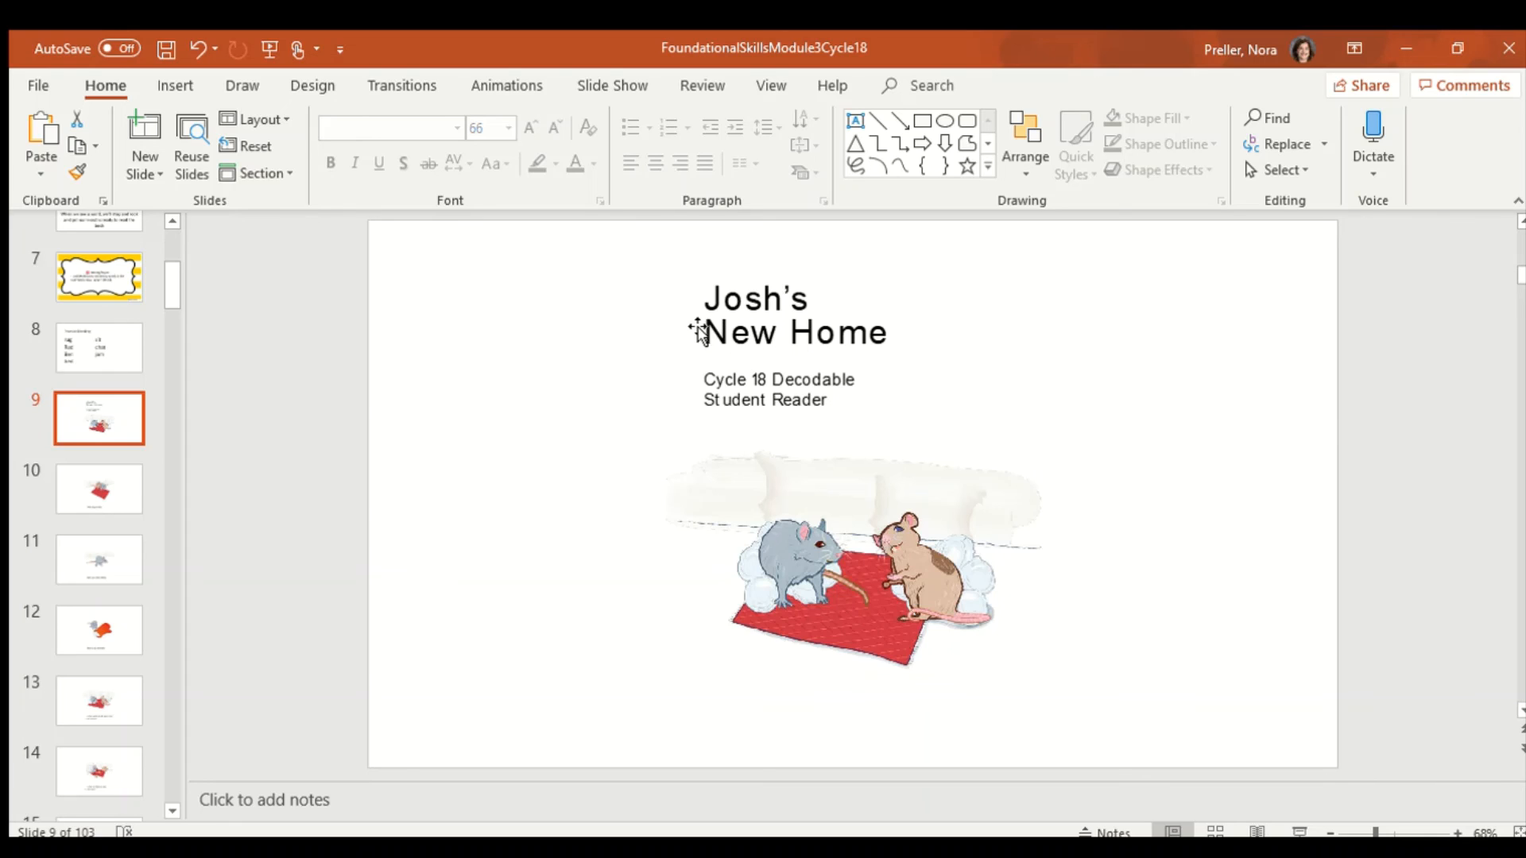
mouse_move(864, 368)
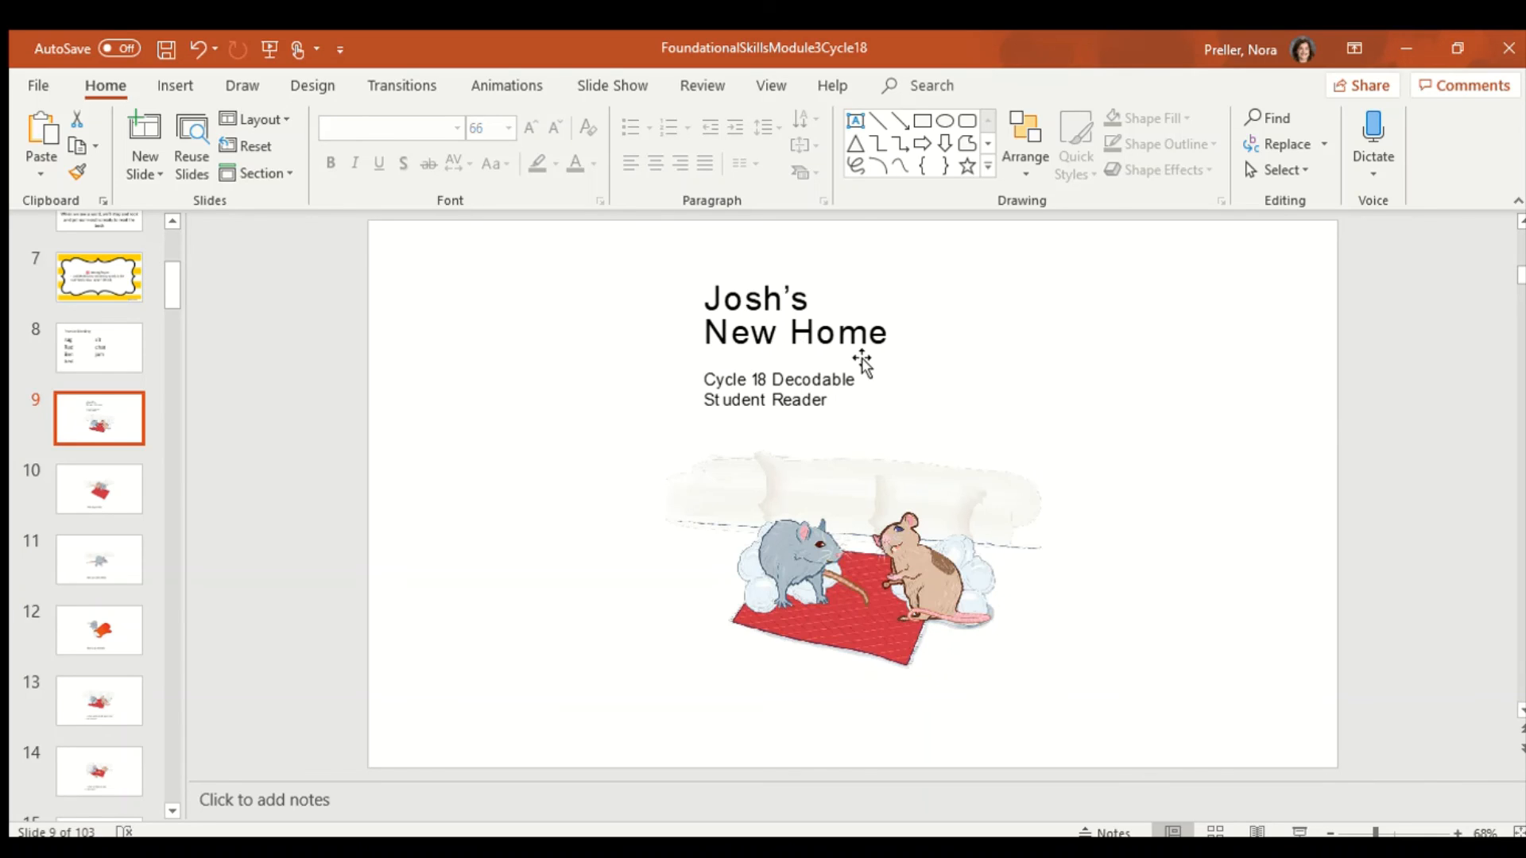
Step through slide 10, 'The rug is red.', to slide 11, 'Ben can see a bed.'
click(99, 489)
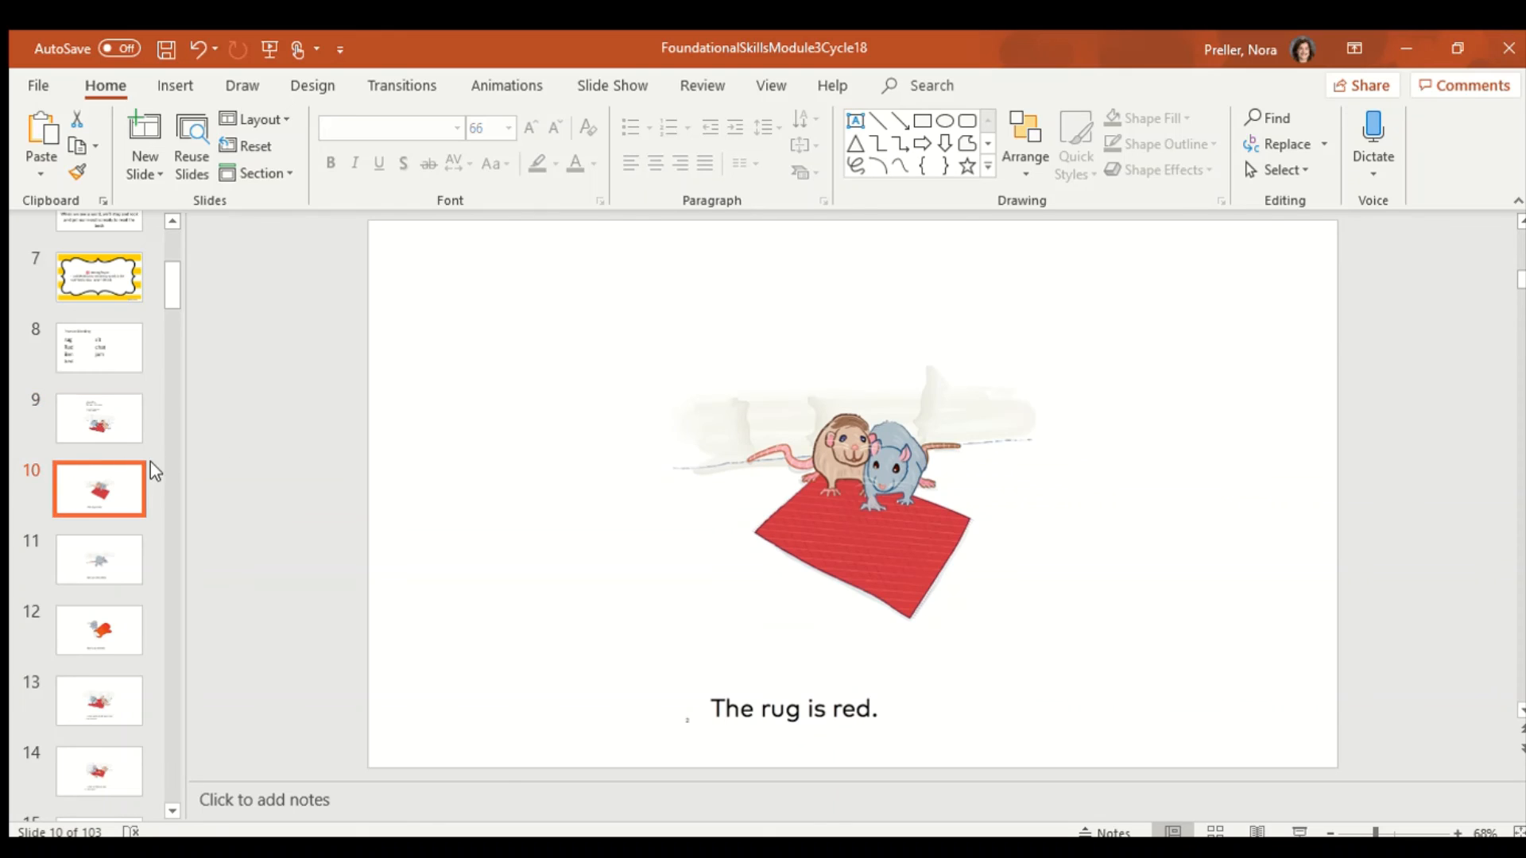
mouse_move(745, 749)
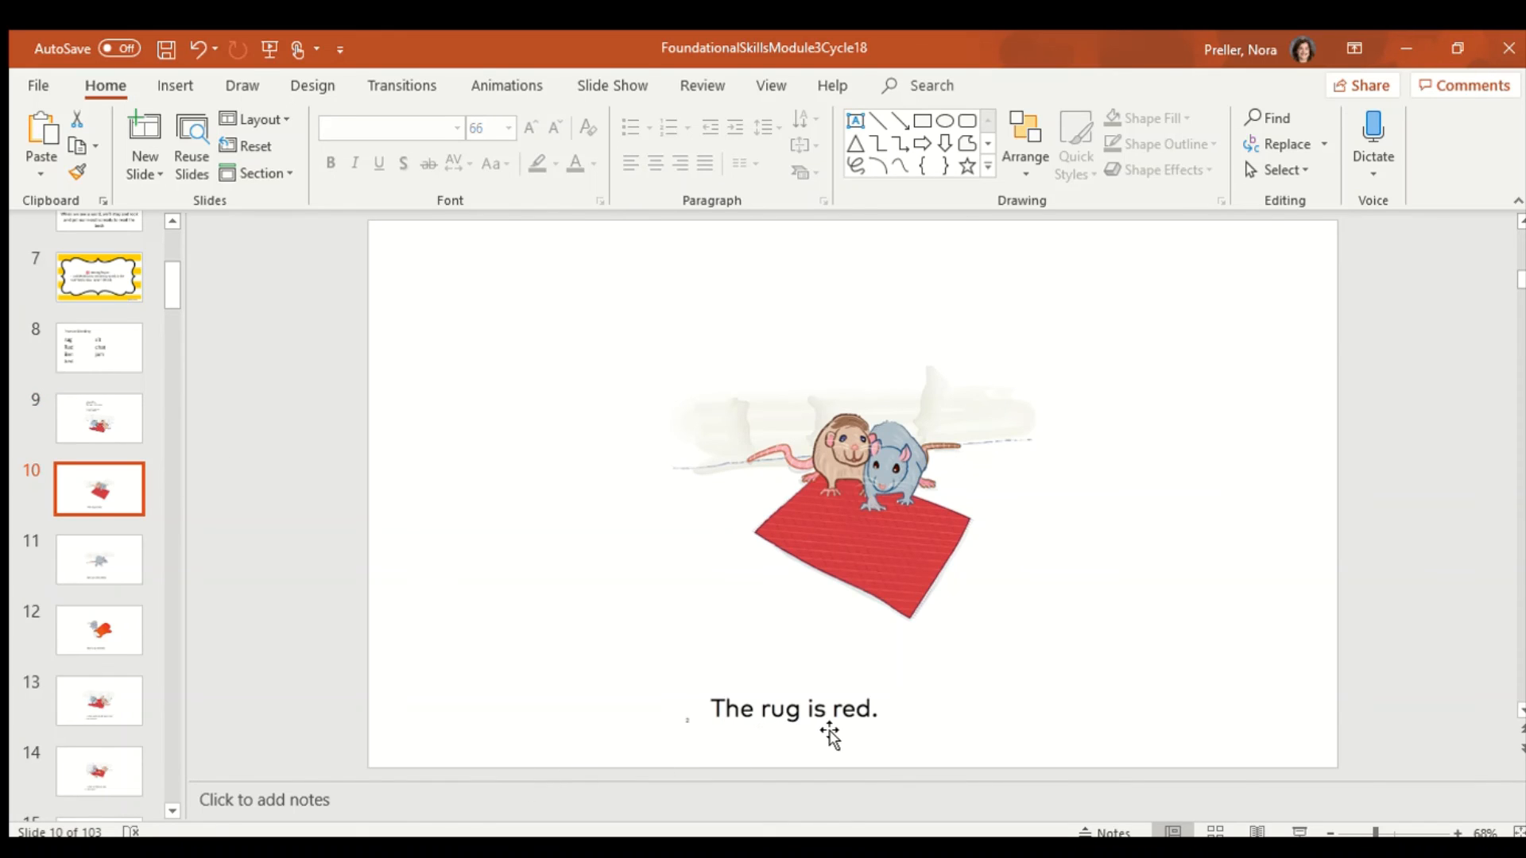
mouse_move(863, 742)
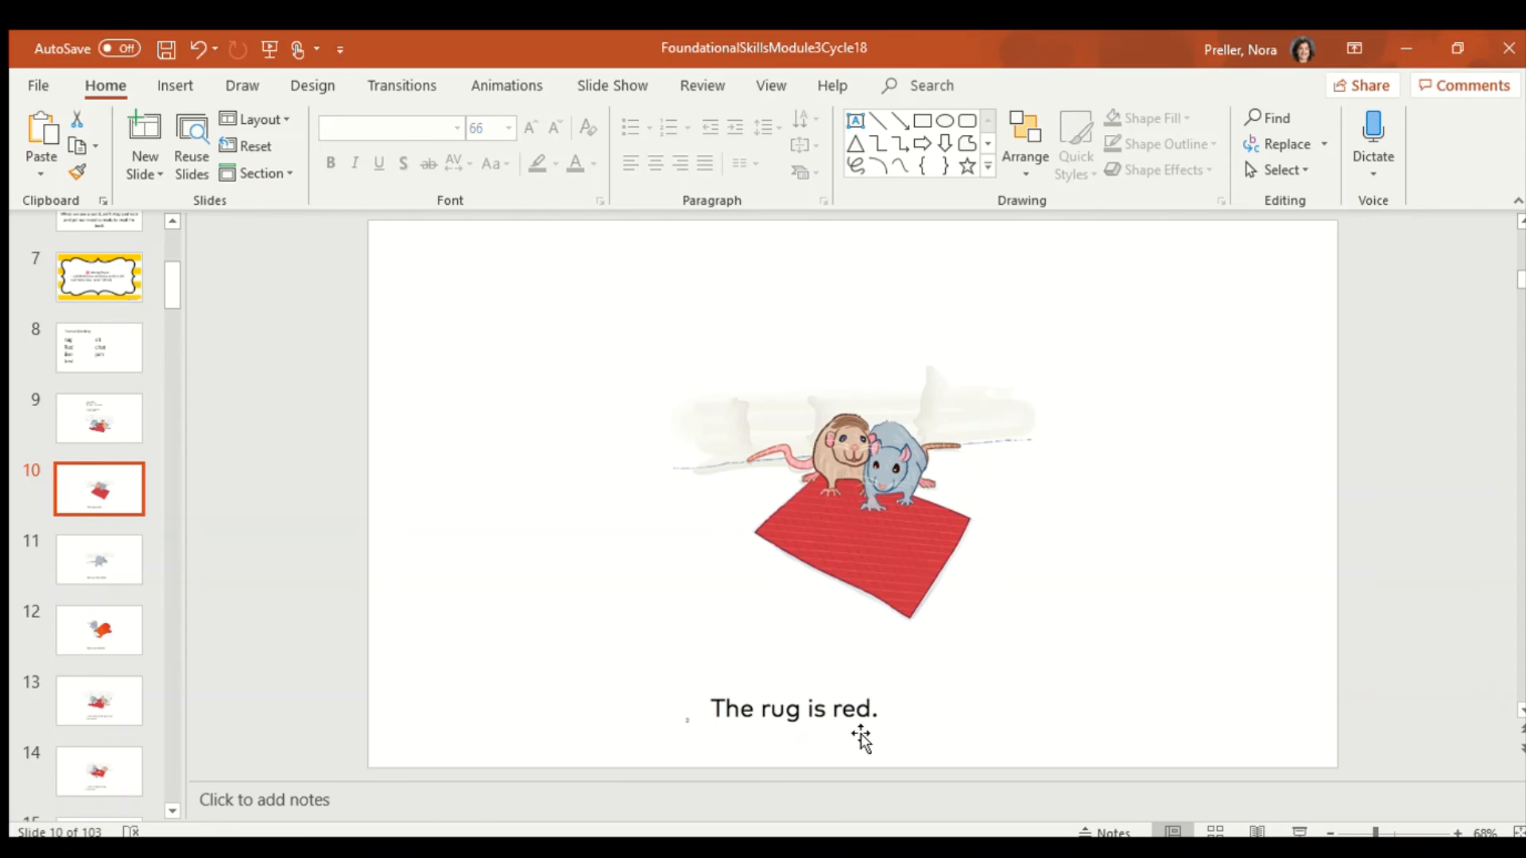
mouse_move(771, 729)
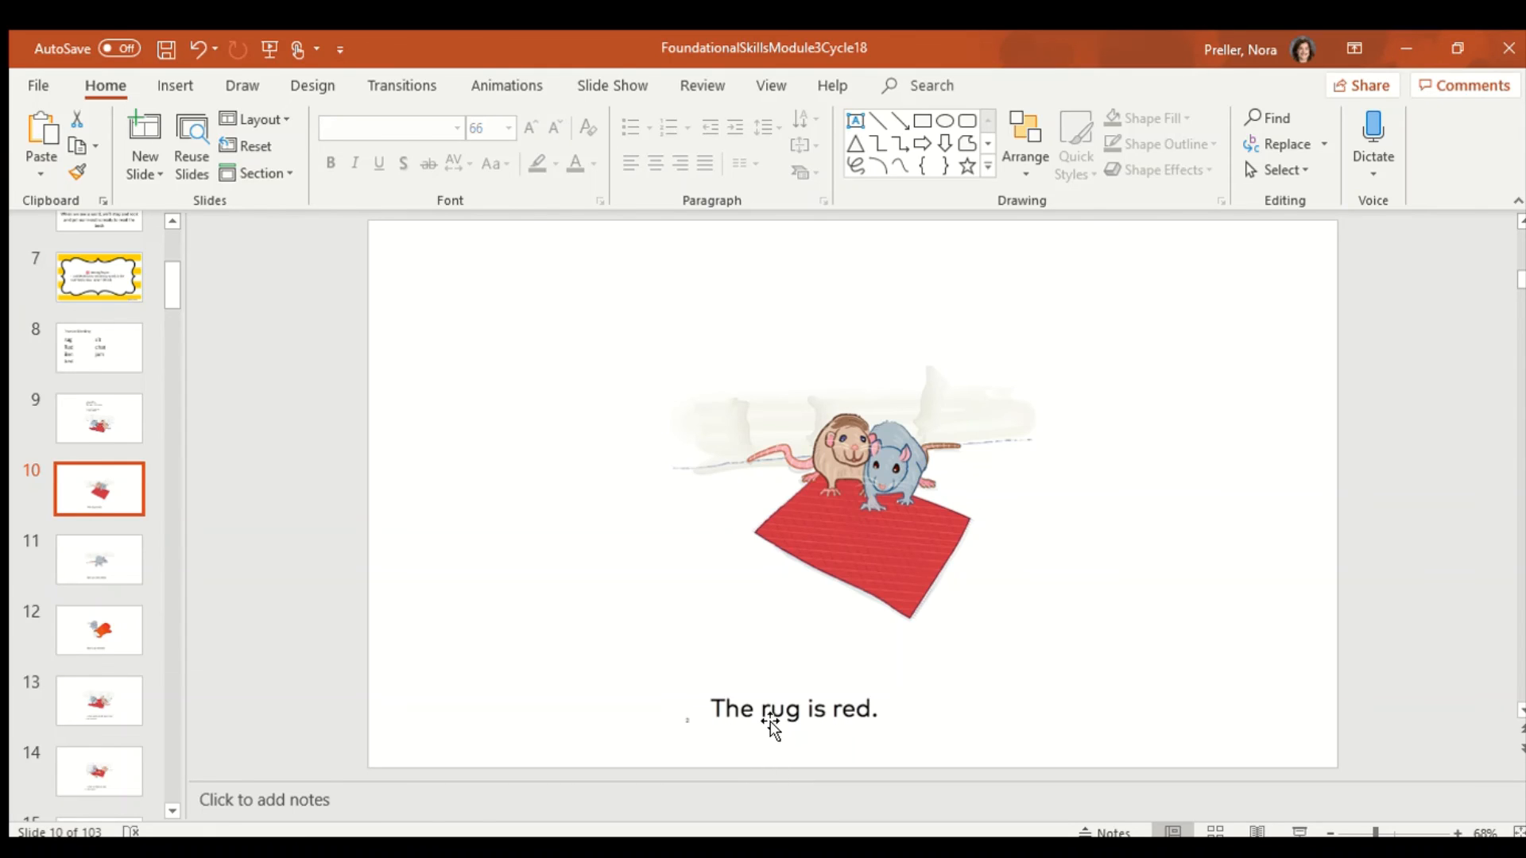
mouse_move(857, 734)
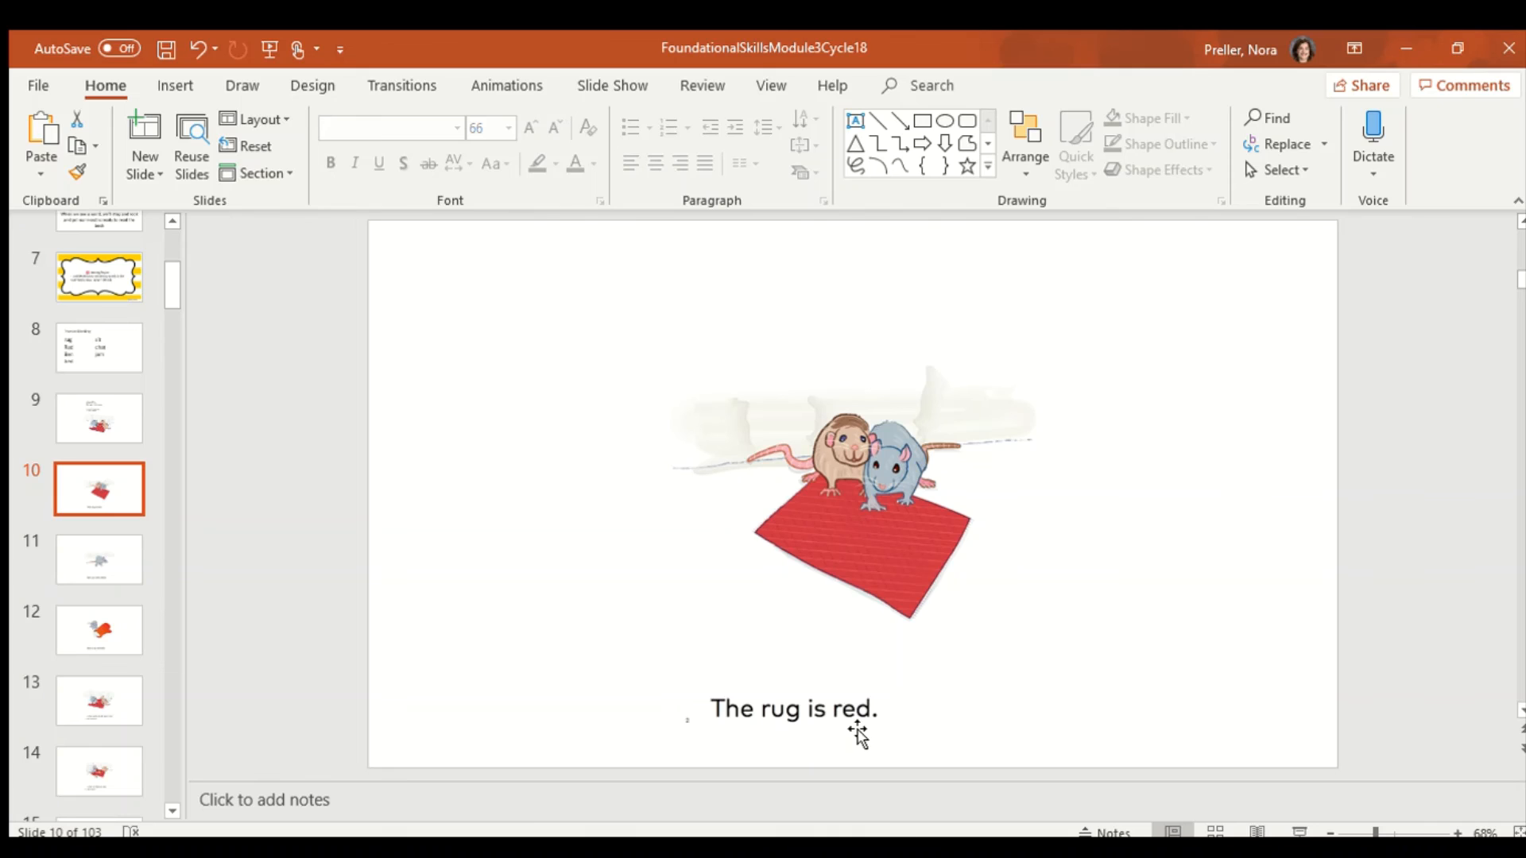
click(99, 559)
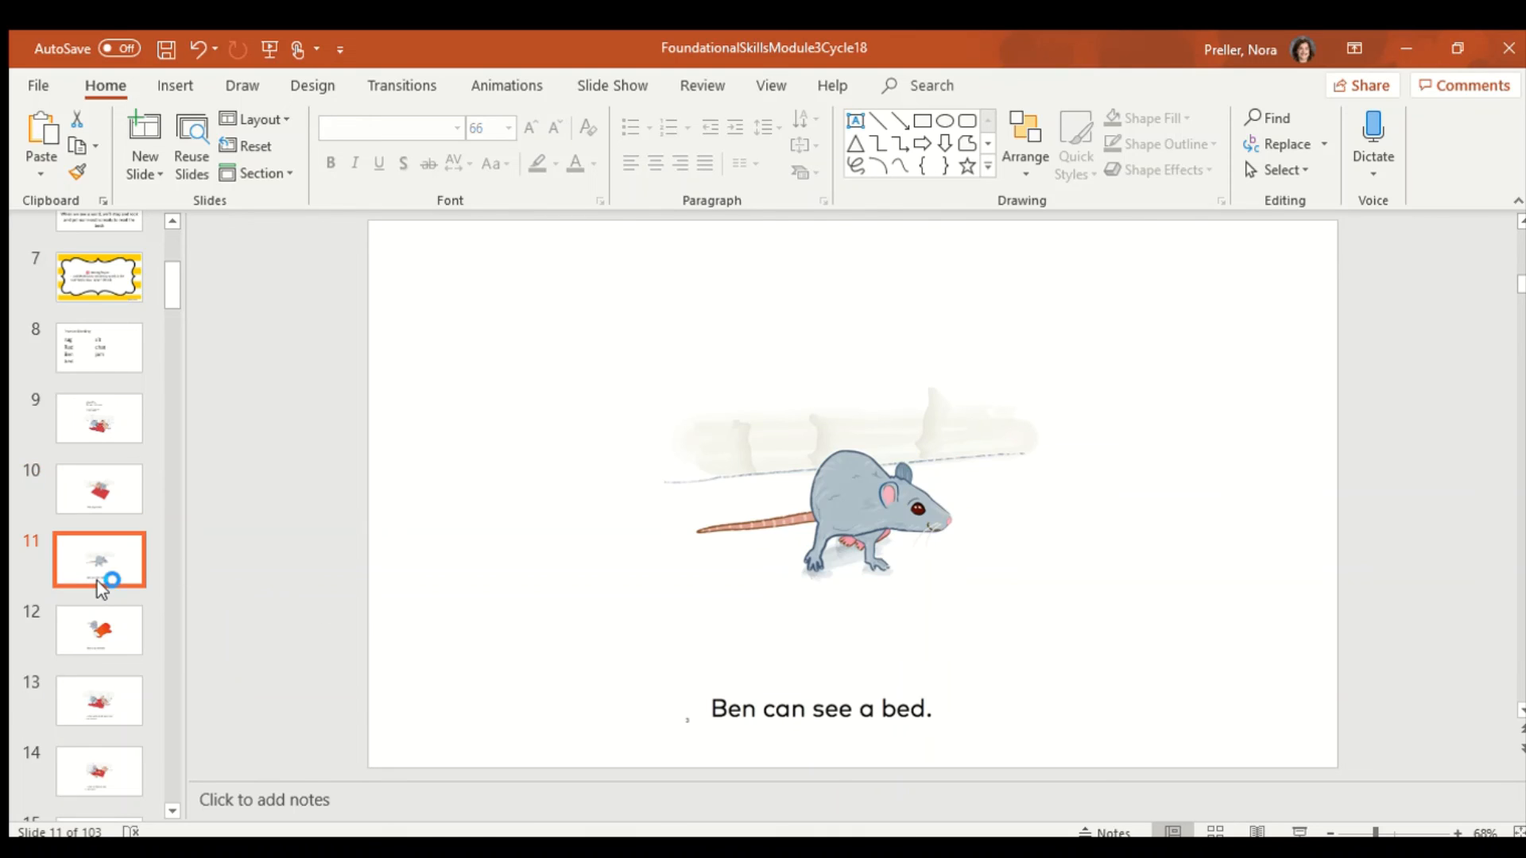
mouse_move(848, 732)
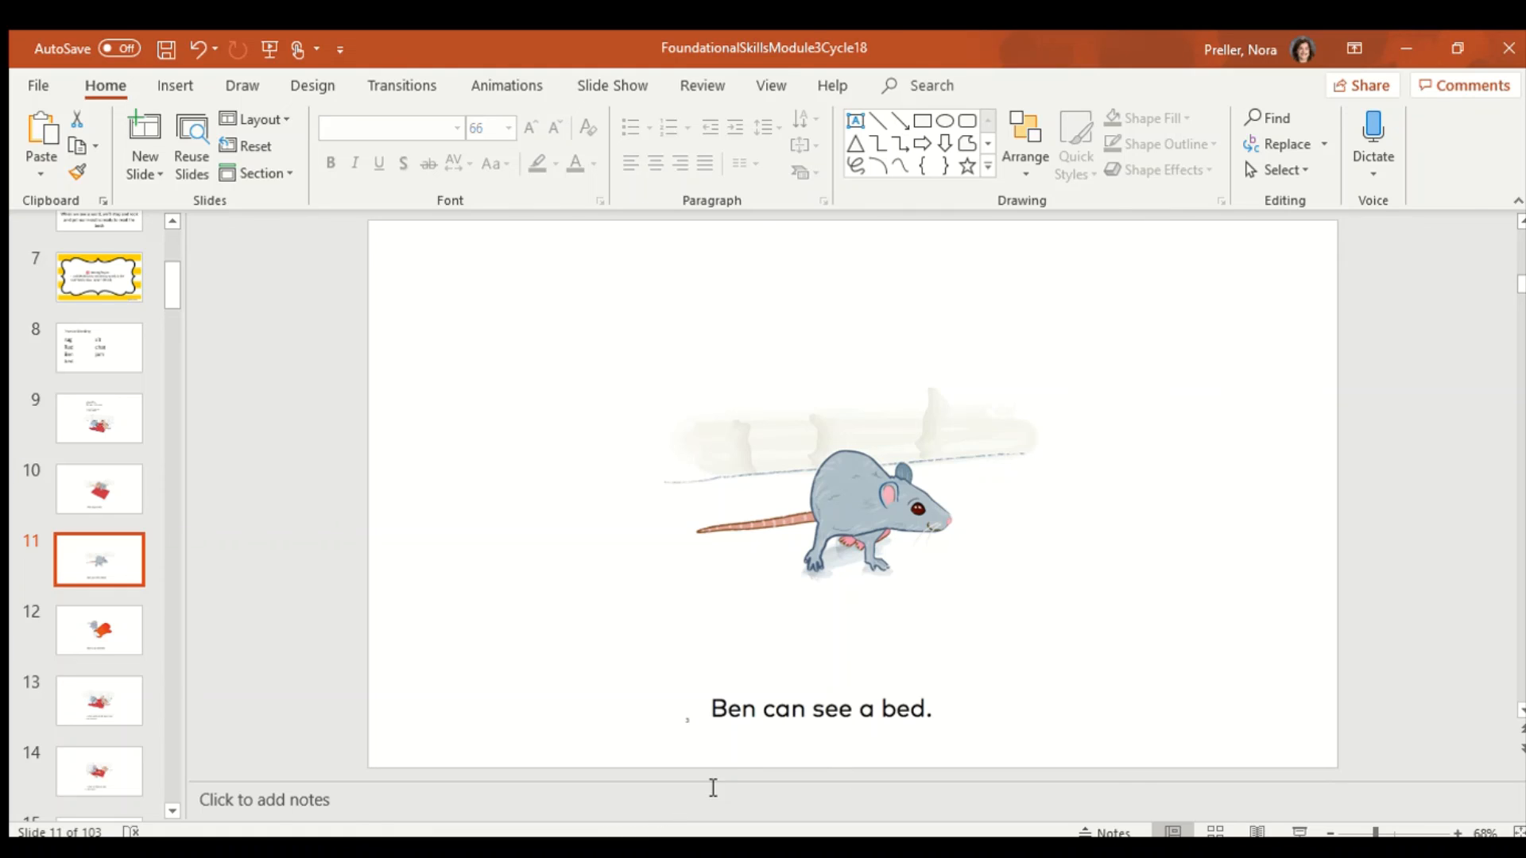
mouse_move(788, 744)
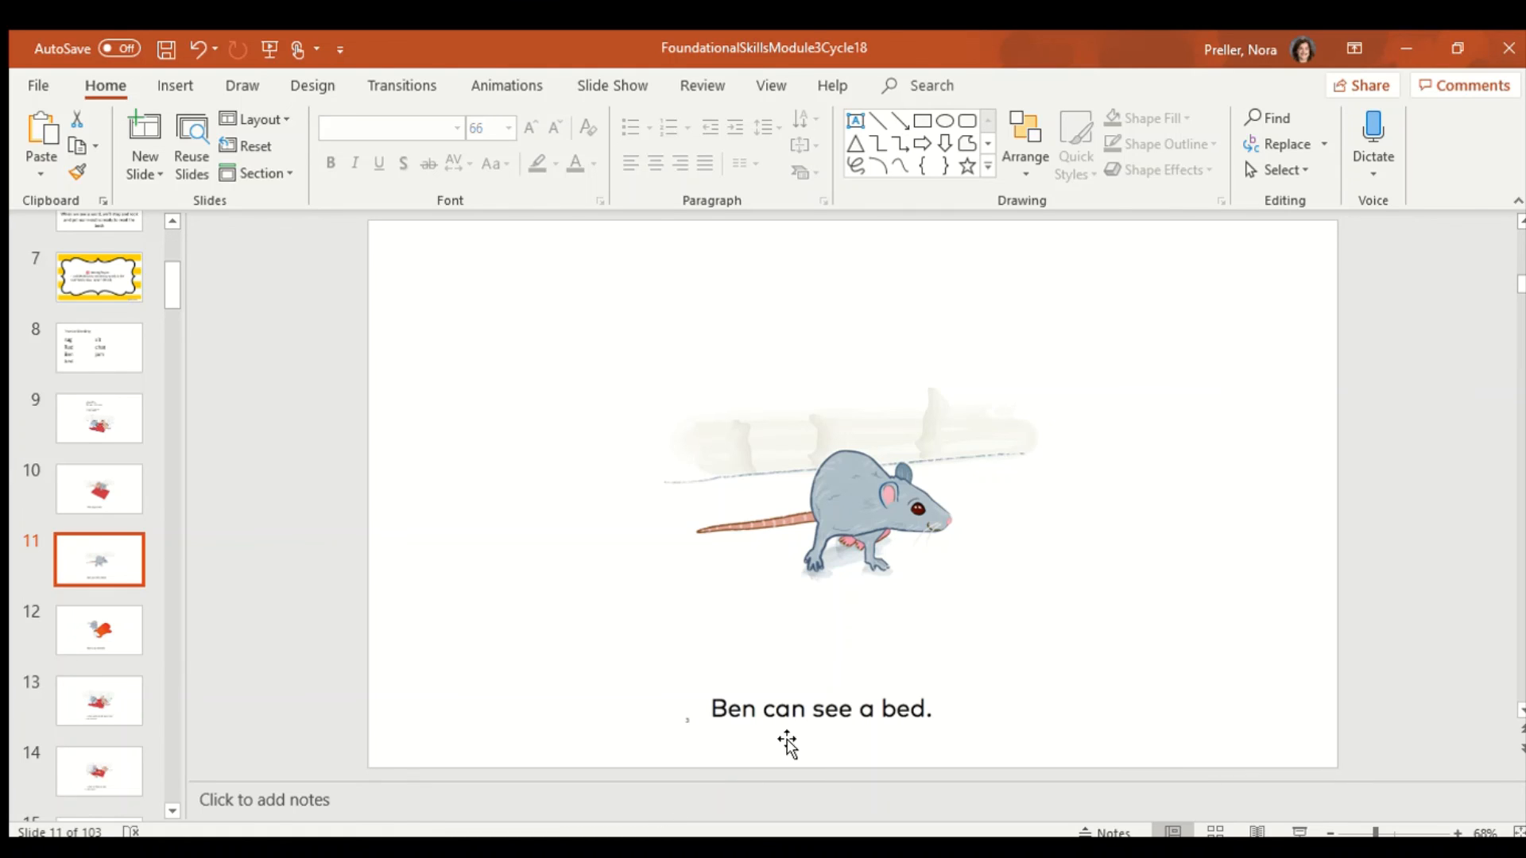
mouse_move(905, 739)
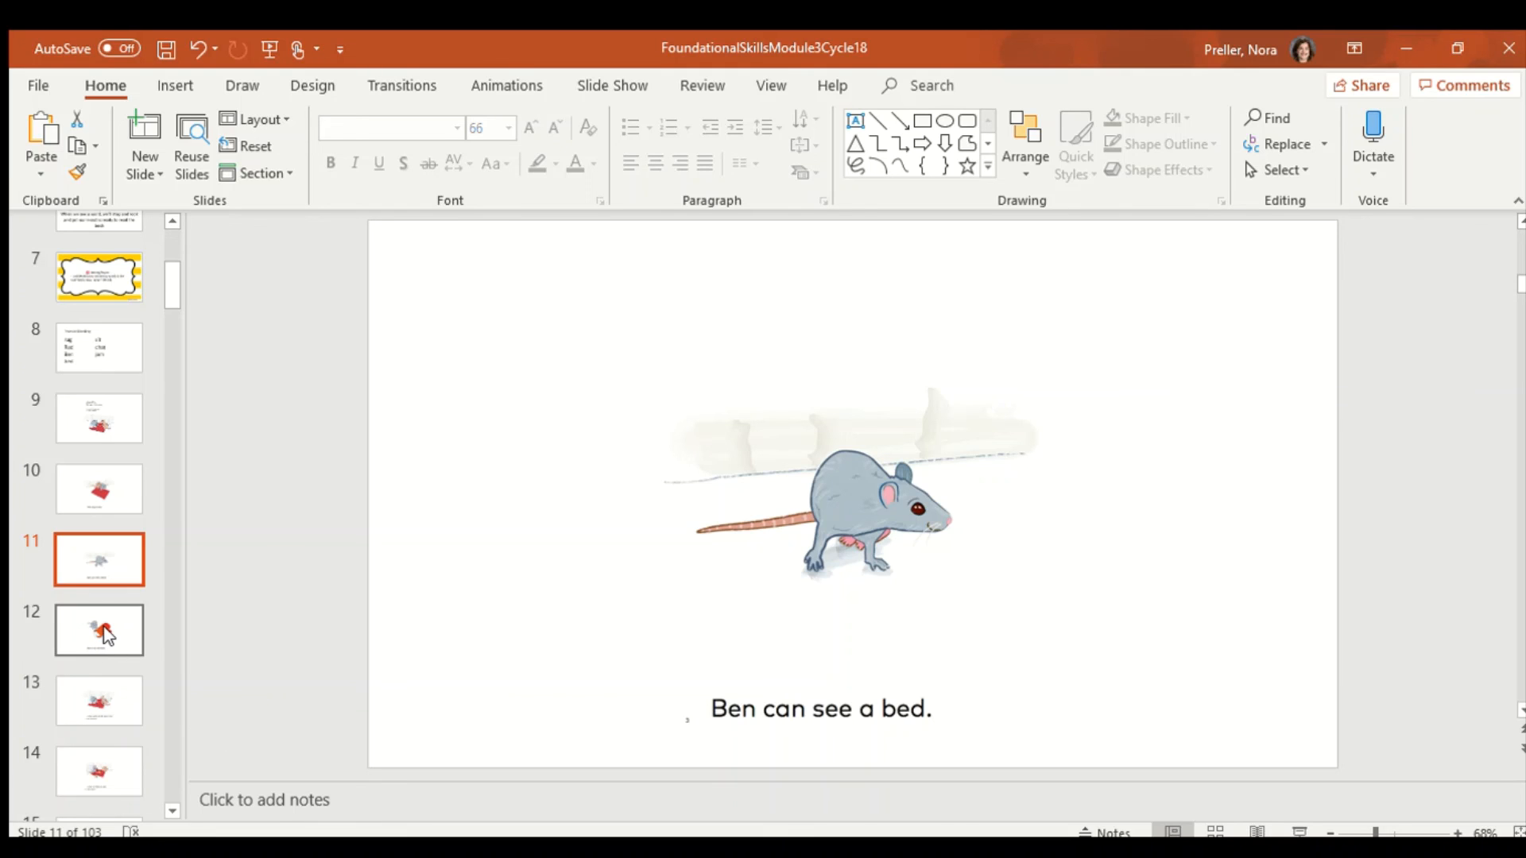
Page through slides 12 and 13 to slide 14, 'Josh fed Ben a nut and jam.'
click(99, 629)
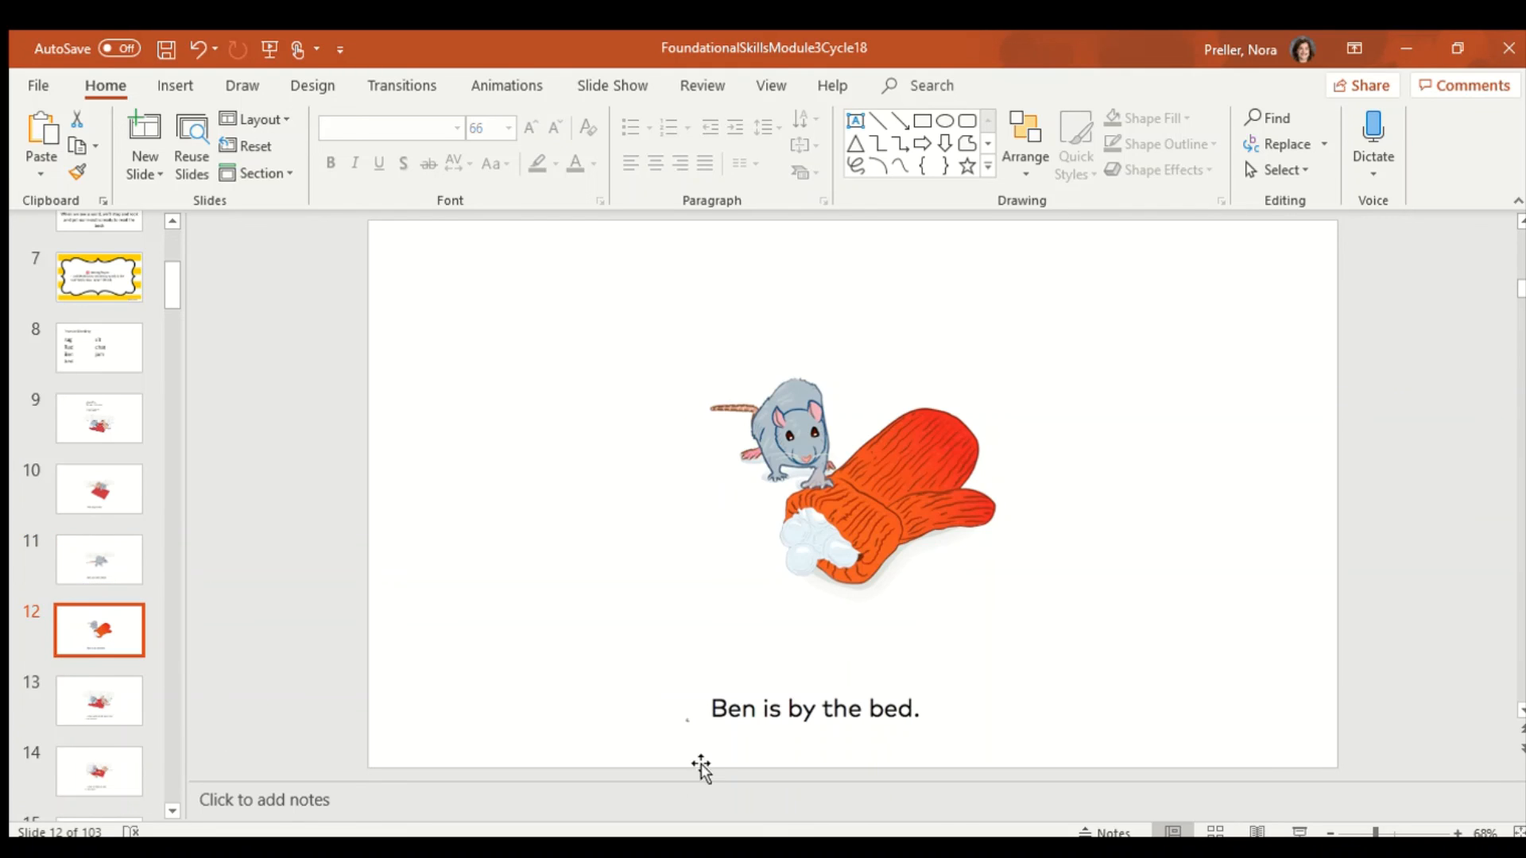
mouse_move(800, 735)
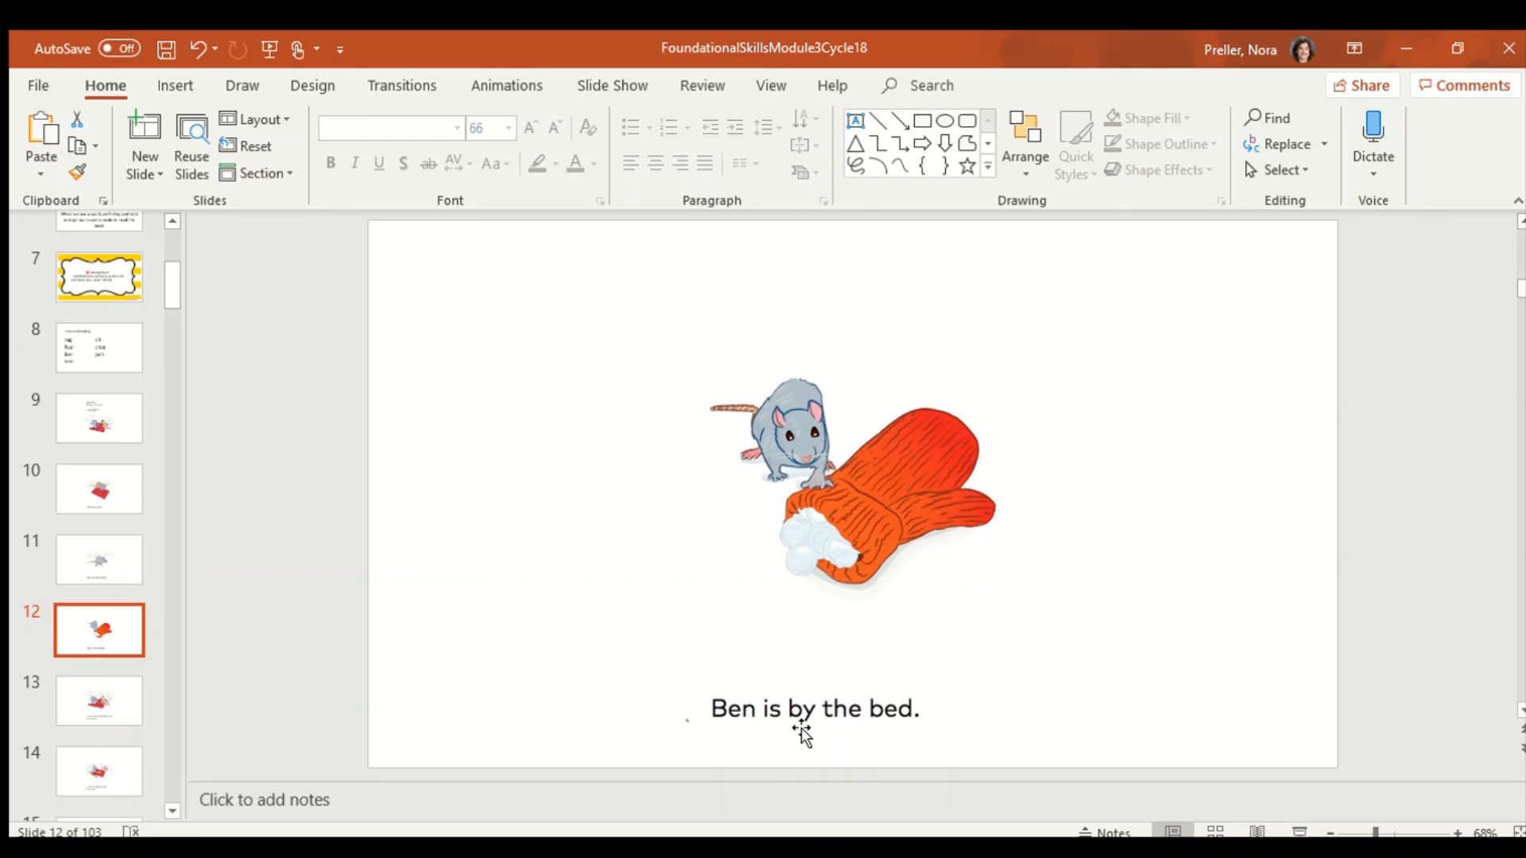
mouse_move(732, 734)
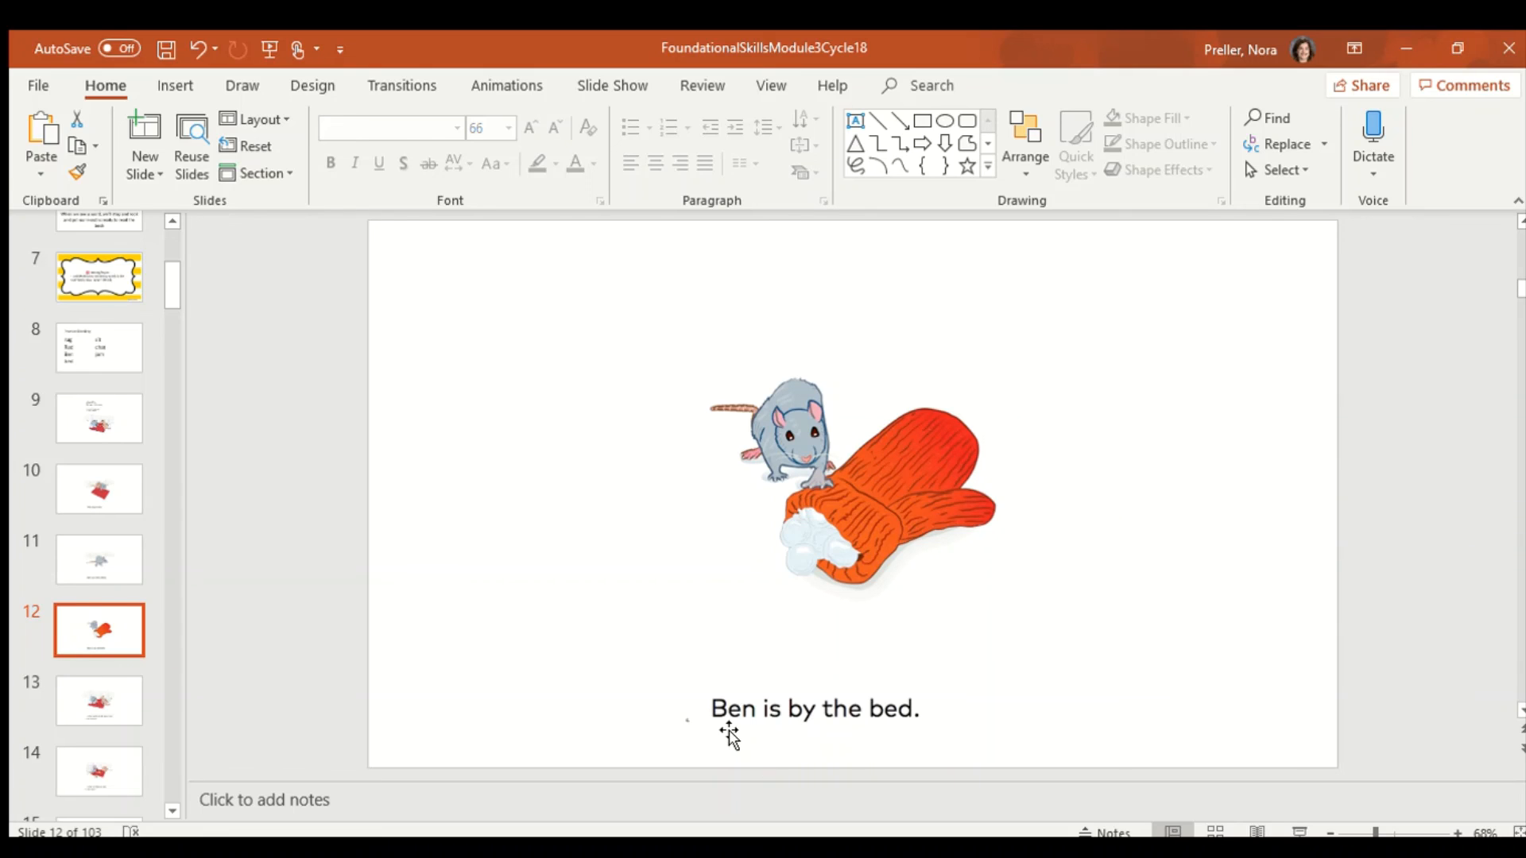
mouse_move(844, 731)
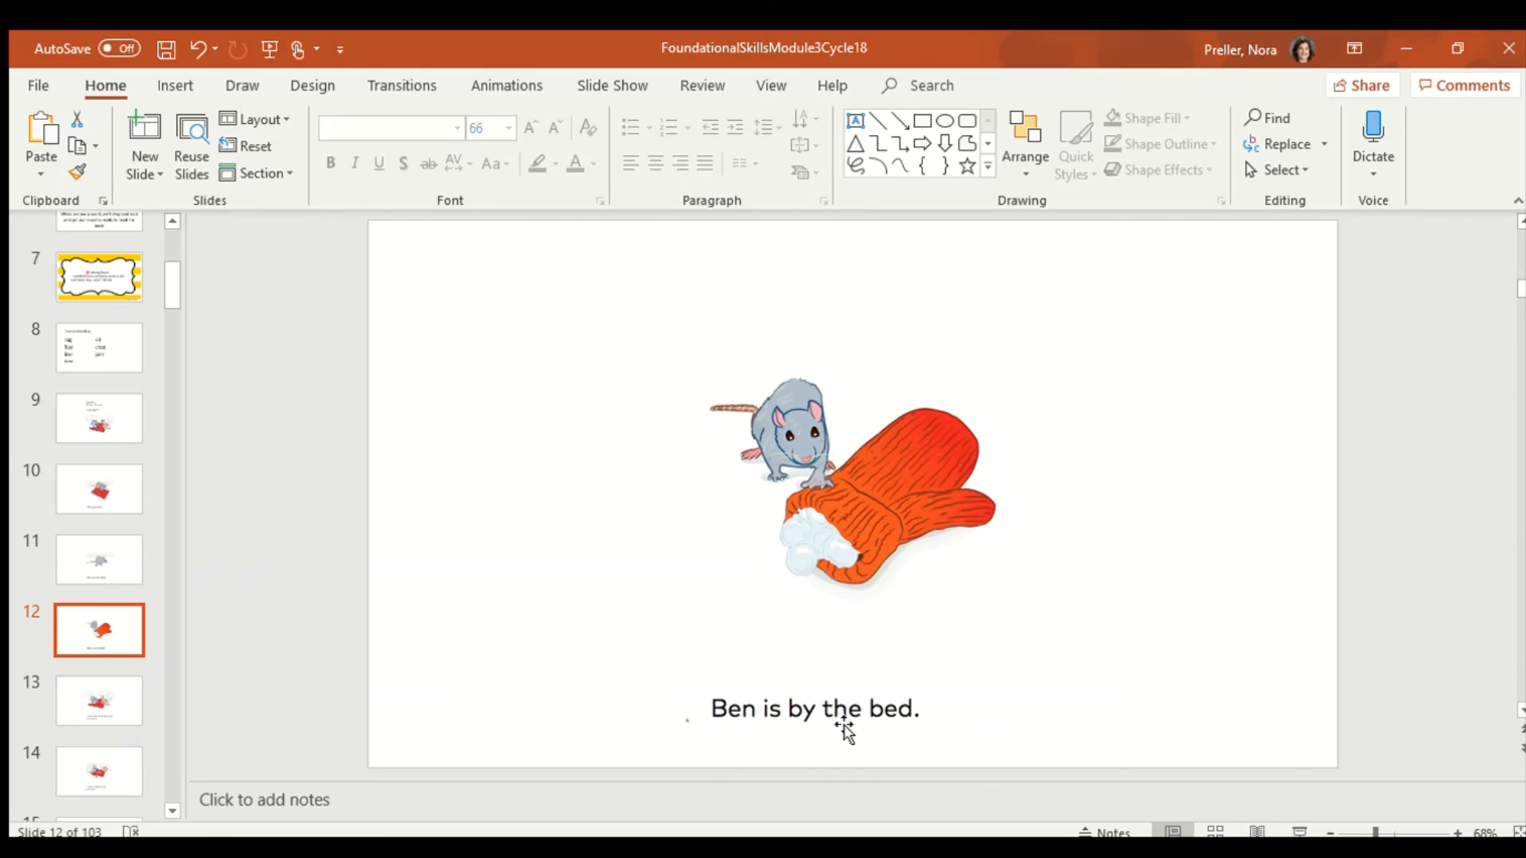
click(99, 701)
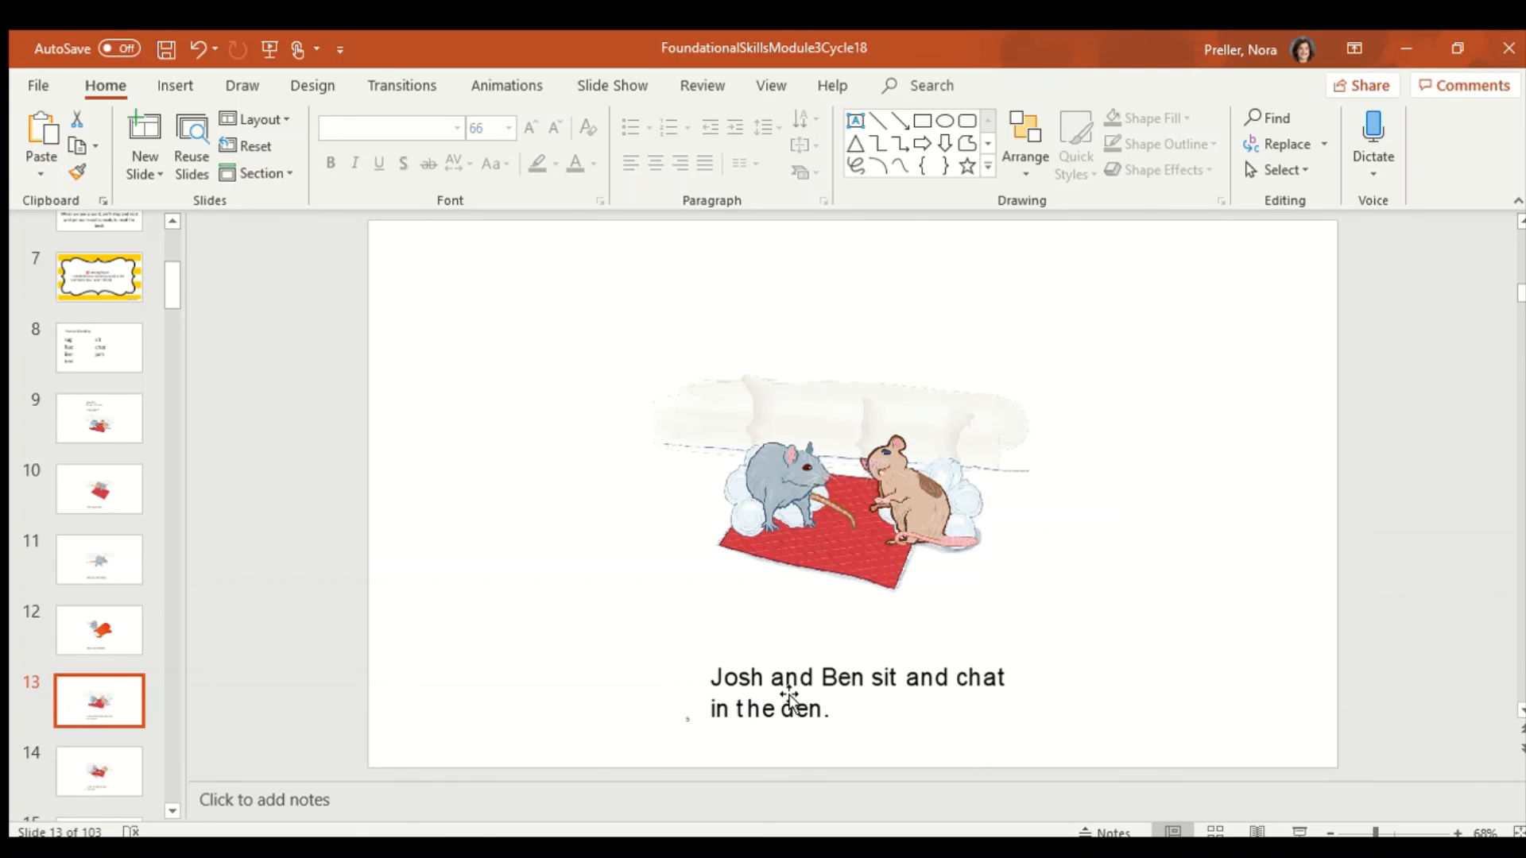
mouse_move(784, 734)
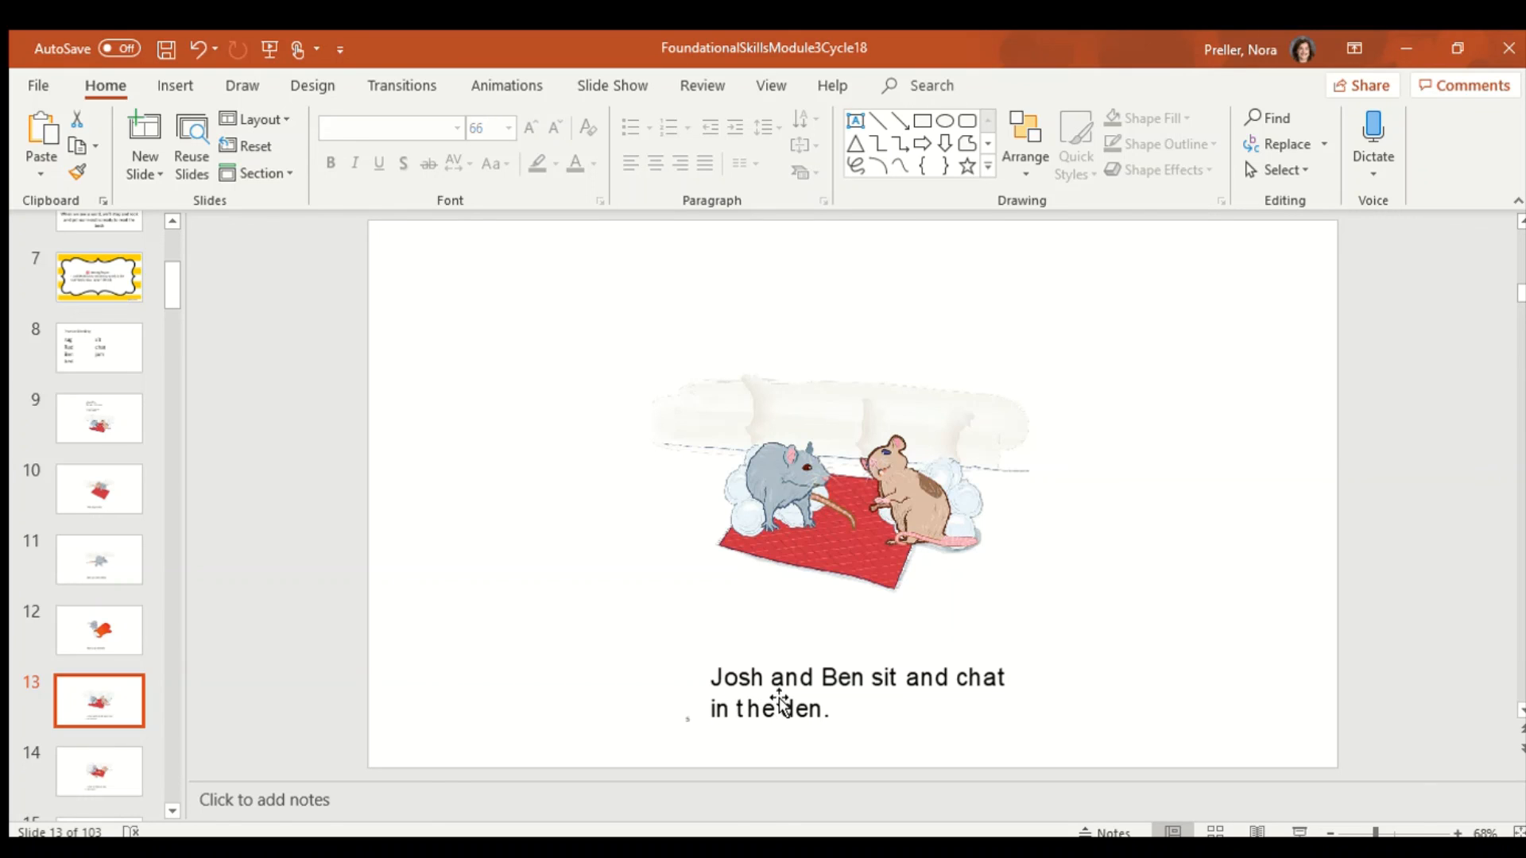
mouse_move(929, 696)
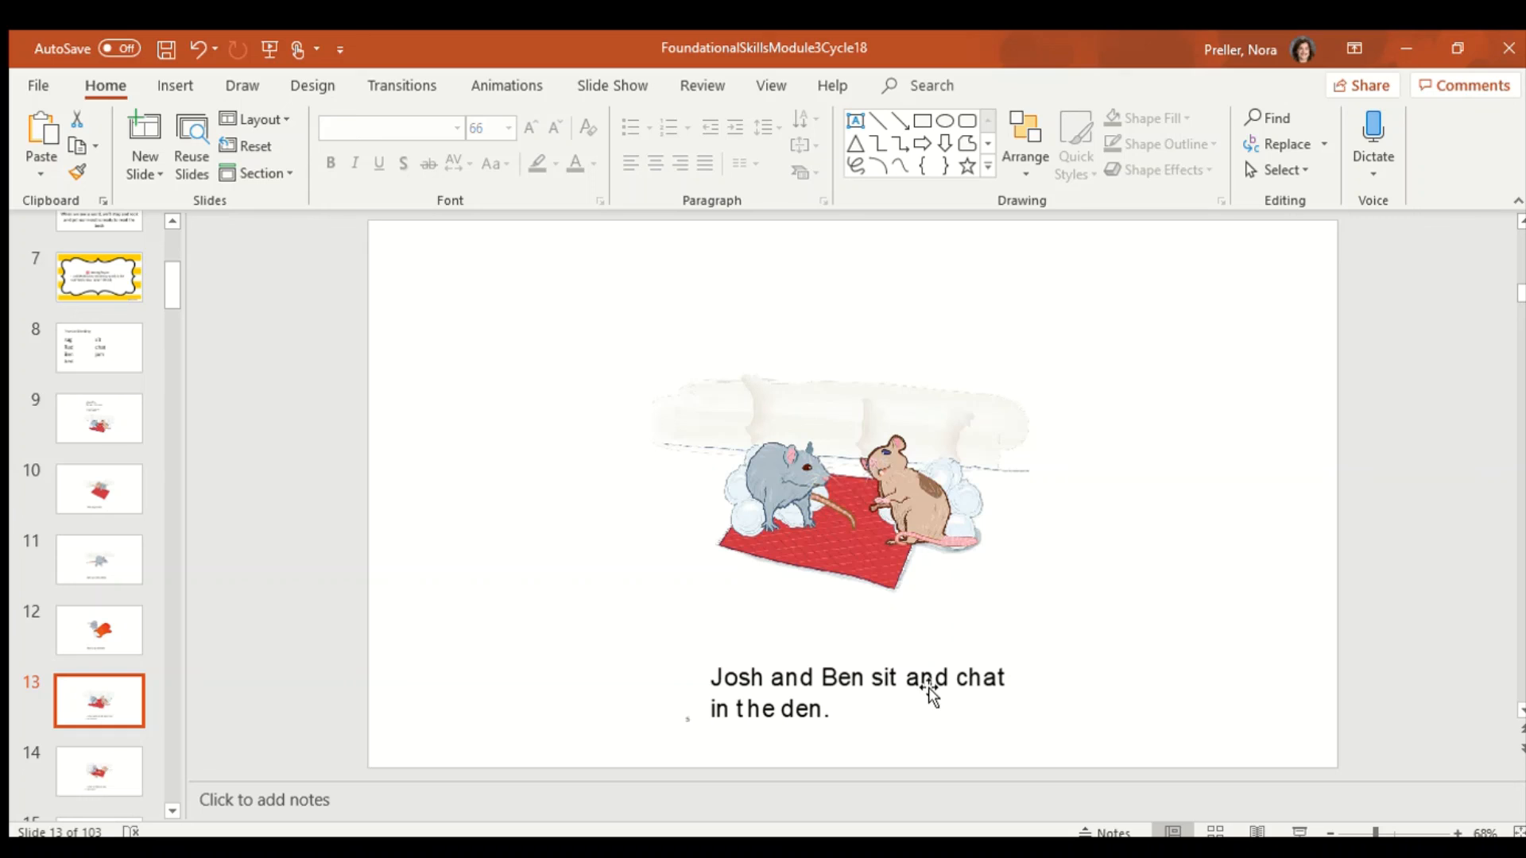
mouse_move(758, 747)
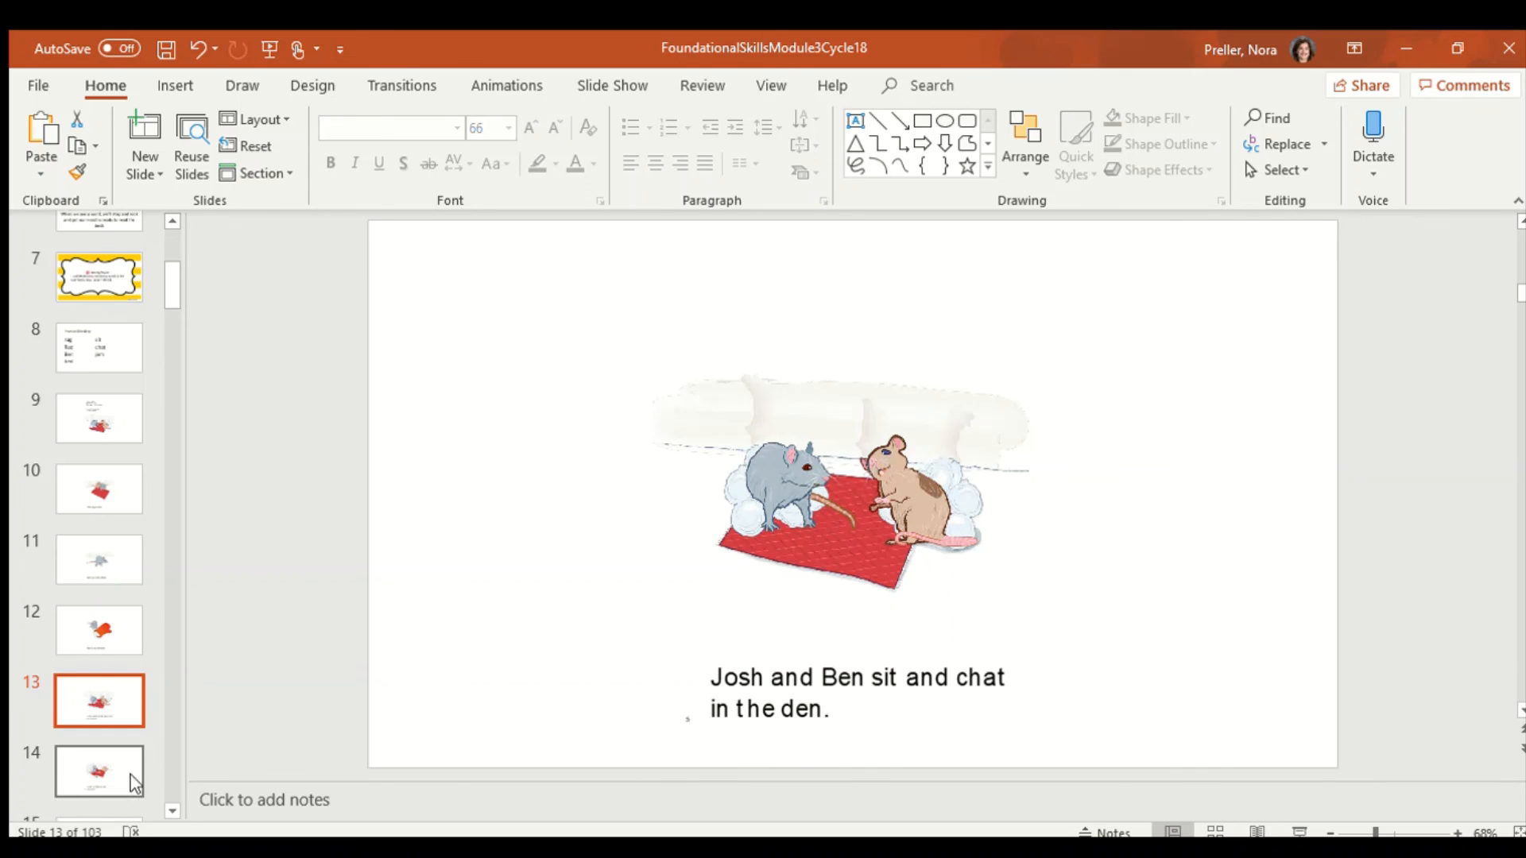
click(99, 771)
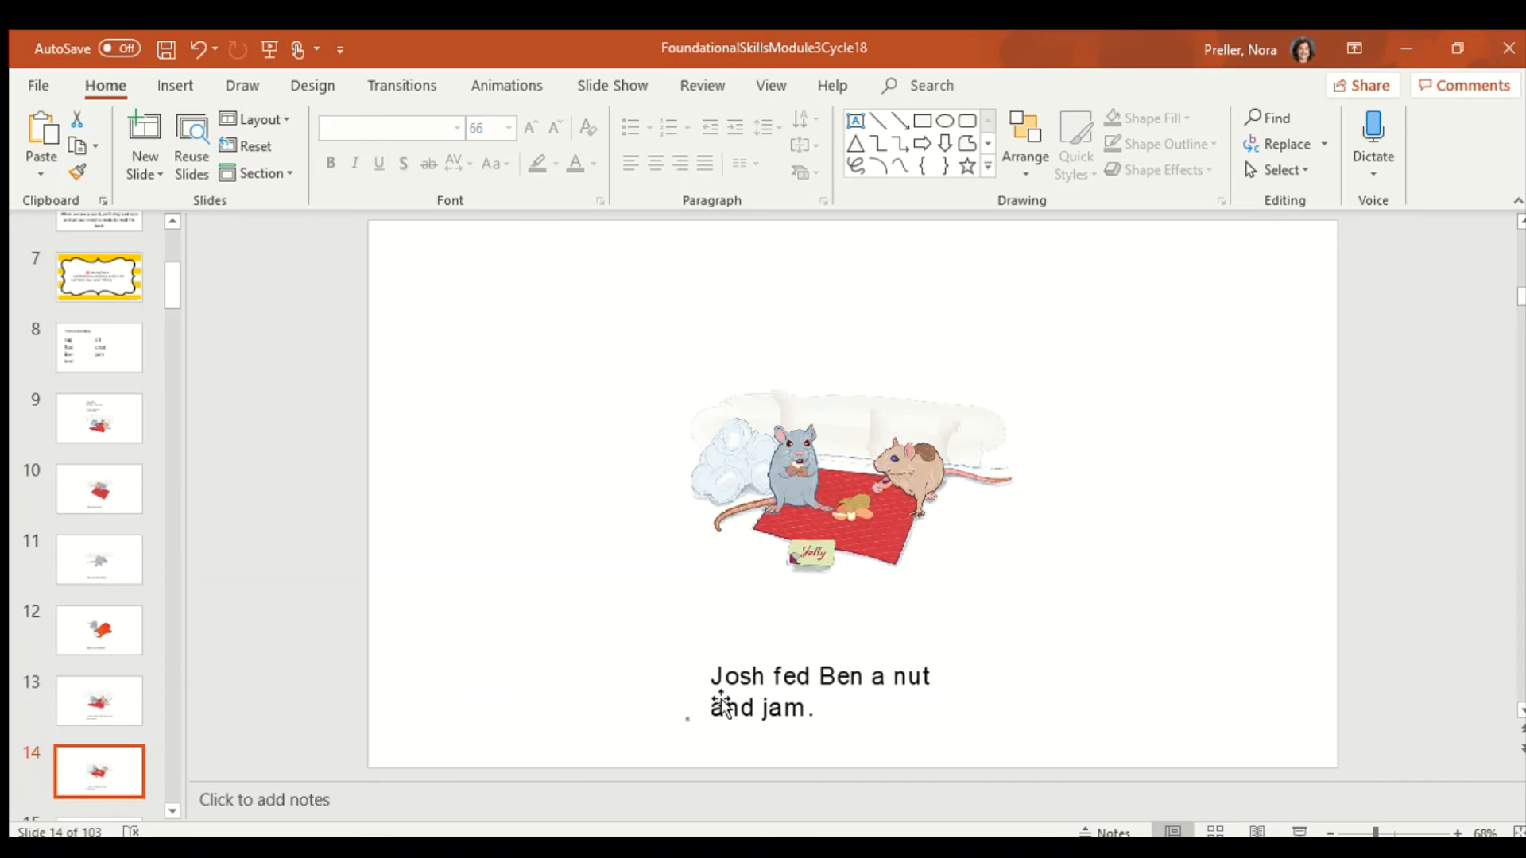
mouse_move(883, 710)
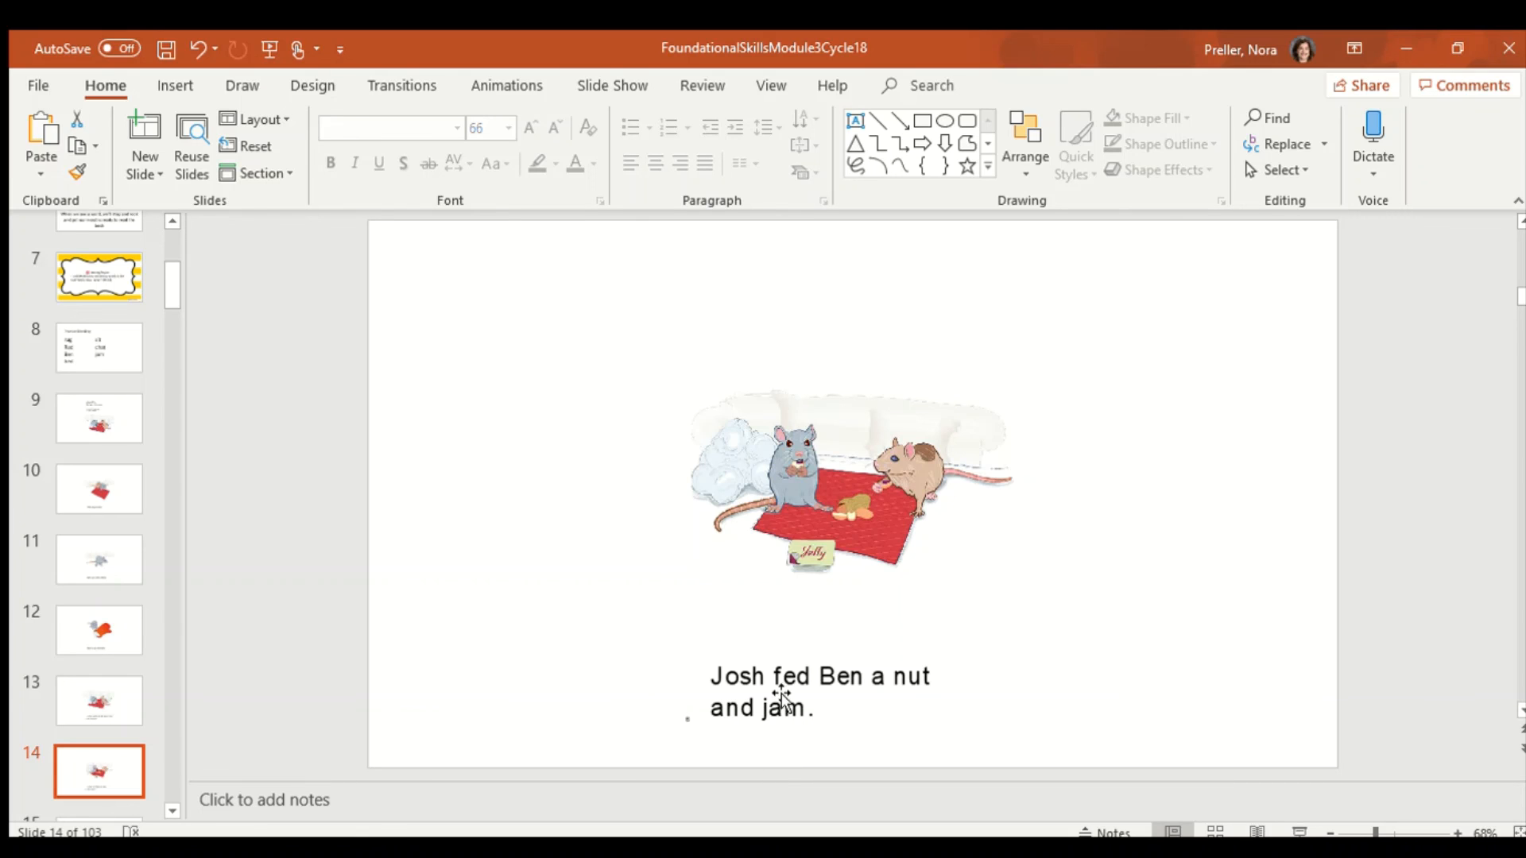
mouse_move(918, 686)
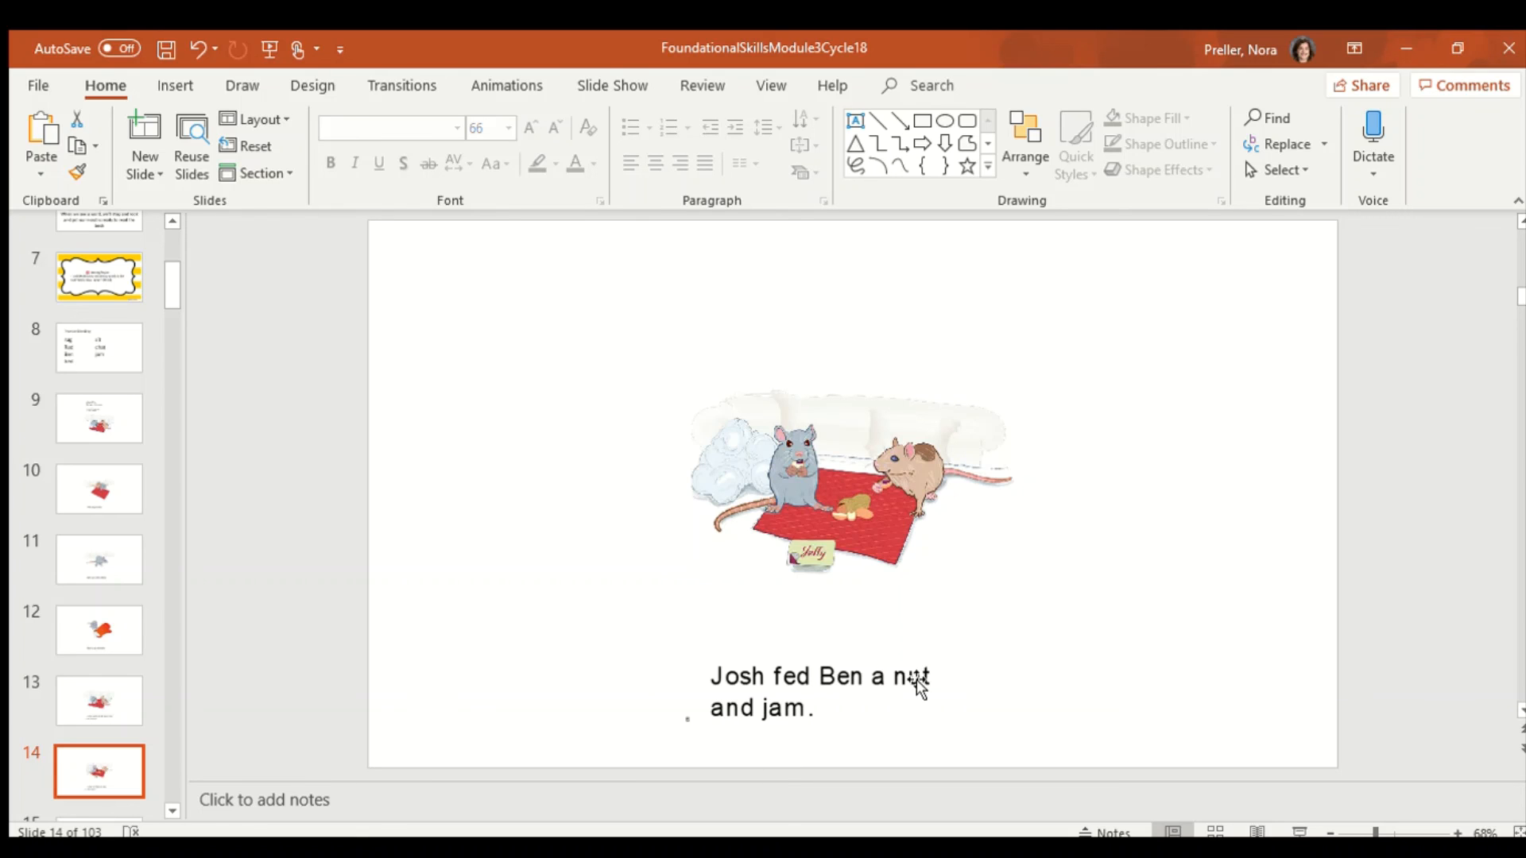
mouse_move(788, 737)
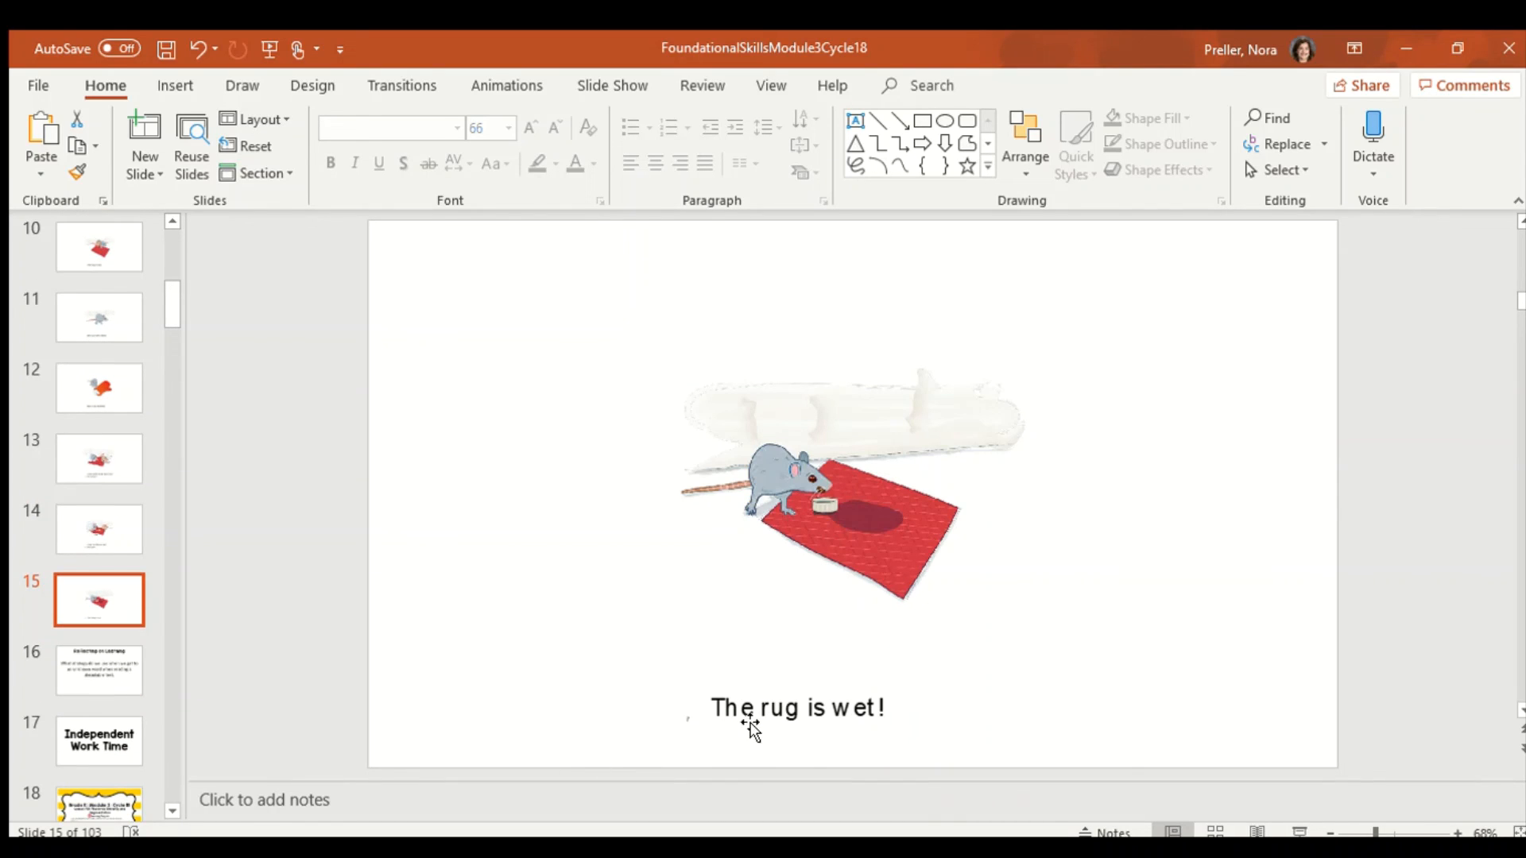
mouse_move(819, 734)
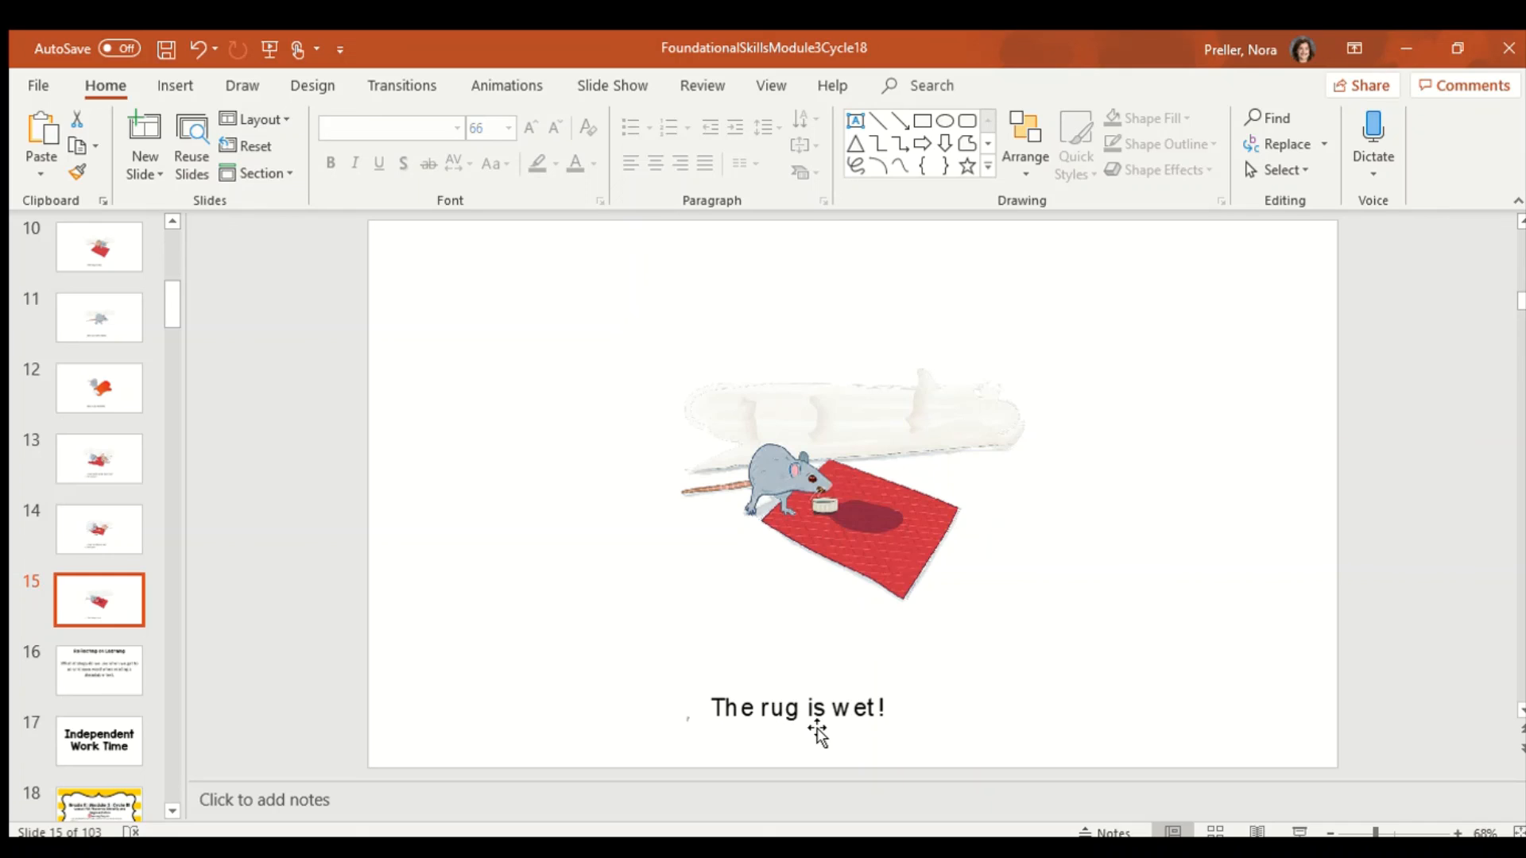
mouse_move(724, 731)
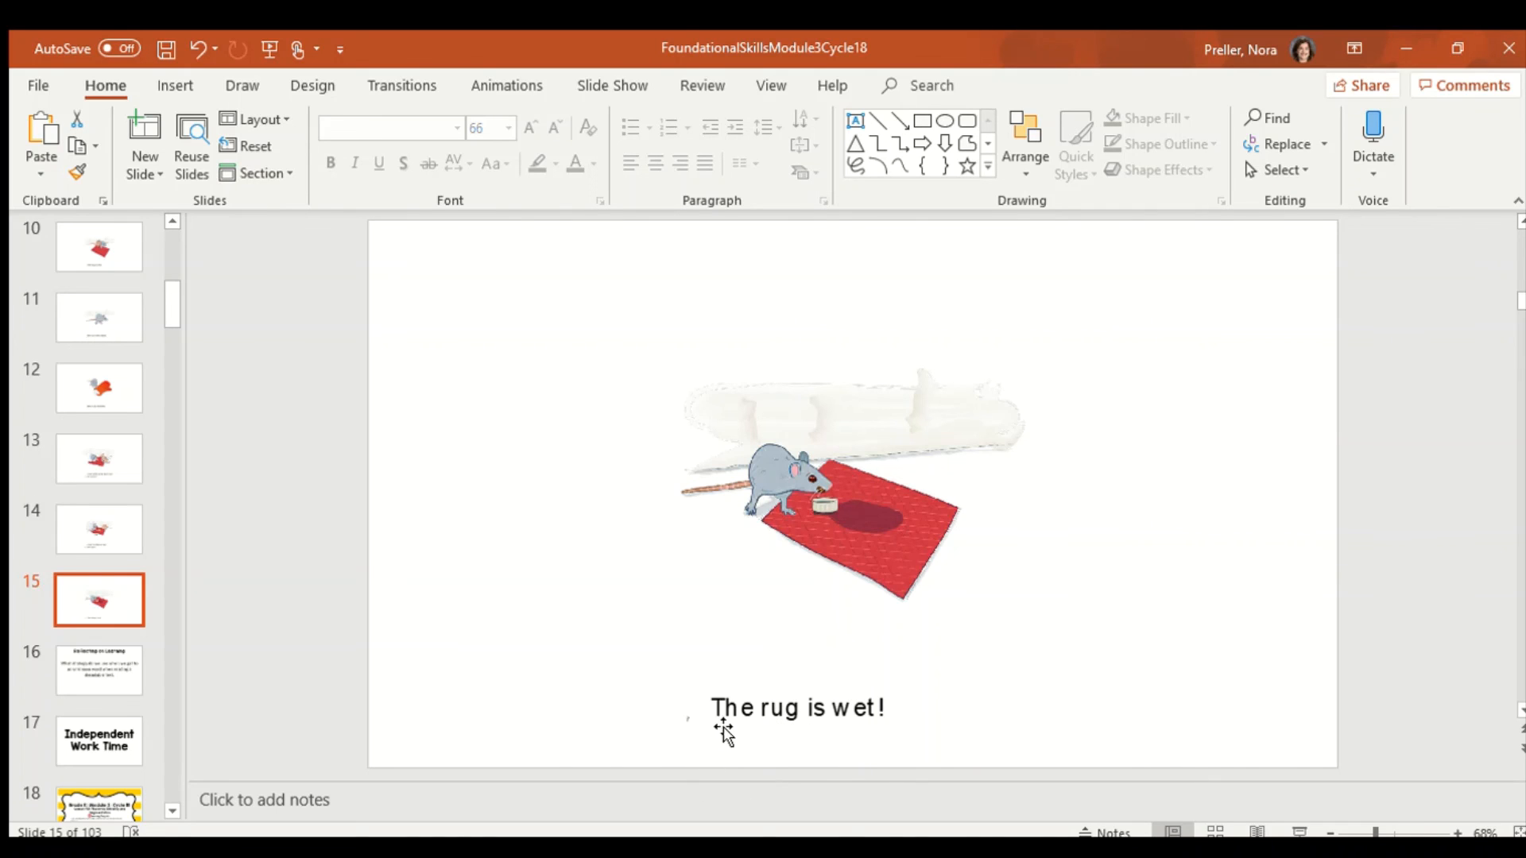
mouse_move(864, 730)
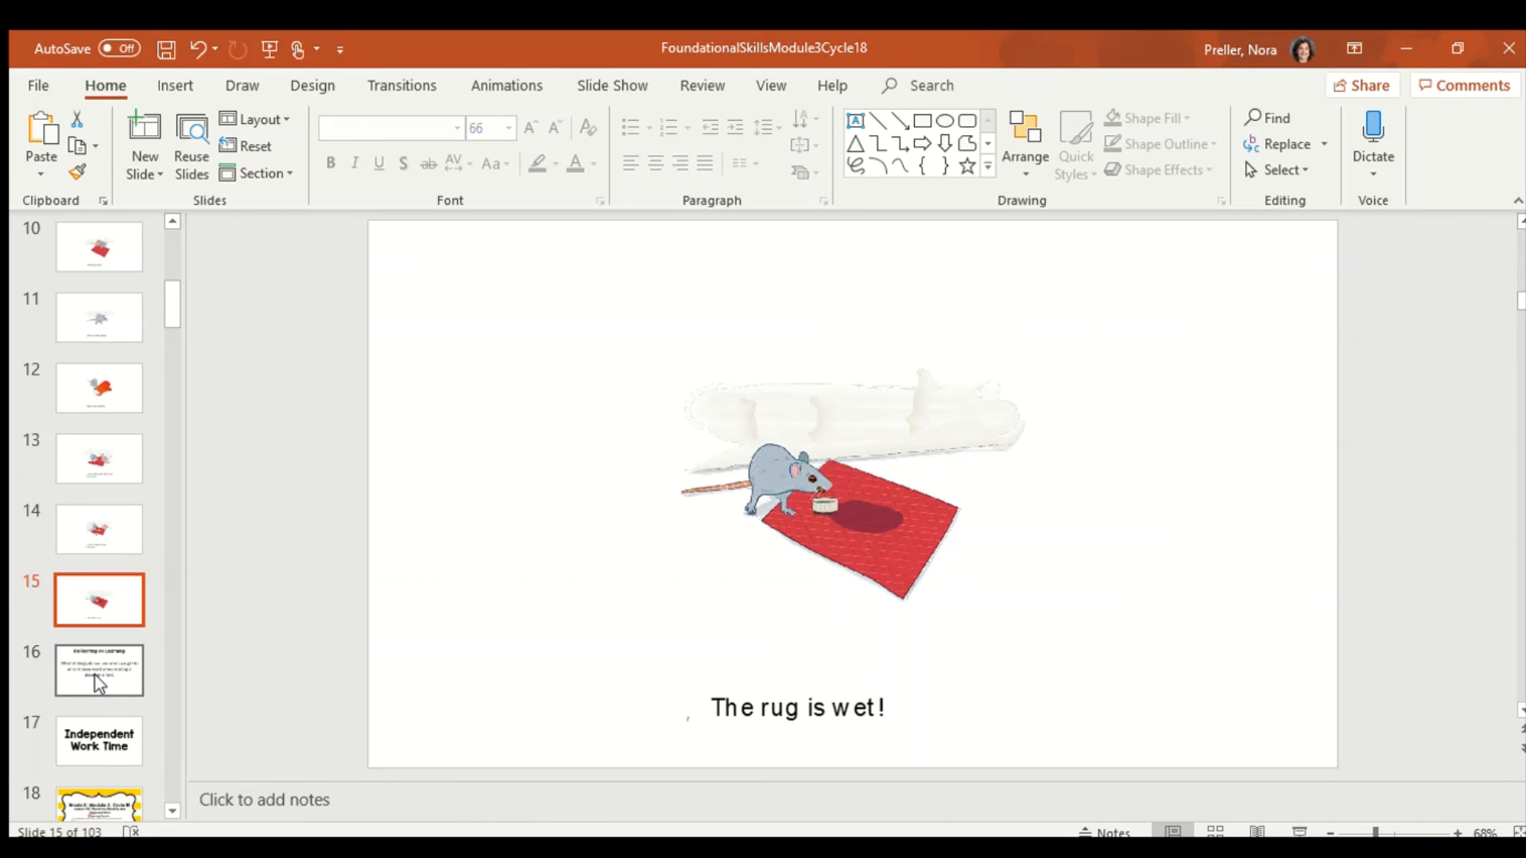
Show slide 15, the final reader page 'The rug is wet!'
click(98, 669)
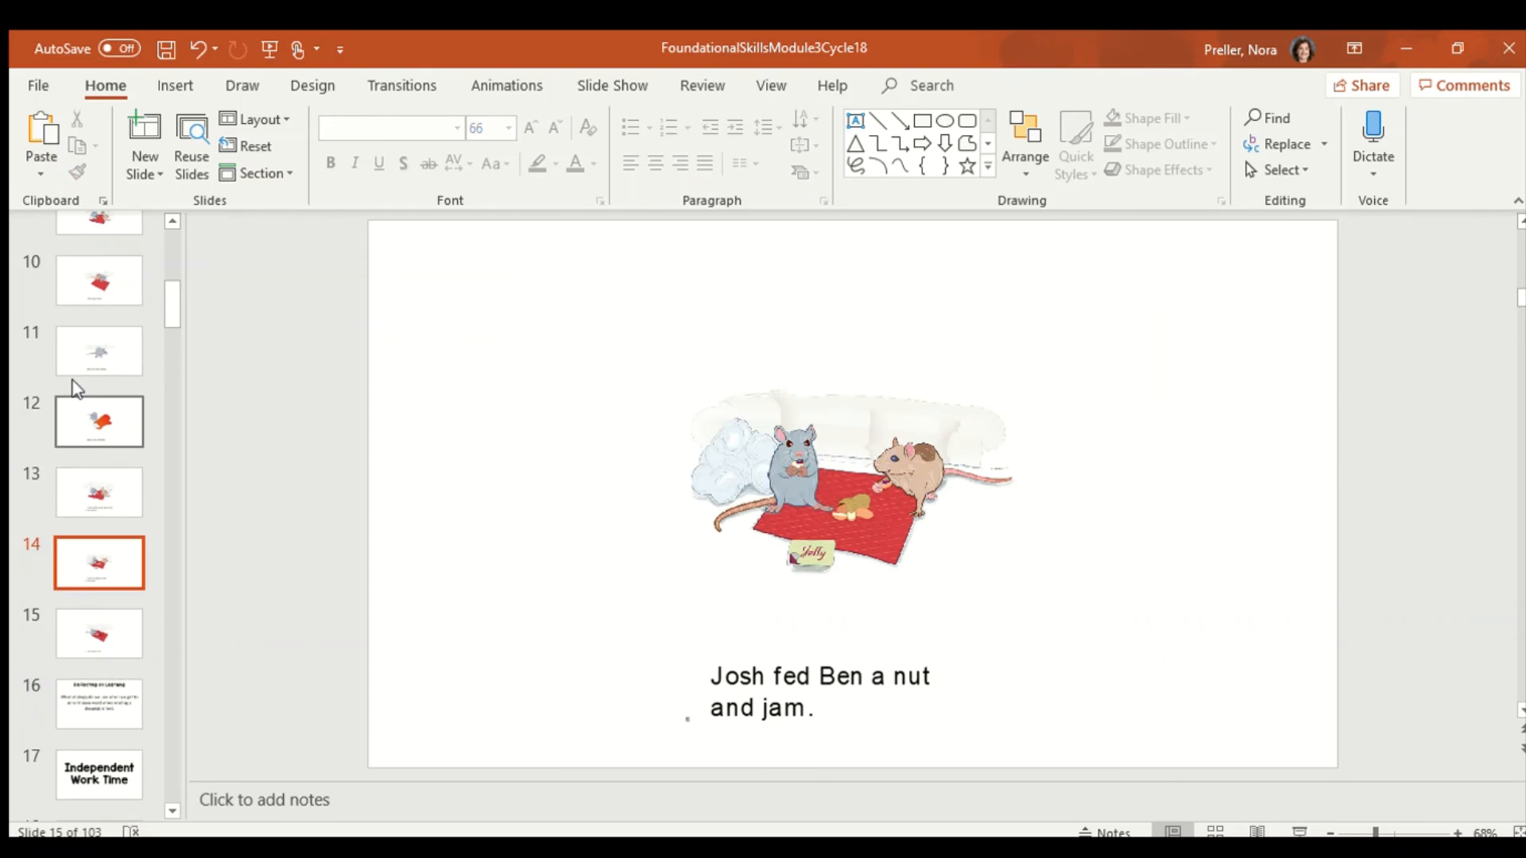
View slide 7's learning targets, then show slide 16, Reflecting on Learning
click(99, 382)
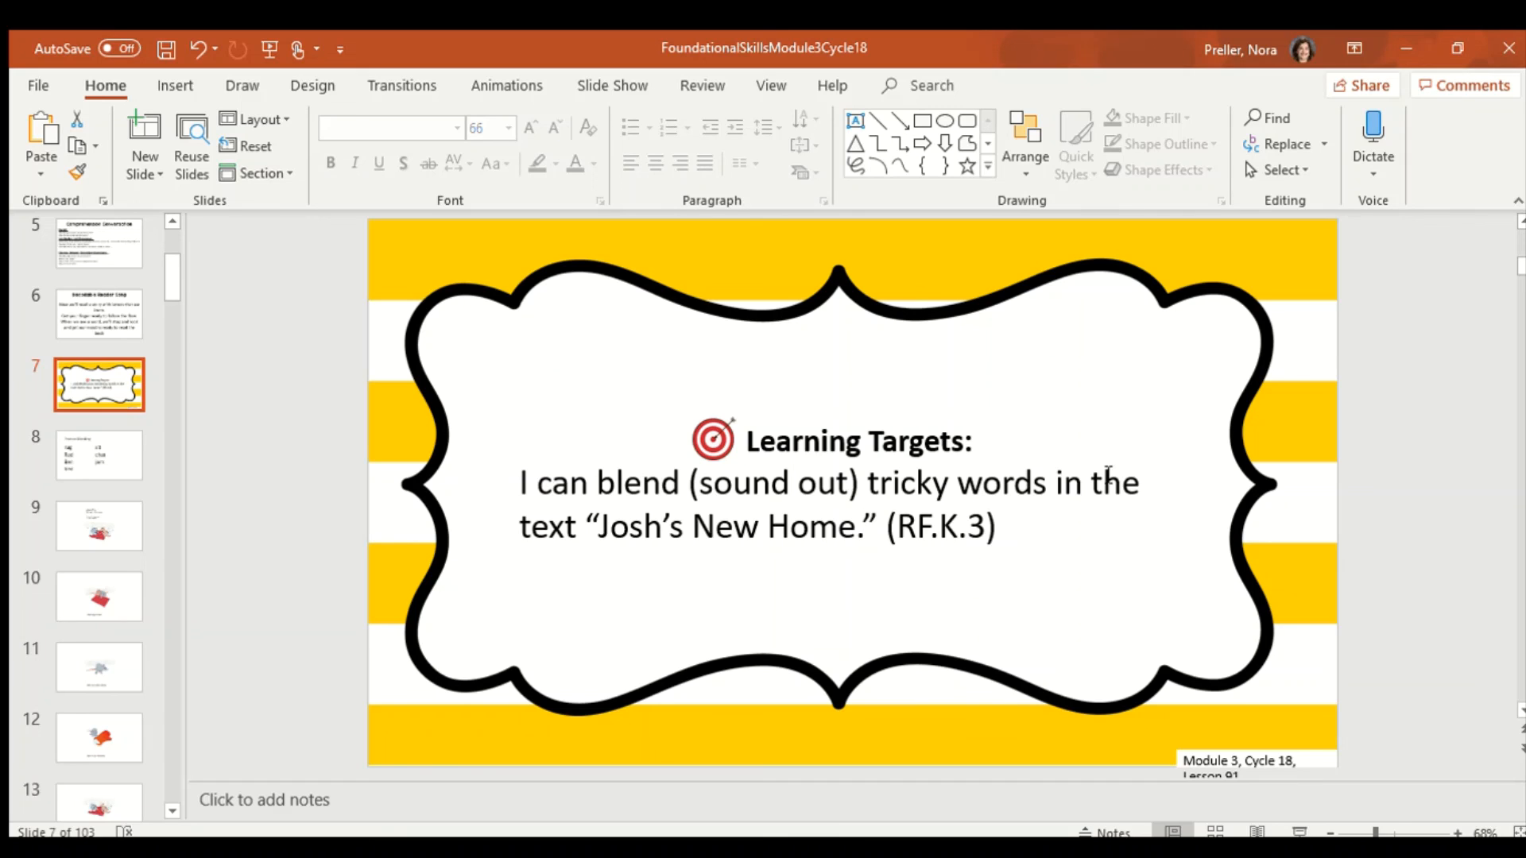
scroll(down, 3)
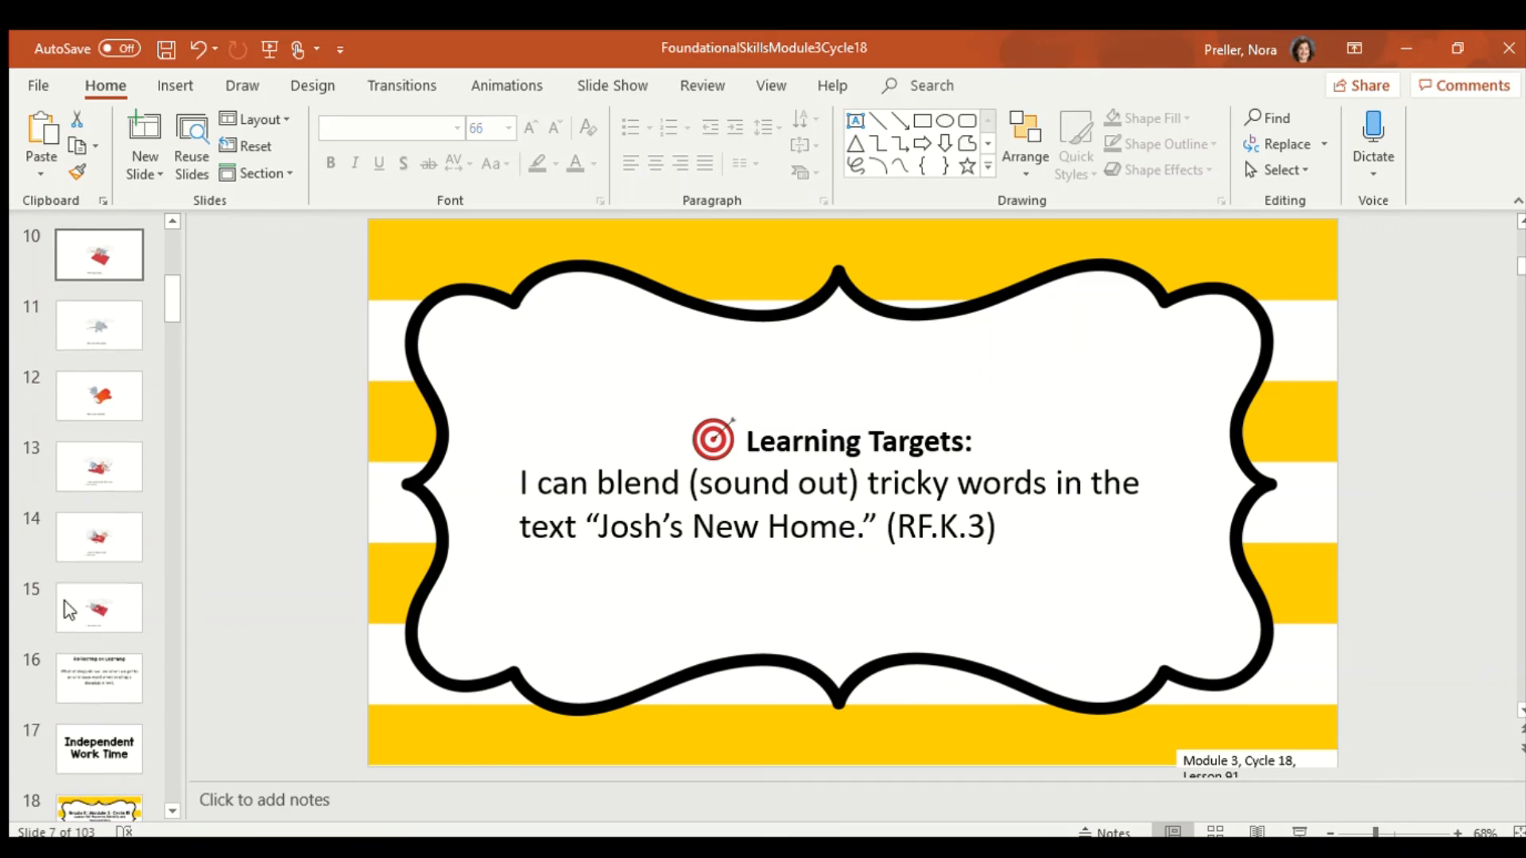
click(98, 669)
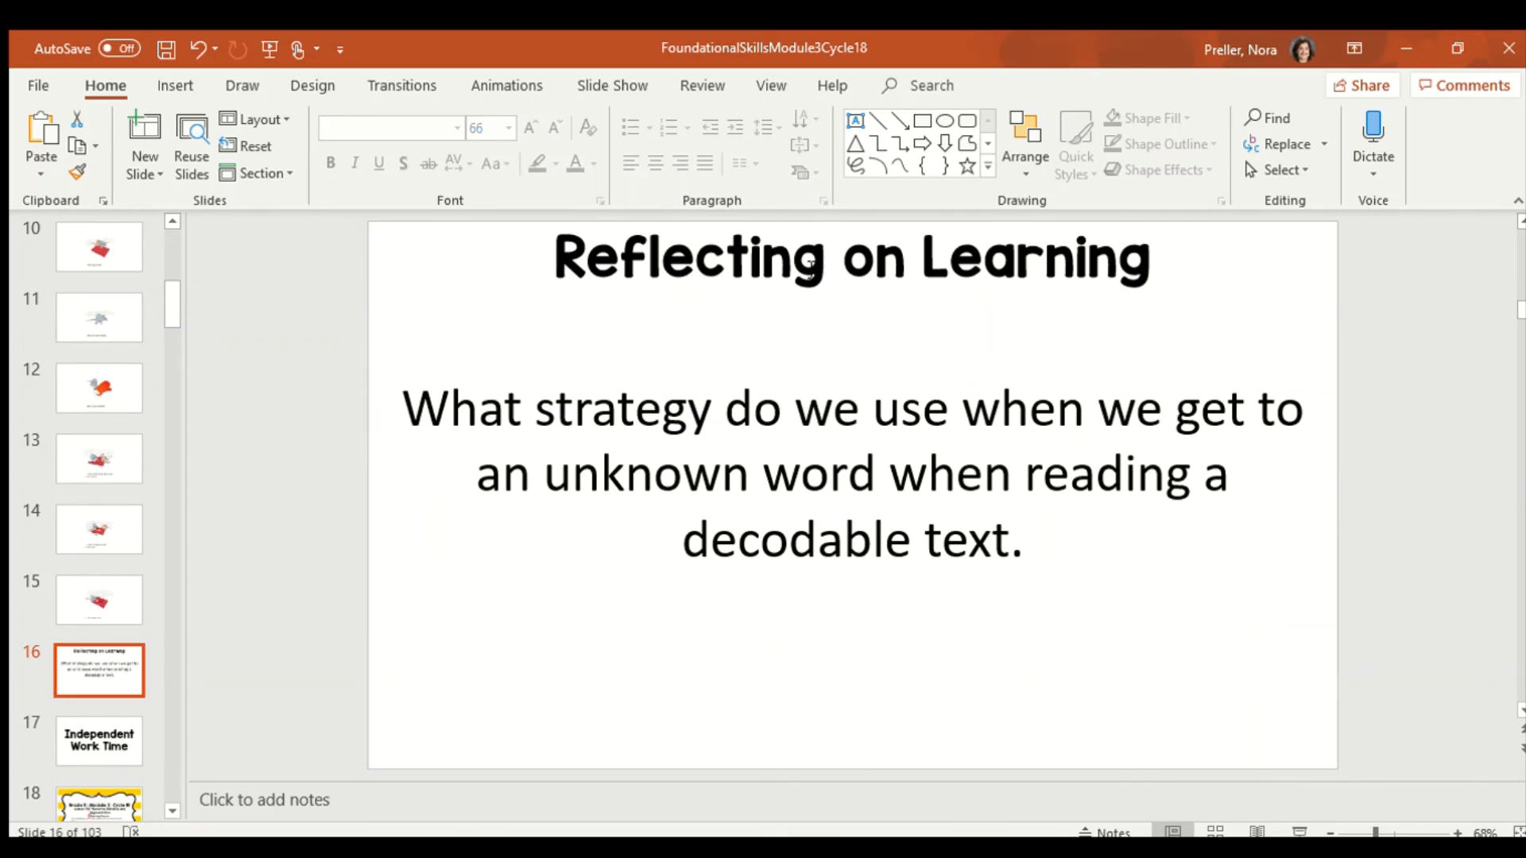
mouse_move(815, 377)
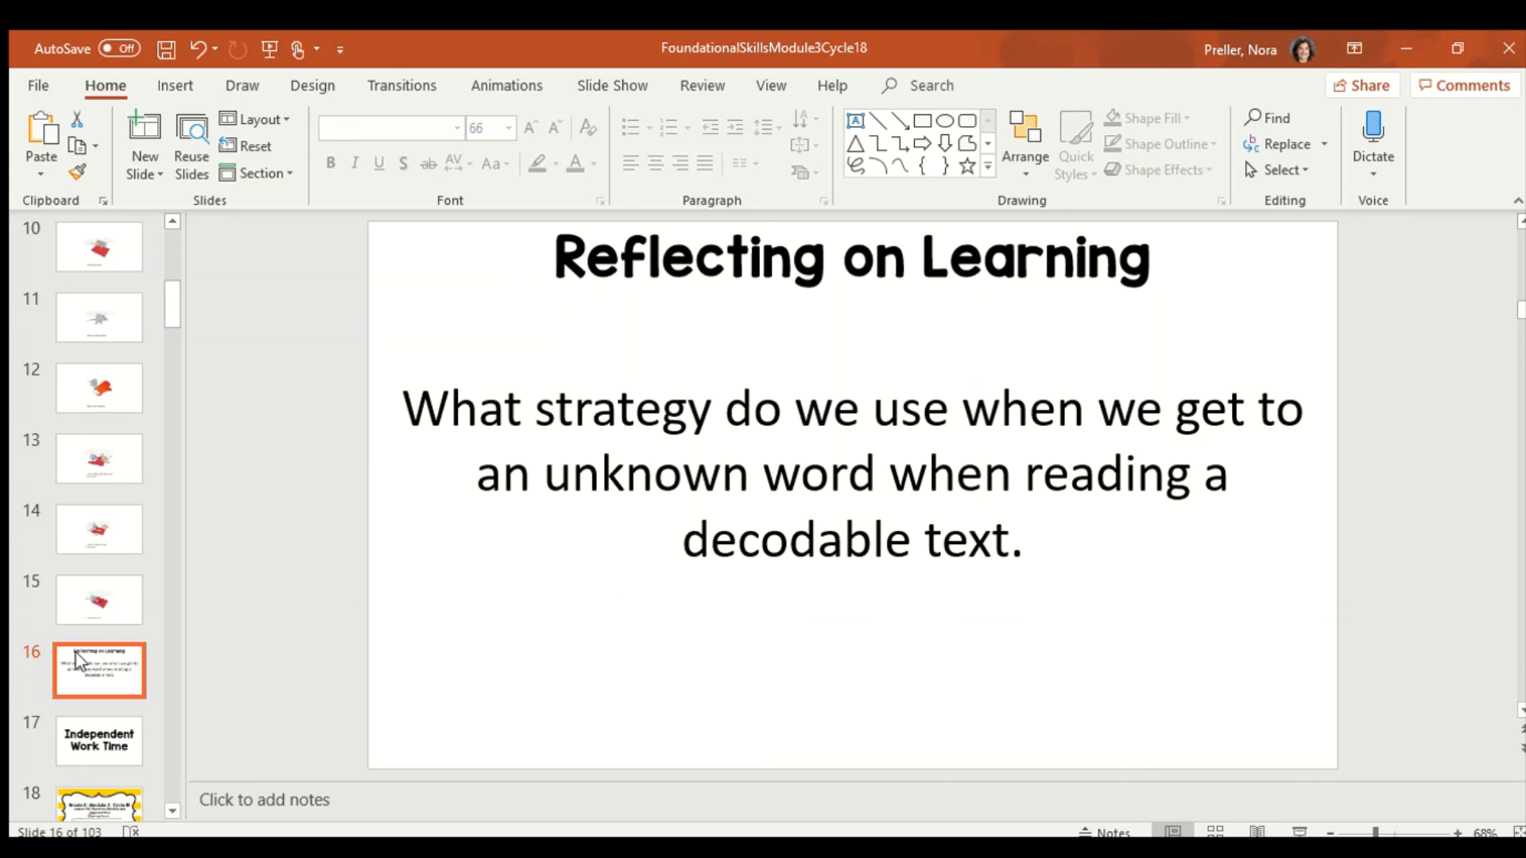
mouse_move(909, 481)
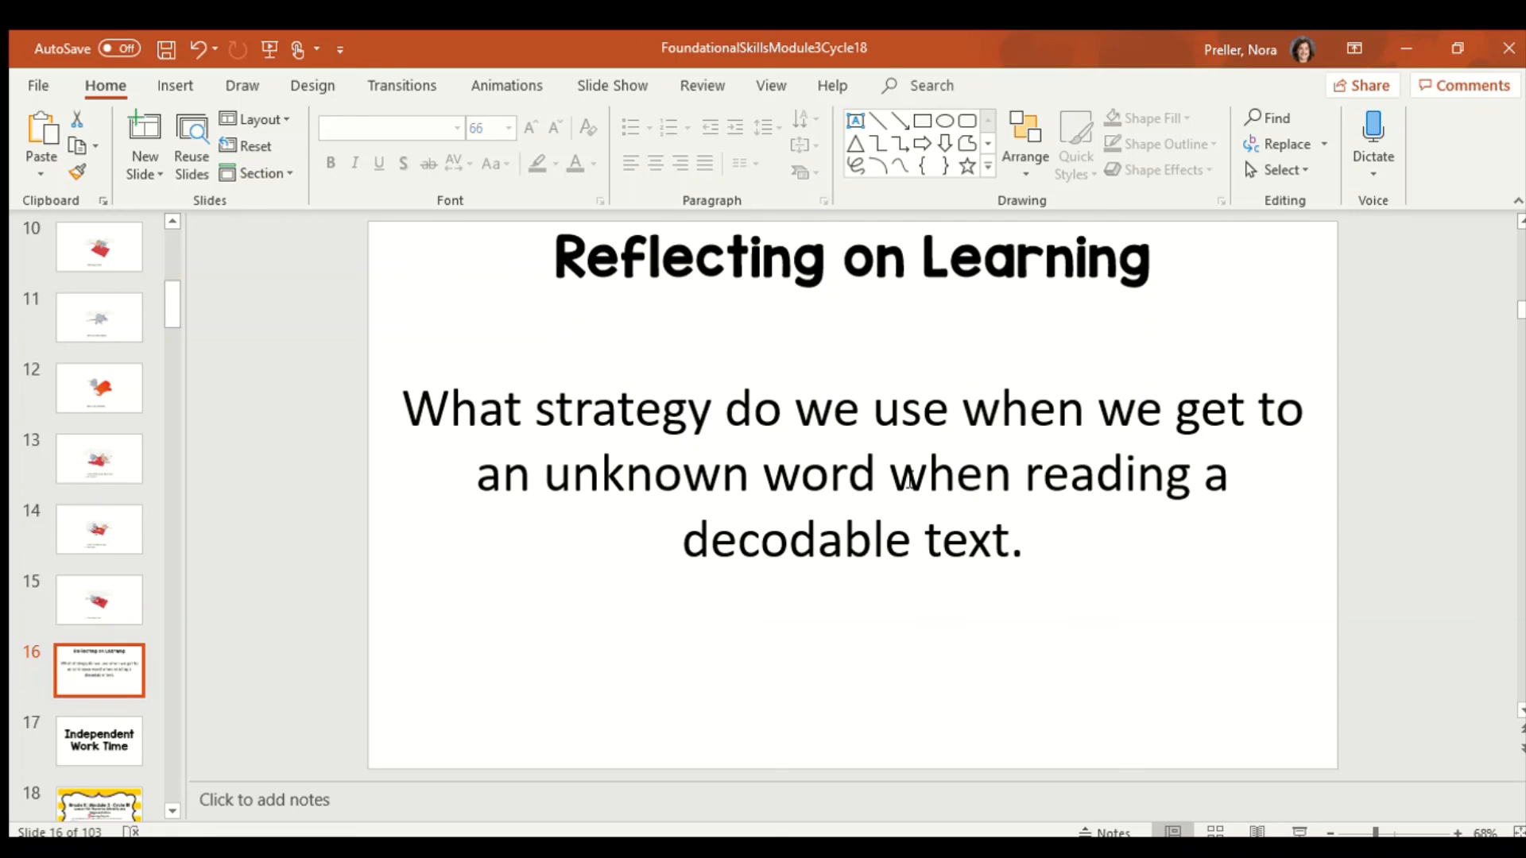